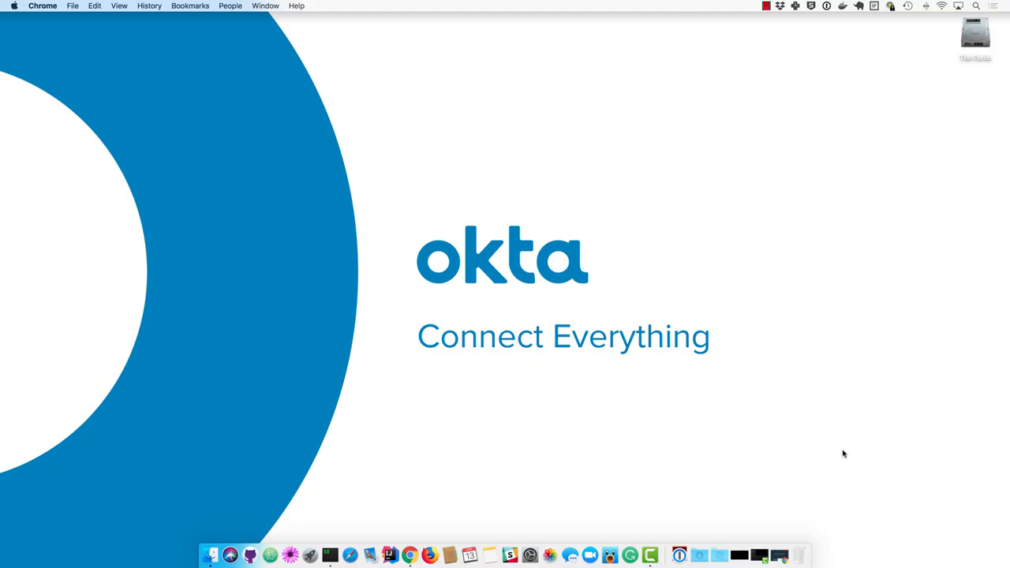
mouse_move(795, 555)
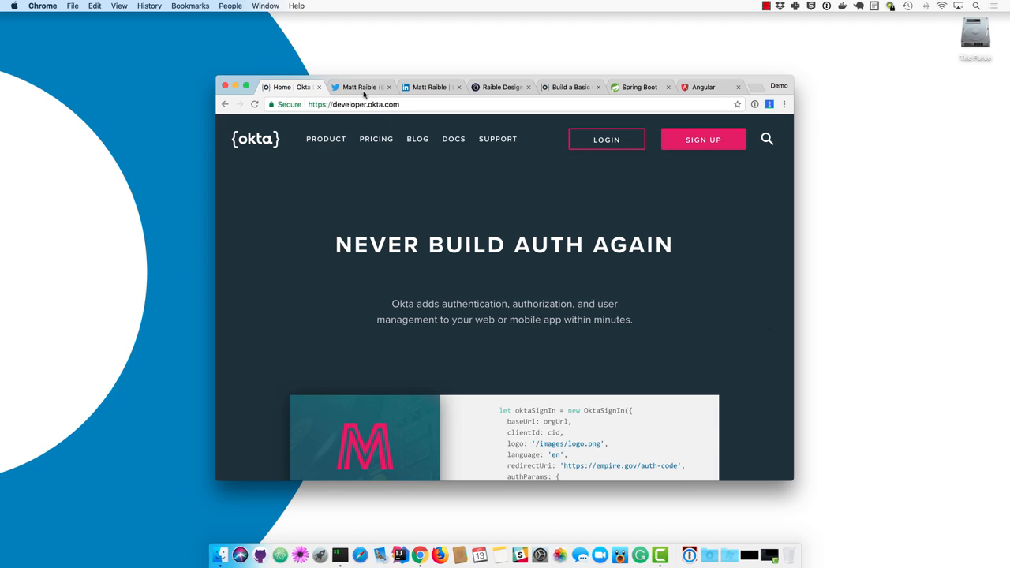
Browse the Twitter, LinkedIn and Raible Designs tabs, ending on the CRUD app tutorial post.
click(360, 86)
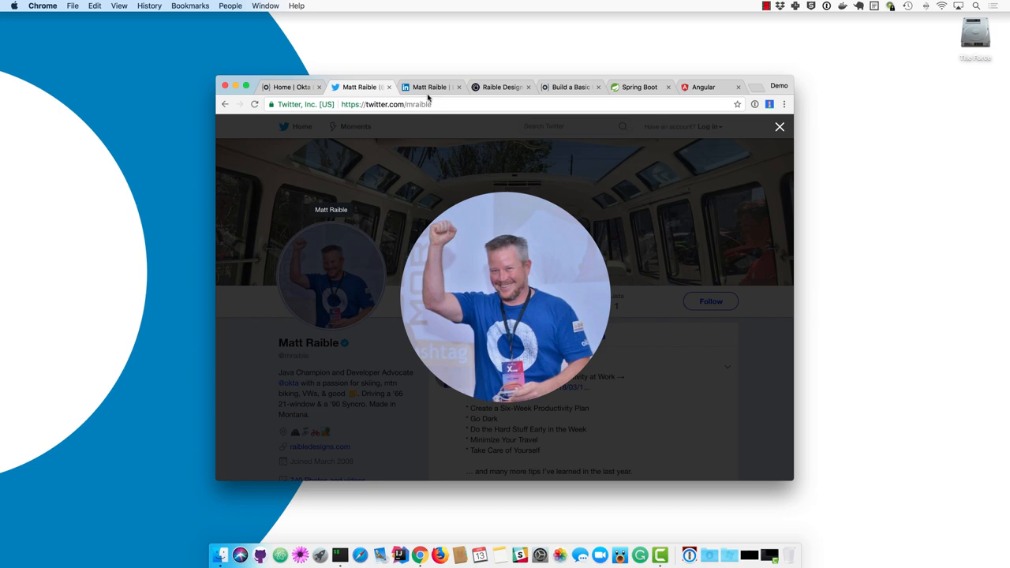
click(430, 87)
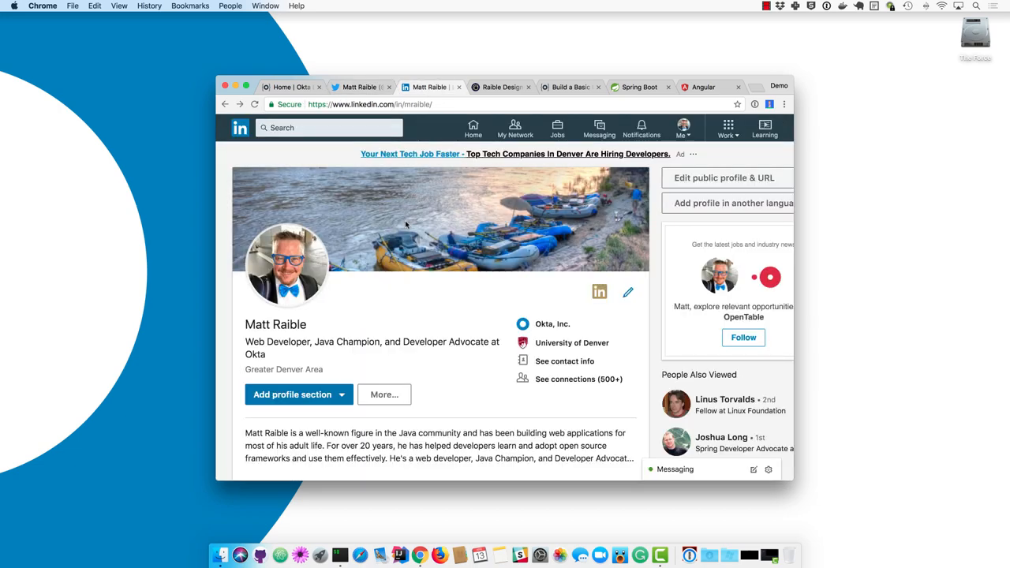
click(501, 87)
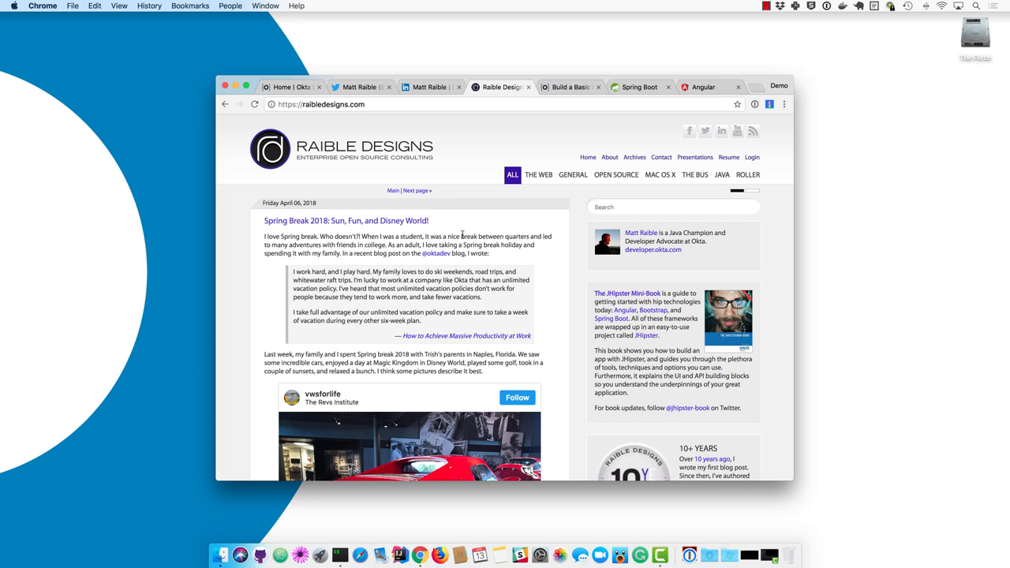
click(569, 87)
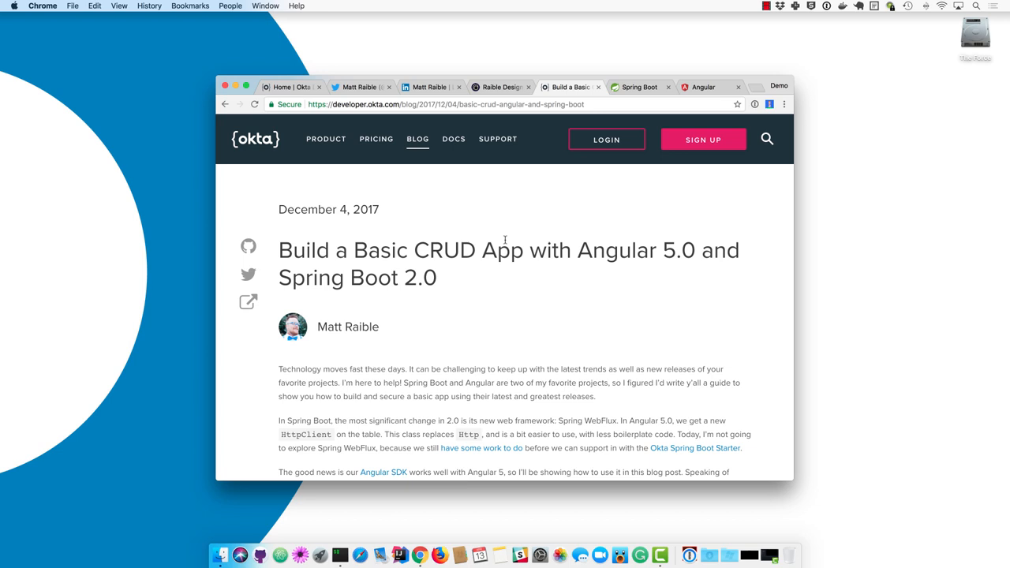
View the Spring Boot project page and Angular home page, then return to the tutorial.
click(640, 87)
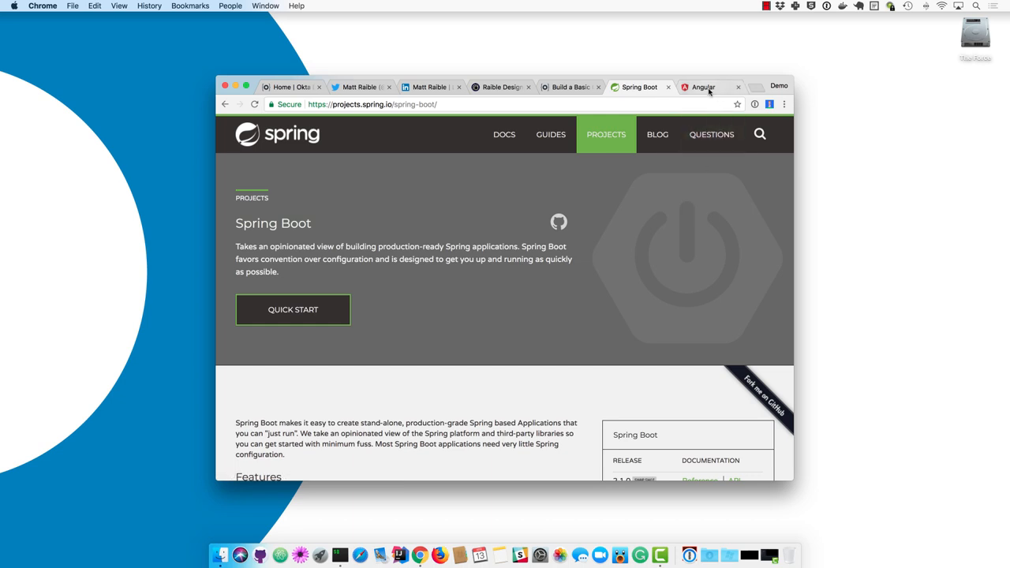
click(703, 87)
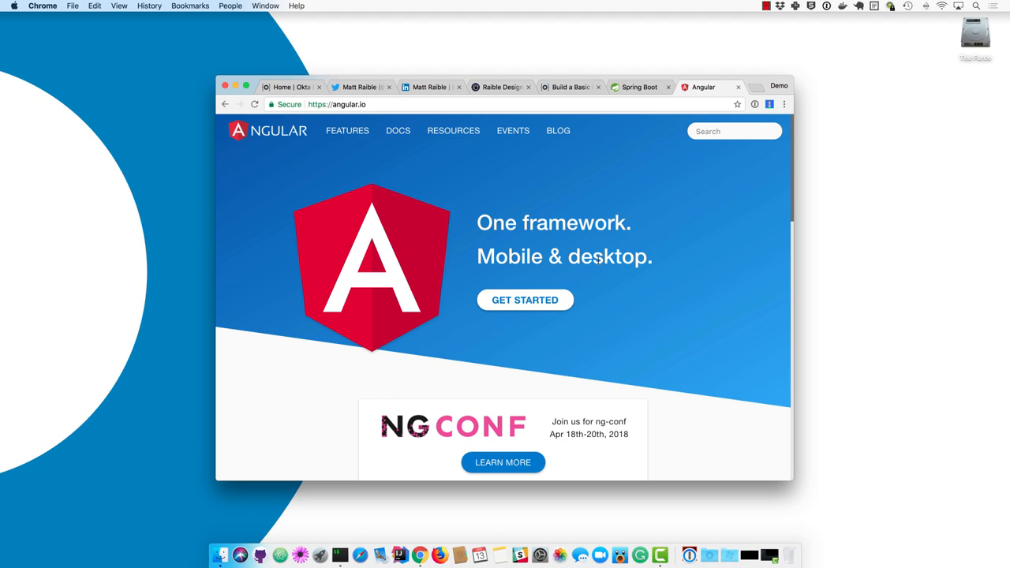
click(568, 87)
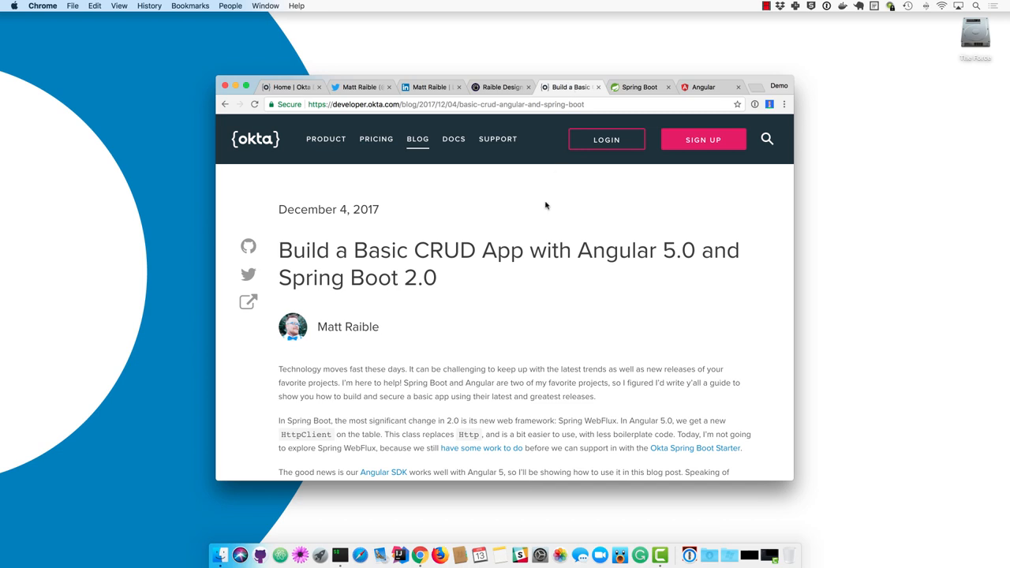
Scroll the post down to the 'Build an API with Spring Boot 2.0' section.
scroll(down, 3)
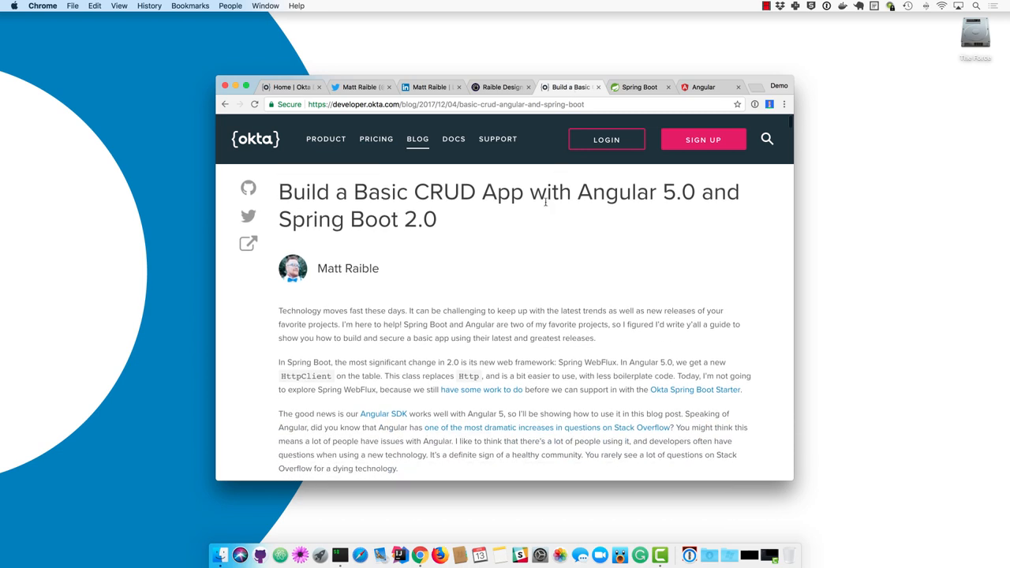
scroll(down, 3)
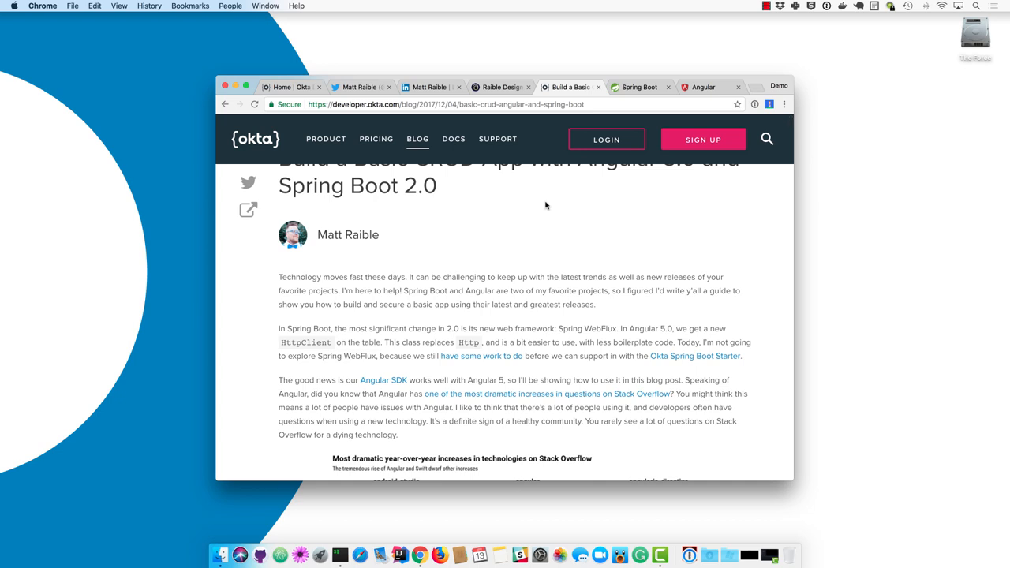
scroll(down, 3)
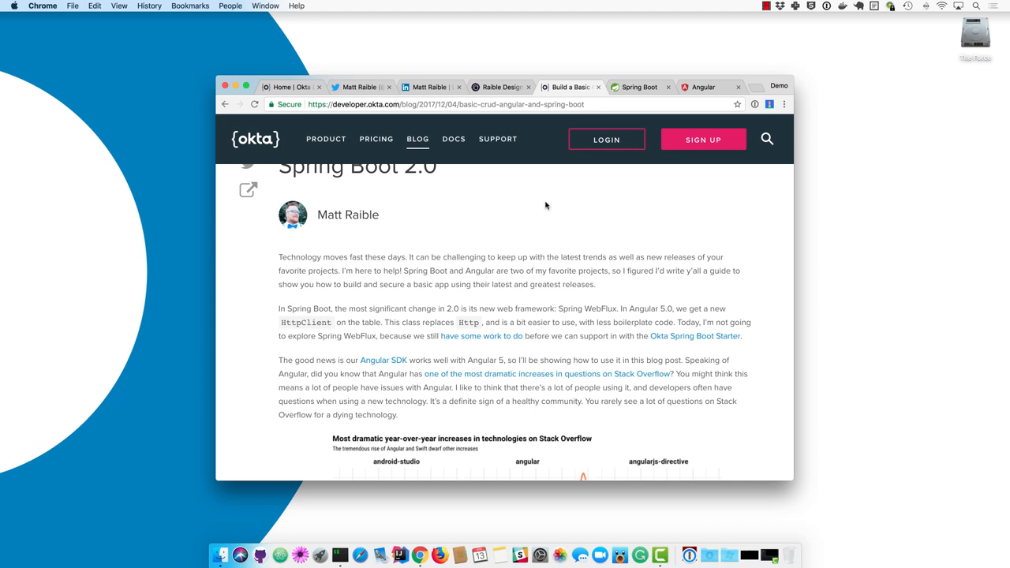
scroll(down, 3)
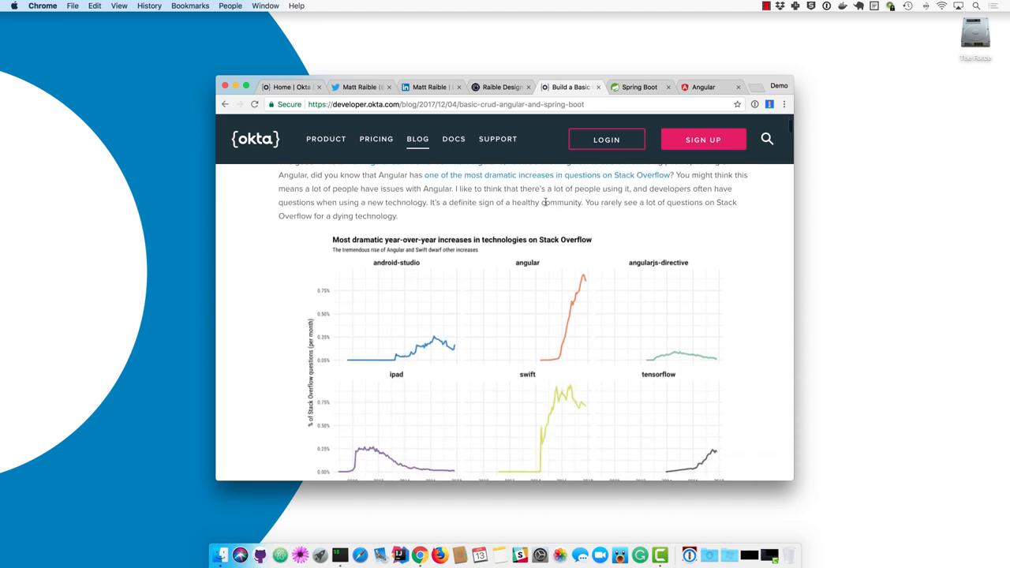
scroll(down, 3)
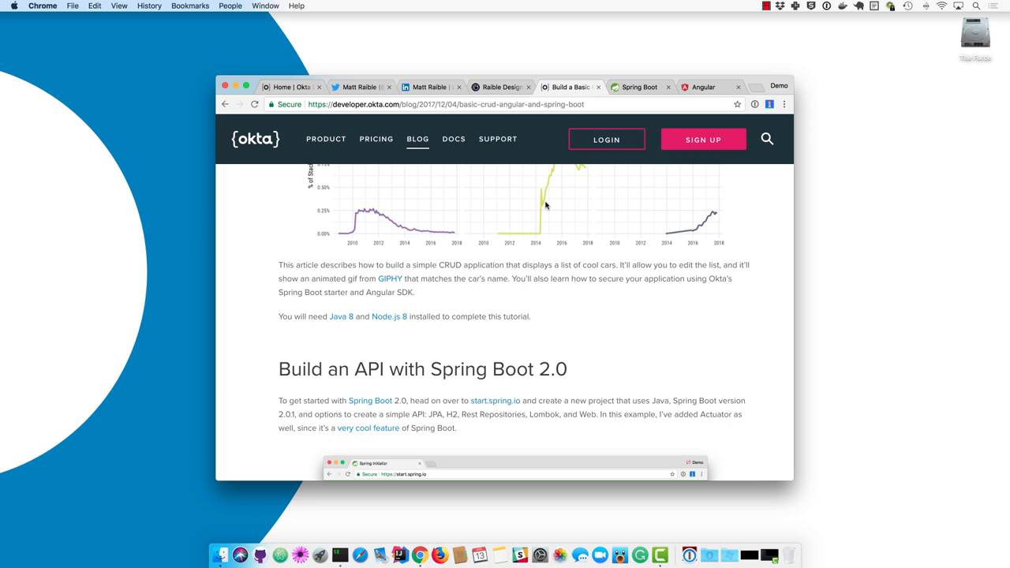
scroll(down, 3)
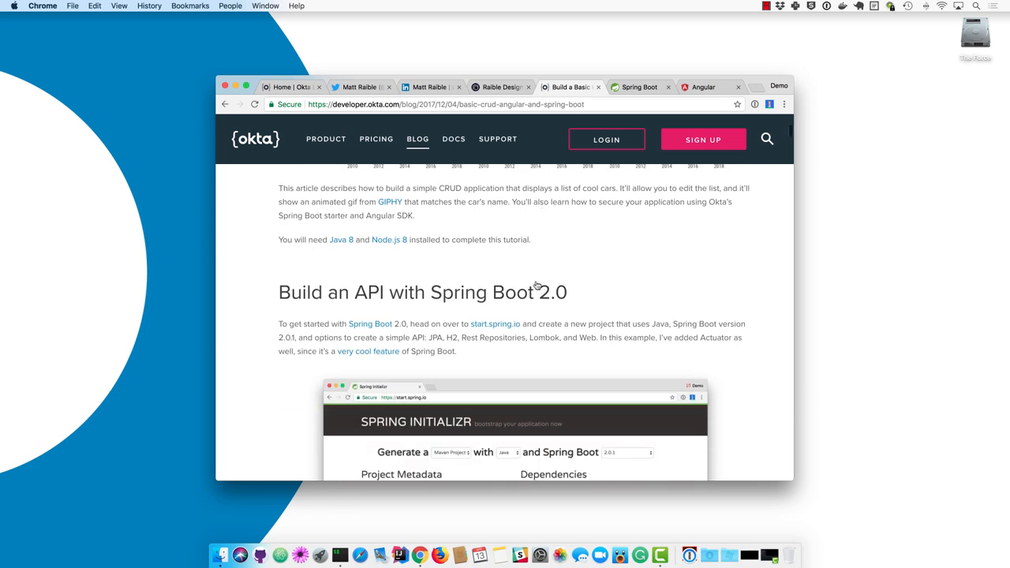
mouse_move(496, 323)
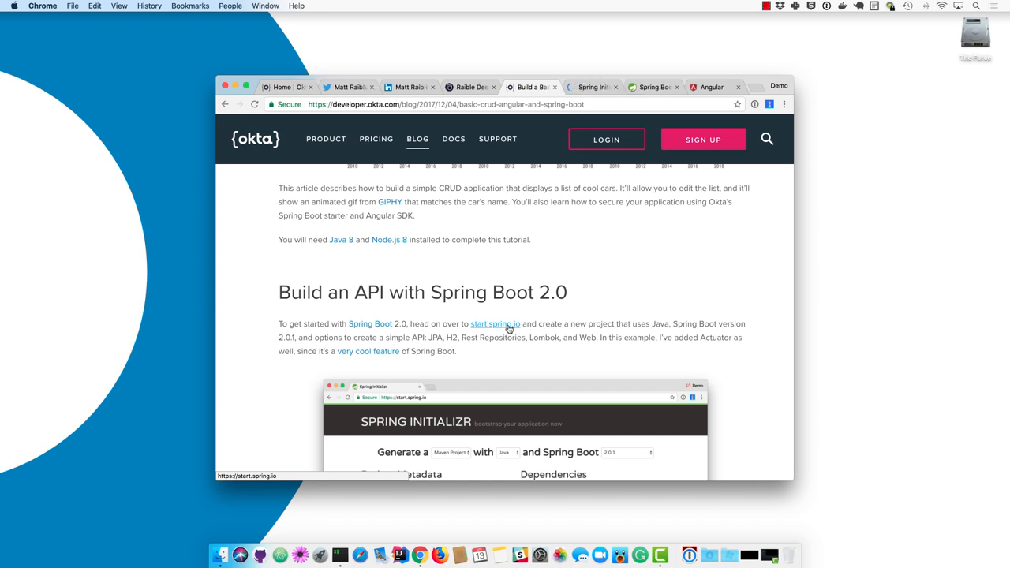
Generate group com.okta.developer with JPA, H2, Rest Repositories, Lombok, Web, Actuator; open demo.zip.
click(593, 87)
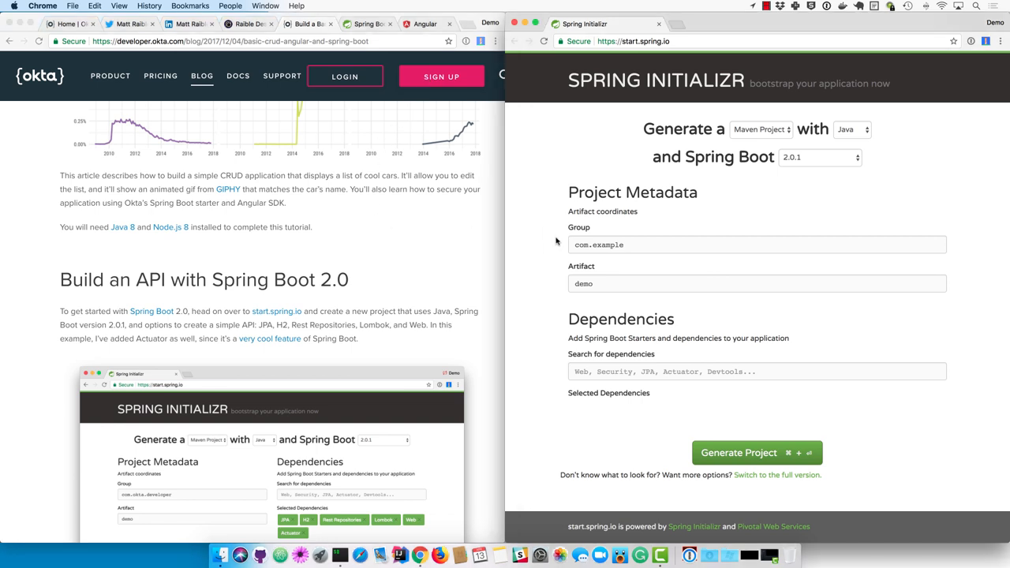
double_click(608, 245)
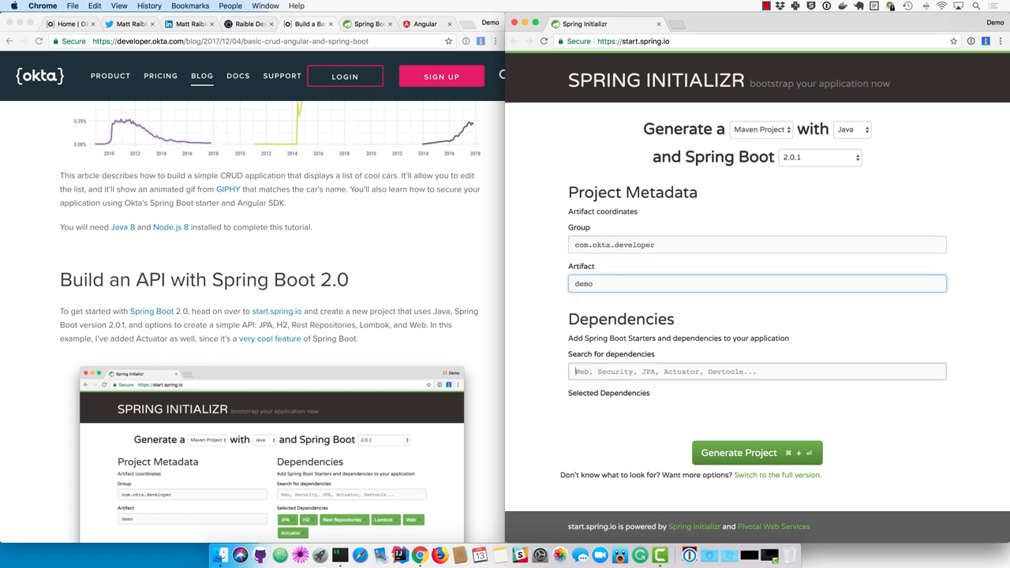
click(756, 371)
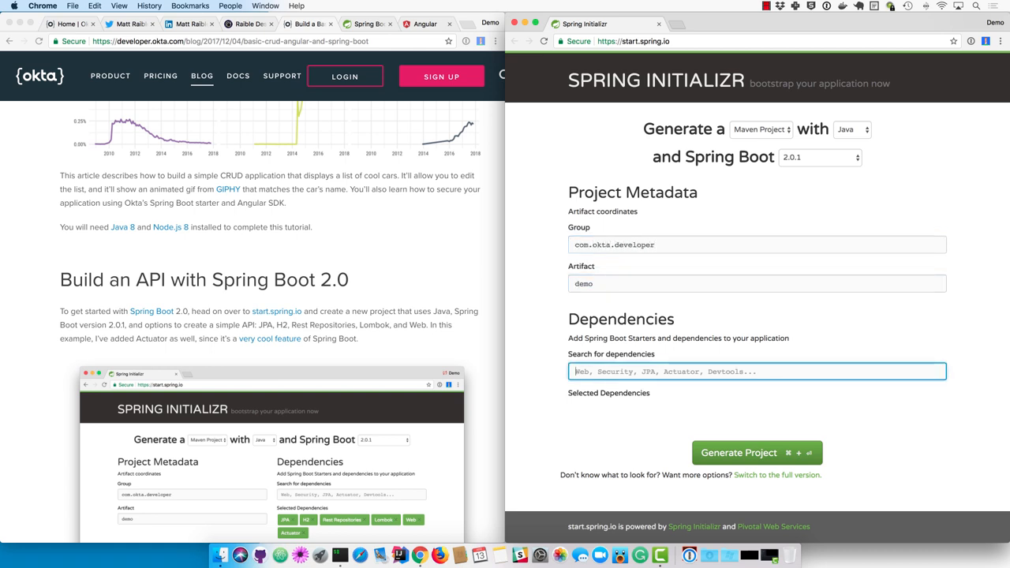
text(h)
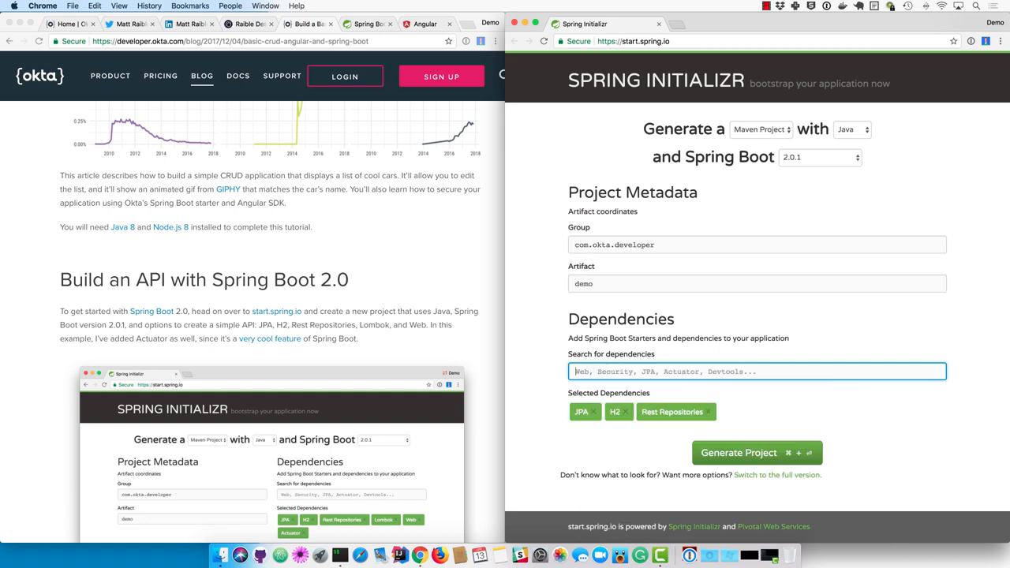
text(lombok)
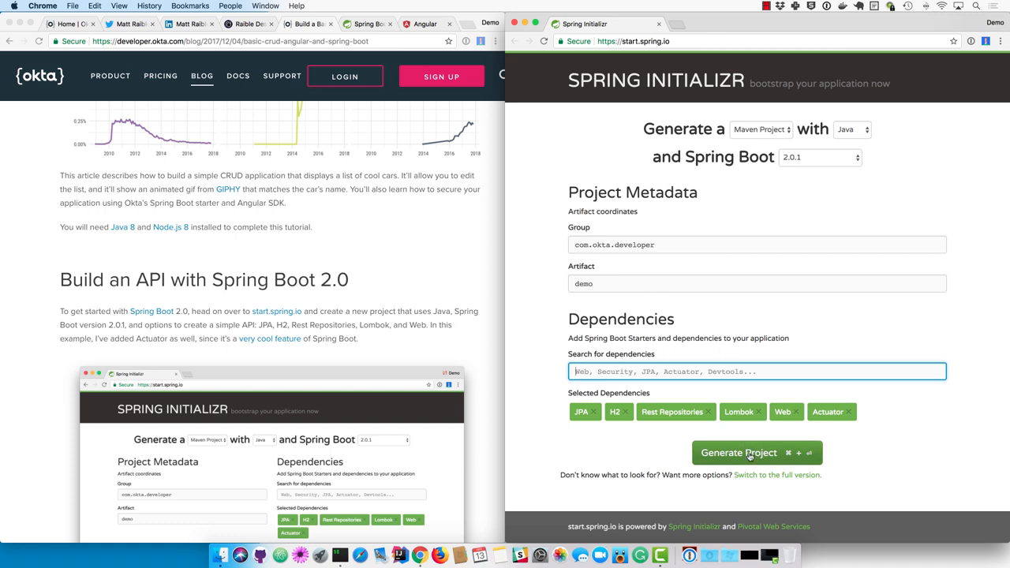
click(756, 452)
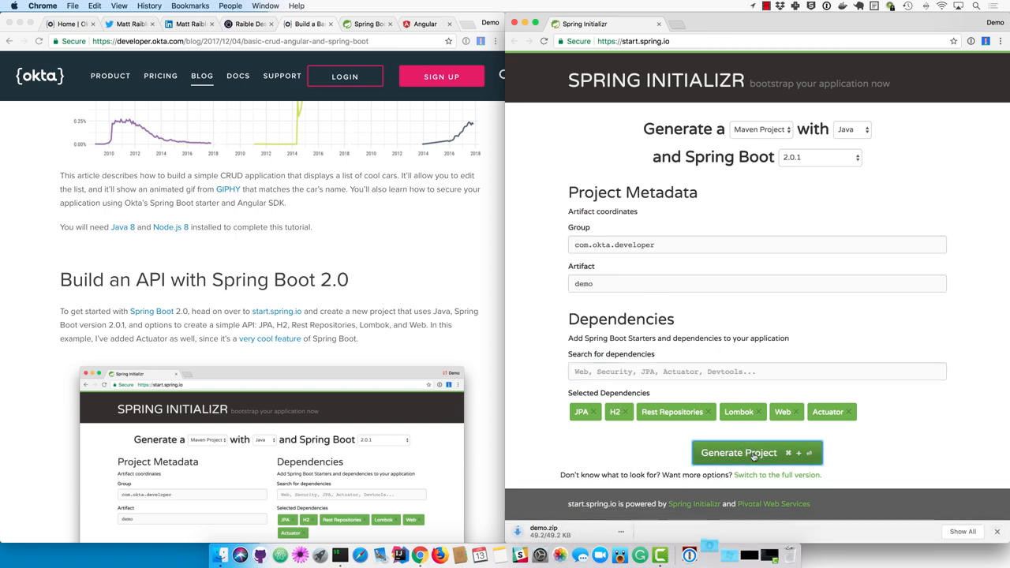
click(756, 453)
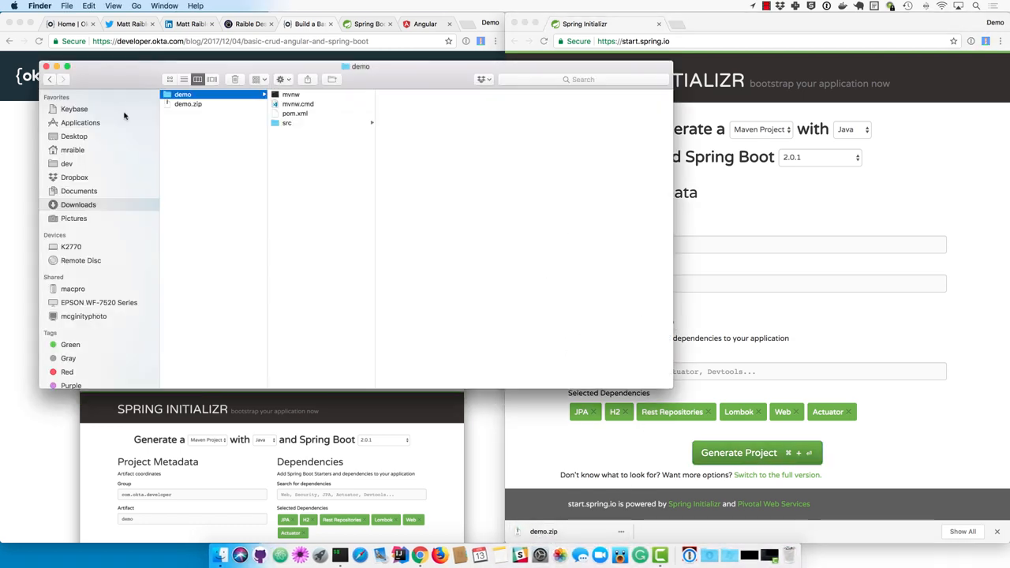
Close the extracted demo folder and scroll the tutorial to the download-and-rename instructions.
click(46, 66)
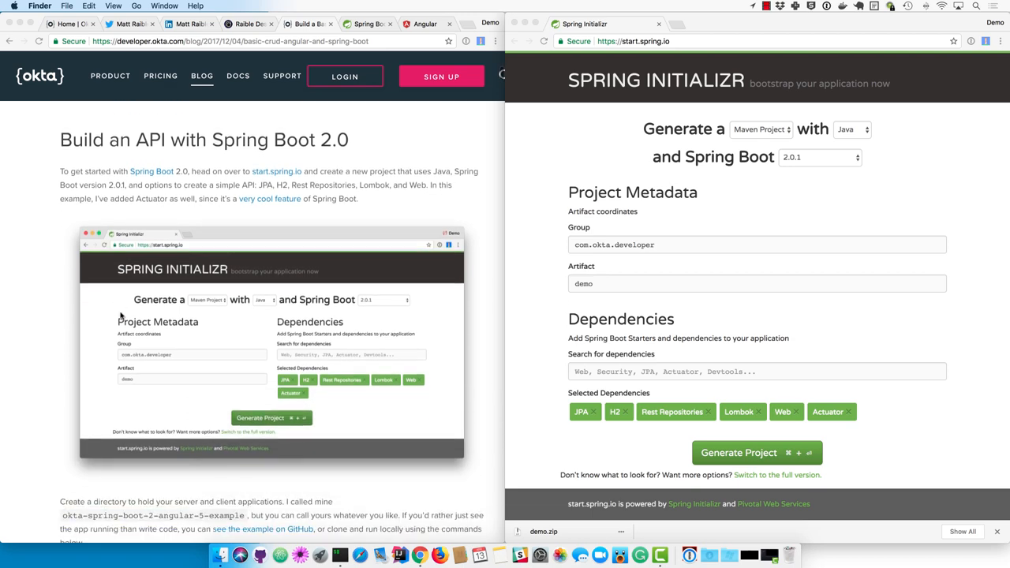
scroll(down, 3)
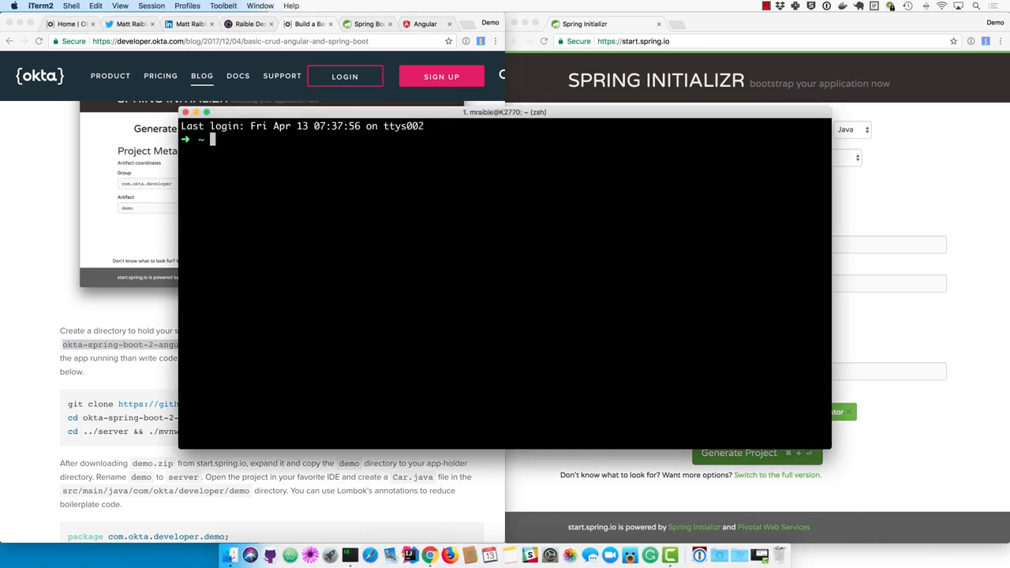
Make okta-spring-boot-2-angular-5-example, move ~/Downloads/demo into it as server, and cd there.
text(mkdir okta-spring-boot-2-angular-5-example)
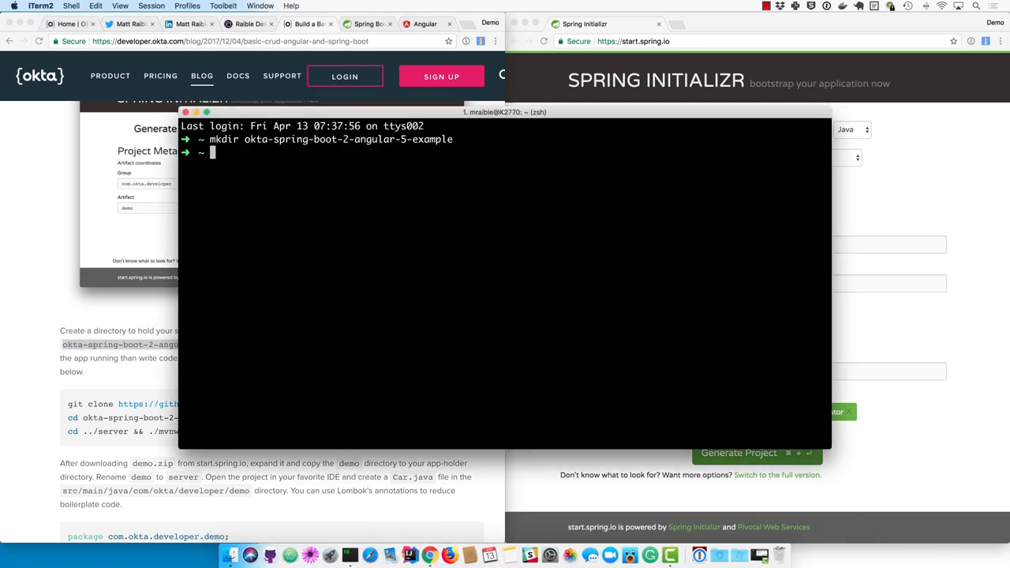
text(m)
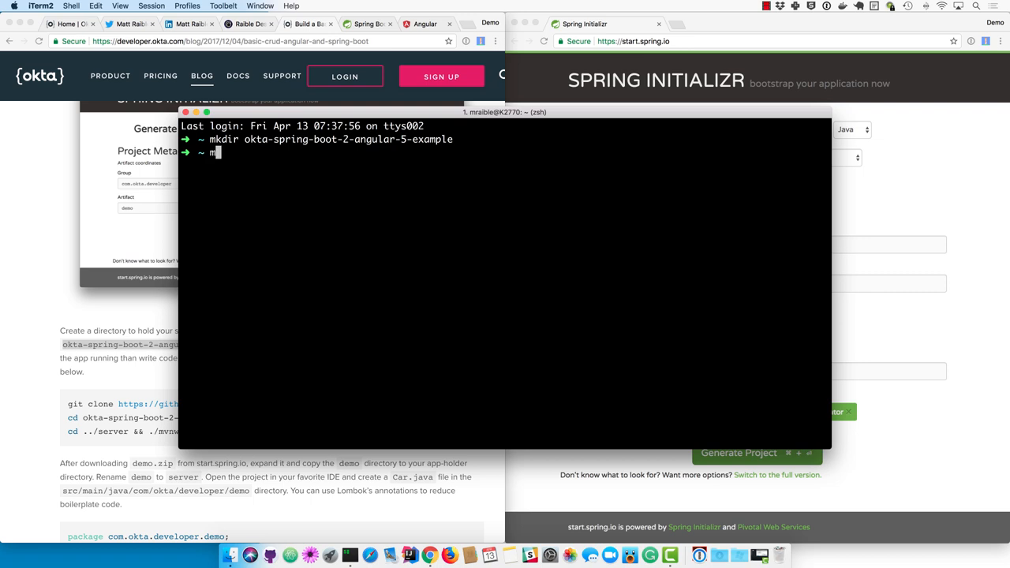
text(v ~/D)
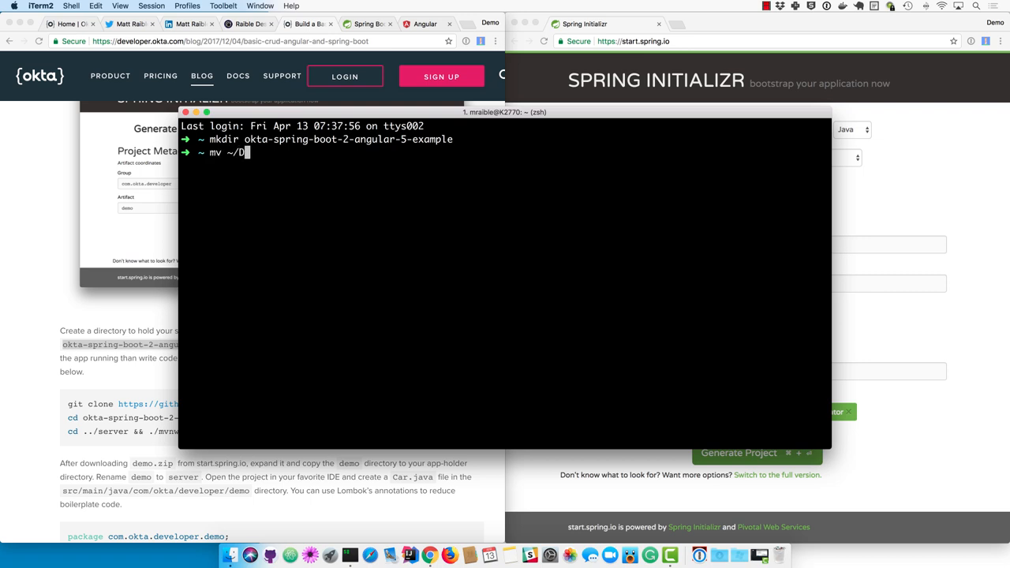
text(ownloads/demo)
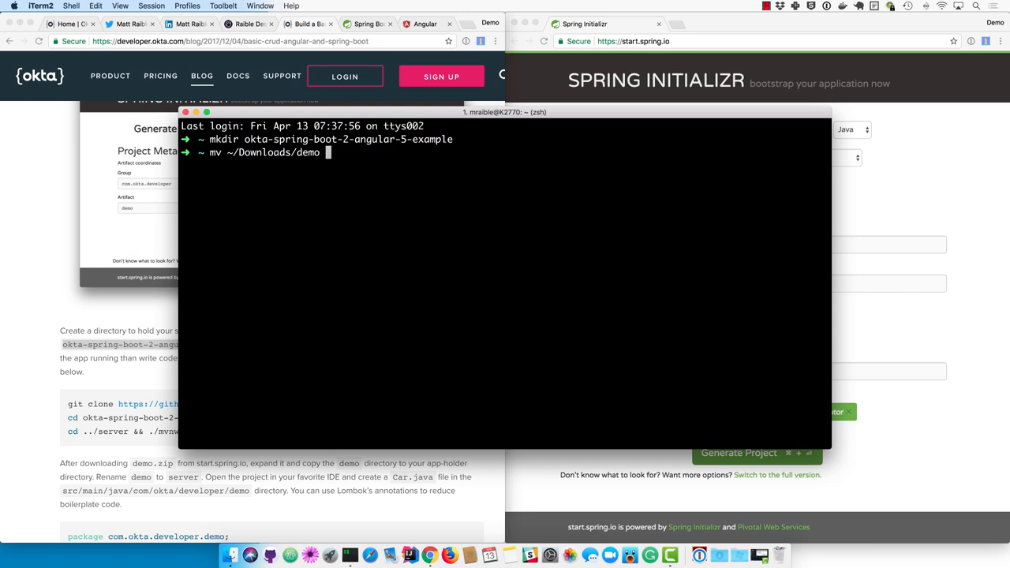
key(enter)
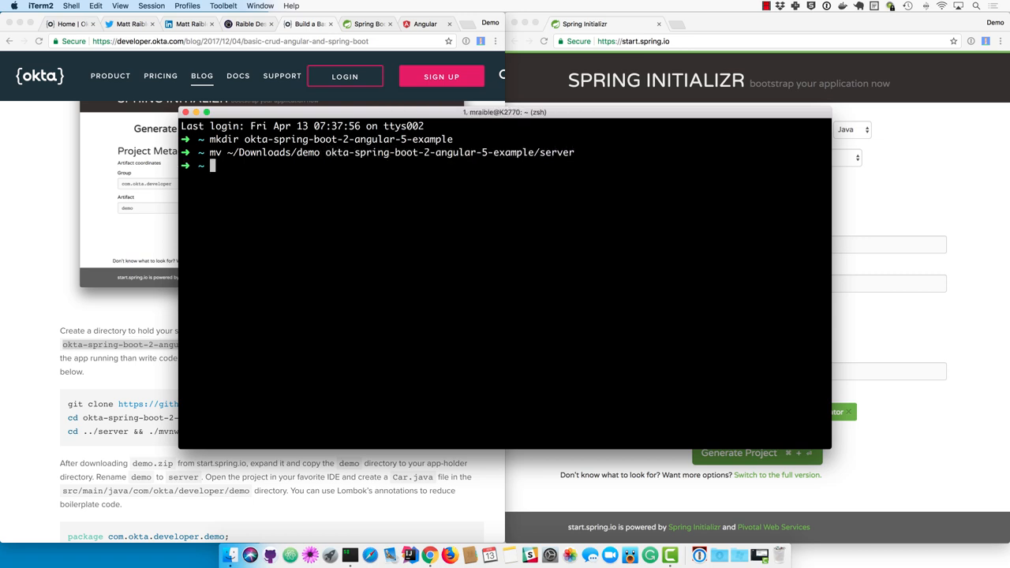
text(cd okta-spring-boot-2-angular-5-example/server)
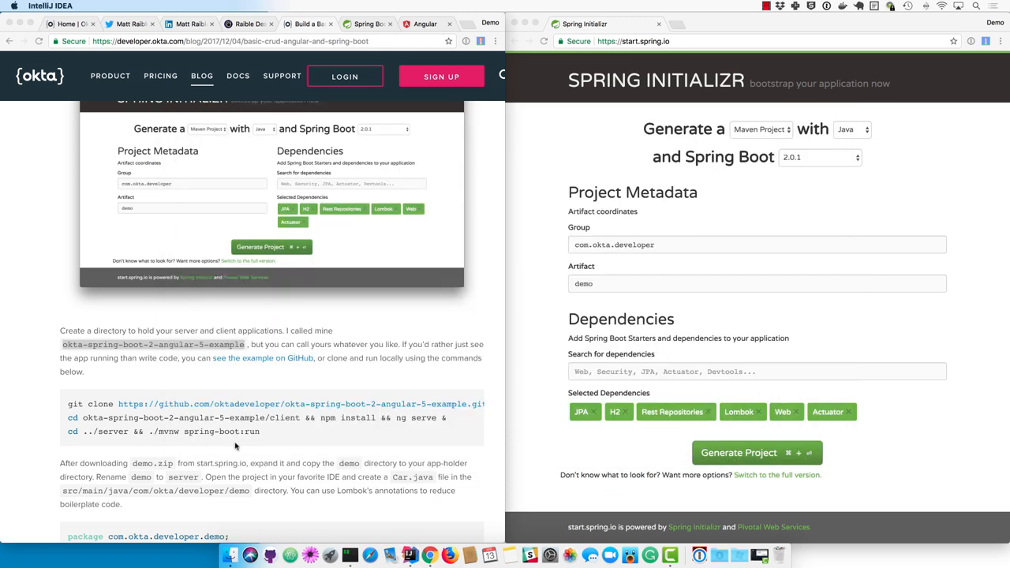
Scroll the tutorial down to the Lombok-annotated Car.java code block.
scroll(down, 3)
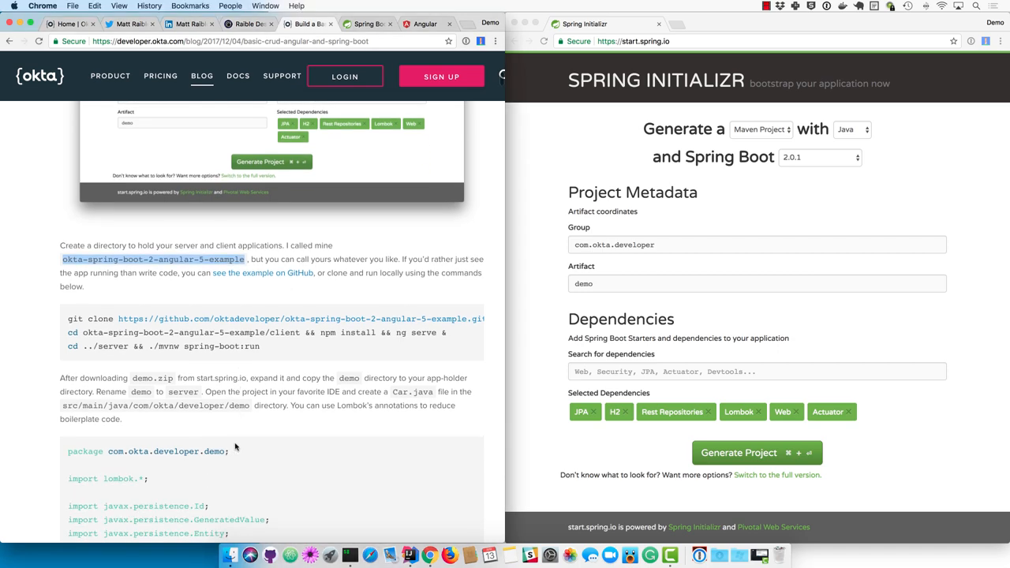
scroll(down, 3)
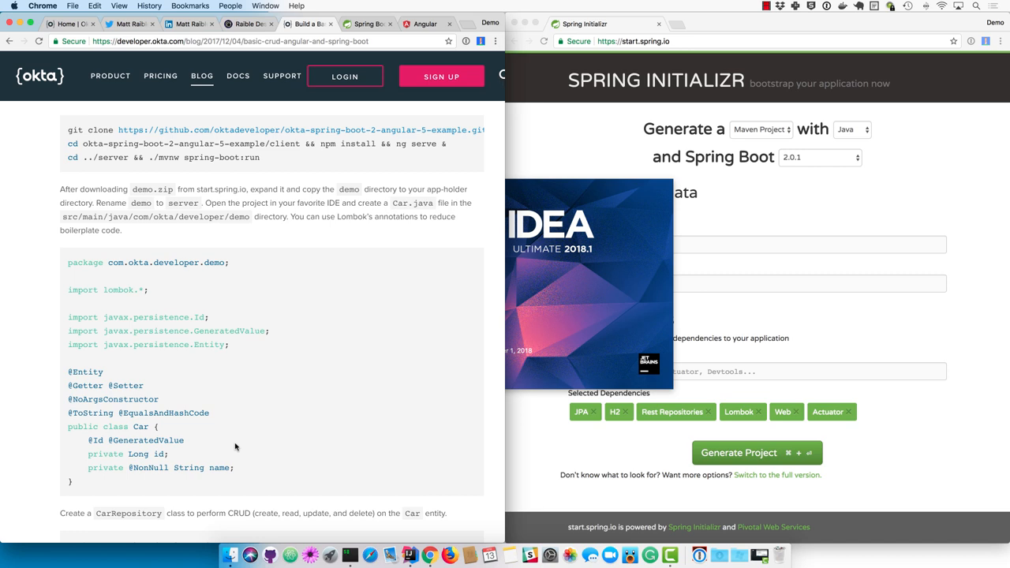
mouse_move(97, 484)
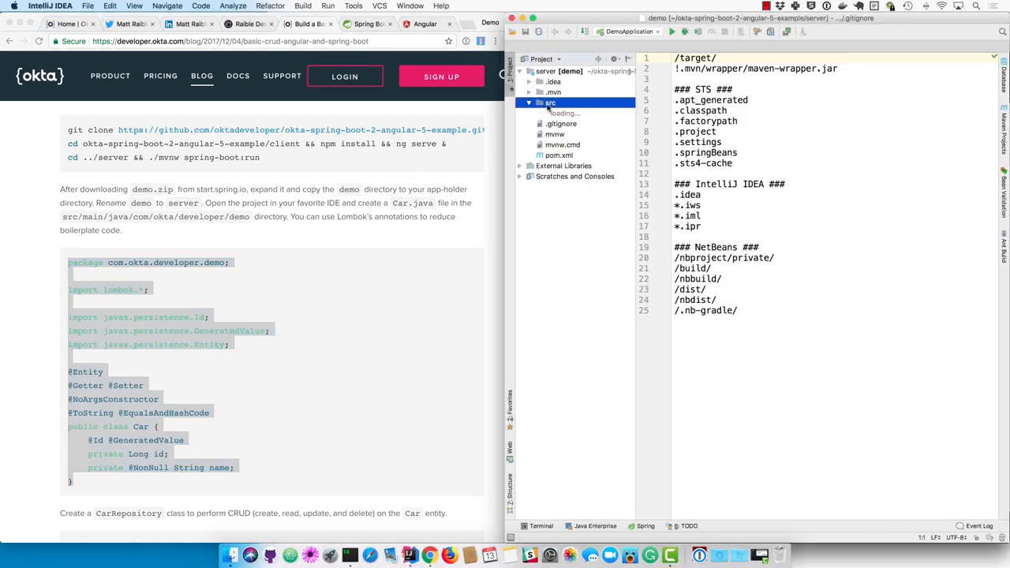
Expand src/main/java and open com.okta.developer.demo to add Car.java with the entity code.
click(540, 102)
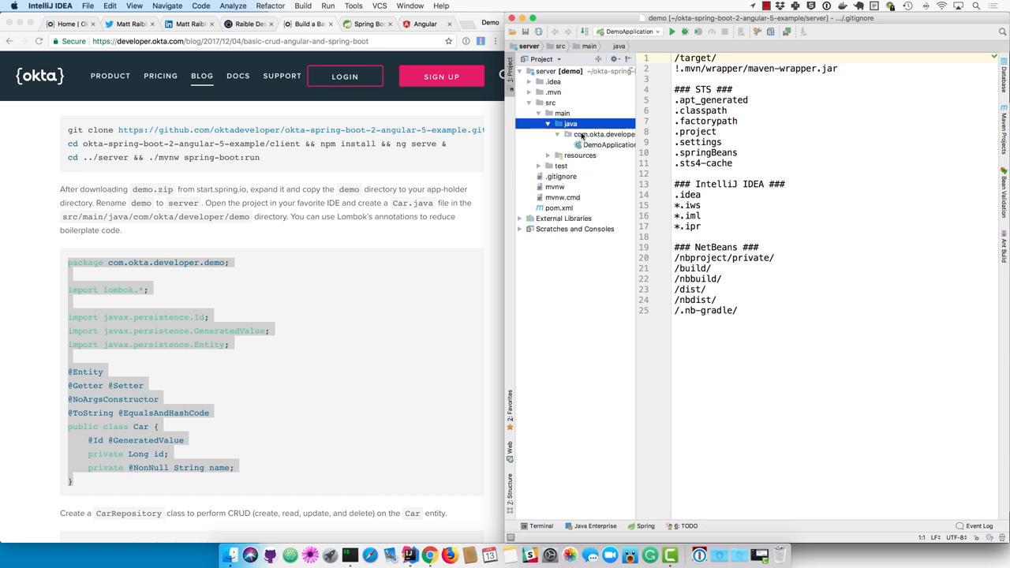
double_click(604, 135)
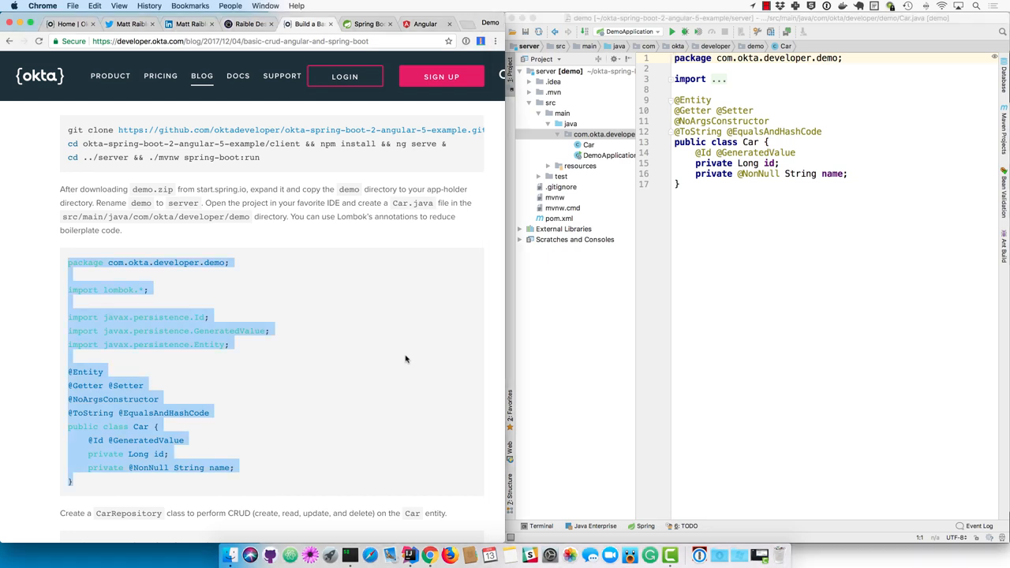
scroll(down, 3)
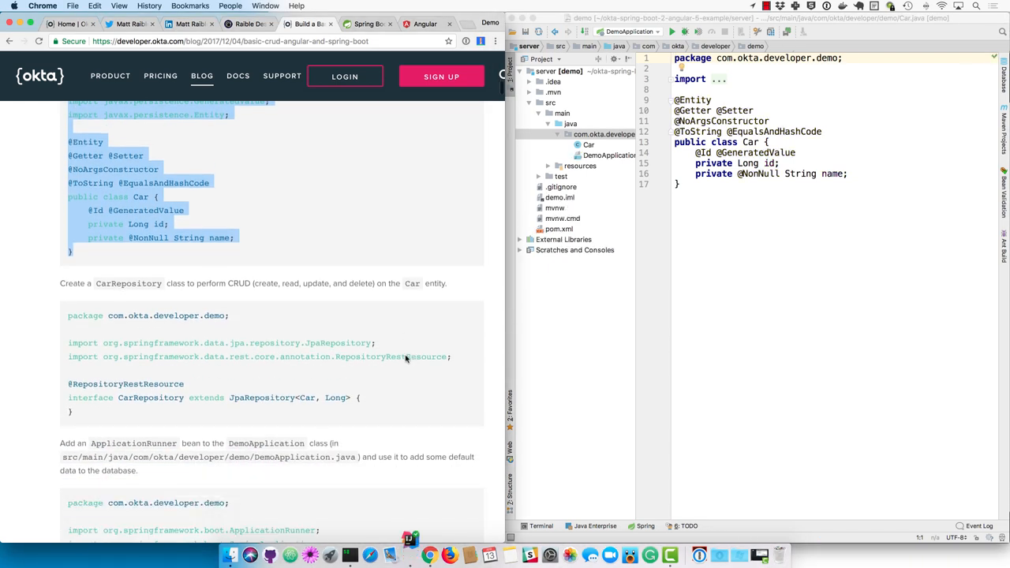
scroll(down, 3)
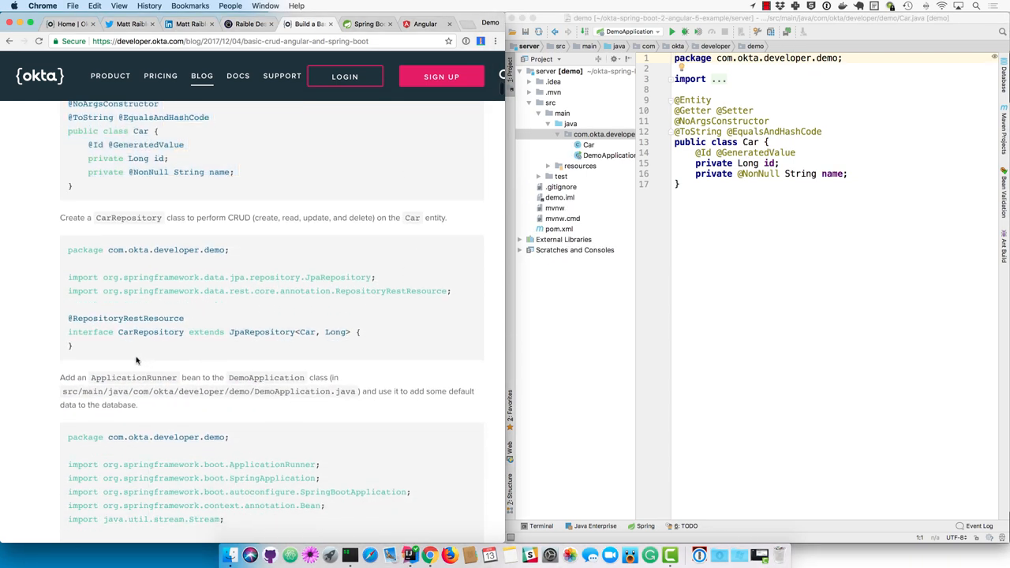
Copy the CarRepository snippet into a CarRepository.java extending JpaRepository<Car, Long>.
drag(69, 251, 71, 346)
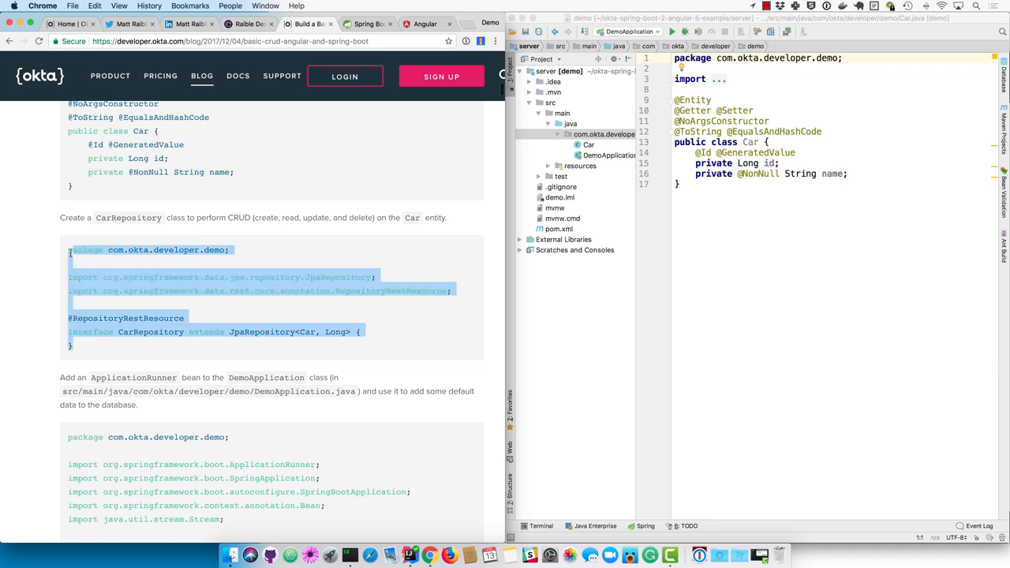
mouse_move(618, 136)
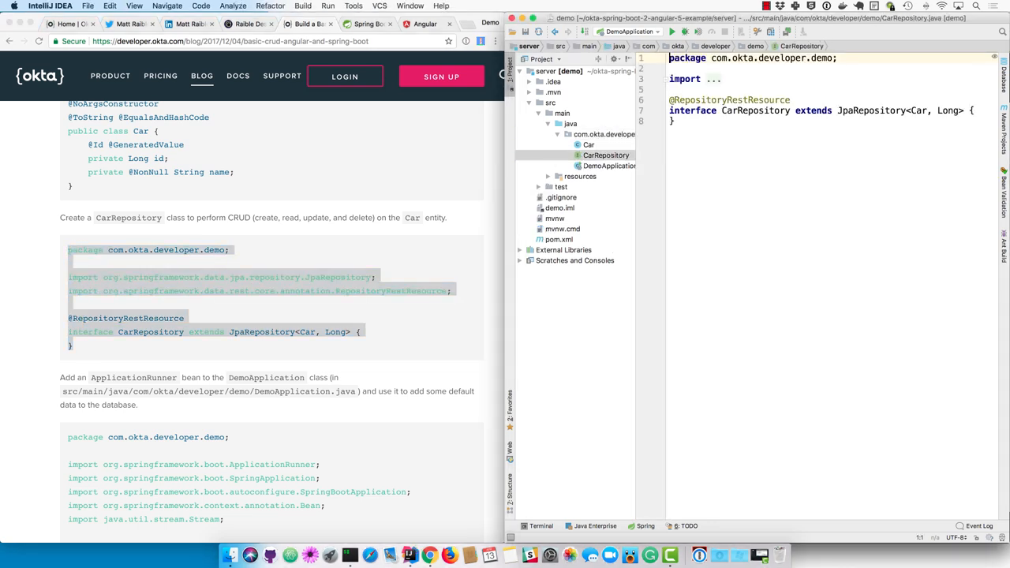
scroll(down, 3)
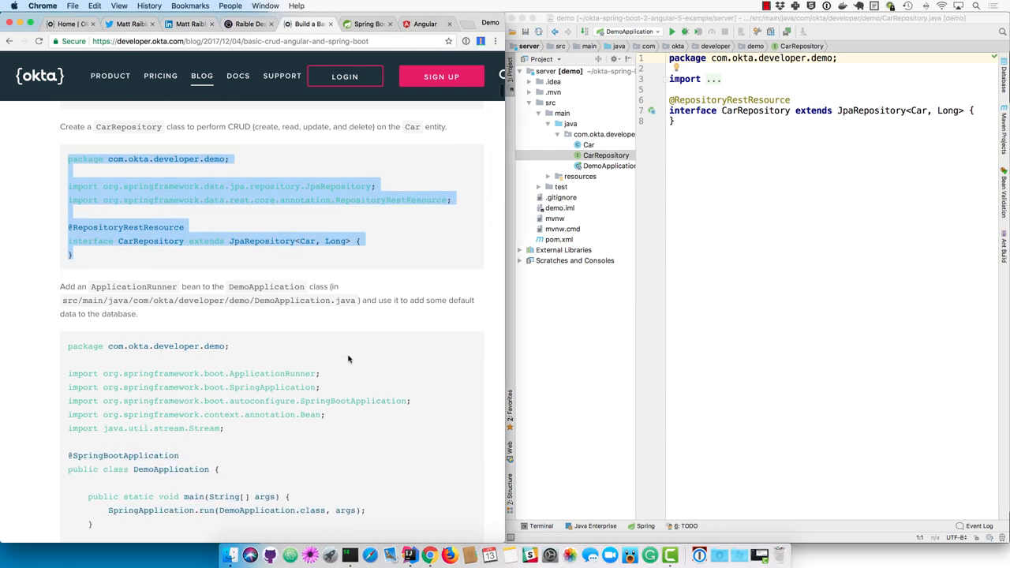
Add the ApplicationRunner bean saving sample car names to DemoApplication, and open Terminal.
scroll(down, 3)
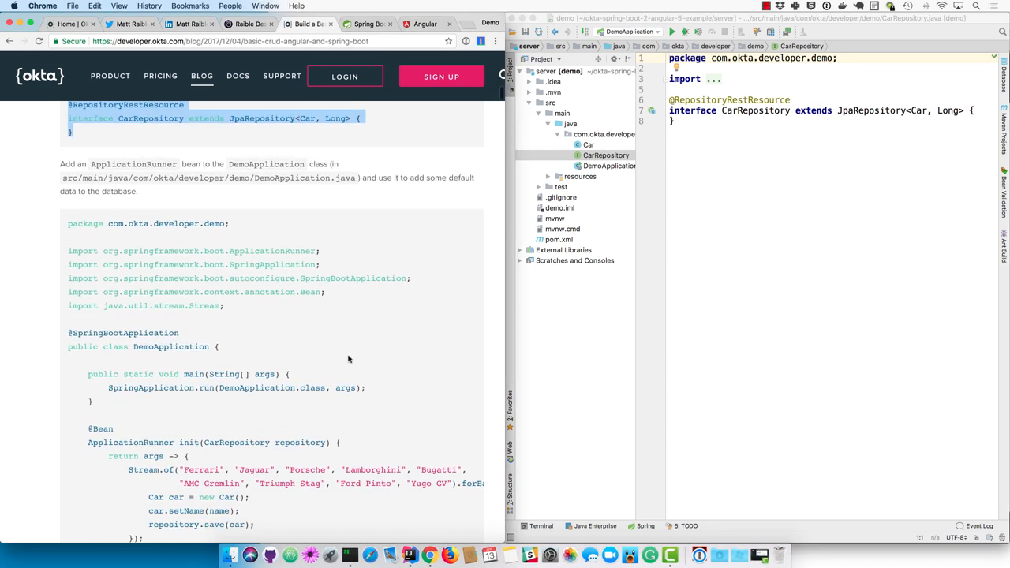
scroll(down, 3)
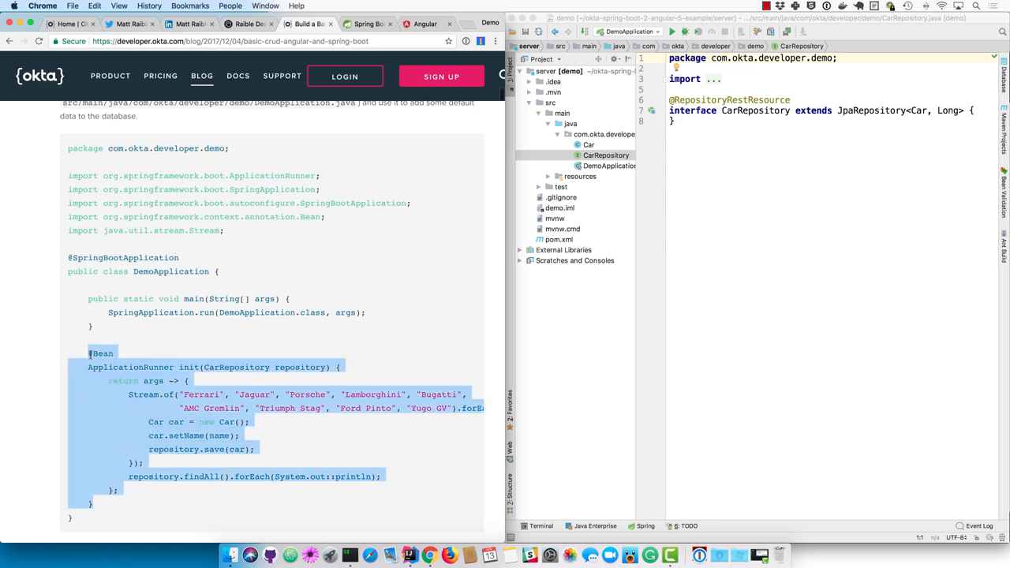
click(611, 165)
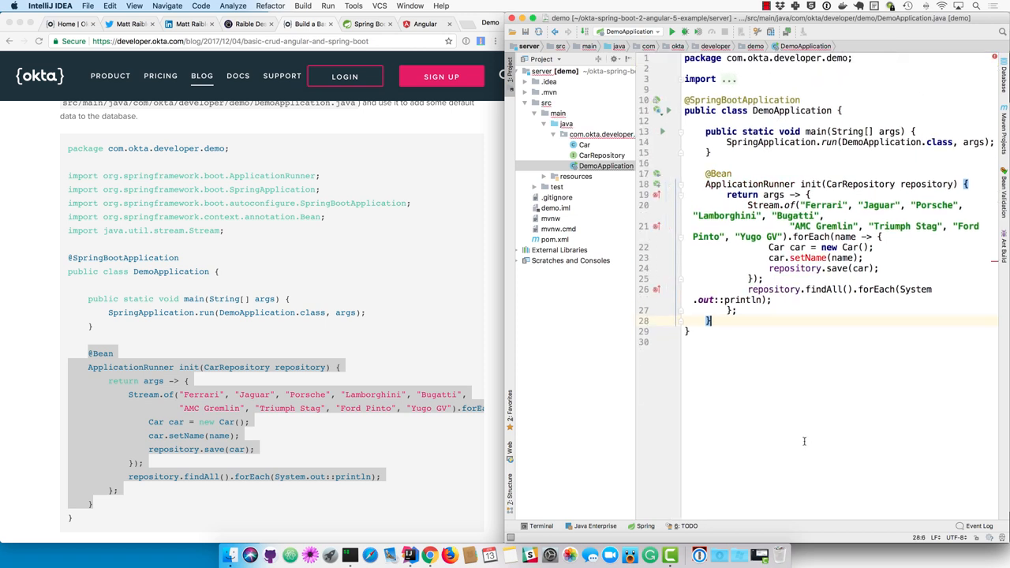
click(541, 526)
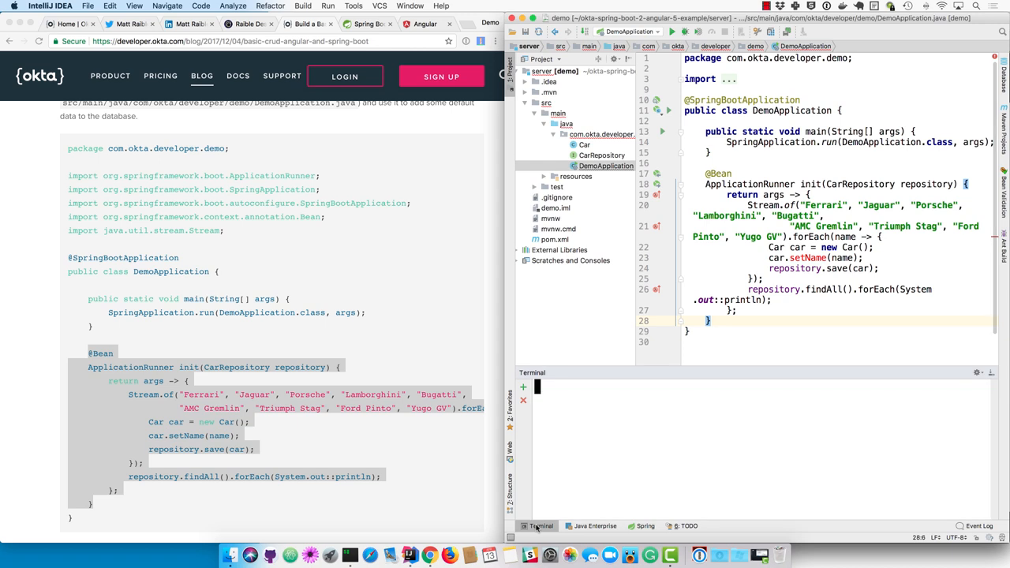
Run ./mvnw spring-boot:run and watch Ferrari through Yugo GV print.
scroll(down, 3)
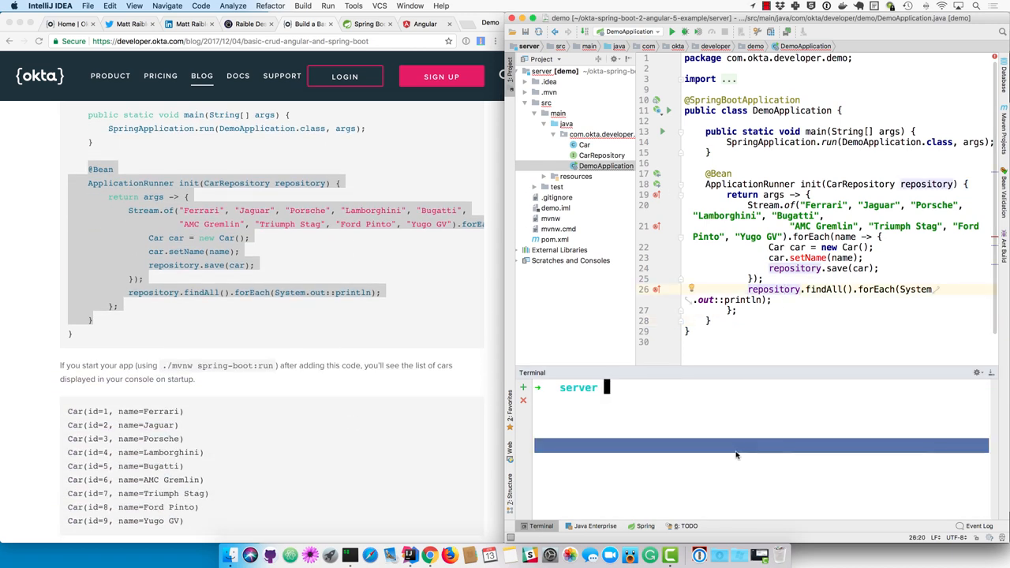
text(./mvnw spring-boo)
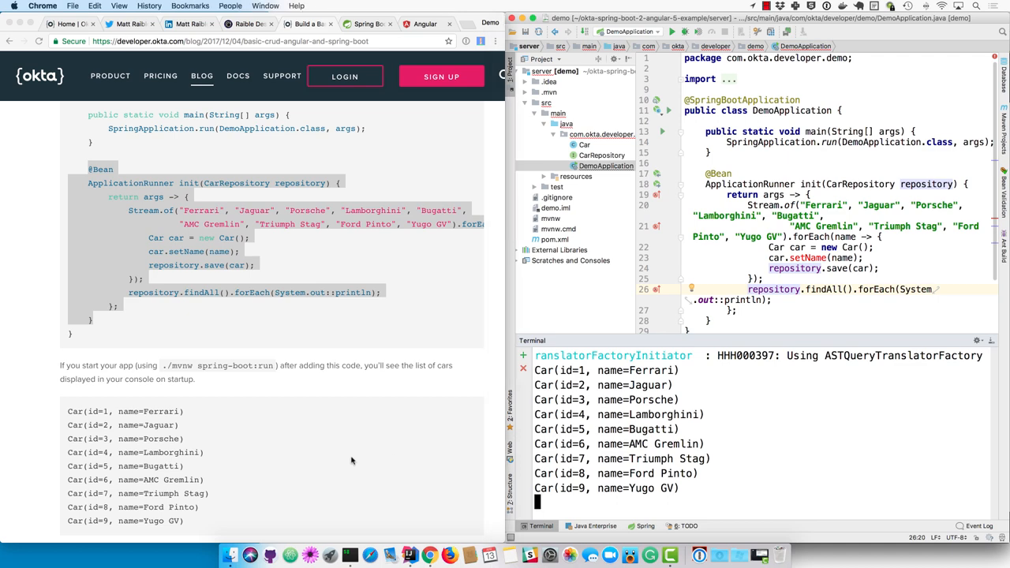
scroll(down, 3)
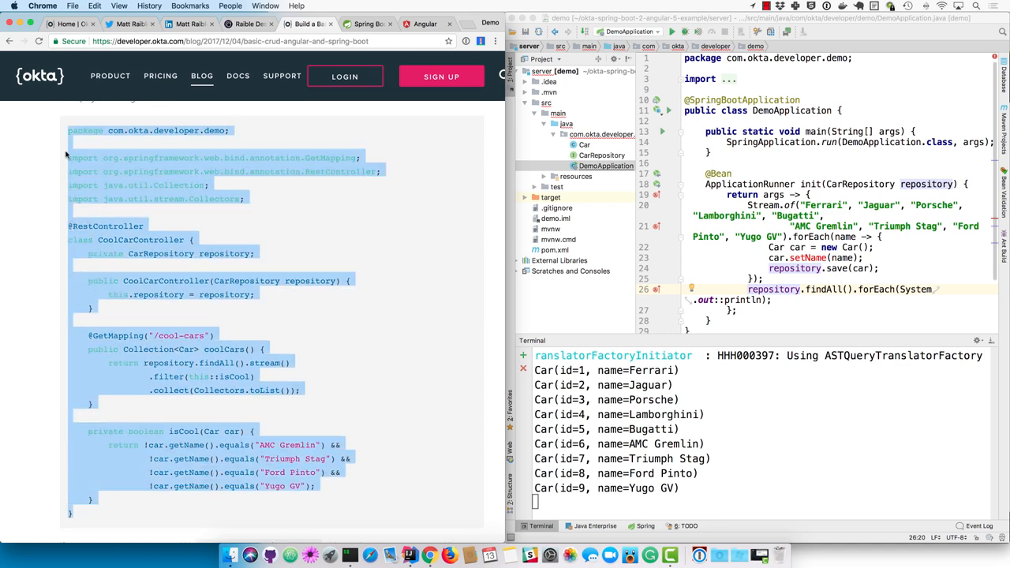
Paste CoolCarController into the demo package, filtering out AMC Gremlin, Triumph Stag, Ford Pinto and Yugo GV.
click(602, 134)
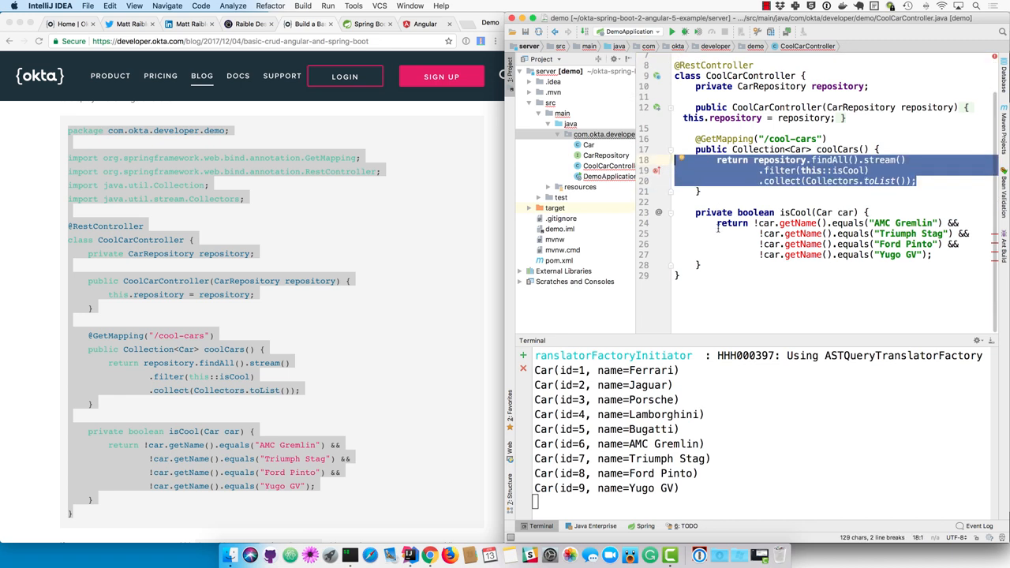
scroll(down, 3)
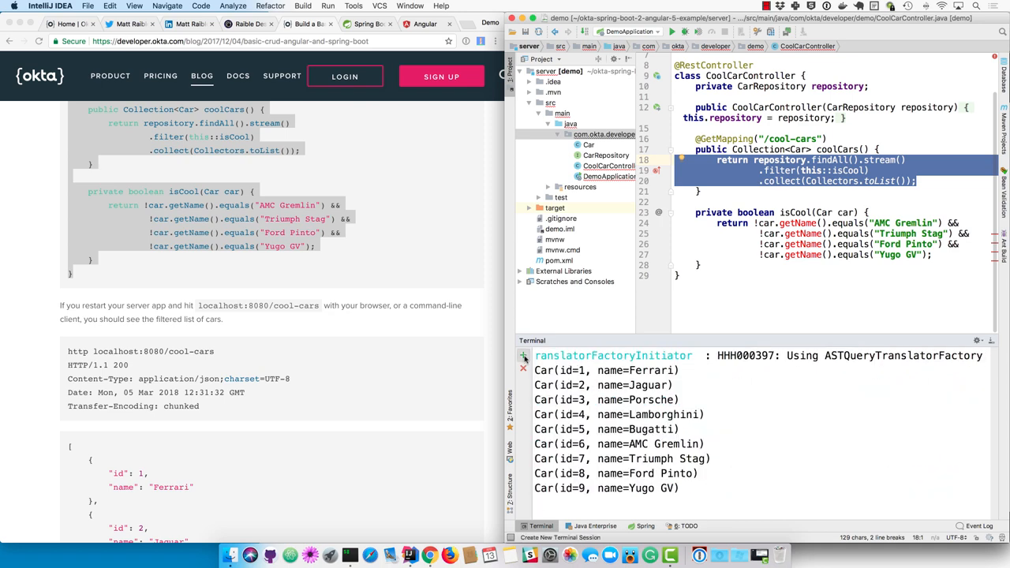
Run http :8080/cool-cars in a new terminal session and review the five cool cars returned.
click(524, 355)
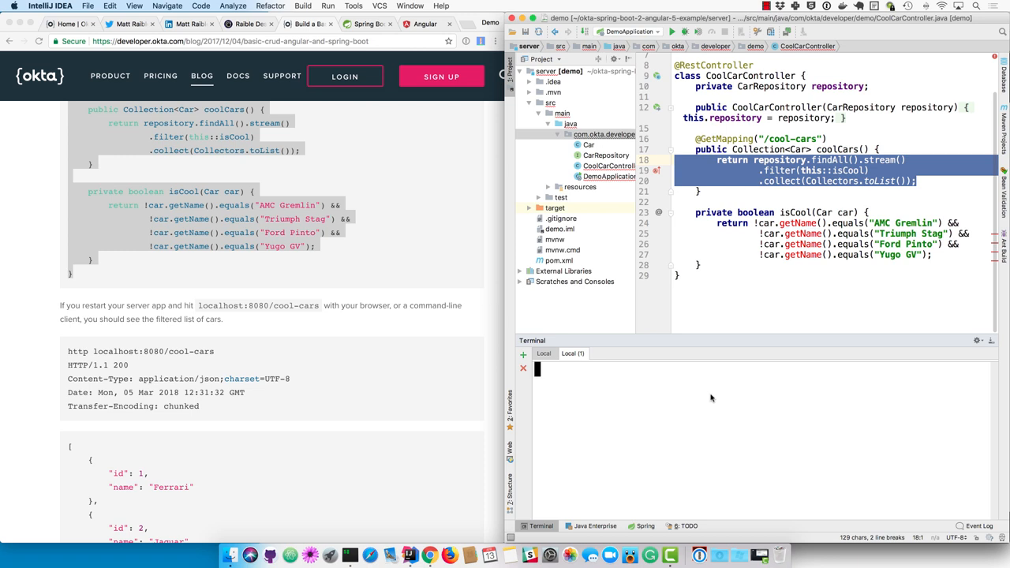
text(server http :)
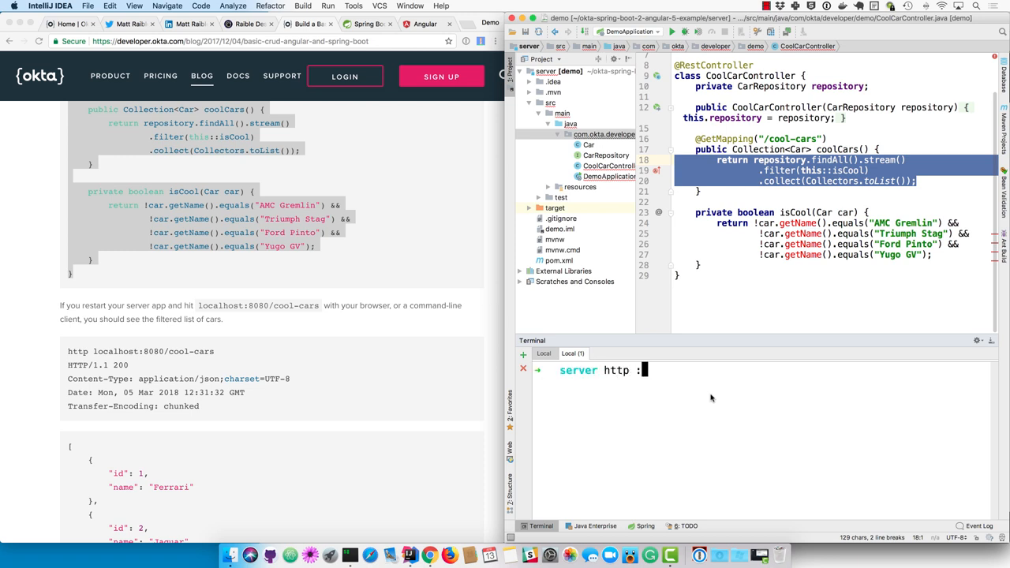
text(8080/cool)
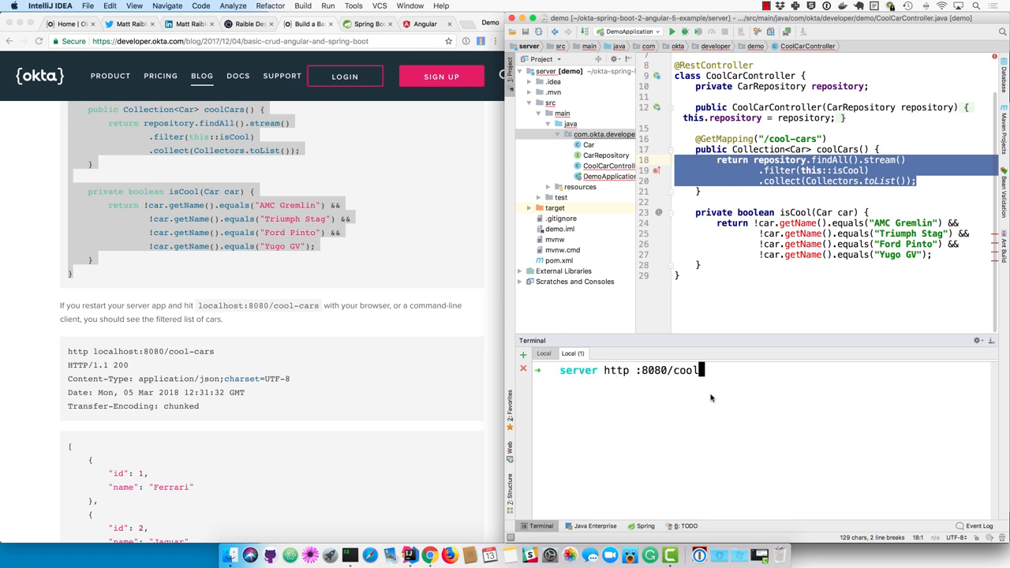
text(-cars)
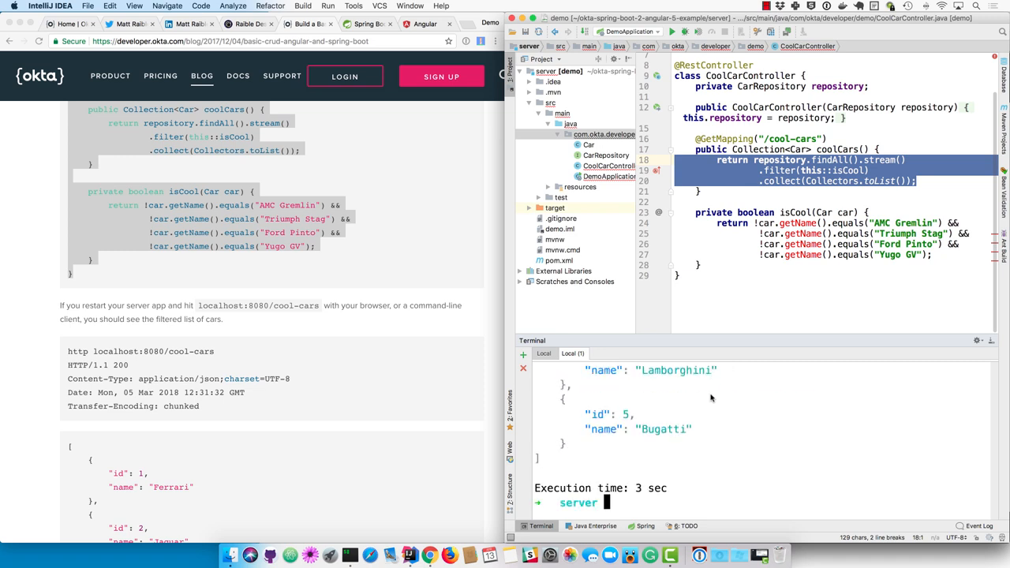
scroll(down, 3)
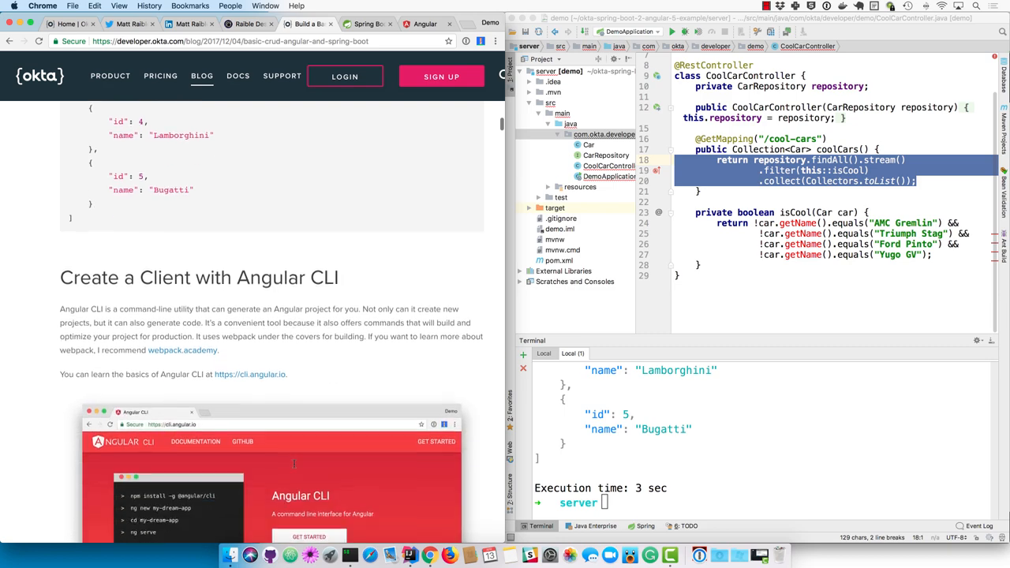
scroll(down, 3)
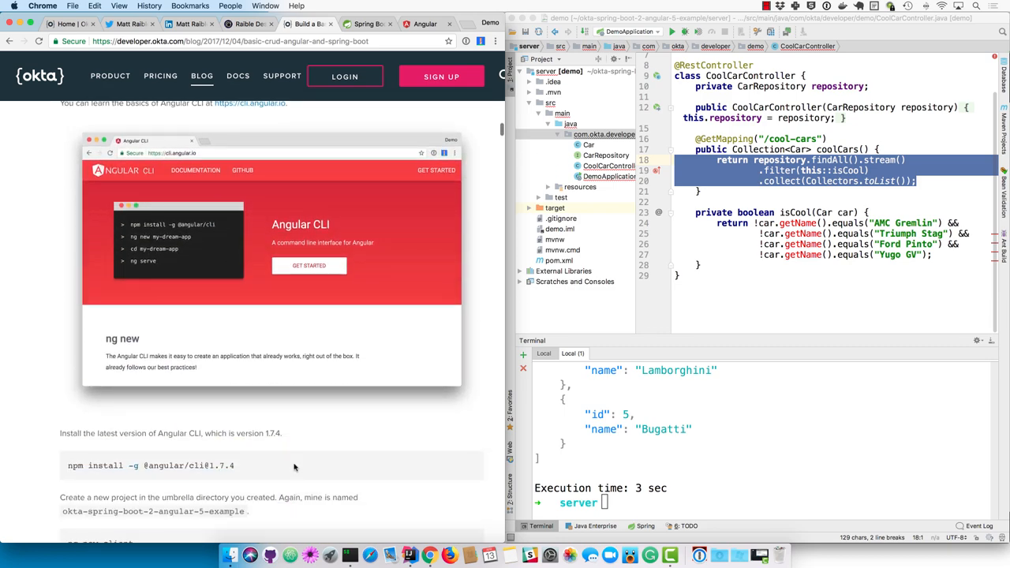
scroll(down, 3)
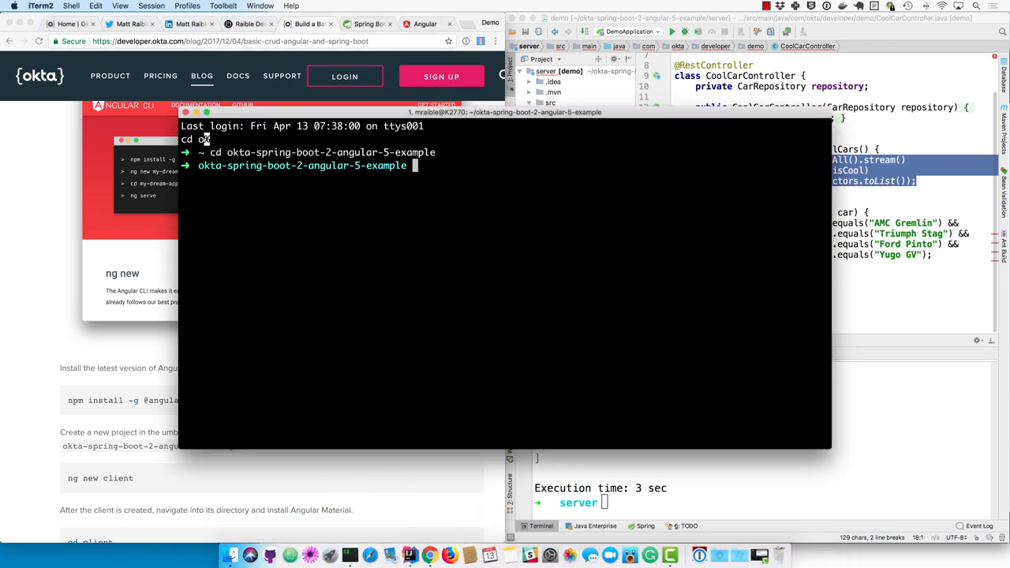
Create the Angular client app with ng new and move into the client directory.
text(ng new)
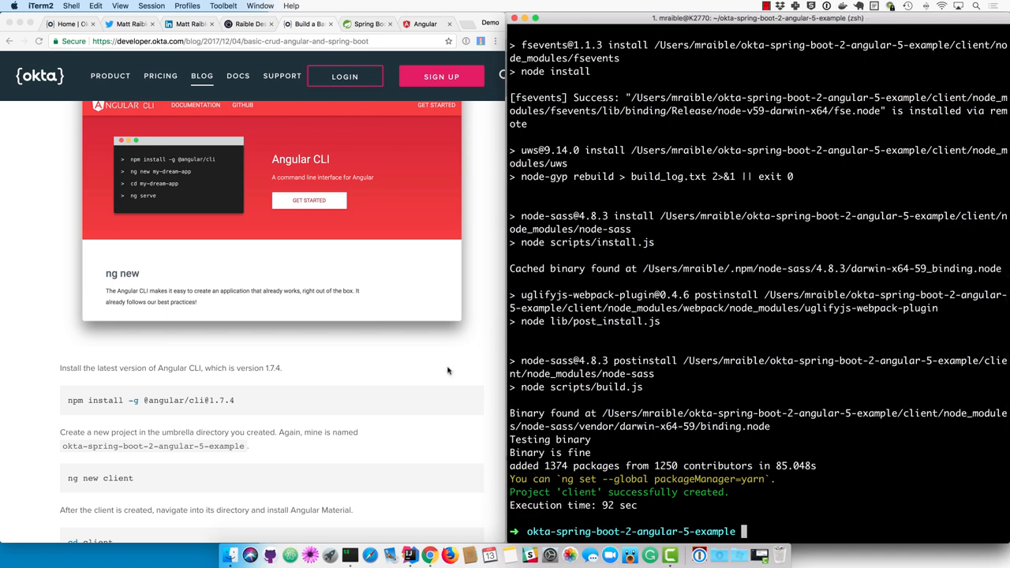
scroll(down, 3)
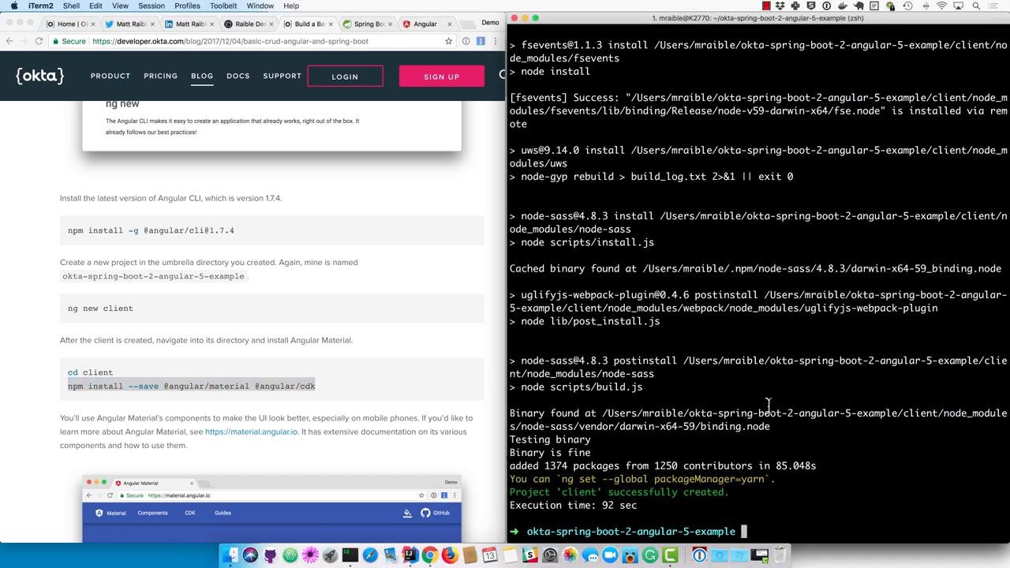
text(cd client)
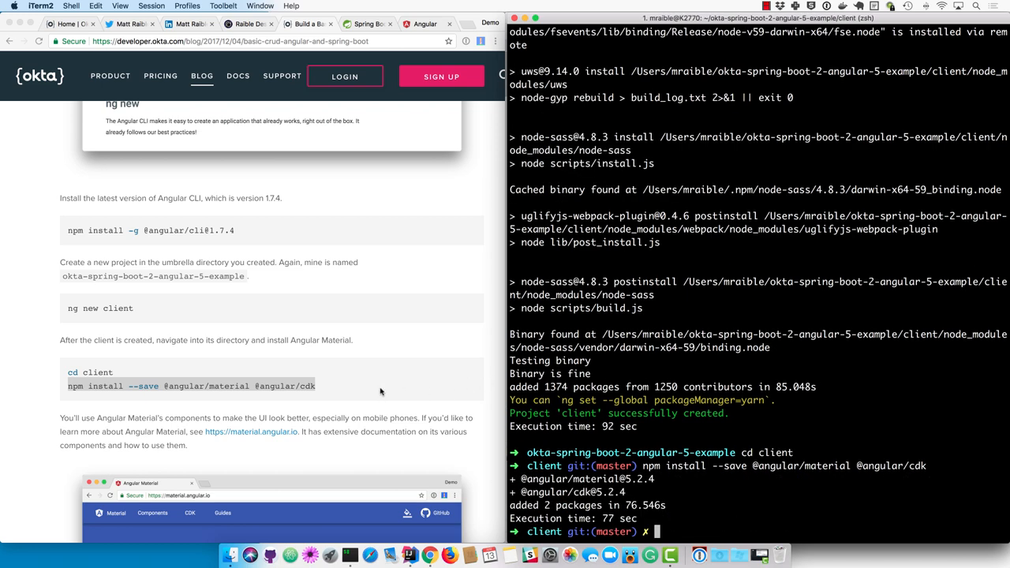
scroll(down, 3)
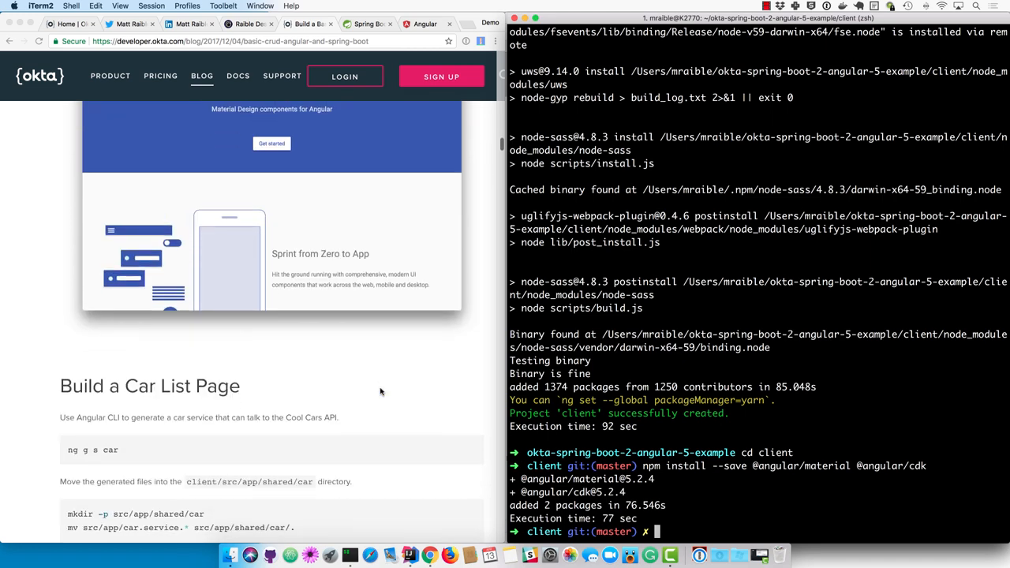
scroll(down, 3)
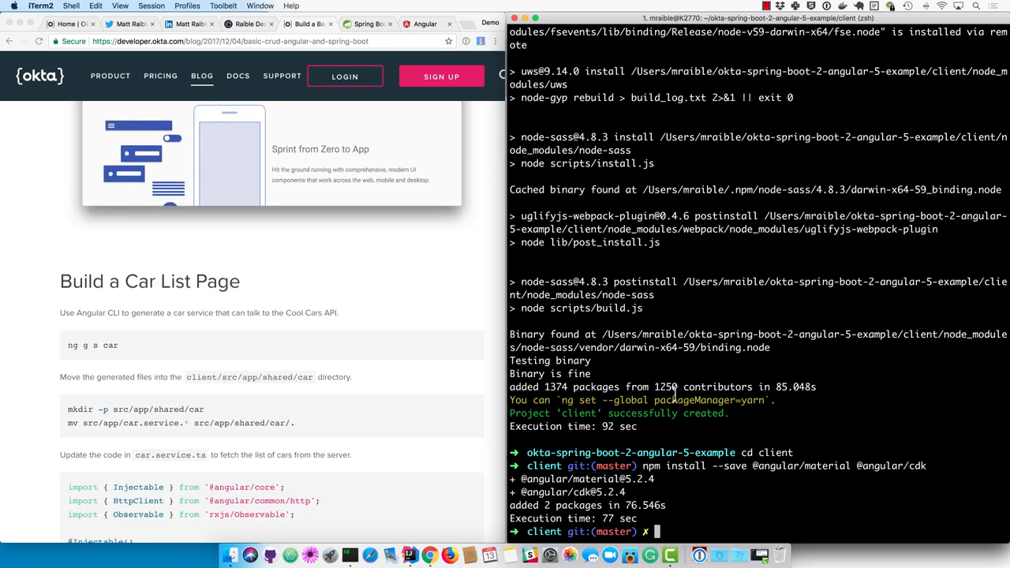
Generate the car service with ng g s car and move its files into src/app/shared/car.
text(ng g s car)
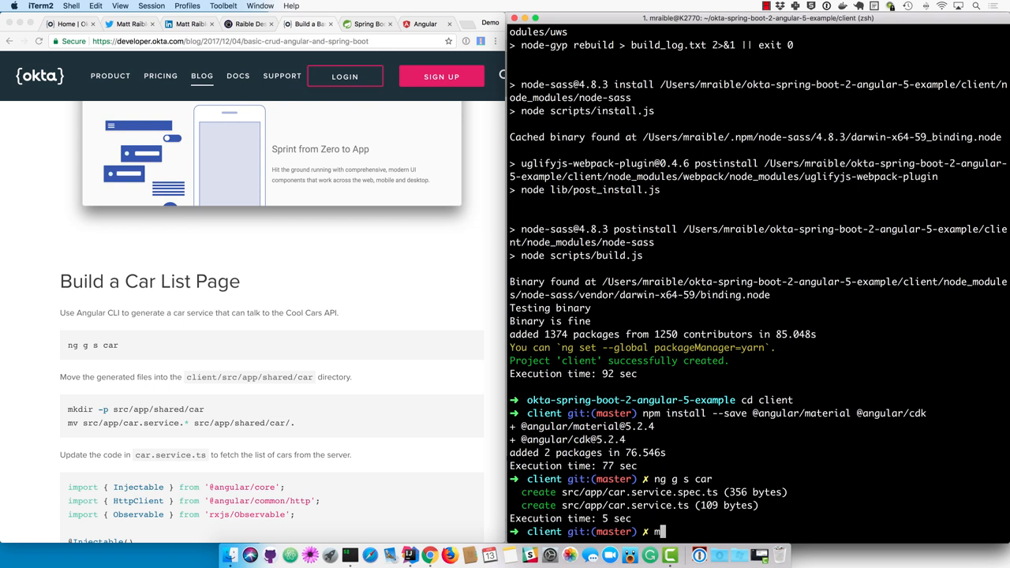
text(kdir -p src/)
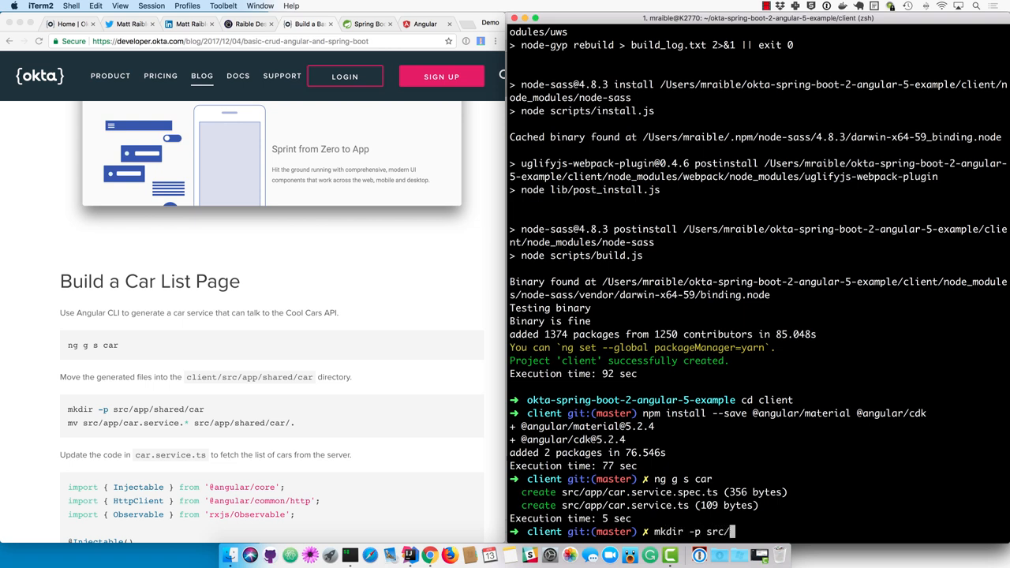
text(app/shared/car)
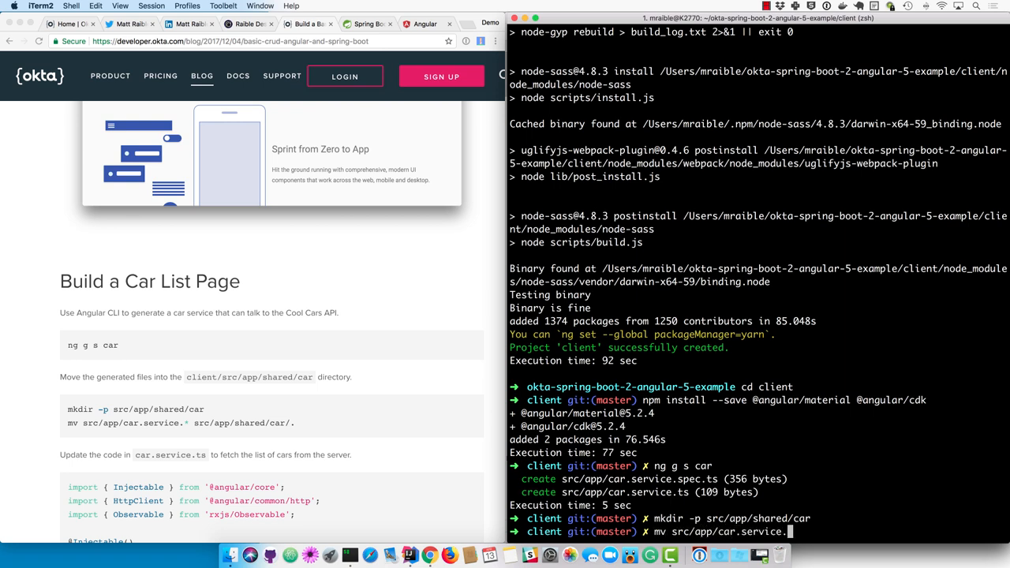
text(src/ap)
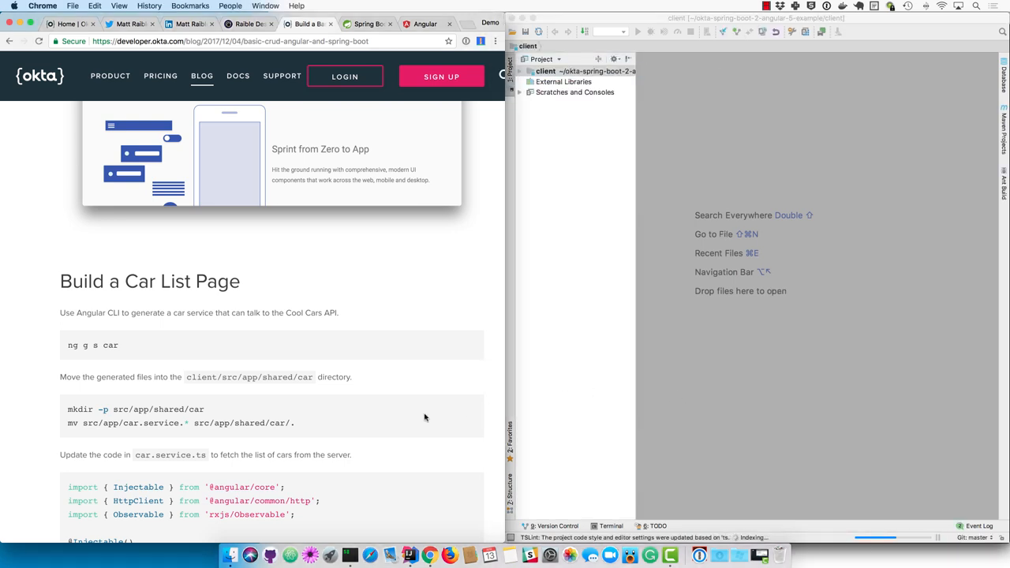
Fill car.service.ts with CarService, whose getAll fetches //localhost:8080/cool-cars.
scroll(down, 3)
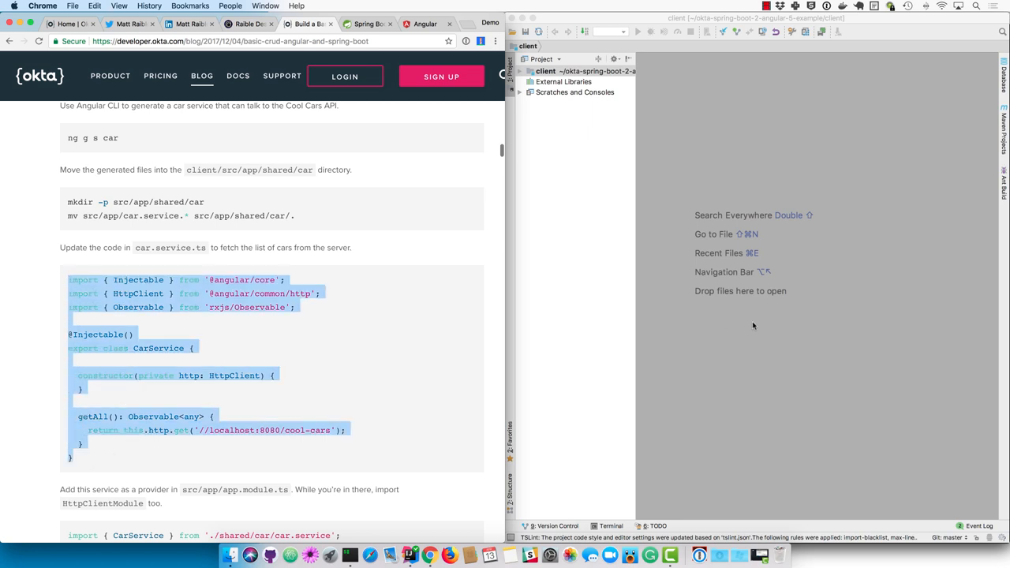
text(car.)
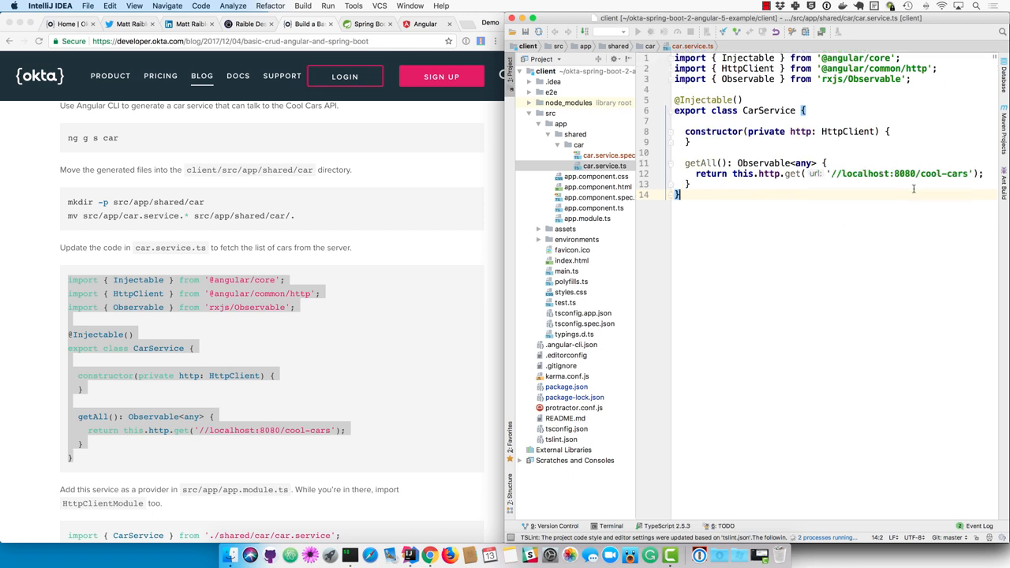
scroll(down, 3)
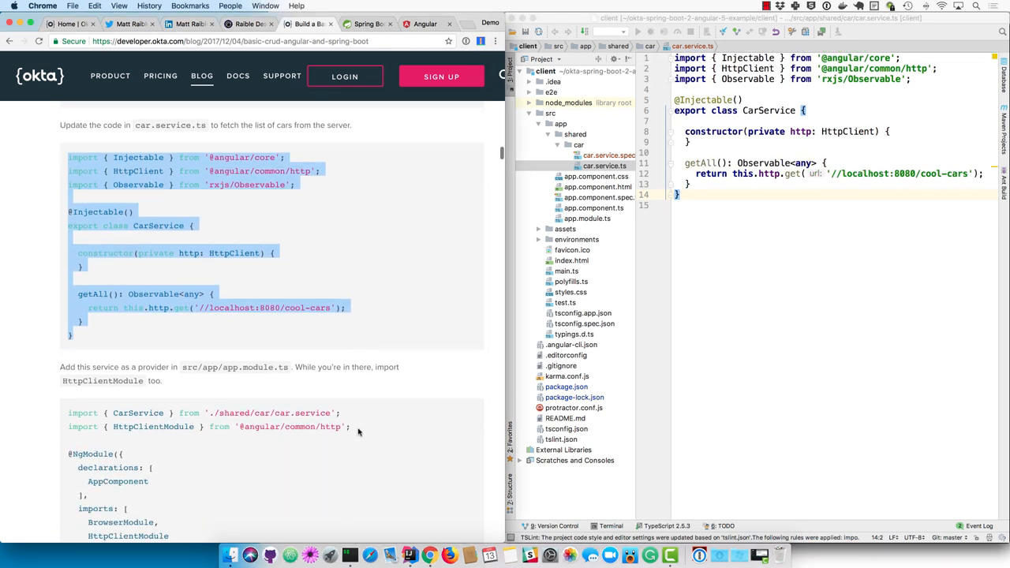
scroll(down, 3)
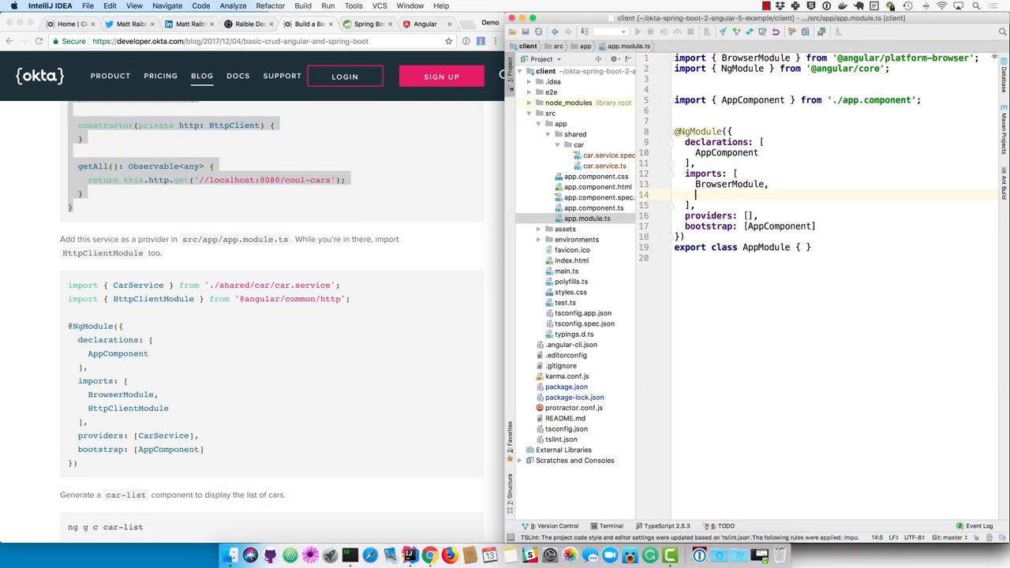
Add HttpClientModule to imports and CarService to providers, adding the CarService import via quick-fix.
text(HttpClientModule)
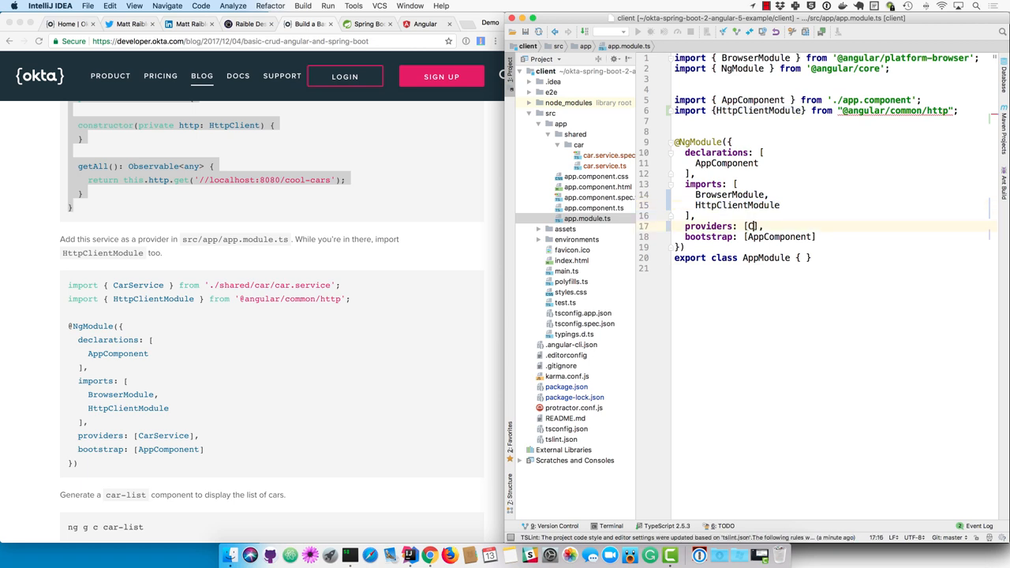
text(CarService)
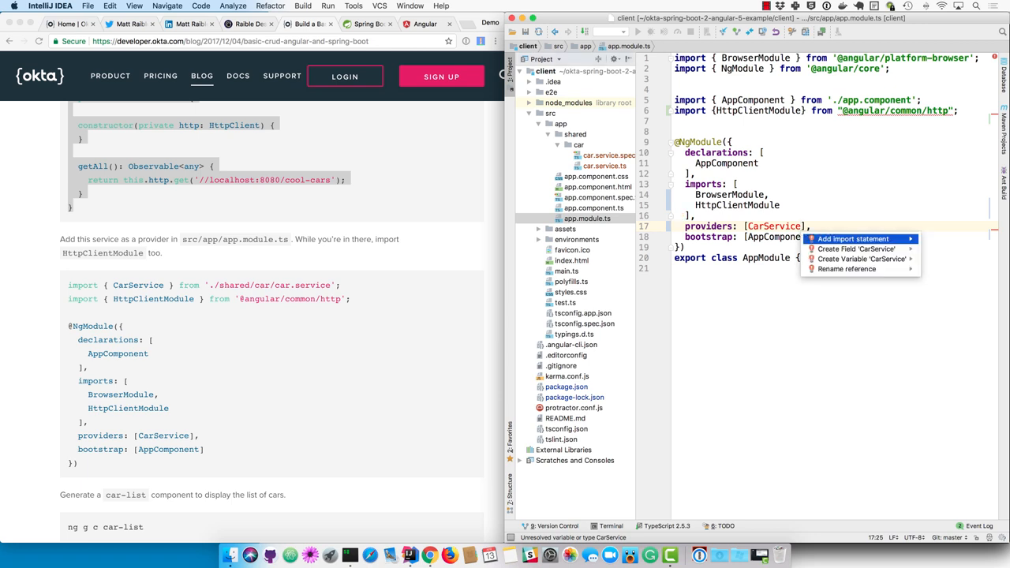
click(853, 238)
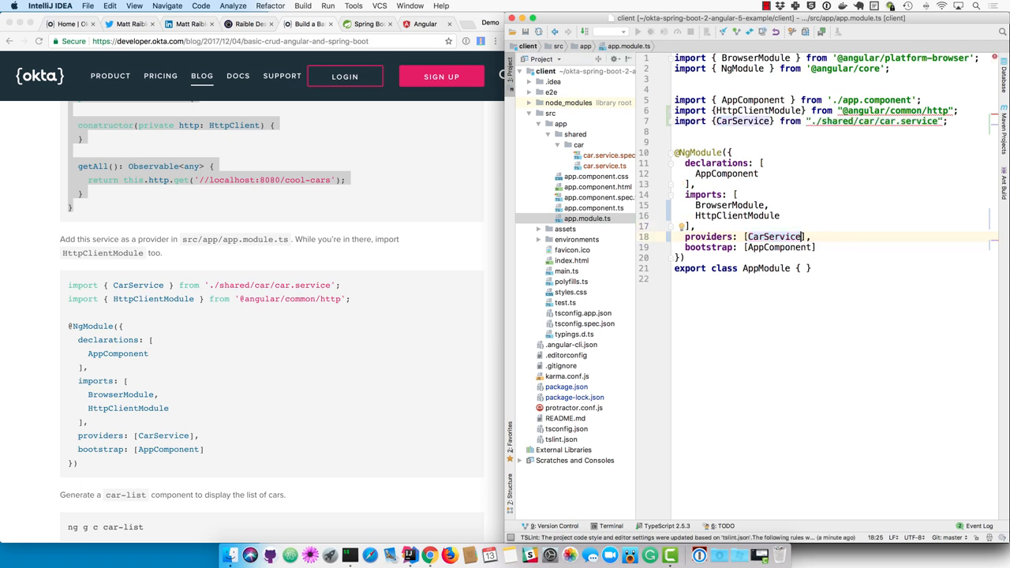
click(49, 5)
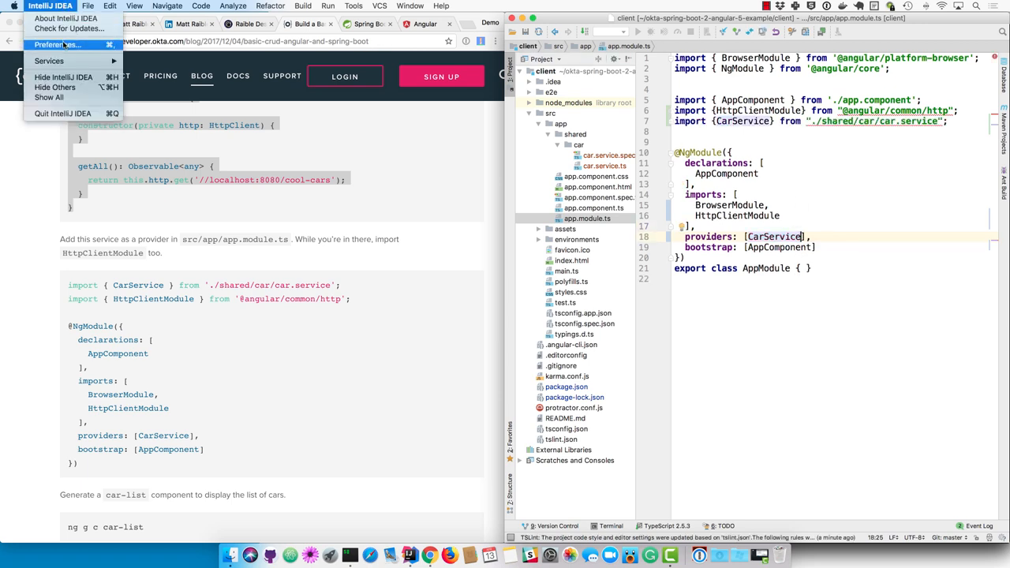
Set TypeScript code style to always use single quotes and spaces inside ES6 import/export braces.
click(56, 45)
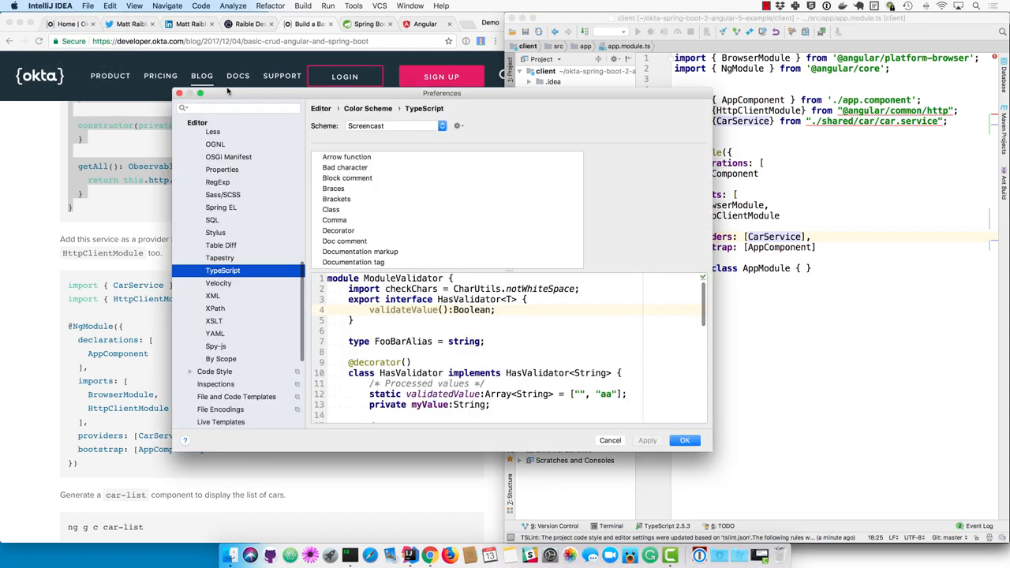
text(typescript)
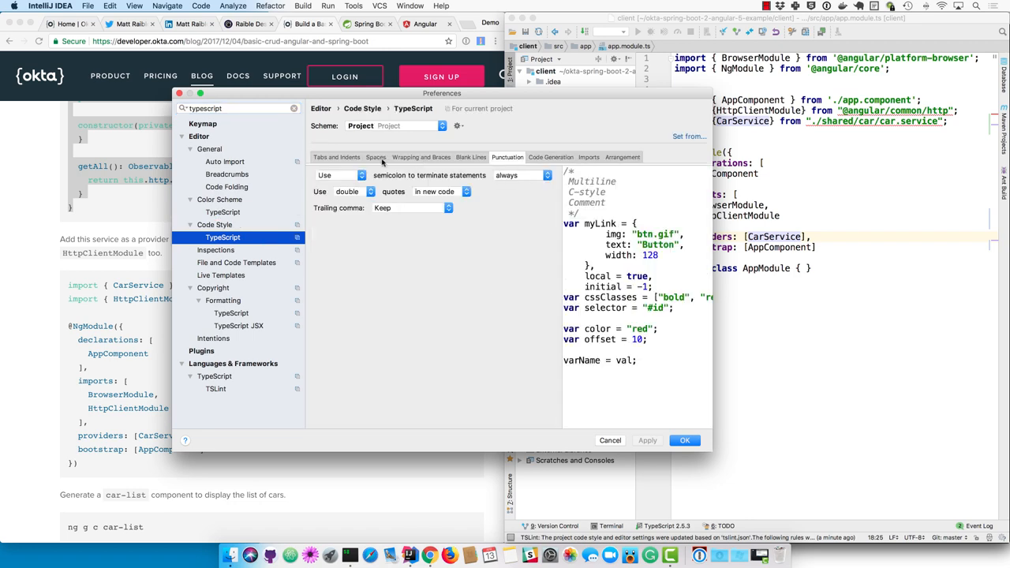
click(376, 157)
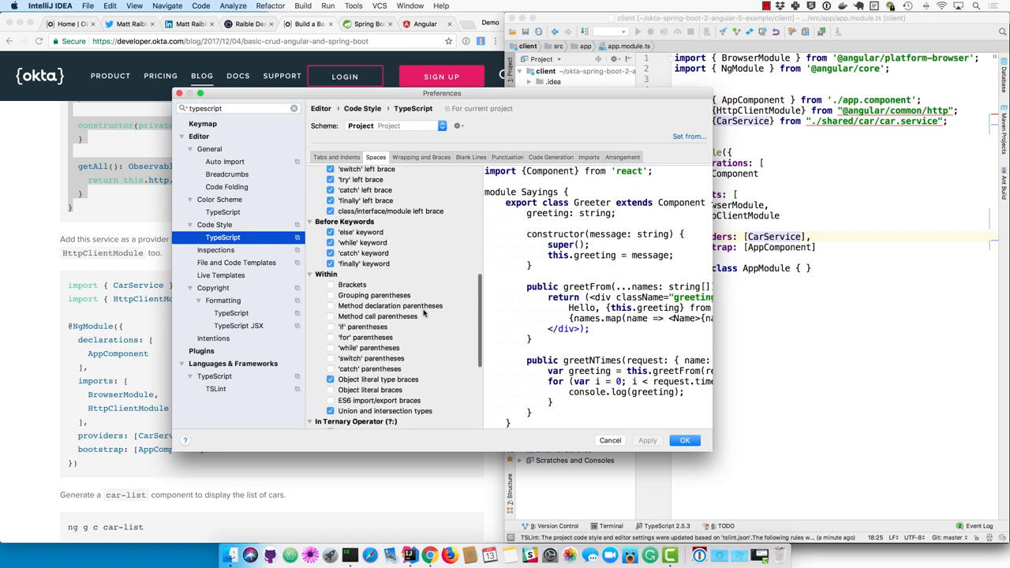
click(379, 400)
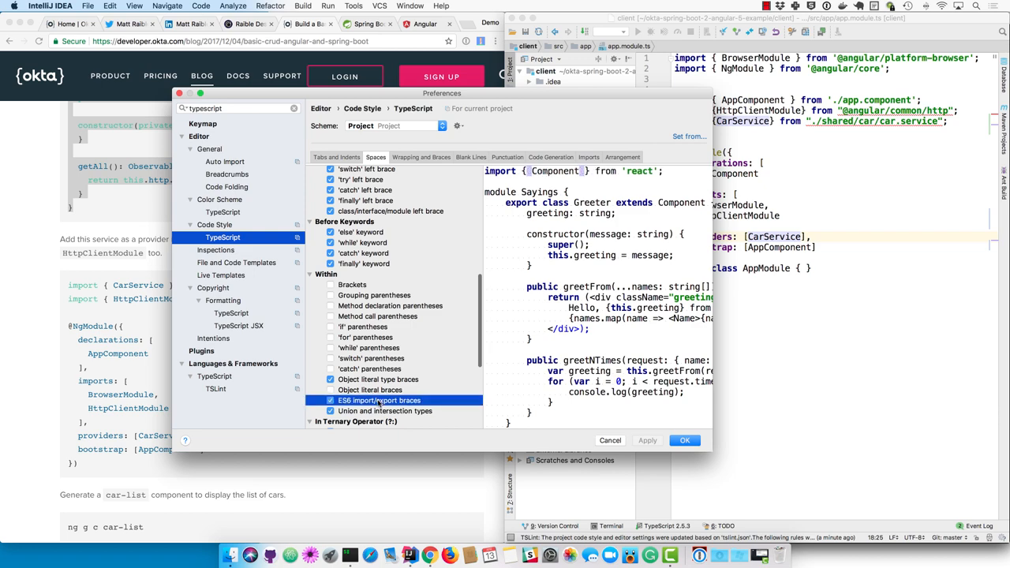
click(507, 157)
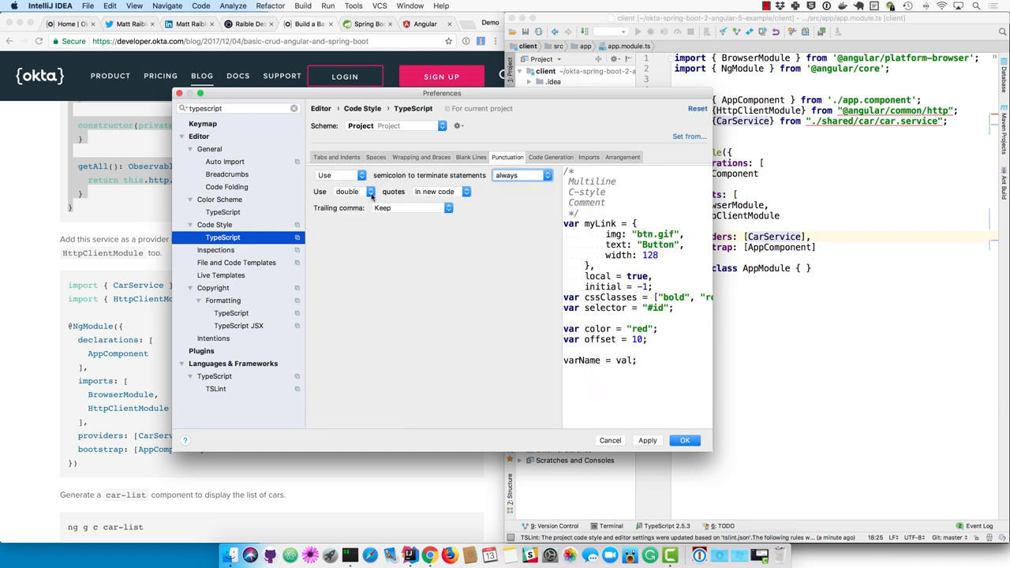
click(353, 191)
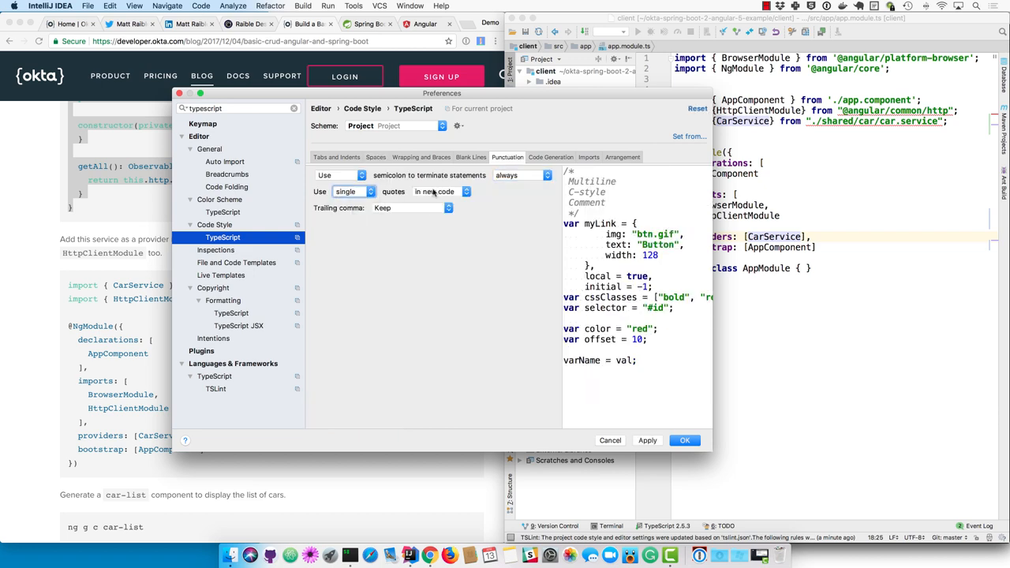
click(439, 191)
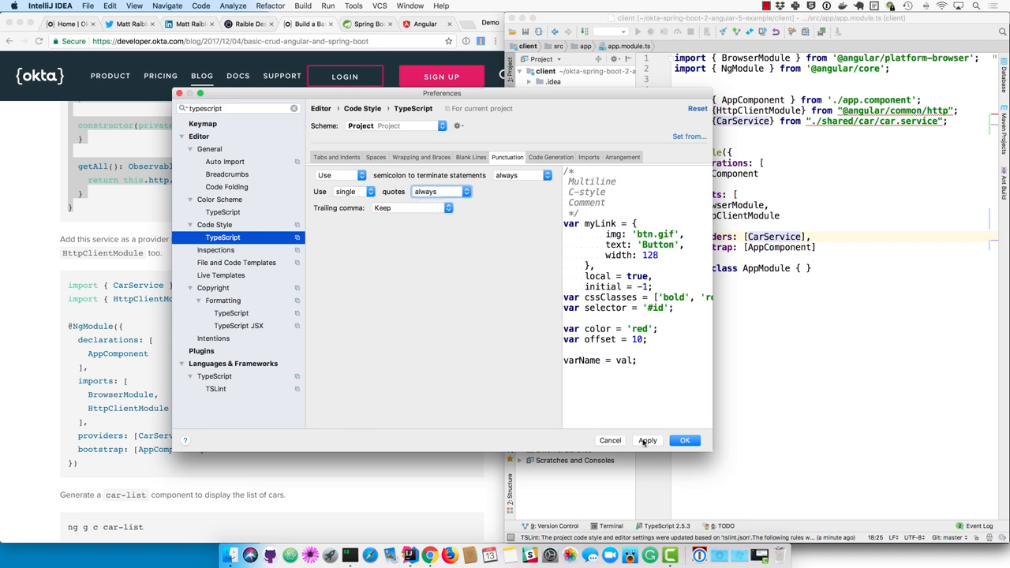
click(684, 441)
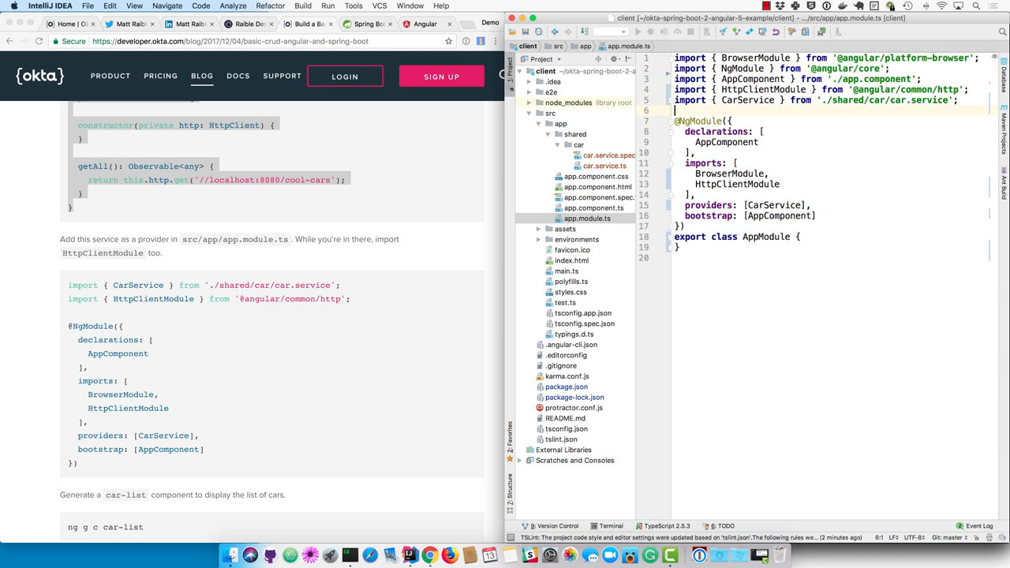
Run ng g c car-list in the IDE terminal to generate CarListComponent.
scroll(down, 3)
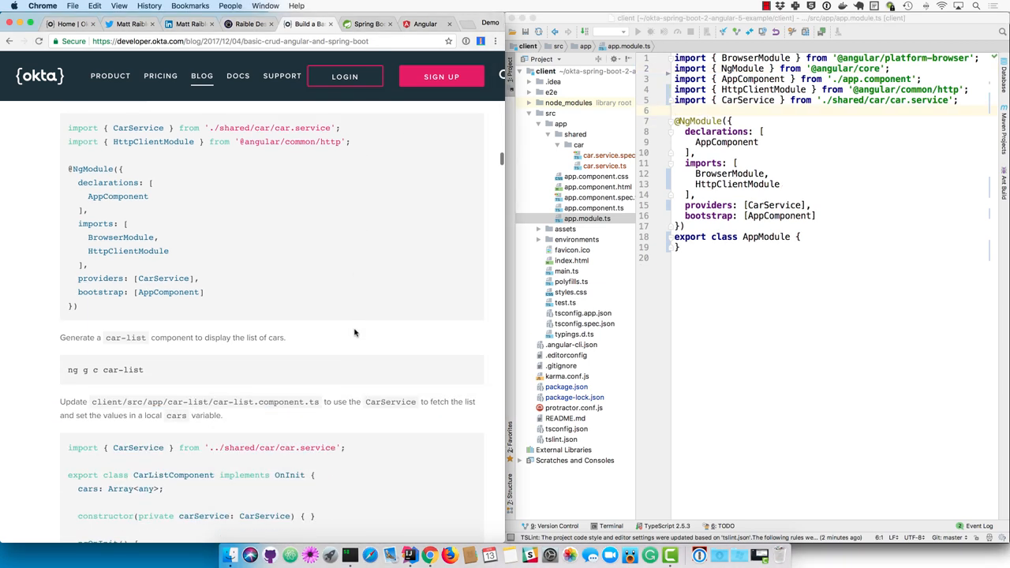
click(612, 526)
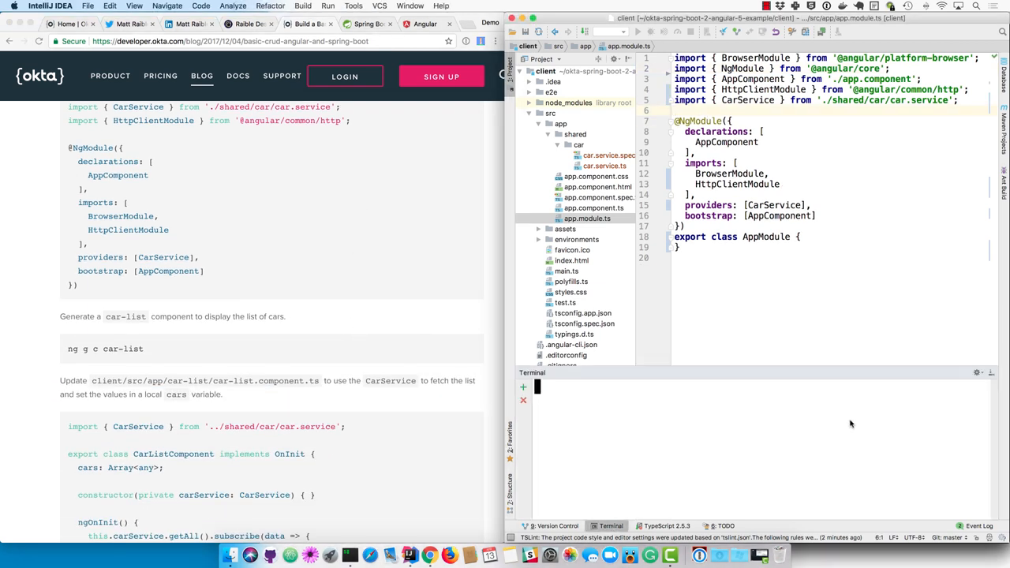
text(ng g c)
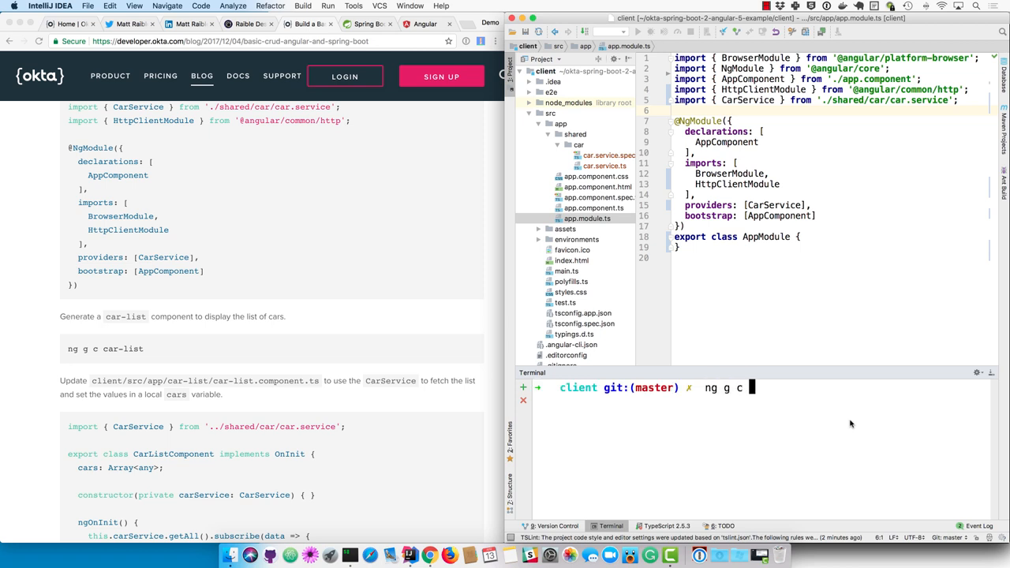
text(car-list)
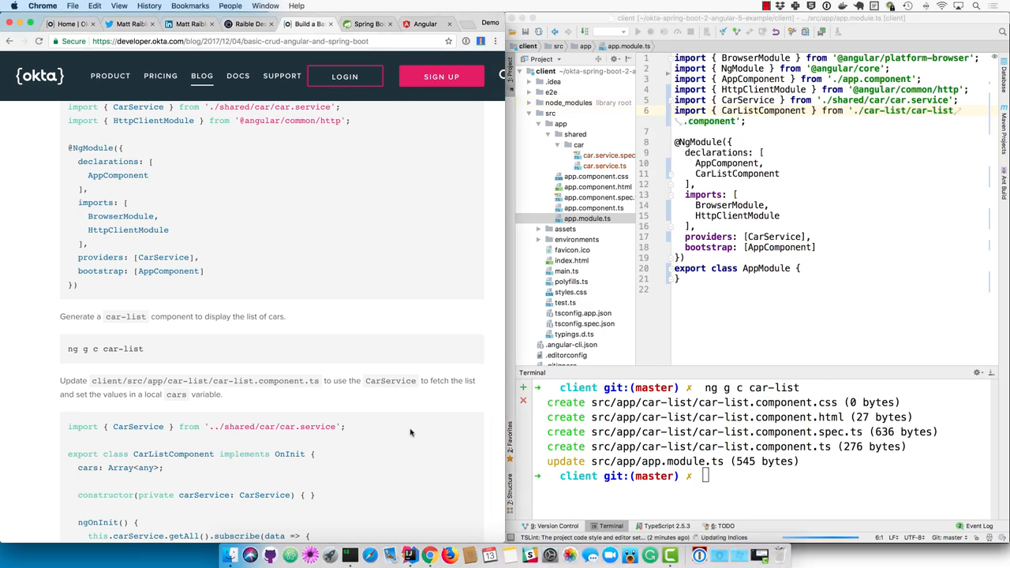
scroll(down, 3)
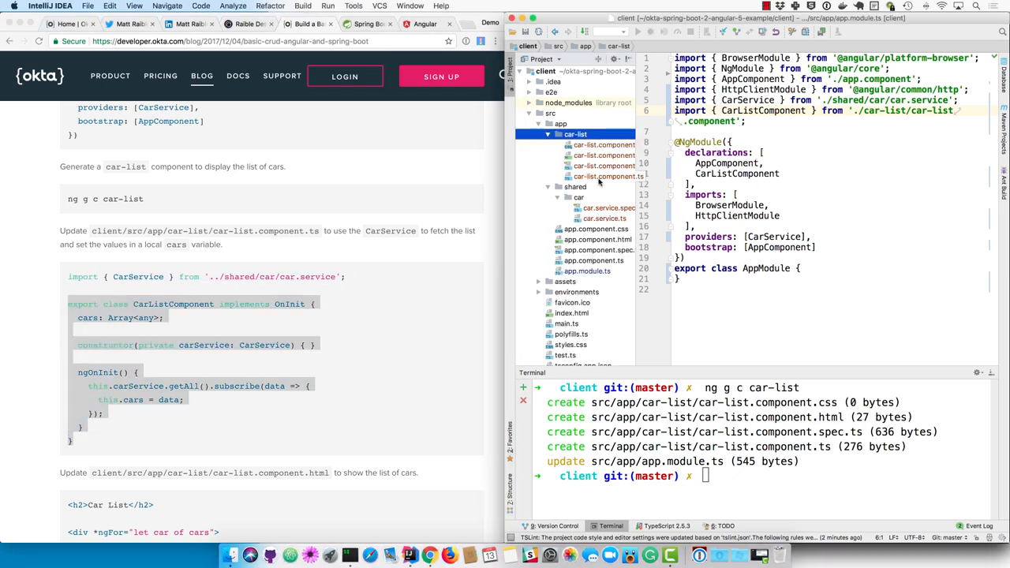
Open car-list.component.ts and copy the car list markup from the tutorial.
double_click(605, 176)
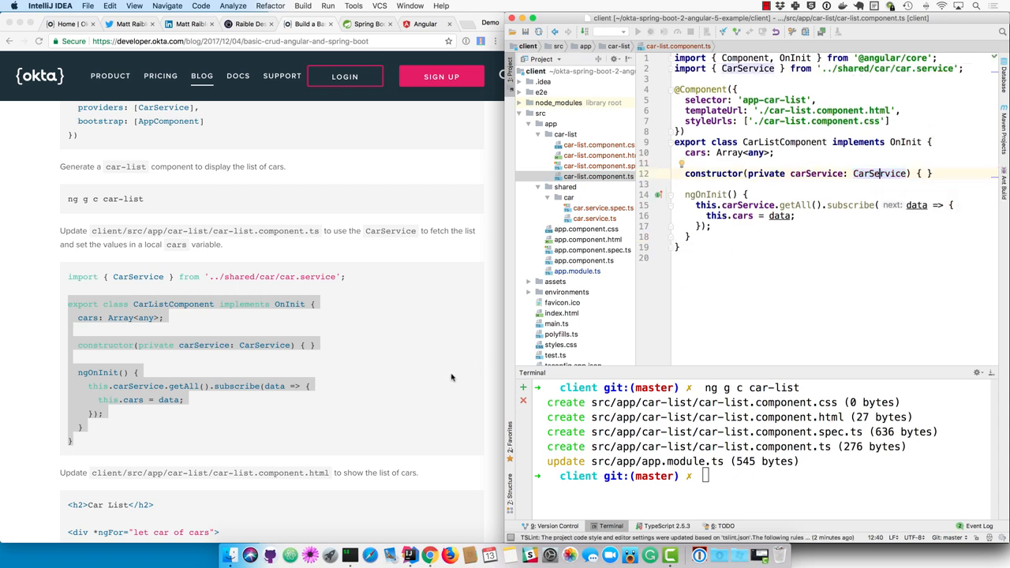
scroll(down, 3)
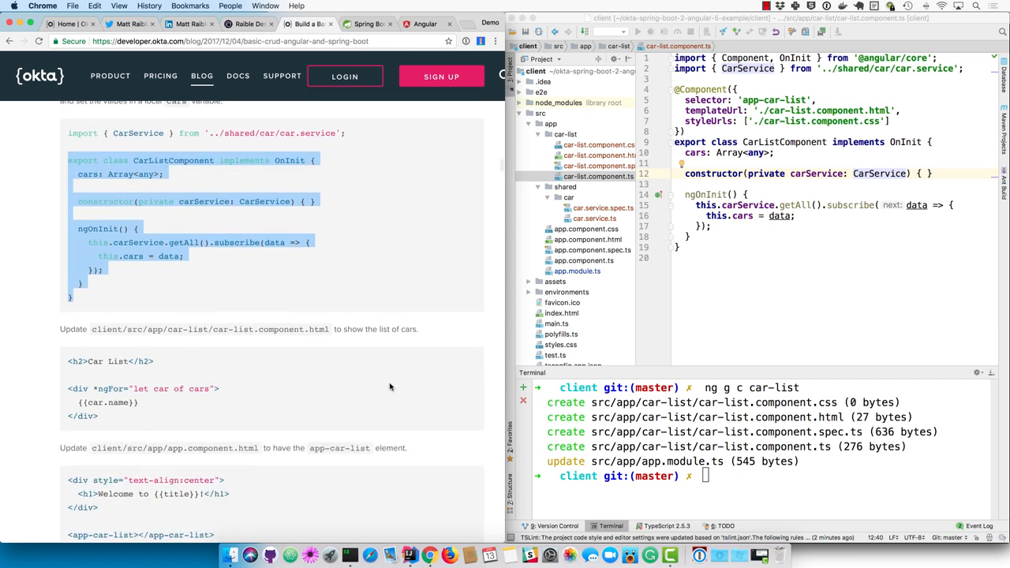
mouse_move(115, 421)
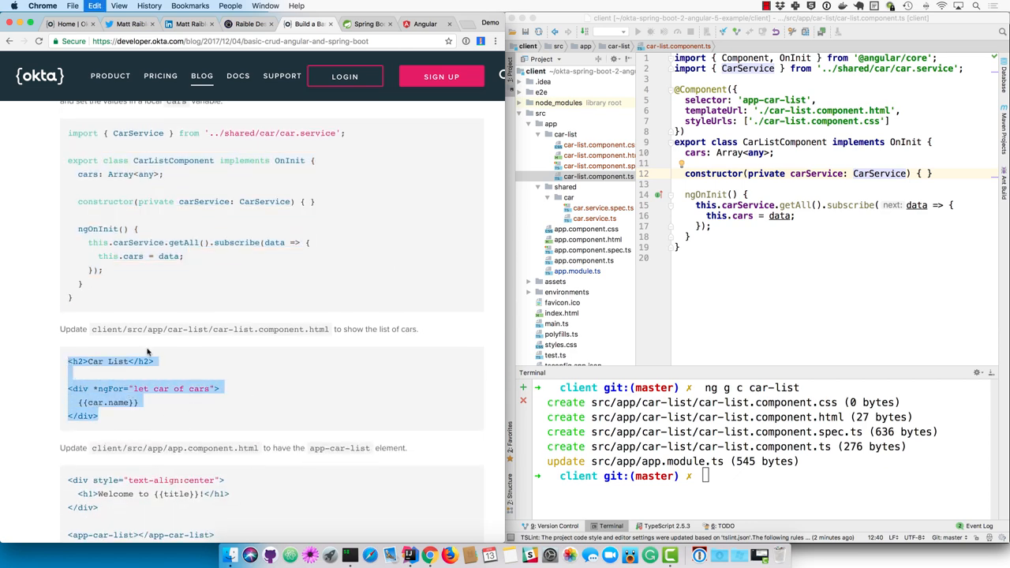
click(600, 155)
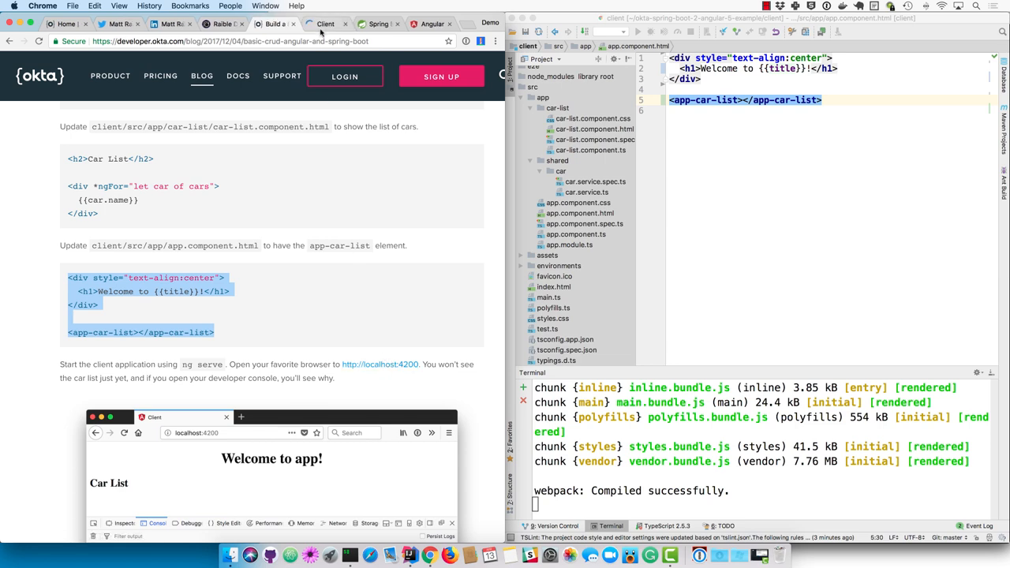
click(326, 23)
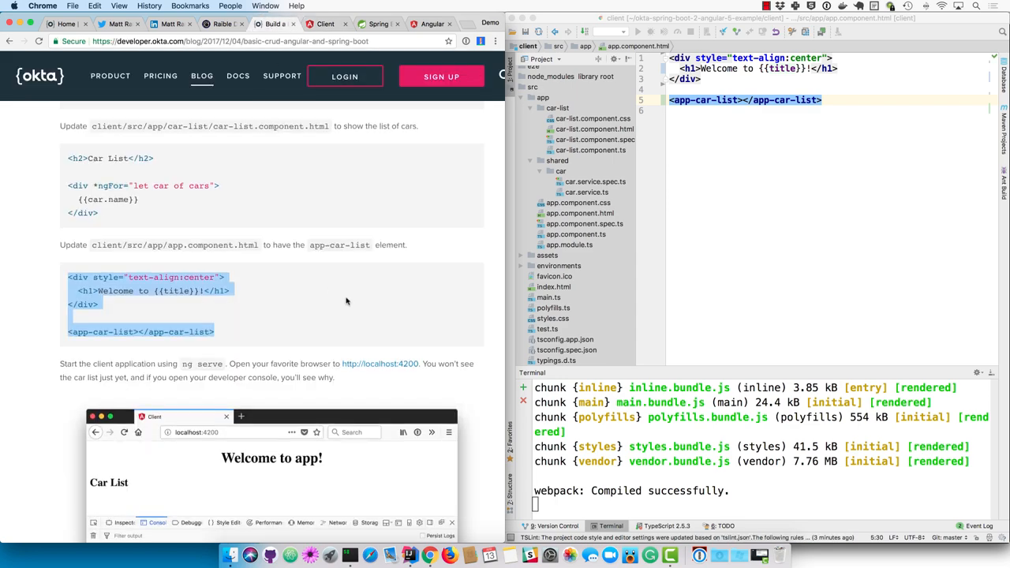
scroll(down, 3)
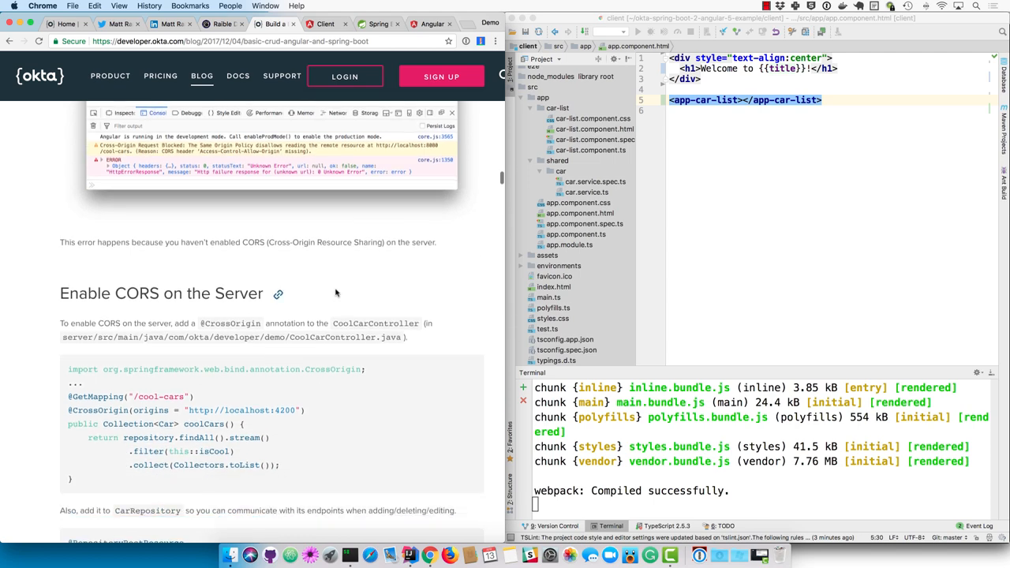
double_click(245, 409)
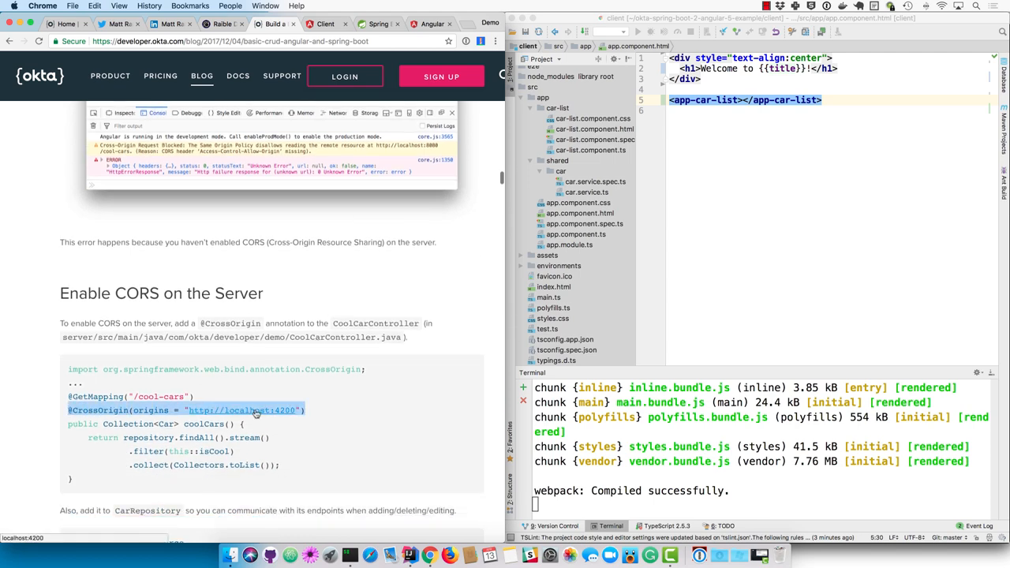
click(409, 5)
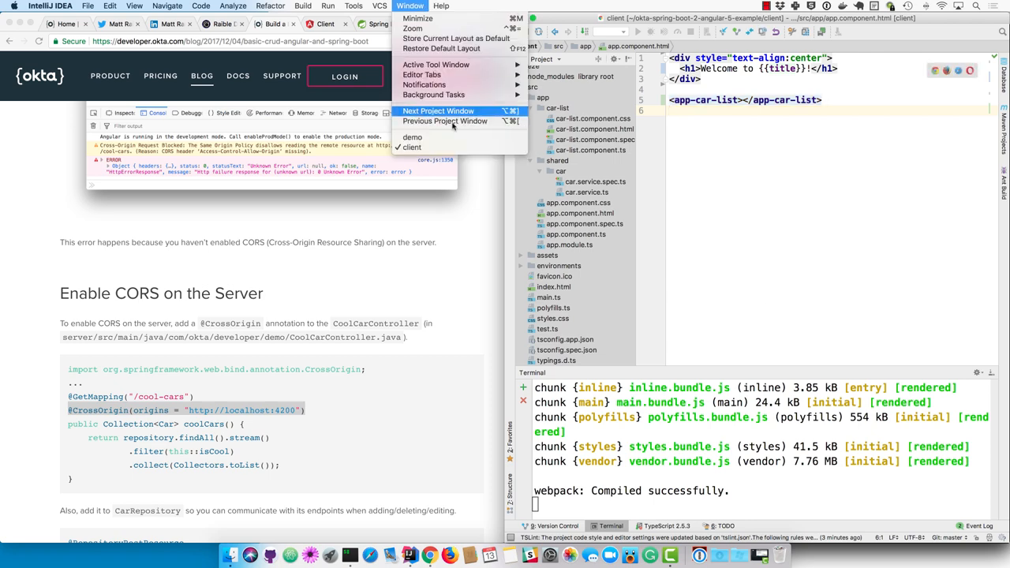
click(438, 110)
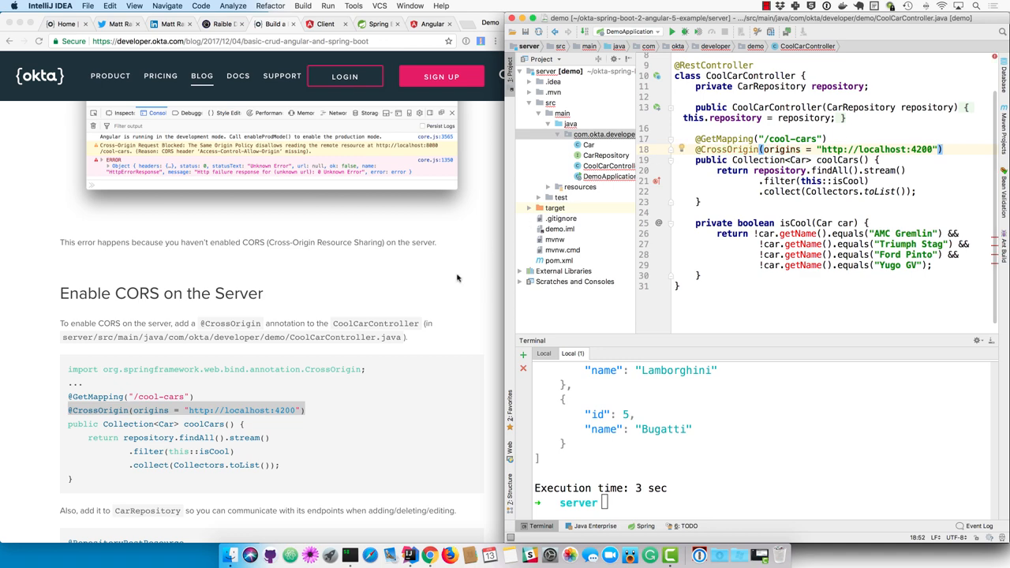
scroll(down, 3)
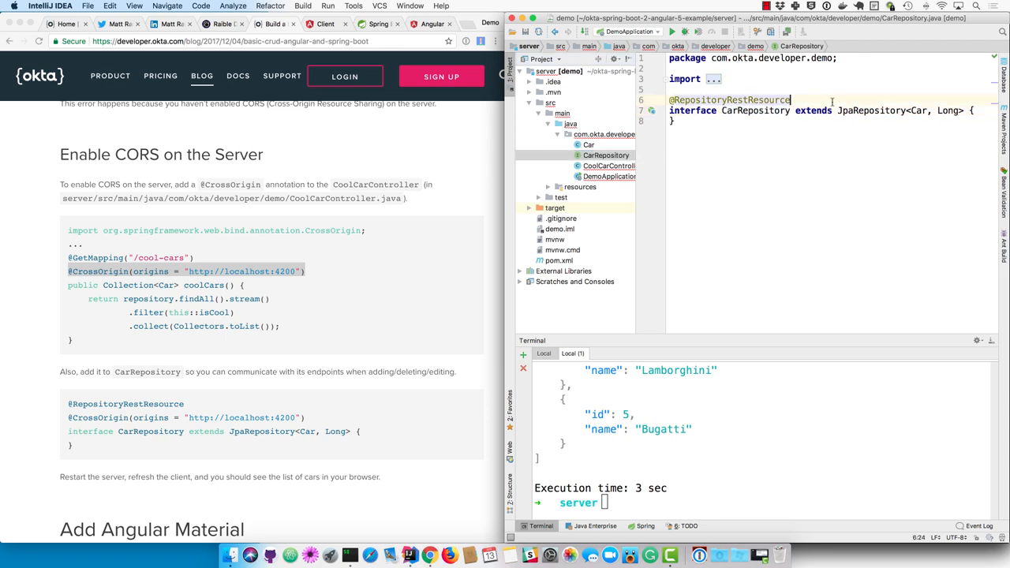
text(@CrossOrigin(origins = "http://localhost:4200"))
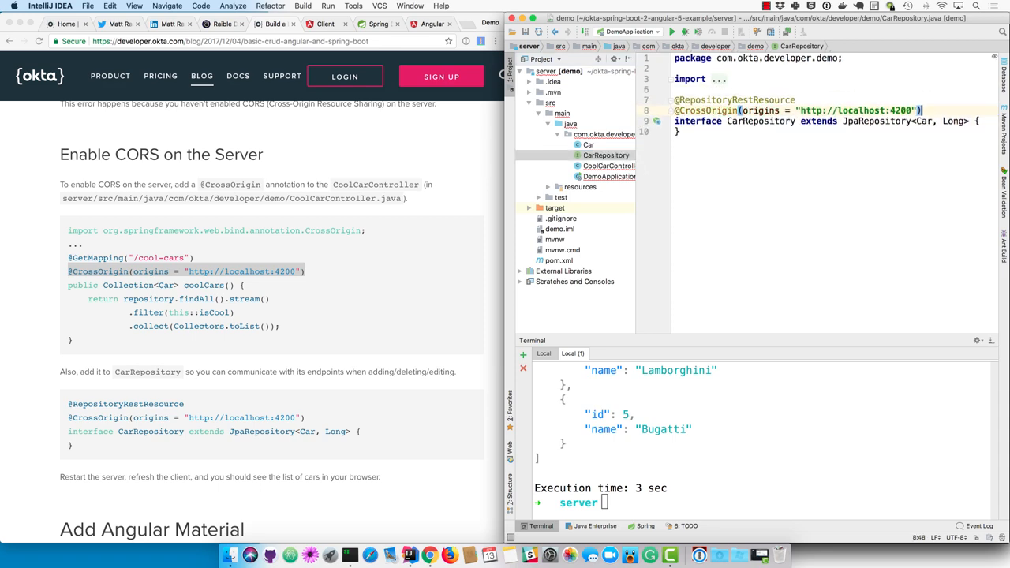
scroll(down, 3)
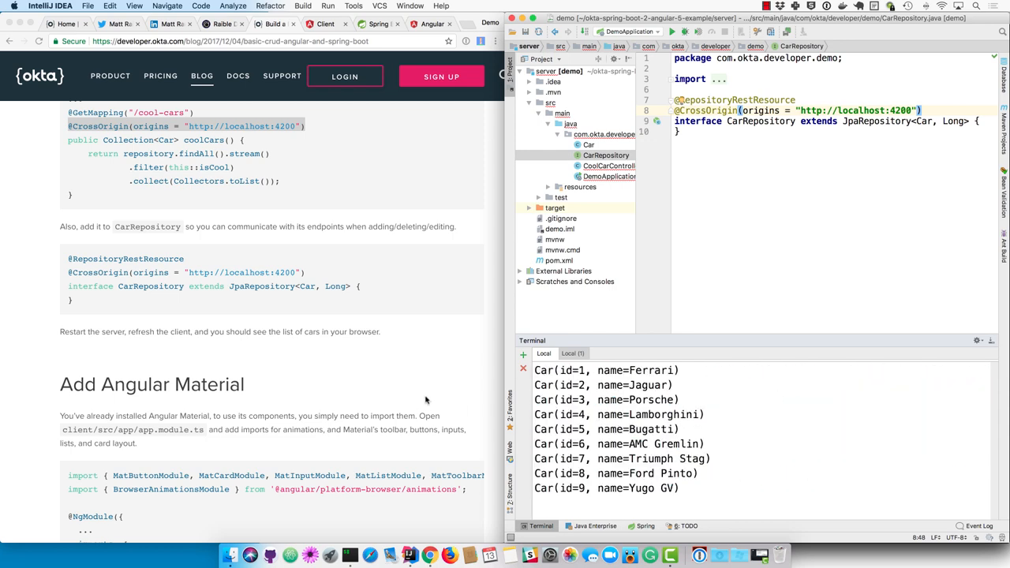
Reload the client app, then select the Angular Material module imports in the tutorial.
click(325, 23)
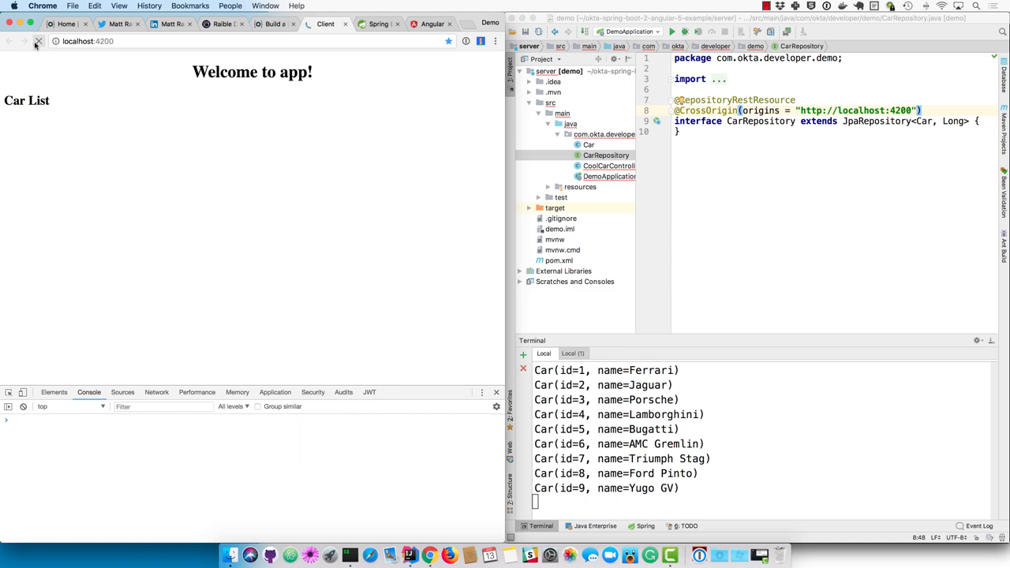
click(38, 41)
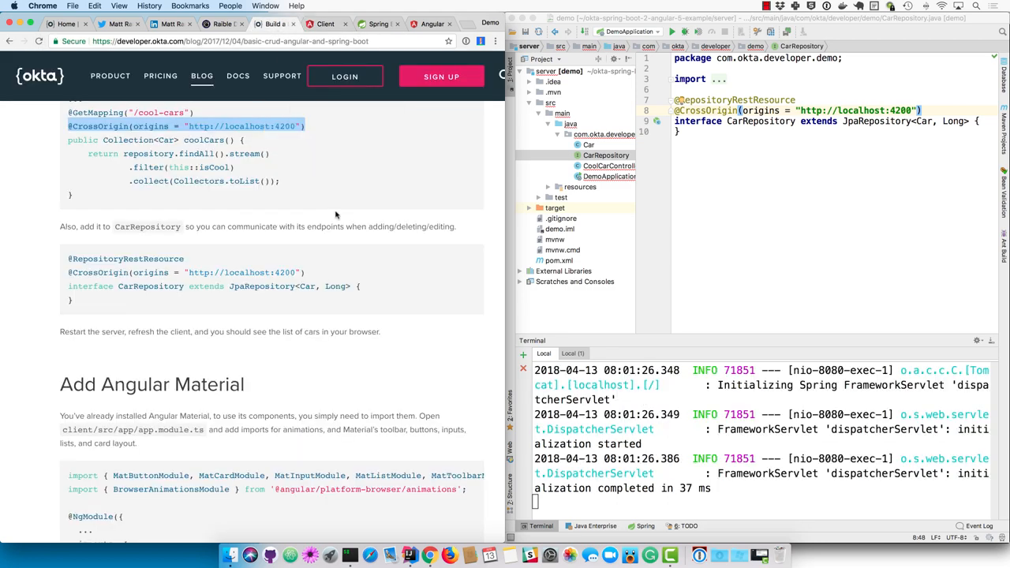
scroll(down, 3)
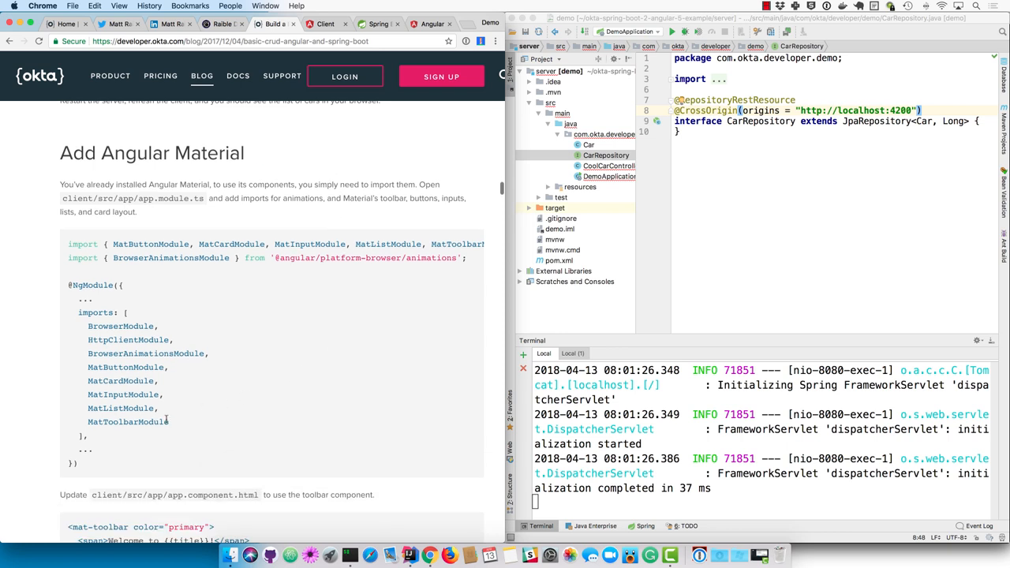
drag(87, 353, 155, 422)
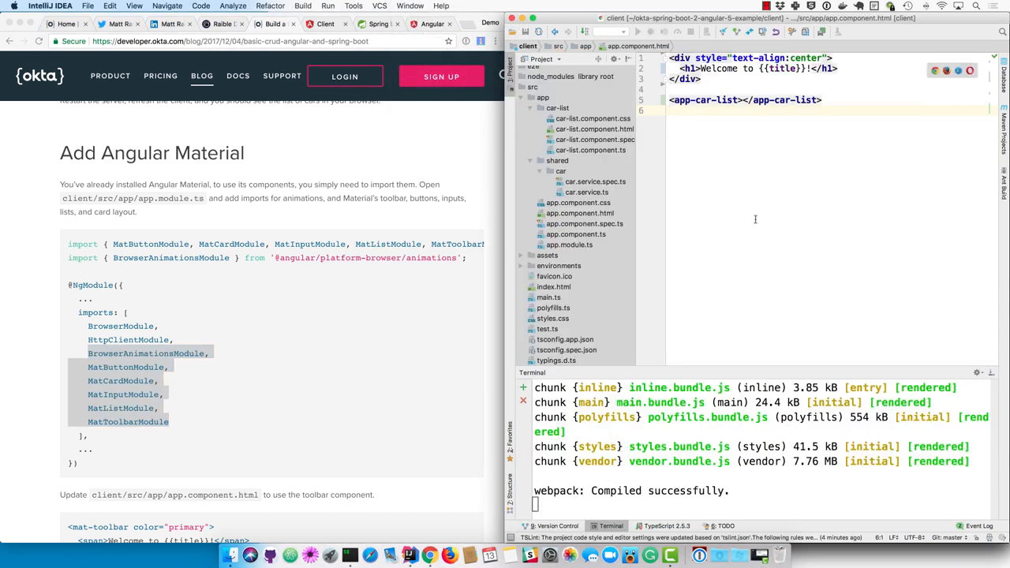
Register the Material and animations modules in app.module.ts and wrap the title in a primary mat-toolbar.
click(569, 245)
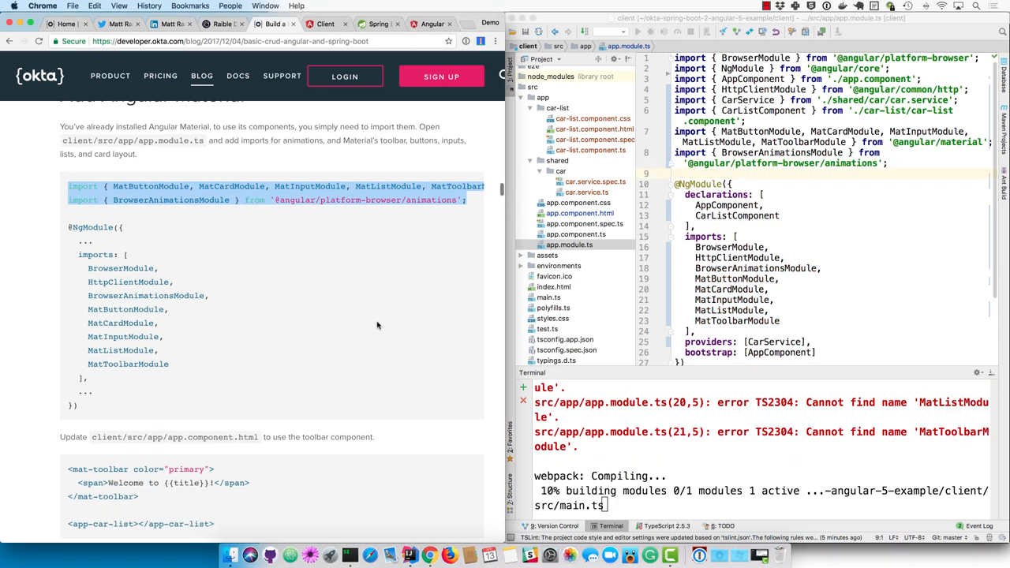
scroll(down, 3)
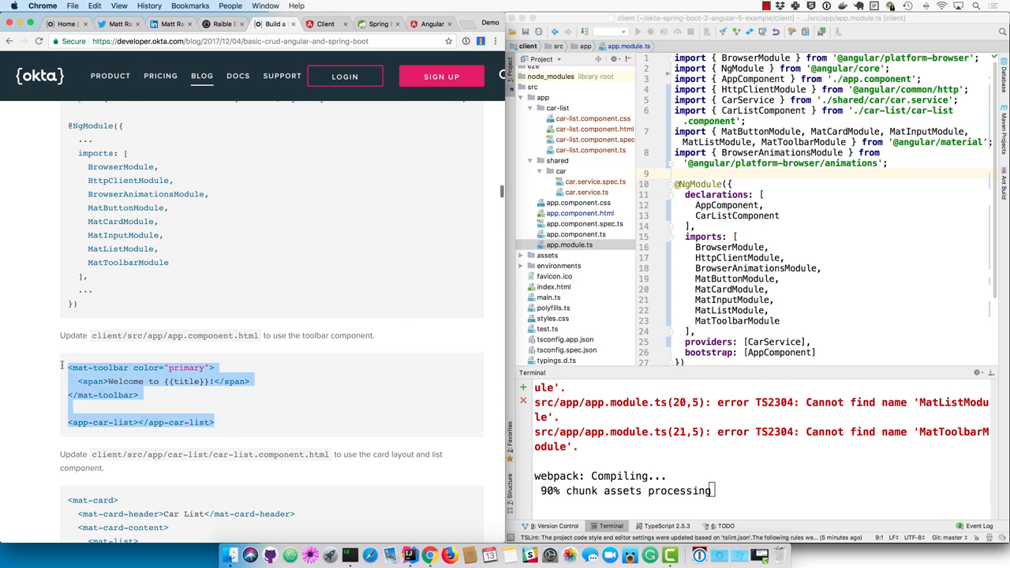
click(581, 213)
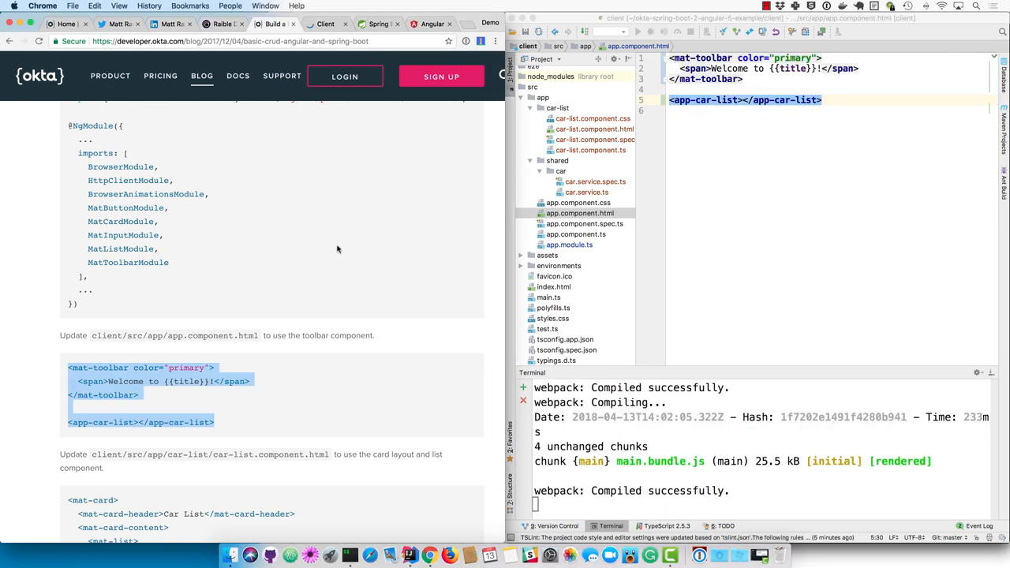
Put the car list in a mat-card and give styles.css the pink-bluegrey theme, Material Icons and Roboto.
scroll(down, 3)
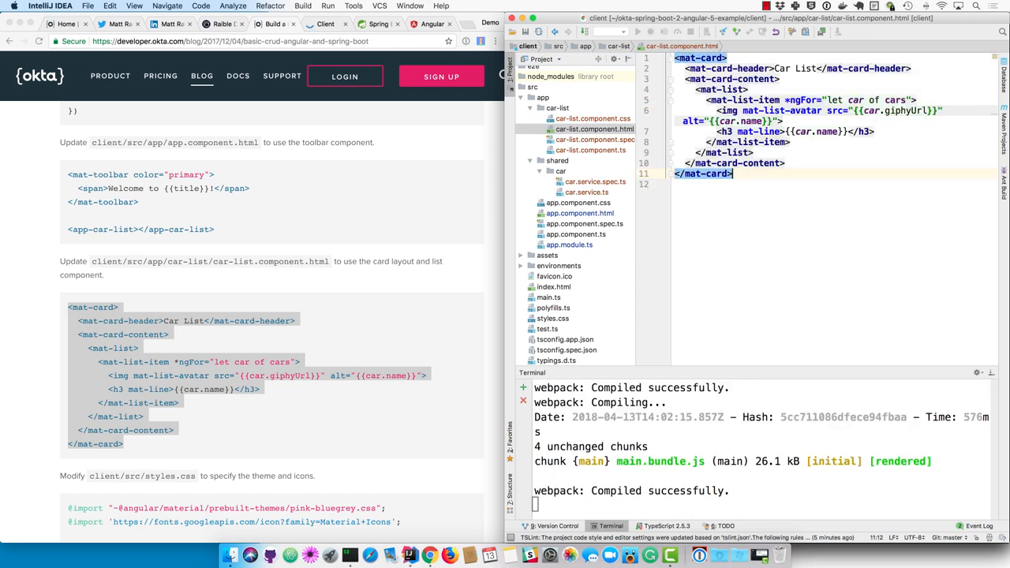
scroll(down, 3)
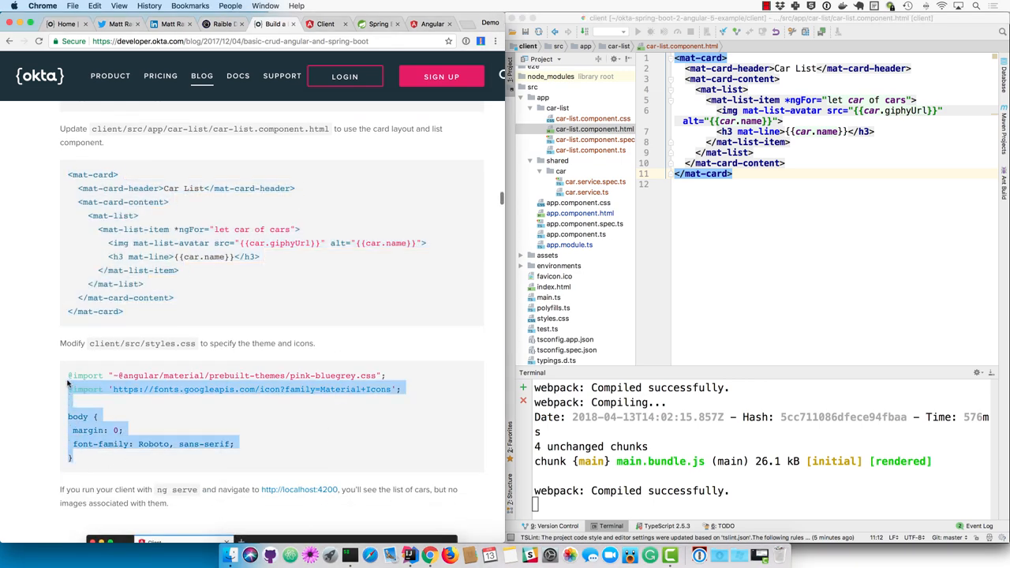
click(553, 318)
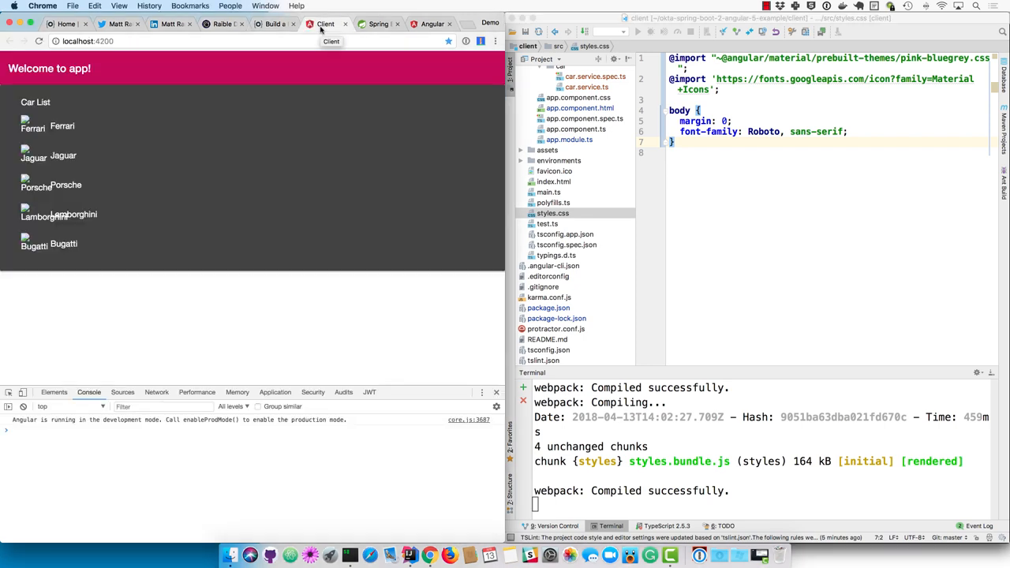
mouse_move(276, 23)
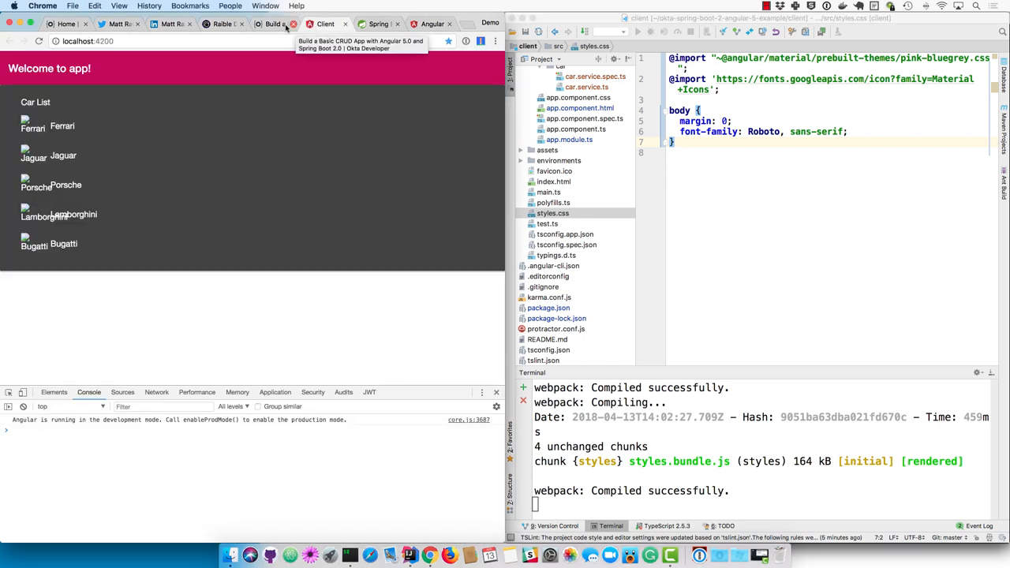
click(274, 24)
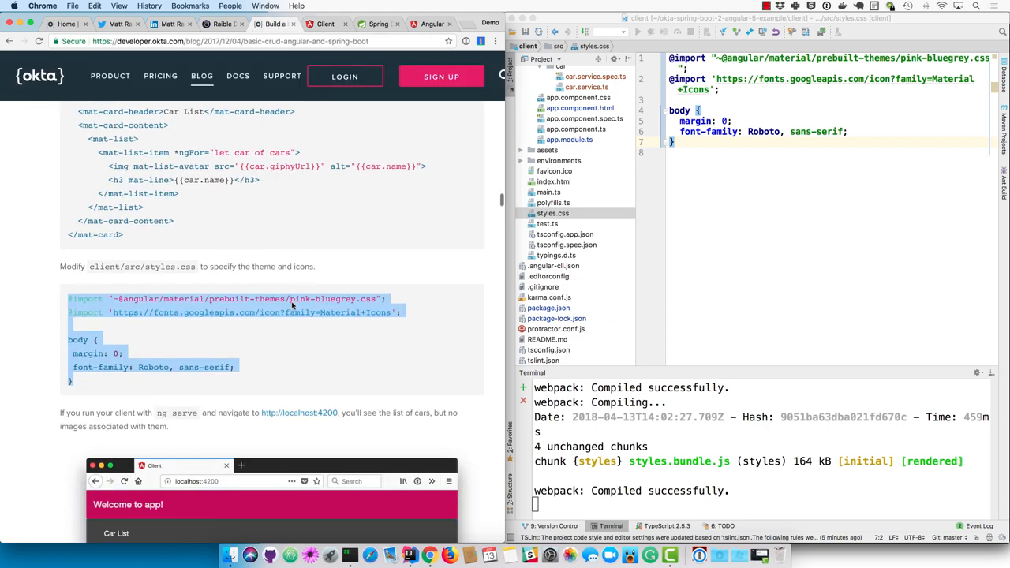
scroll(down, 3)
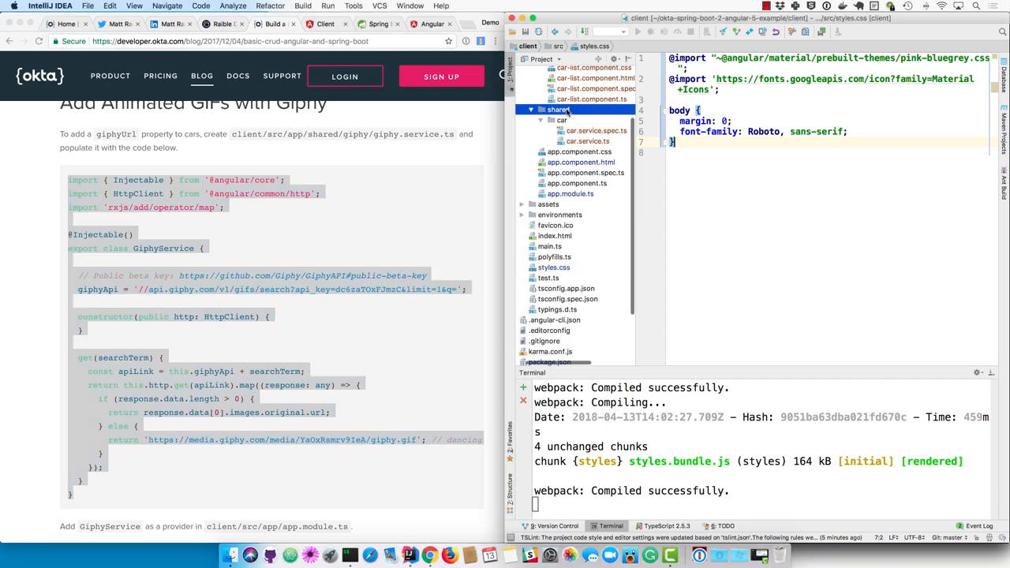
Create shared/giphy/giphy.service.ts, add it to Git, and paste in the GiphyService code.
right_click(558, 109)
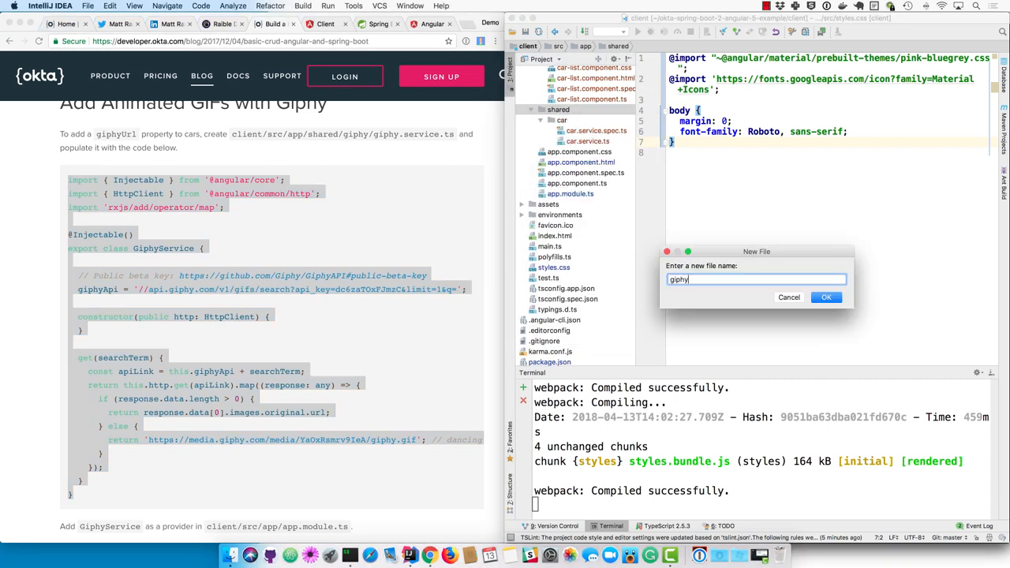
text(/giphy.serv)
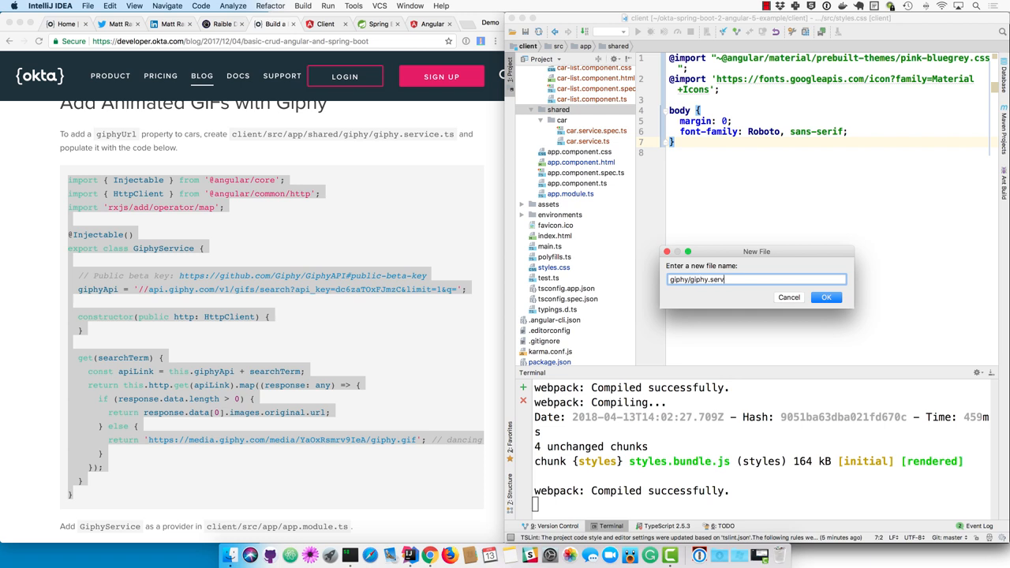
click(826, 297)
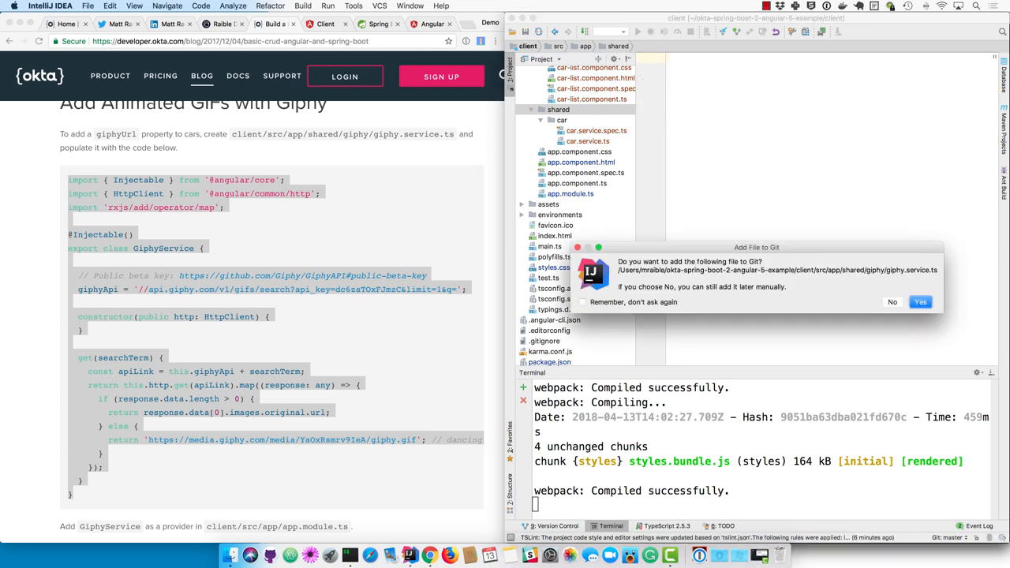
click(920, 301)
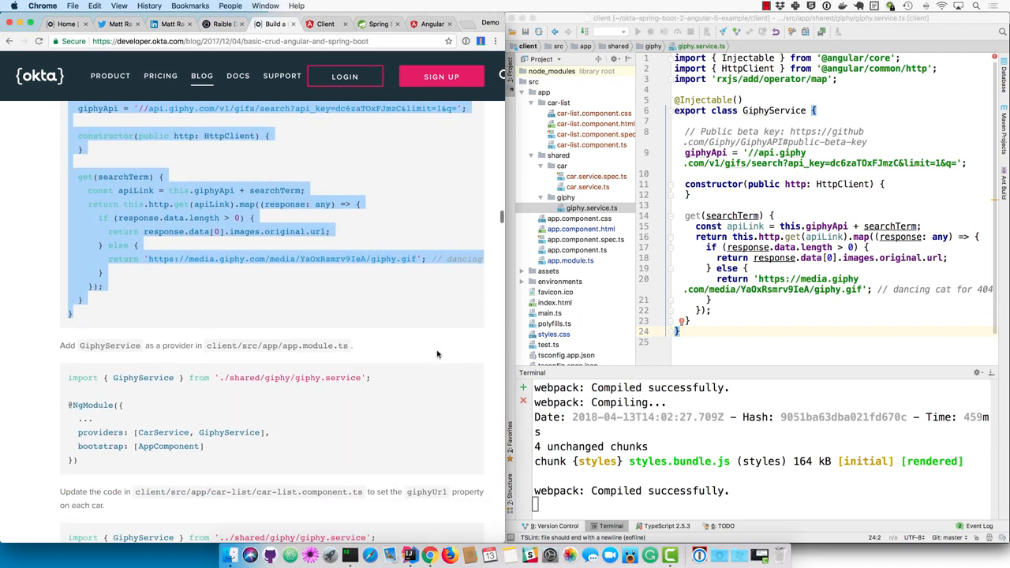
scroll(down, 3)
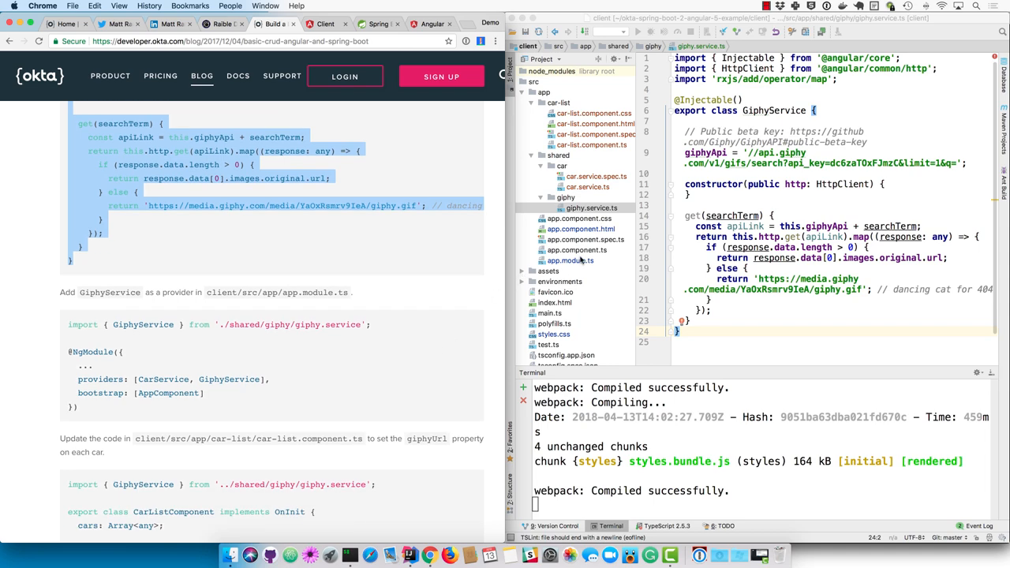
Register GiphyService in app.module.ts, adding its missing import.
click(570, 261)
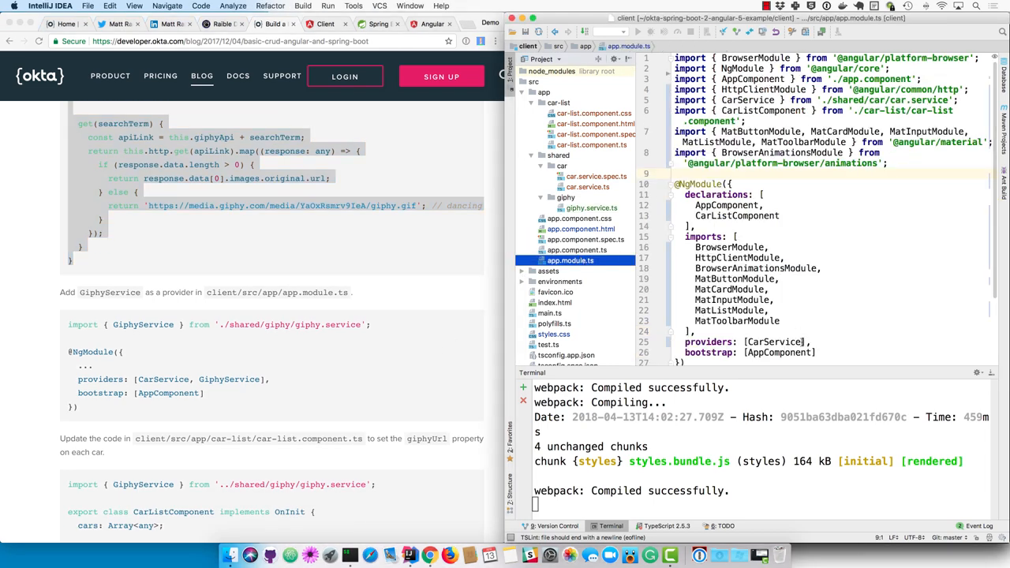
text(GiphyService)
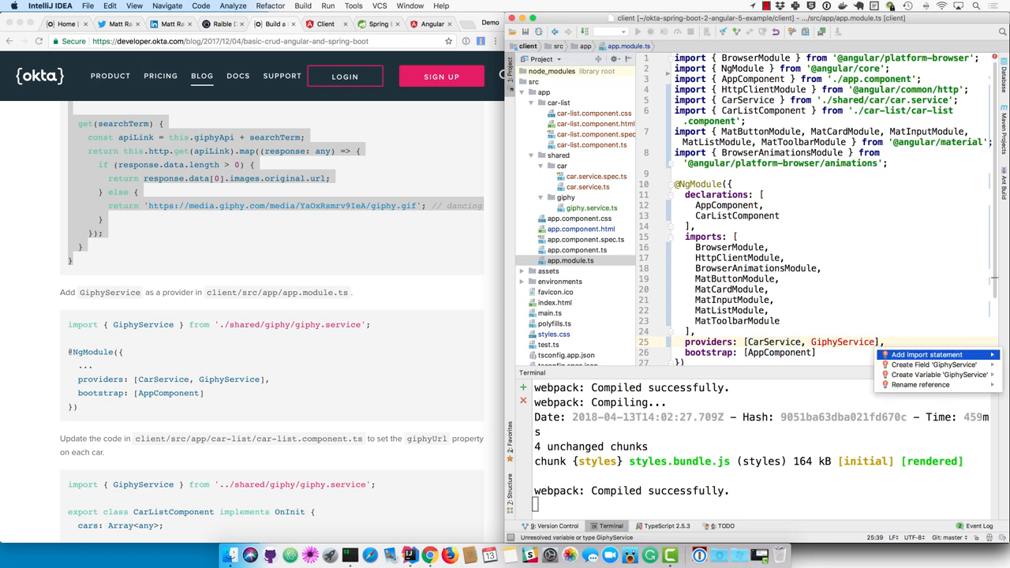
click(927, 354)
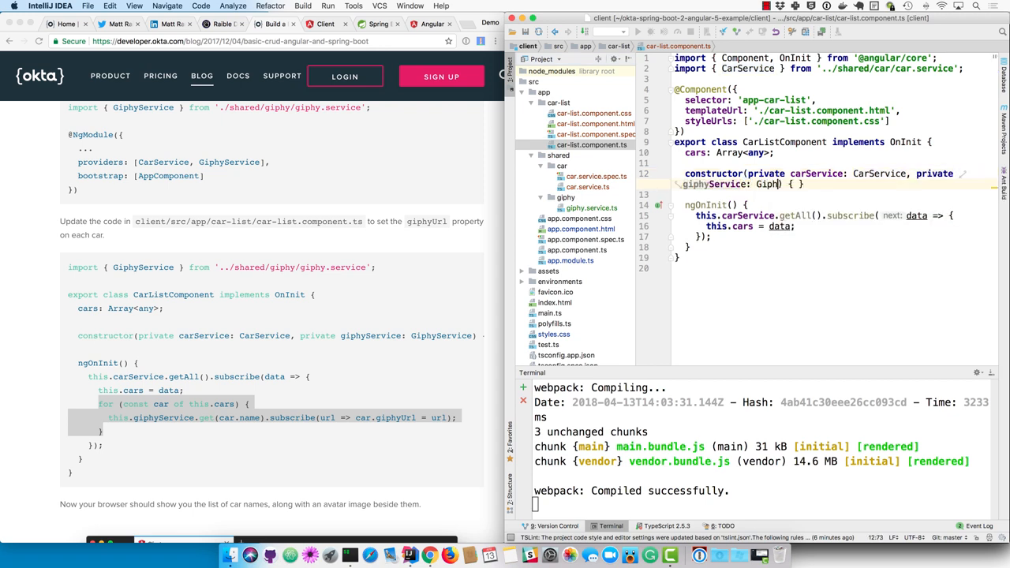
text(yService)
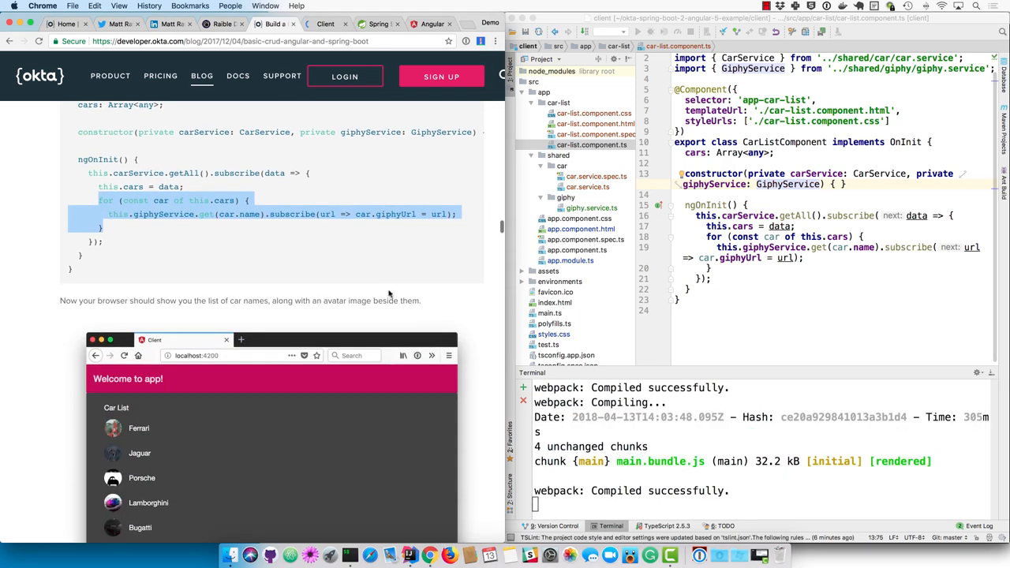
Check the client app for car avatars, then return to the tutorial article.
click(325, 24)
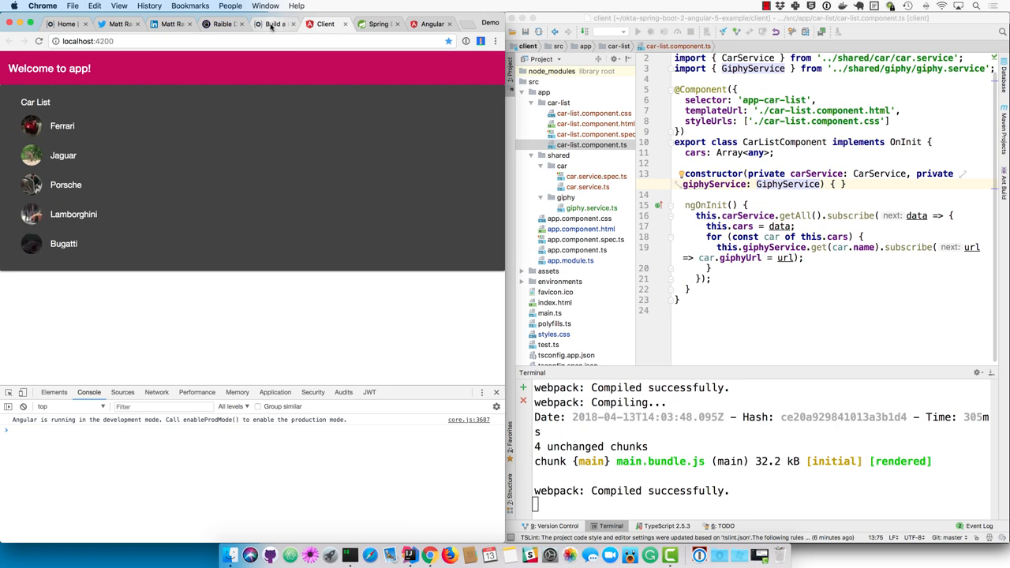
click(274, 24)
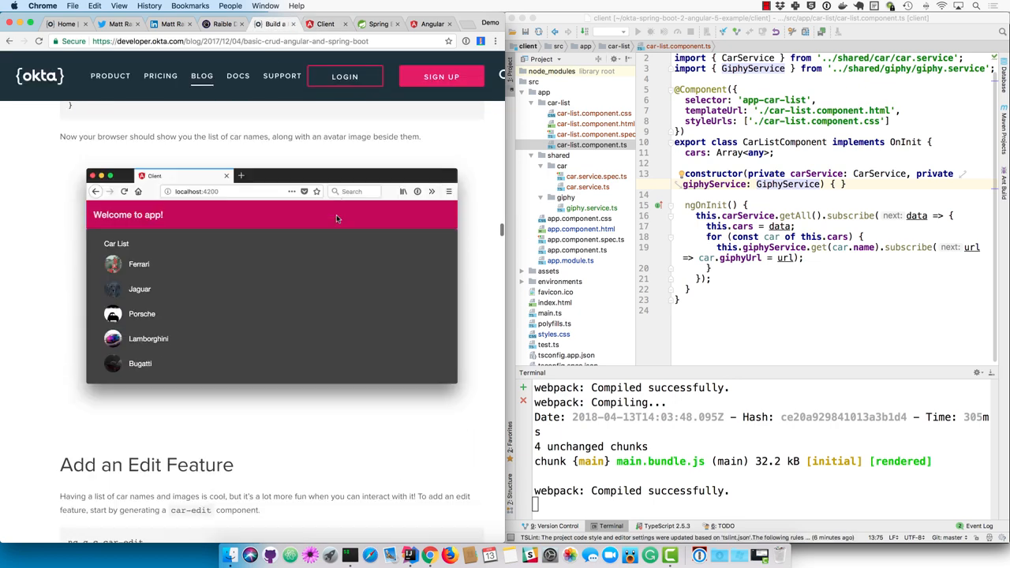
scroll(down, 3)
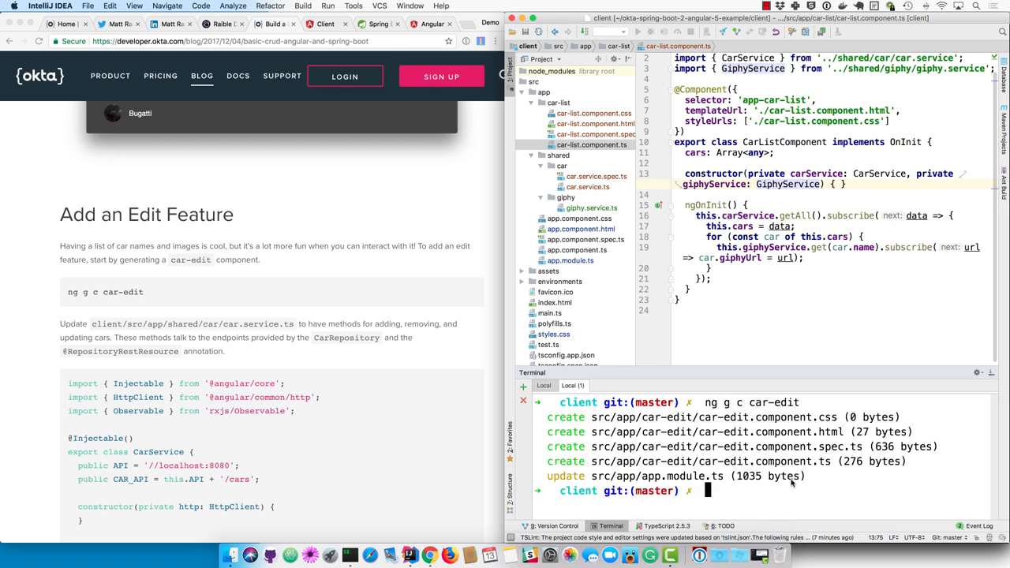
scroll(down, 3)
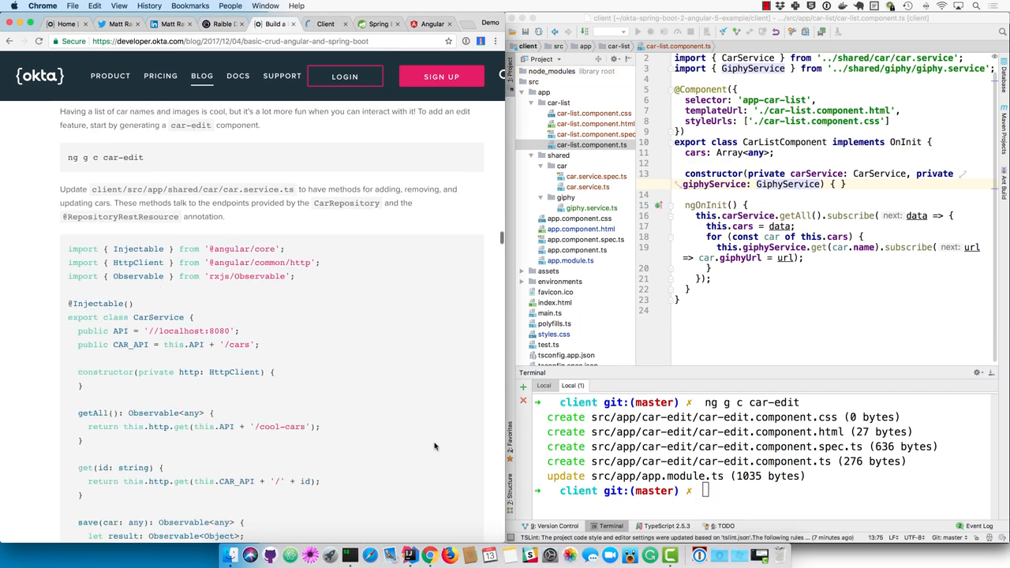
scroll(down, 3)
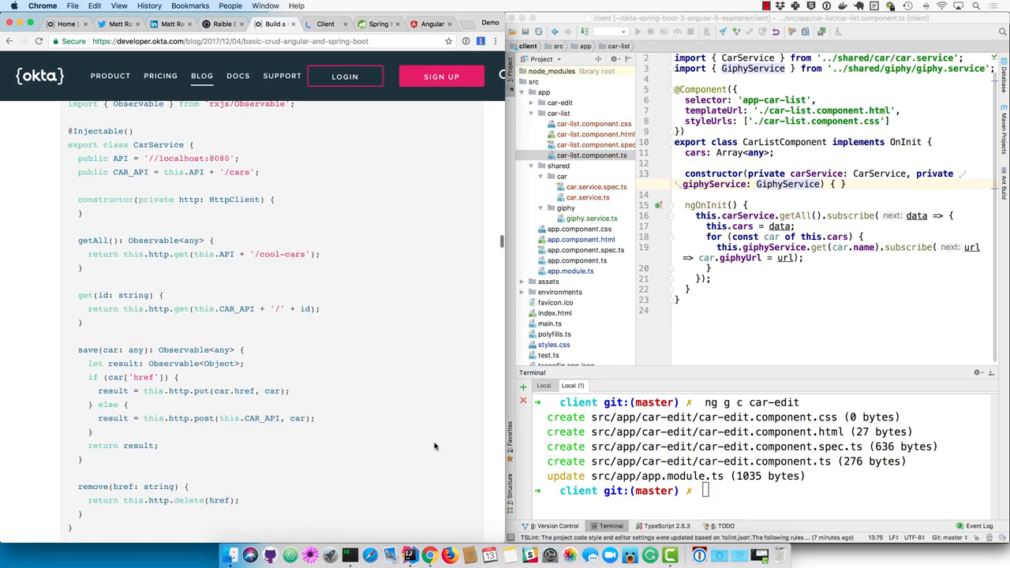
scroll(down, 3)
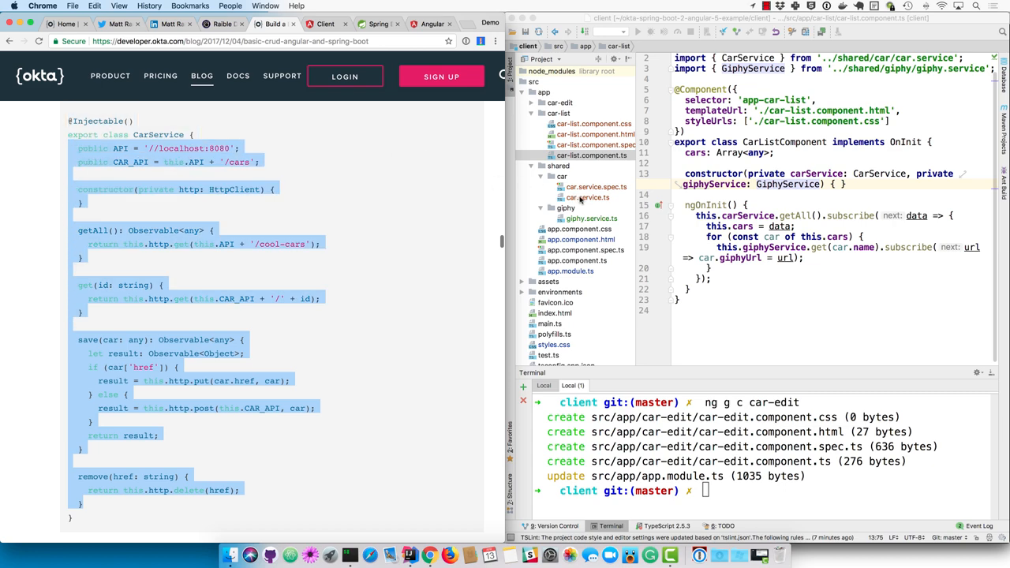
Give car.service.ts the tutorial's get, save and remove methods.
click(588, 186)
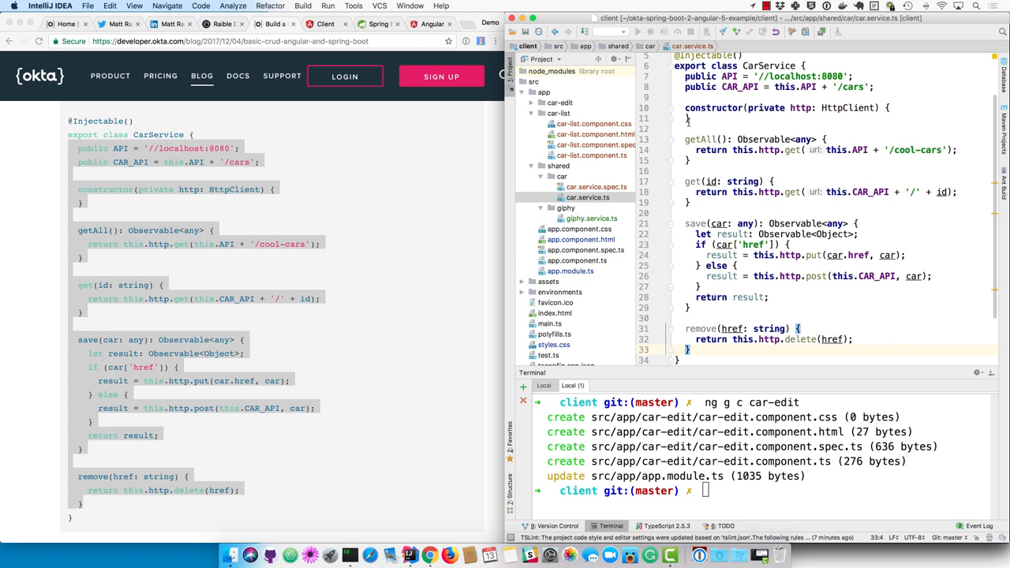
scroll(down, 3)
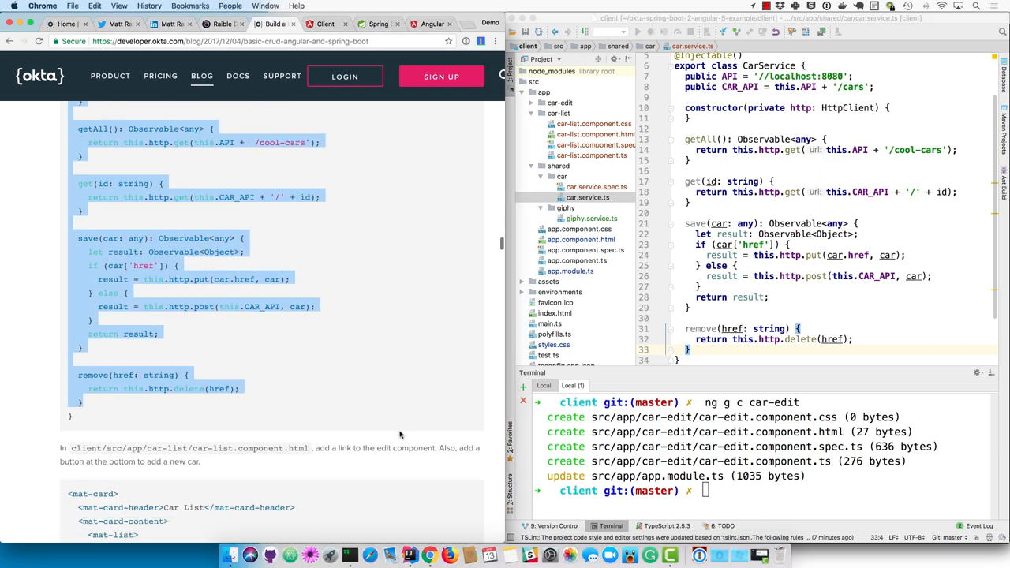
scroll(down, 3)
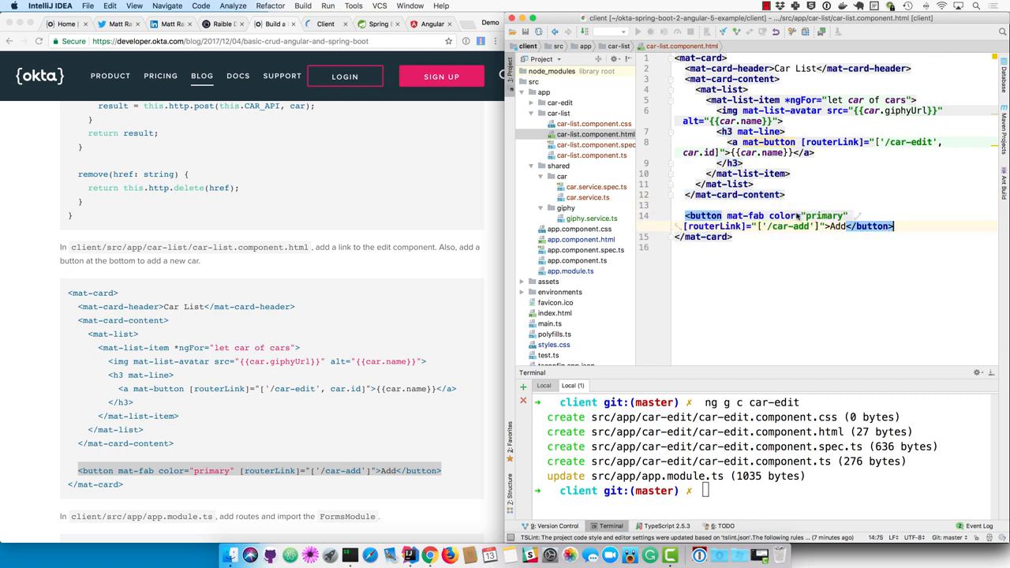
Add routerLink anchors on car names and a mat-fab Add button in car-list.component.html.
scroll(down, 3)
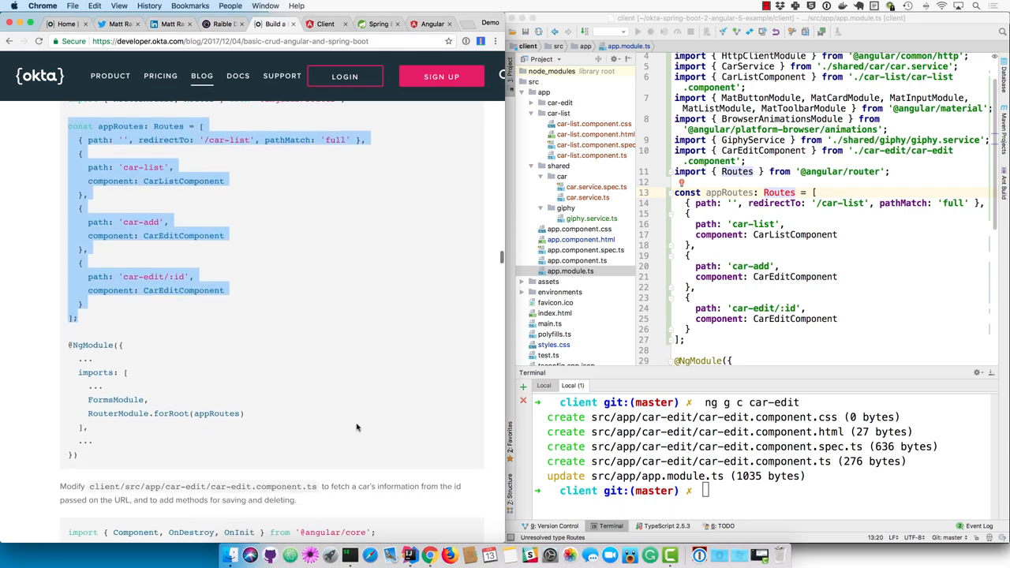
Paste appRoutes into app.module.ts and import FormsModule and RouterModule.forRoot(appRoutes).
scroll(down, 3)
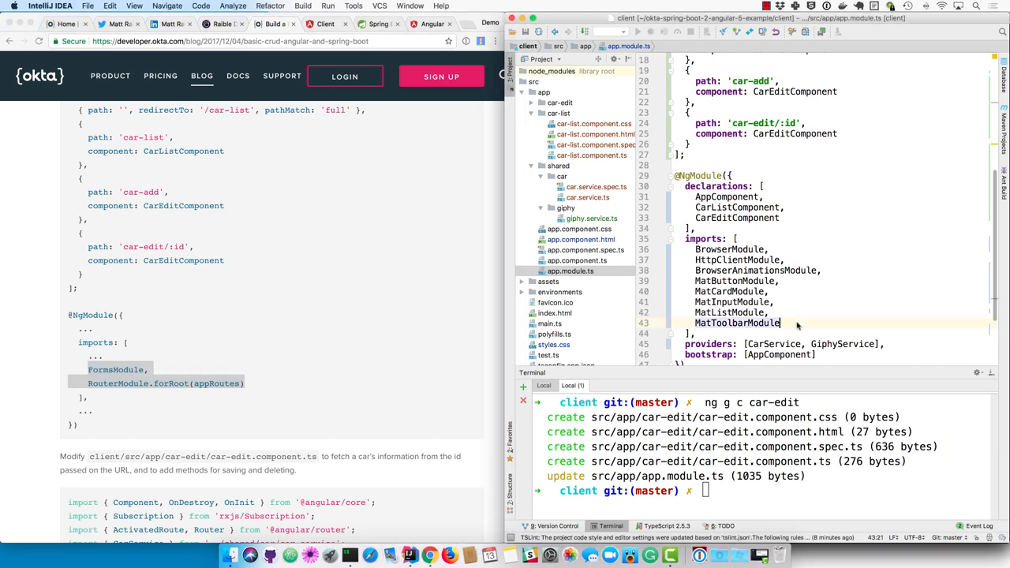
text(FormsModule,)
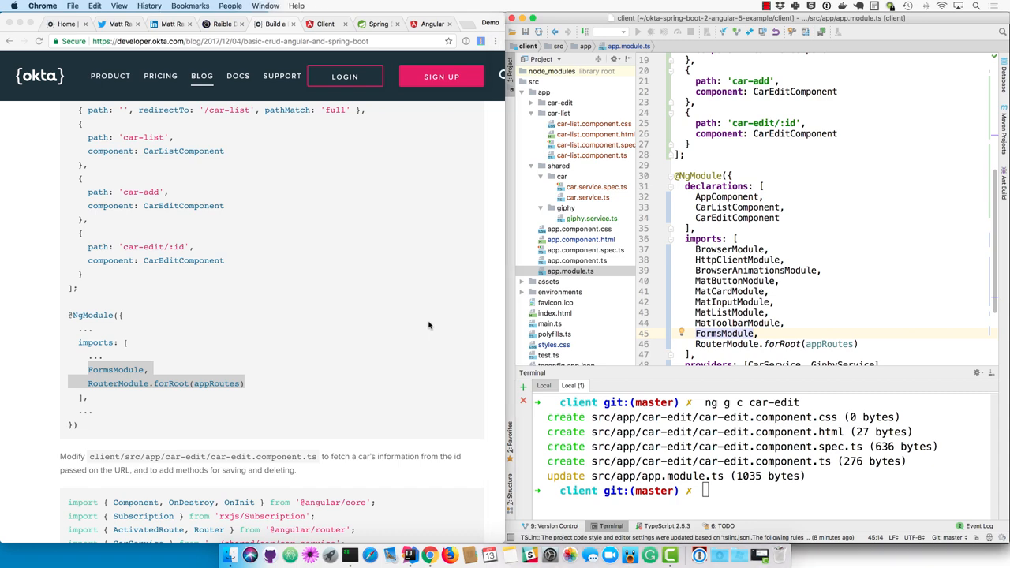
scroll(down, 3)
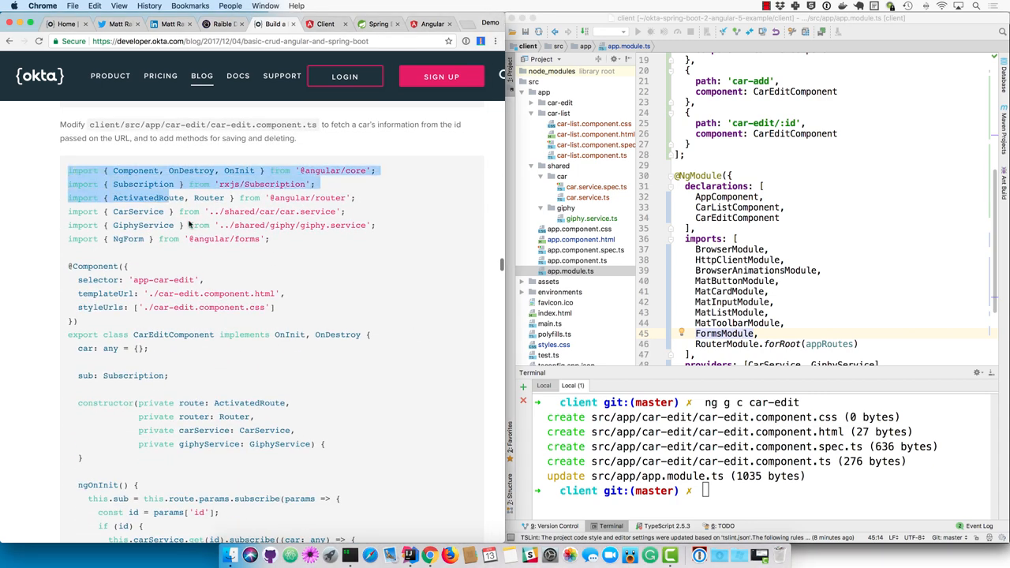
Fill car-edit.component.ts with CarEditComponent: load car by id, save, remove and gotoList.
scroll(down, 3)
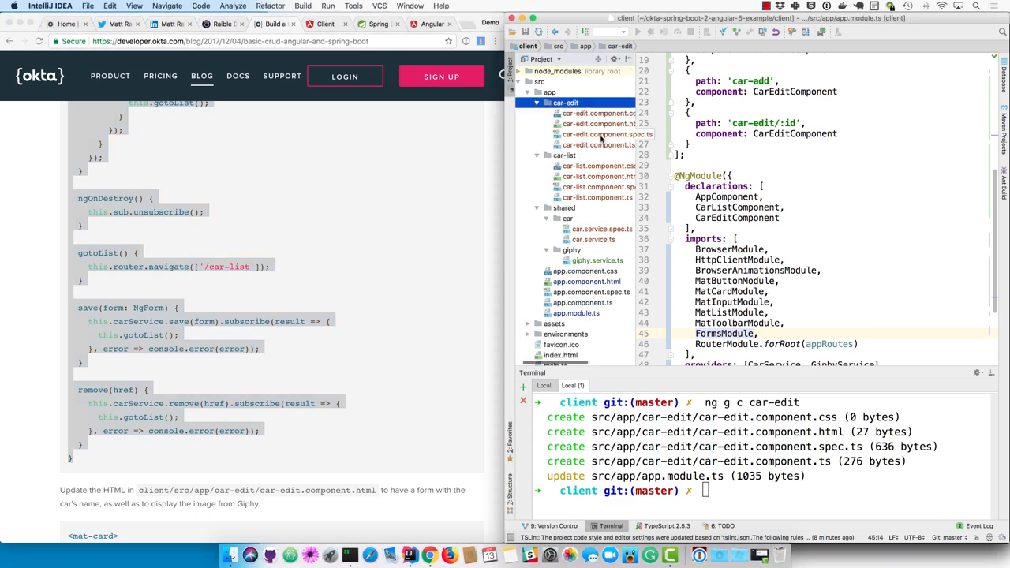
click(598, 145)
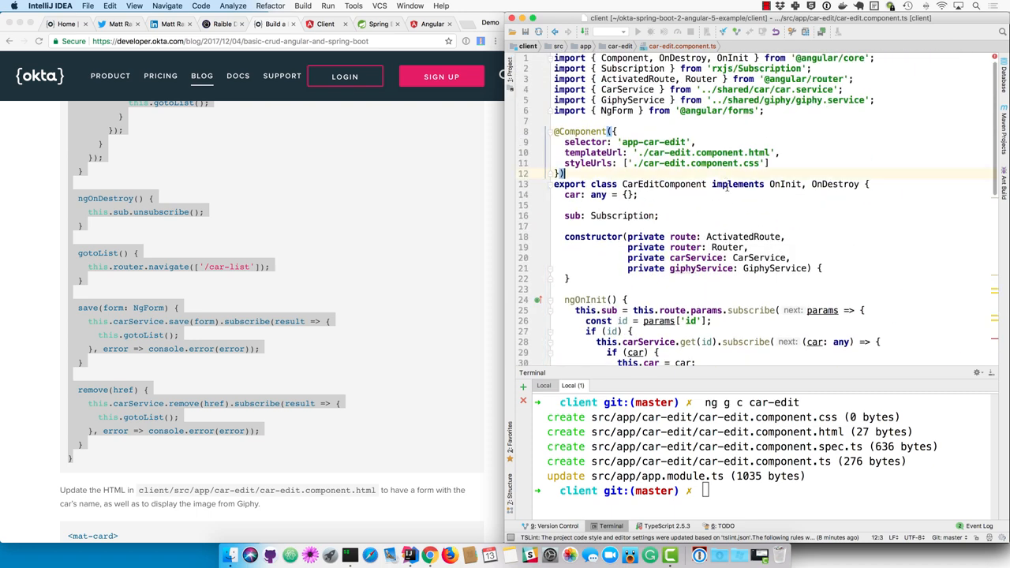
scroll(down, 3)
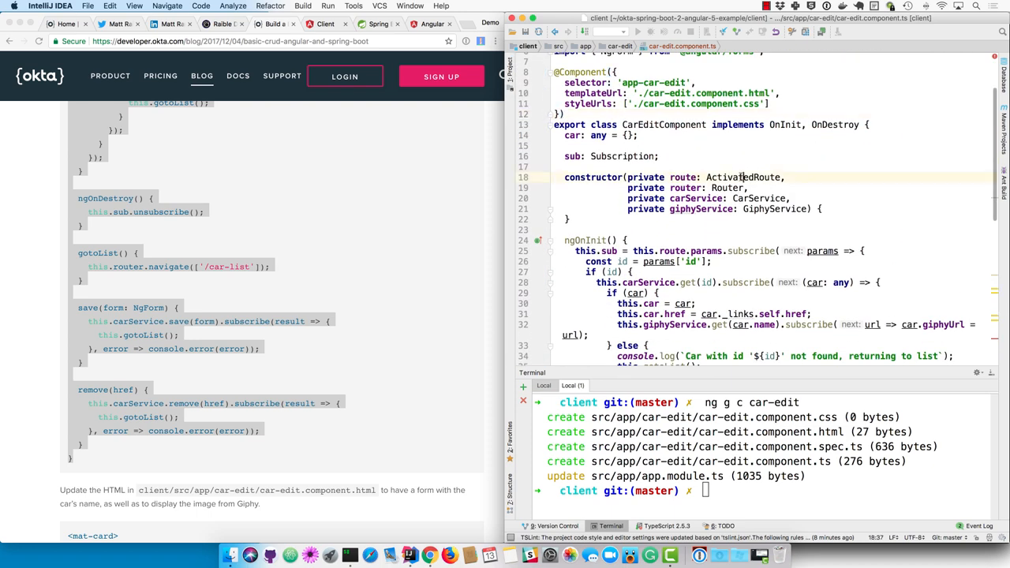
double_click(727, 188)
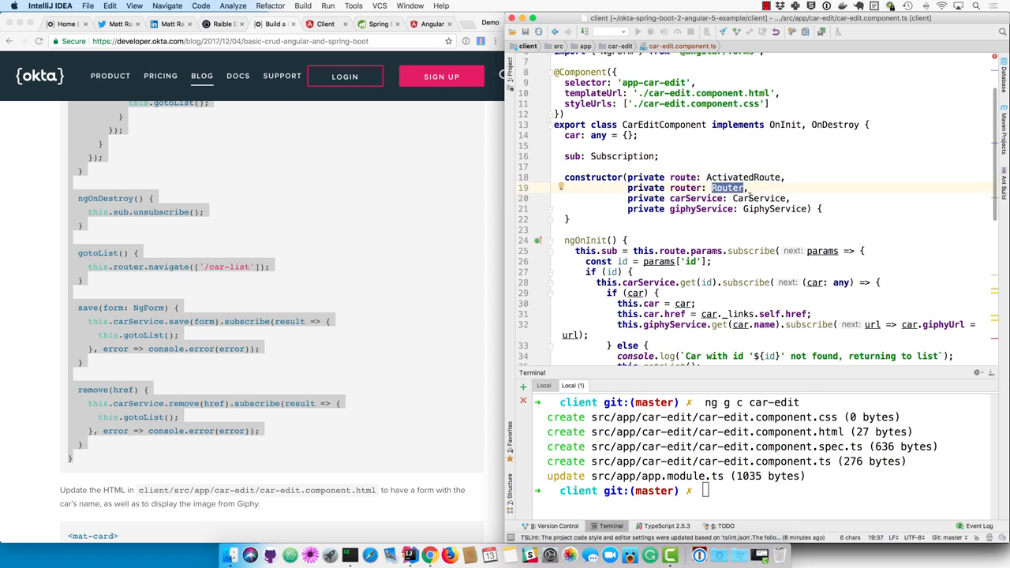
scroll(down, 3)
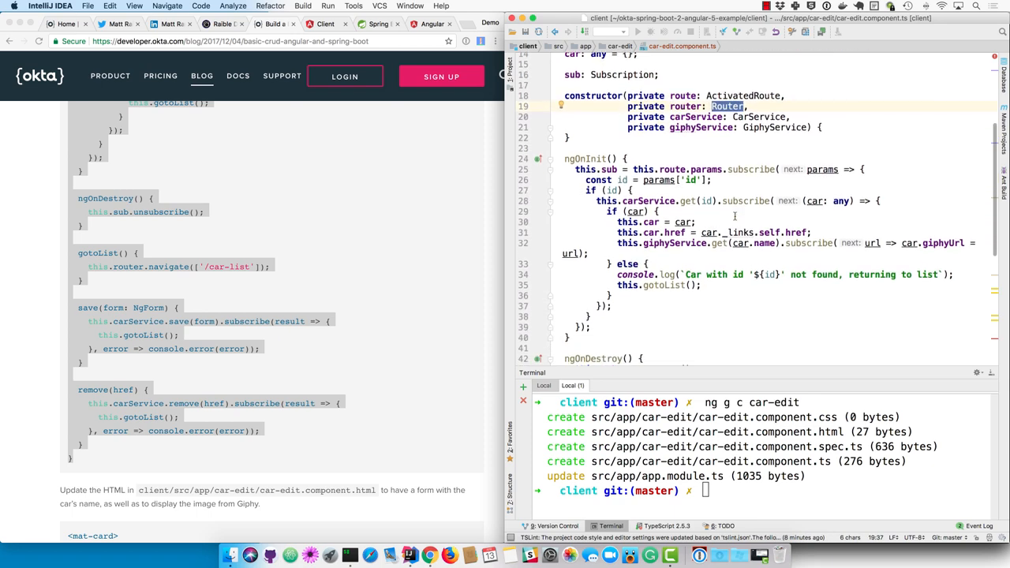
scroll(down, 3)
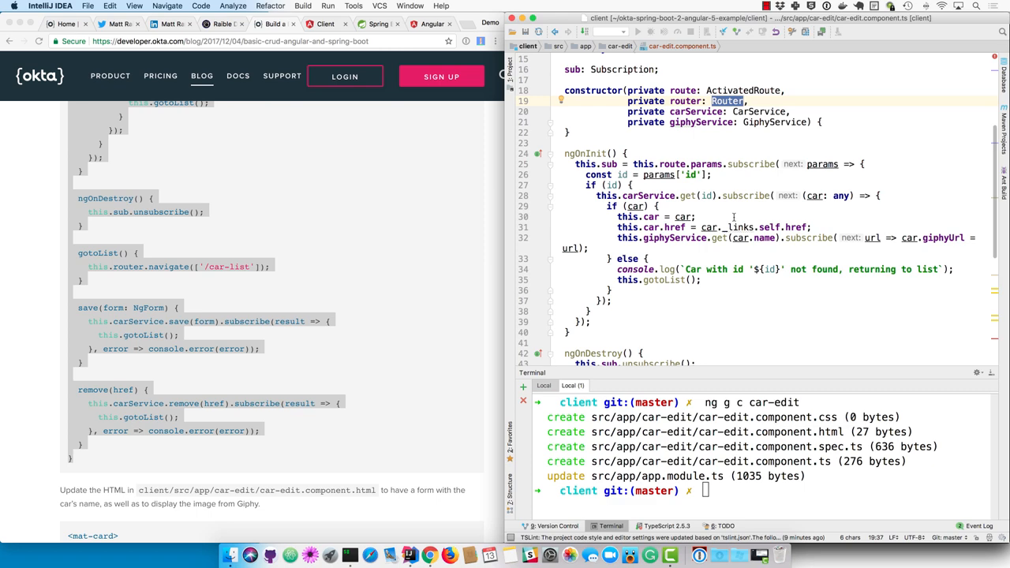
scroll(down, 3)
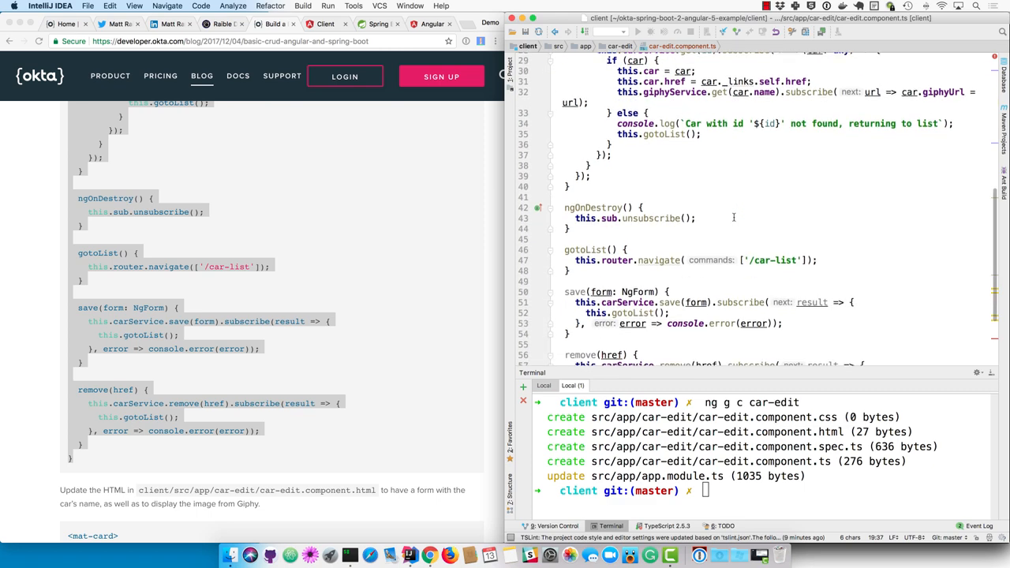
scroll(down, 3)
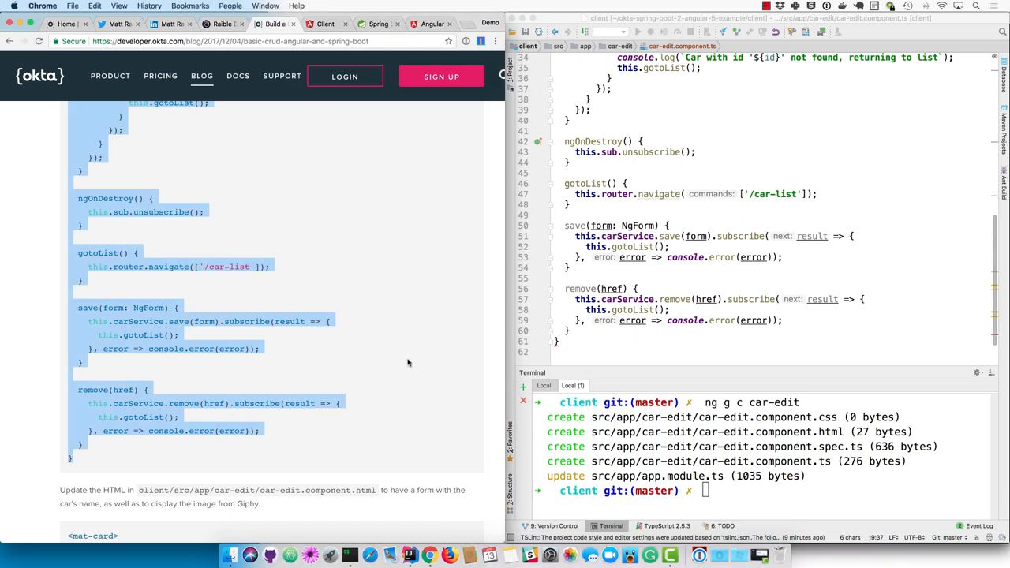
scroll(down, 3)
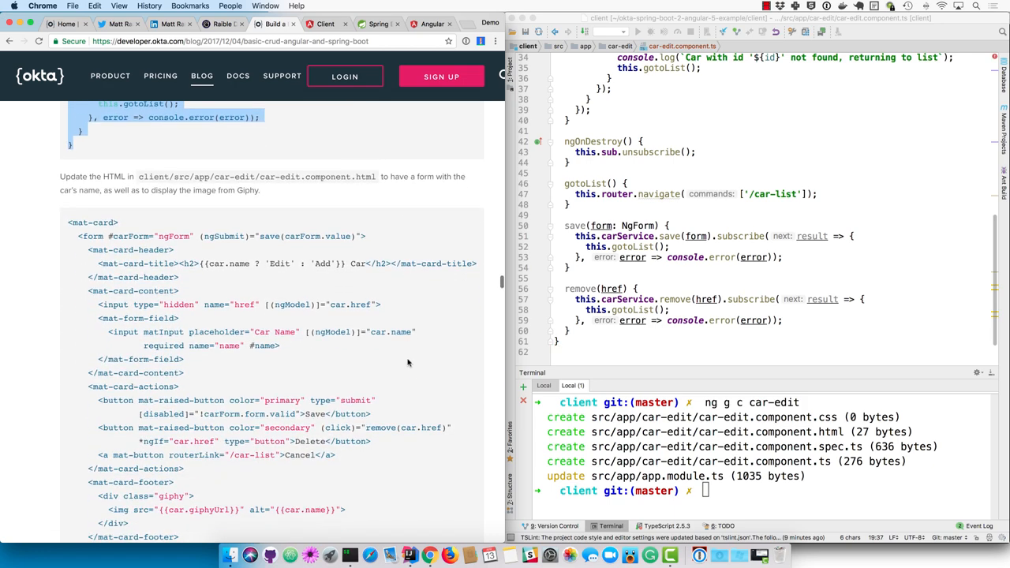
Paste the edit form HTML and giphy CSS, and swap <app-car-list> for <router-outlet>.
scroll(down, 3)
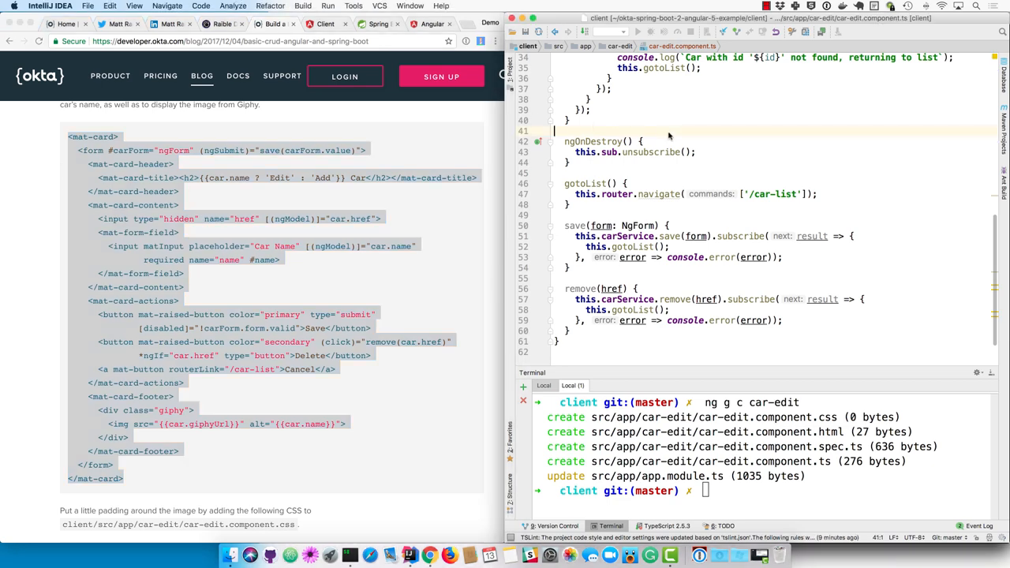
text(car)
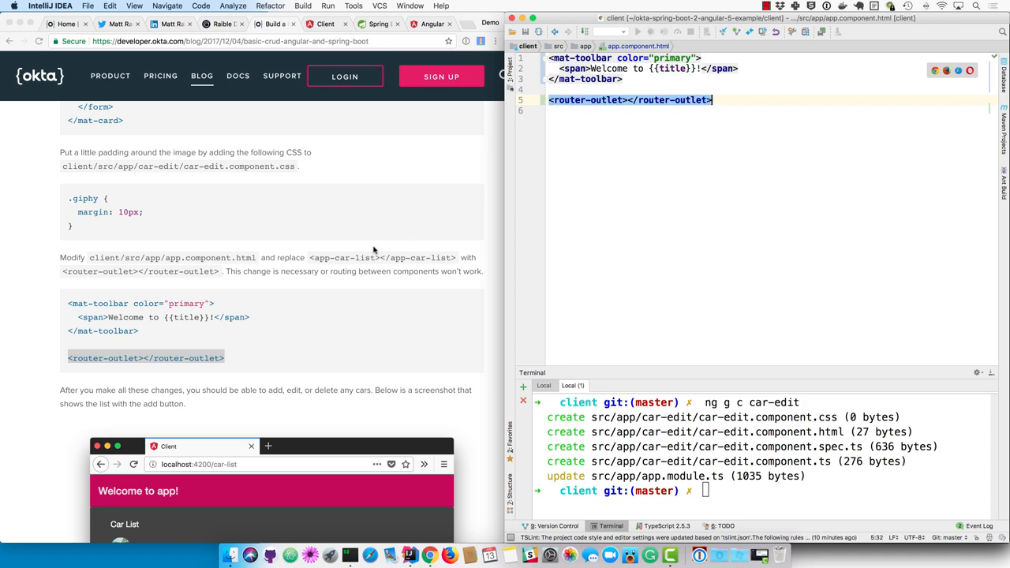
scroll(down, 3)
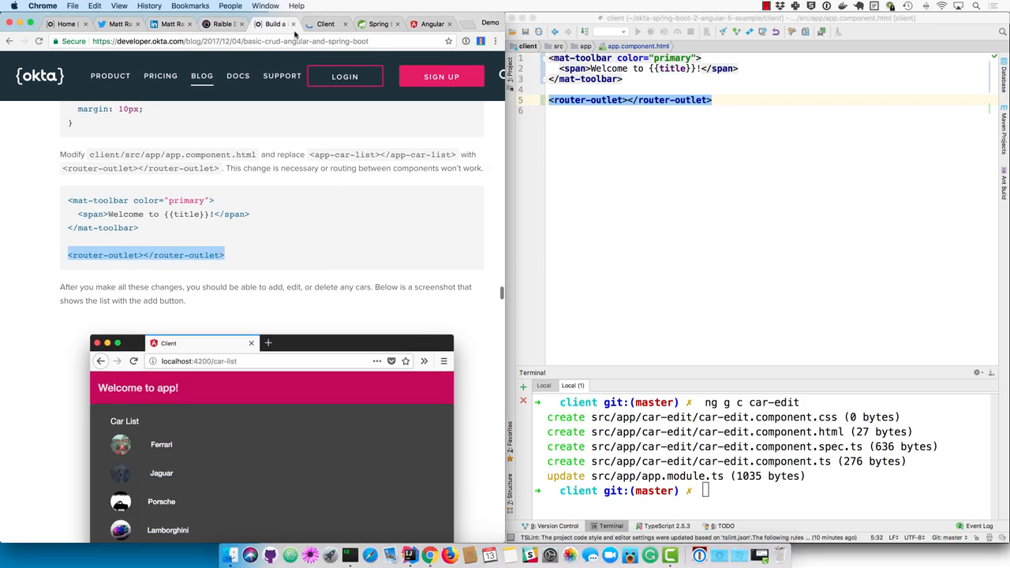
Open Bugatti's Edit Car page in the client, cancel back to the list, and return to the blog.
click(325, 24)
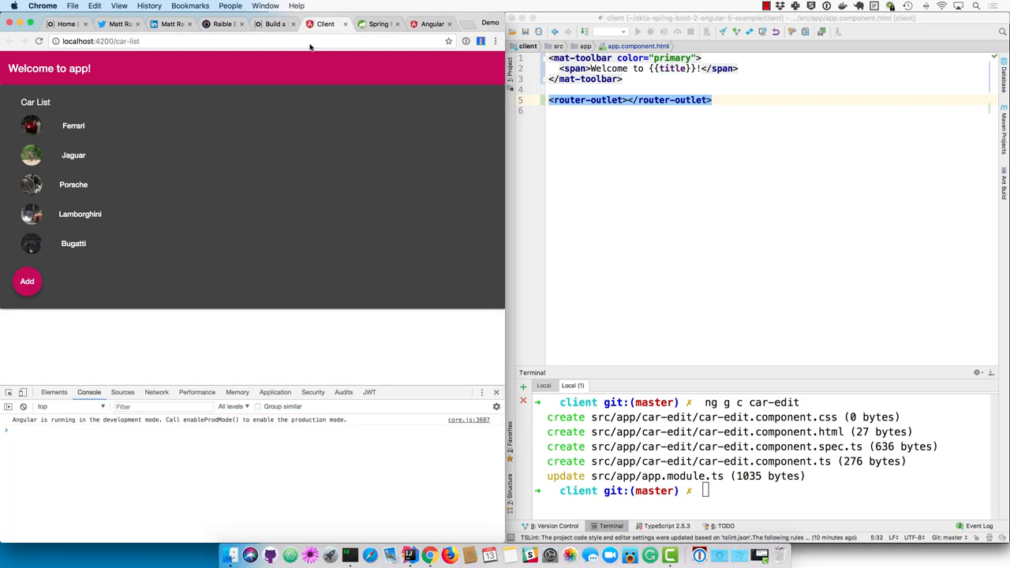
click(72, 244)
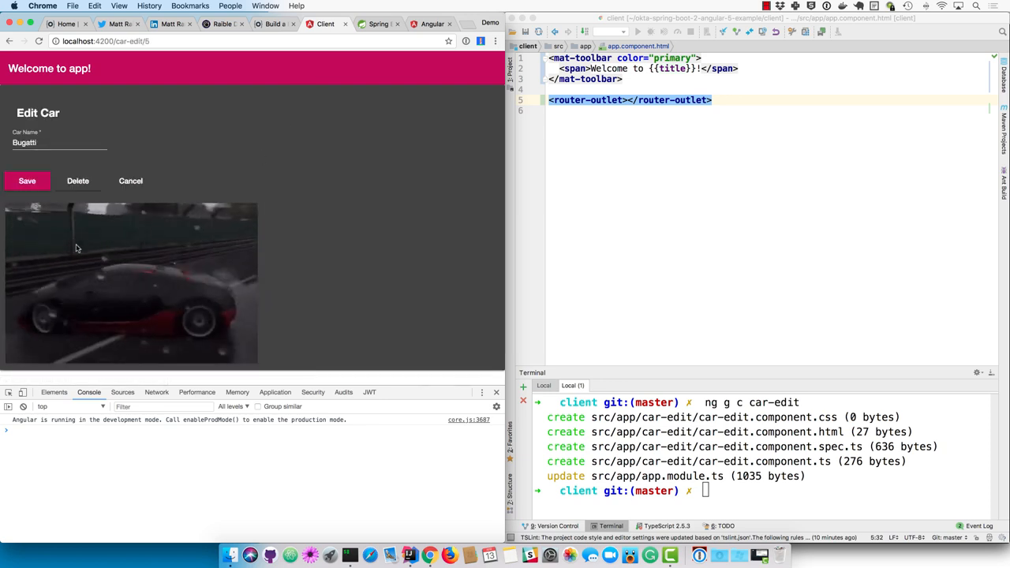
click(131, 181)
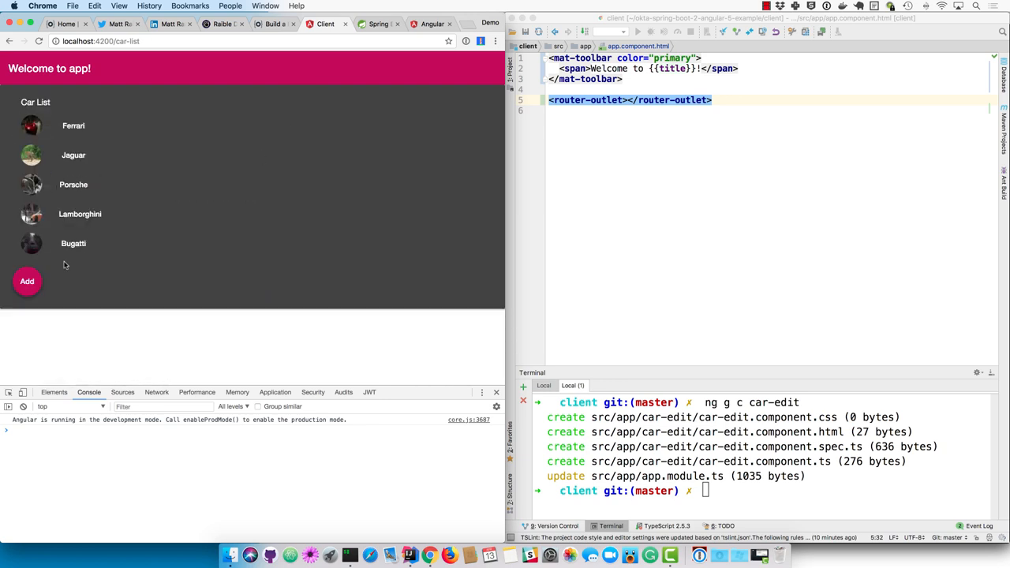
click(27, 281)
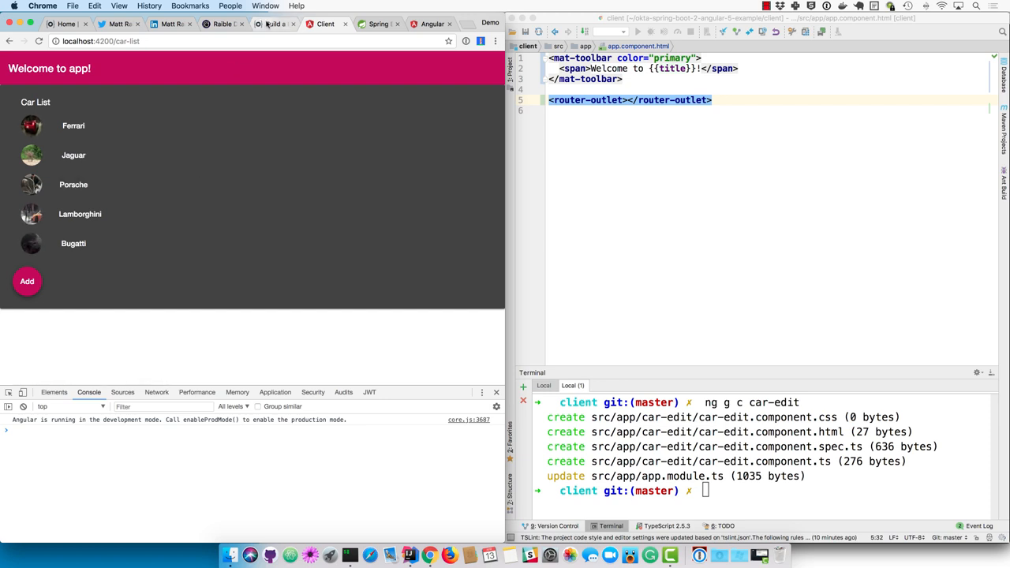
click(274, 24)
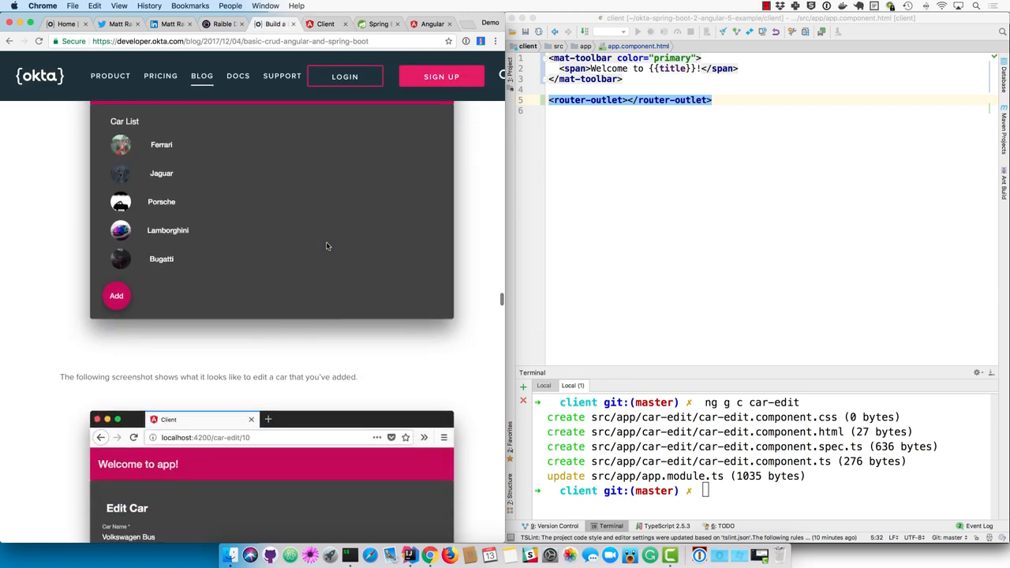
Paste the Spring Security and OAuth2 autoconfigure dependencies into server/pom.xml after spring-boot-starter-web.
scroll(down, 3)
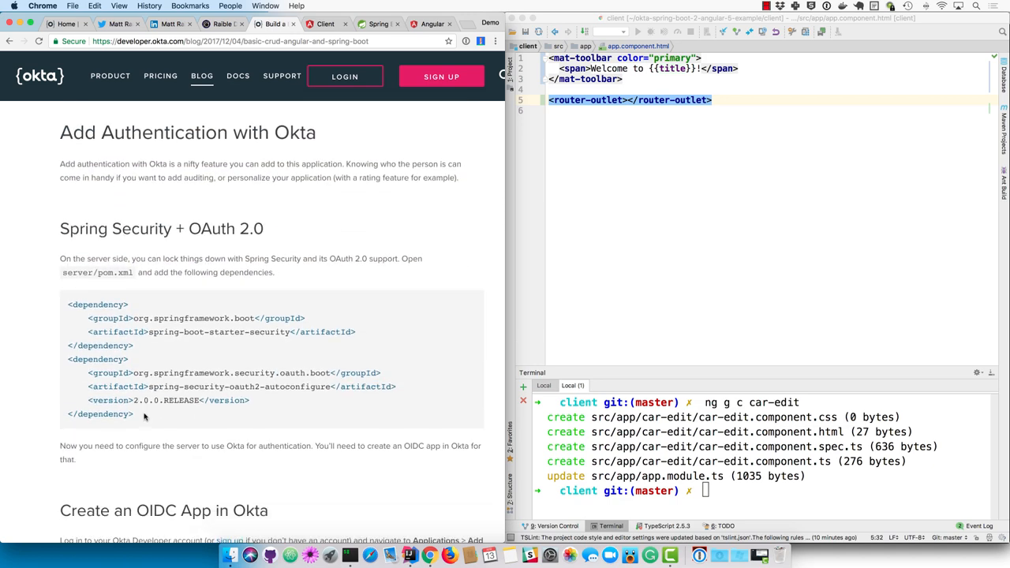
drag(69, 305, 132, 413)
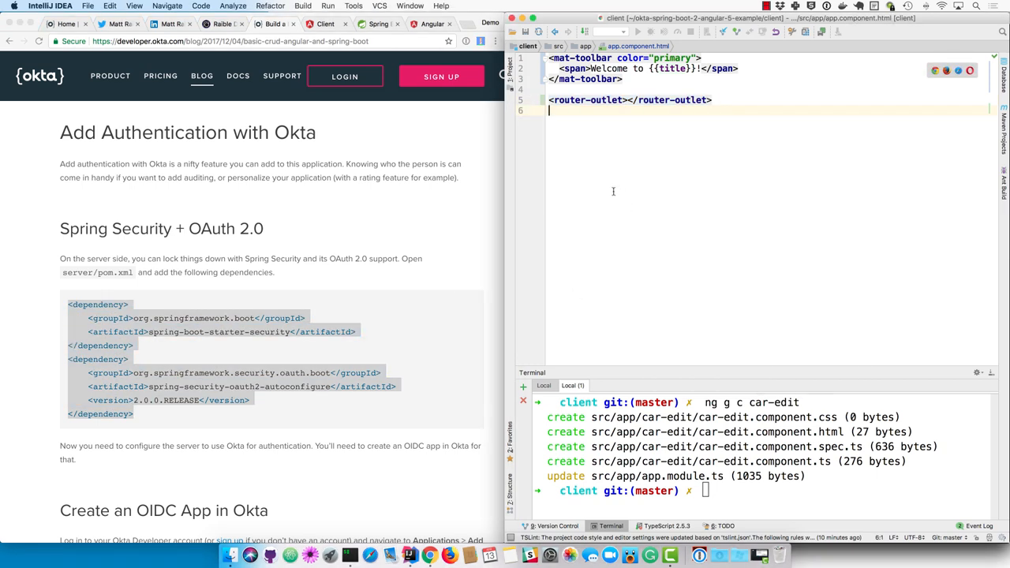
click(410, 6)
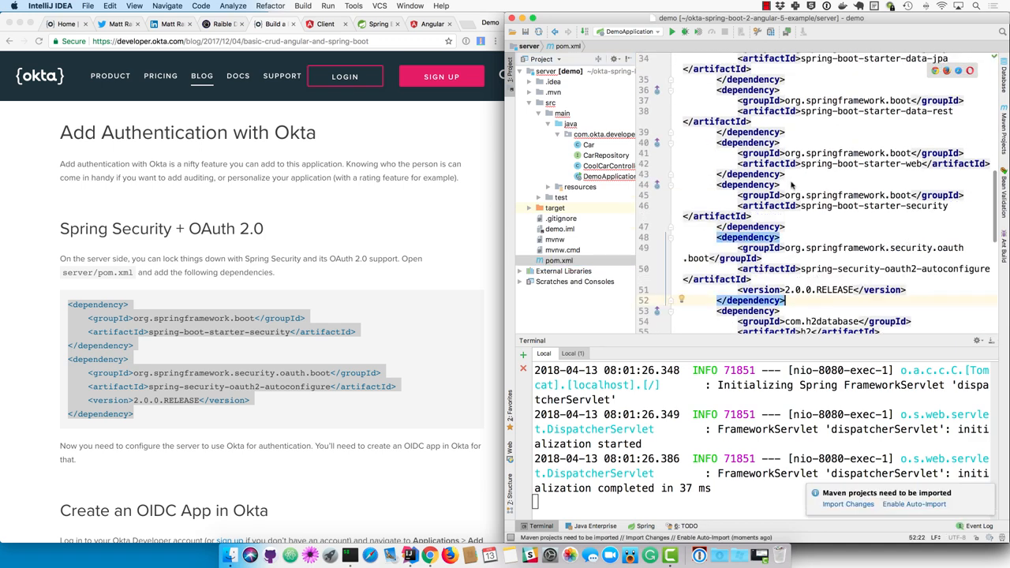
scroll(down, 3)
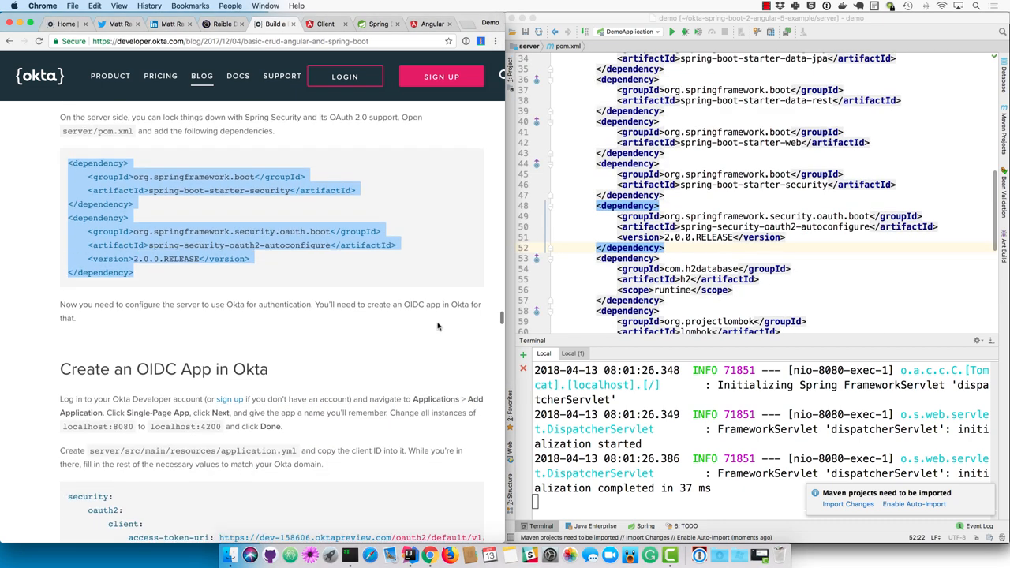
scroll(down, 3)
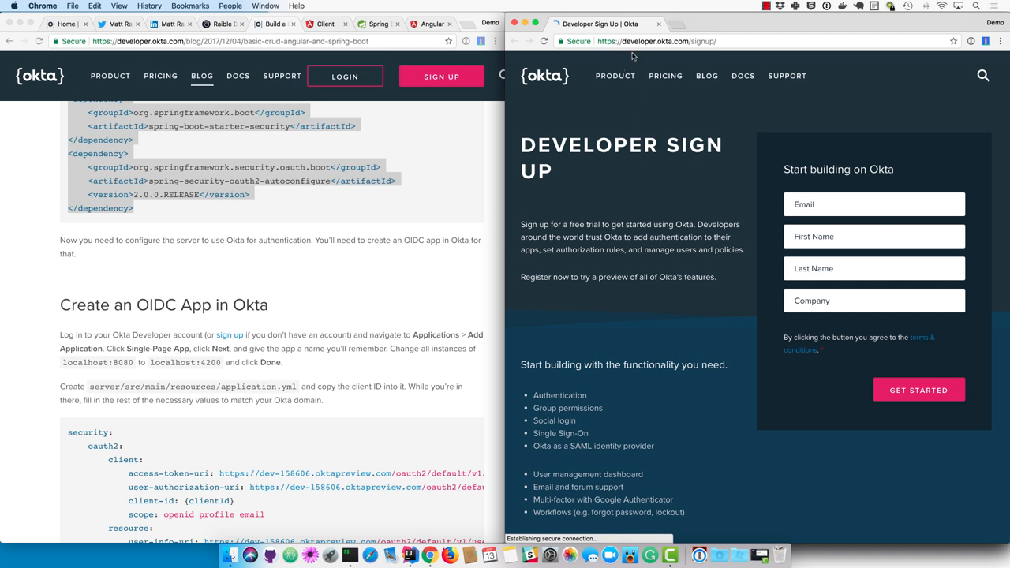
Log in to Okta and start a new Single-Page App application.
text(de)
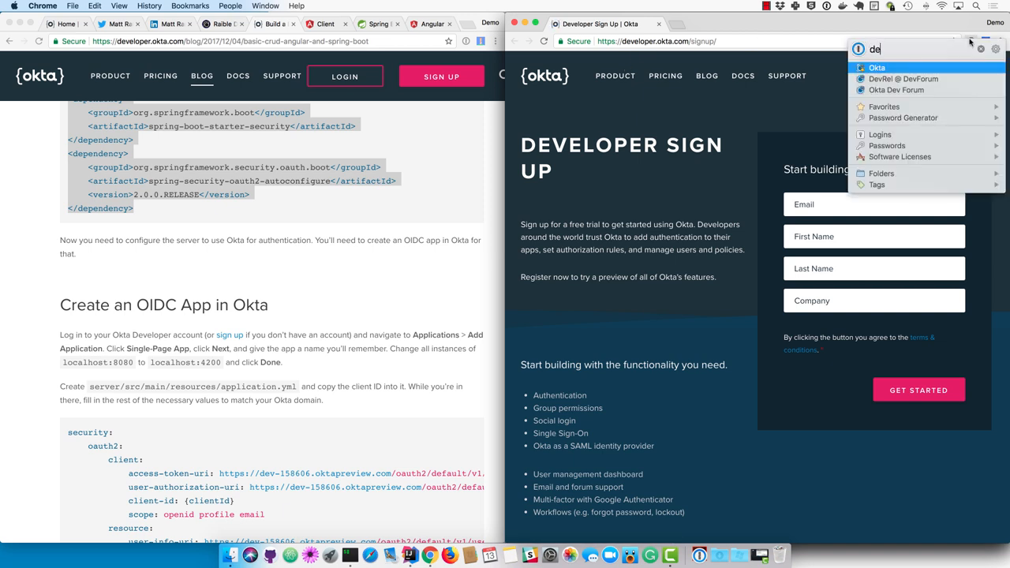
click(904, 73)
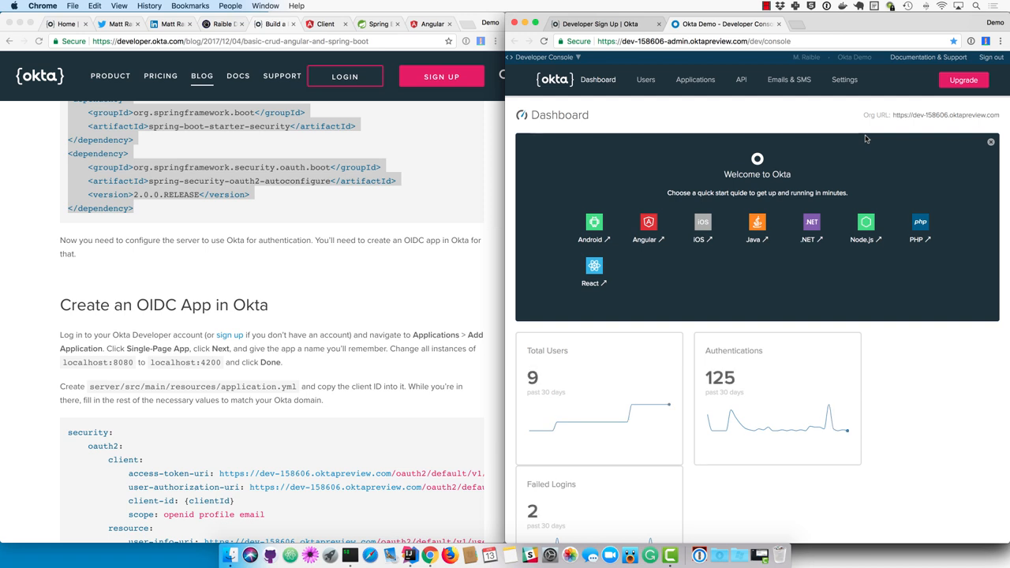
click(696, 79)
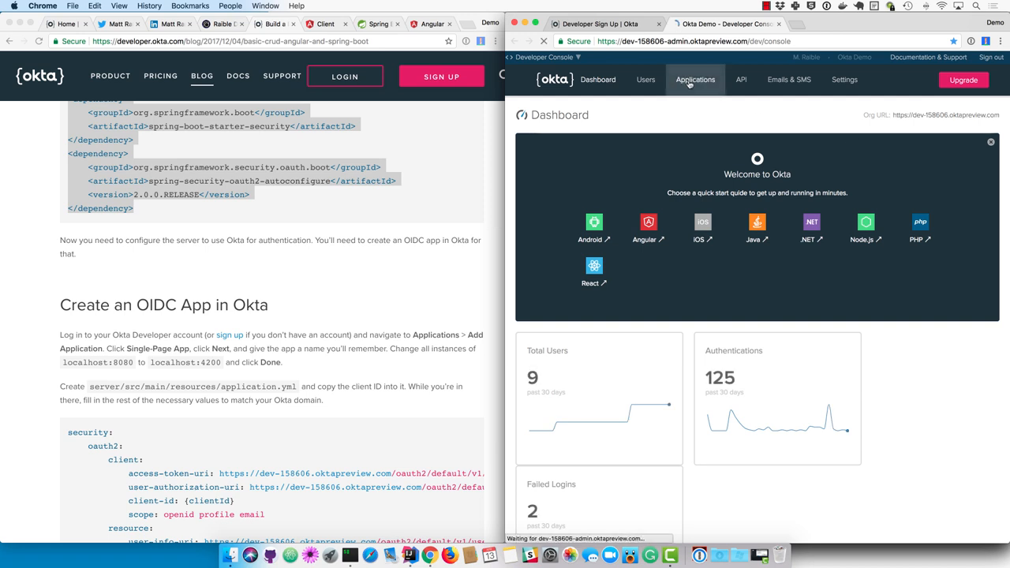
click(695, 79)
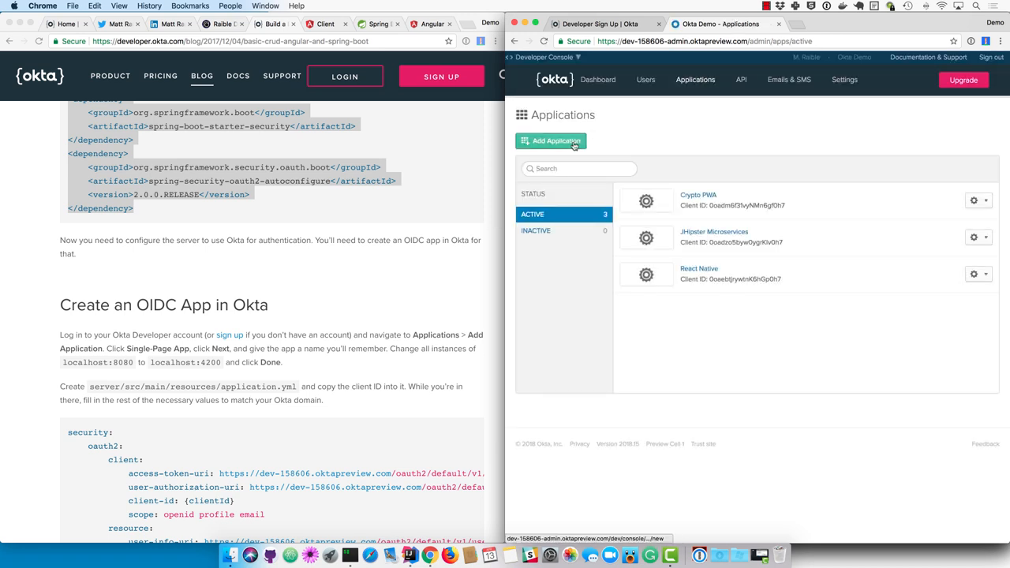
click(551, 141)
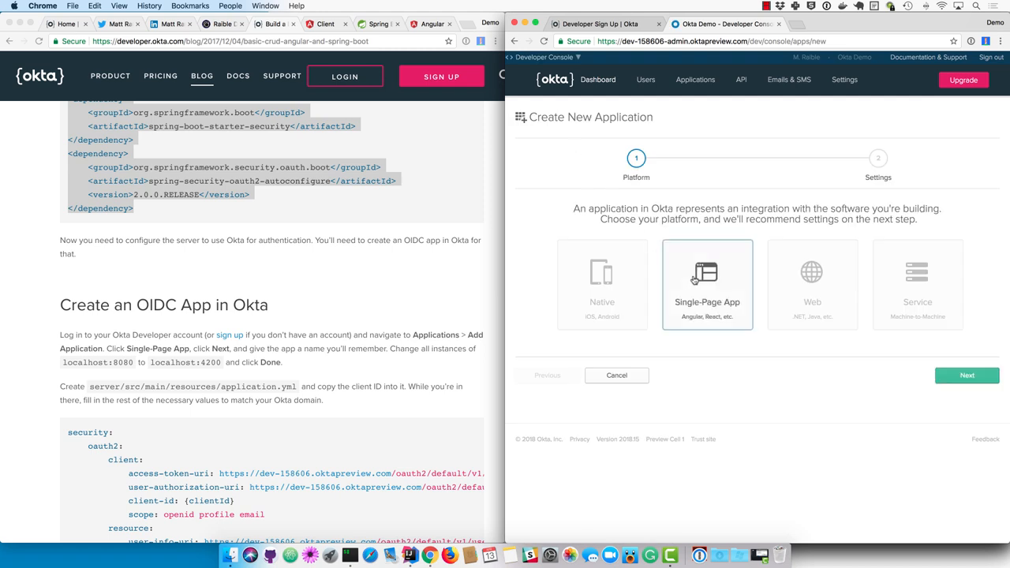
click(967, 375)
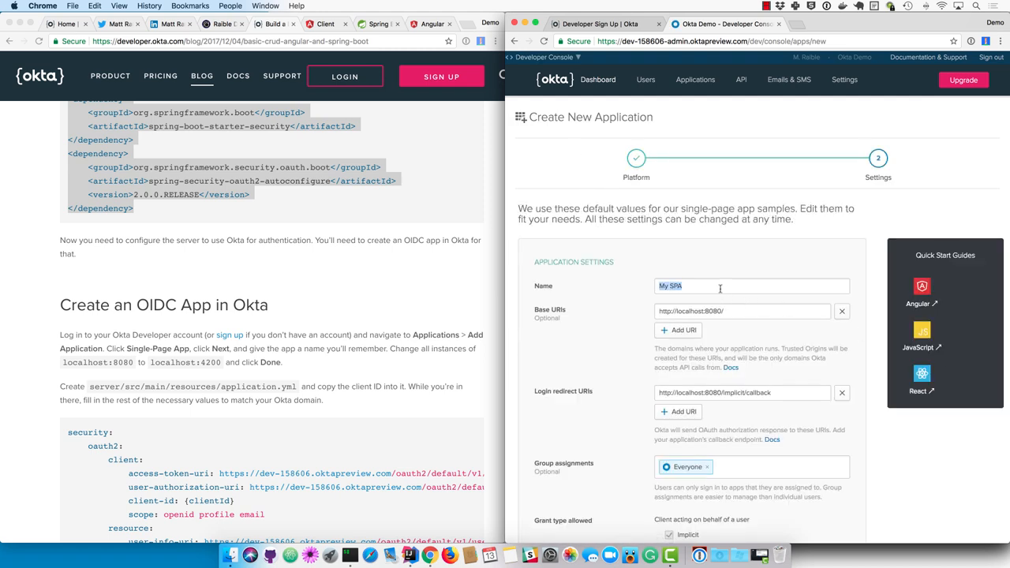
Name the app 'Spring Boot 2 + Angular 5!' with localhost:4200 URIs and save it.
text(Spring Boot 2 + Angular 5!)
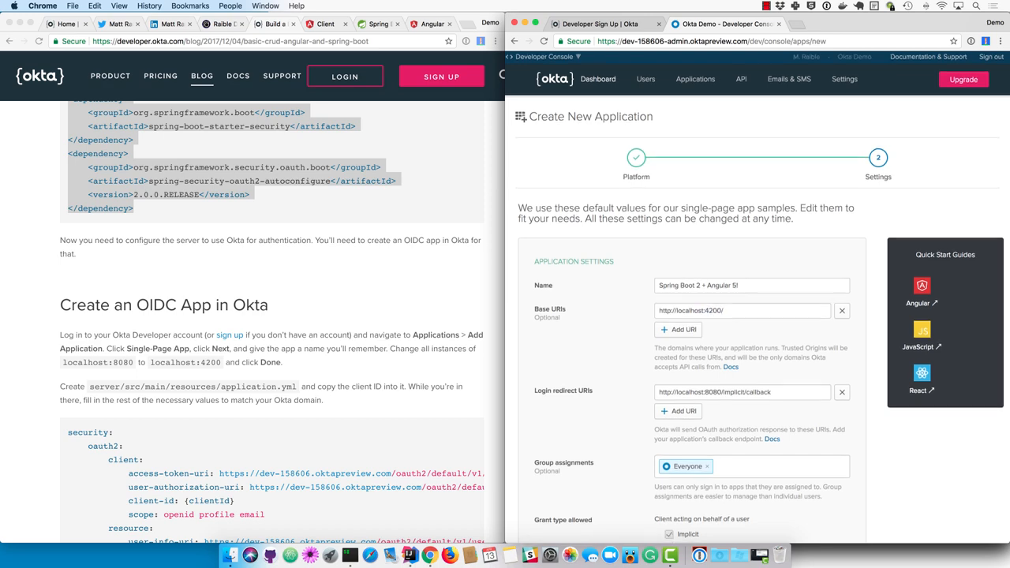
scroll(down, 3)
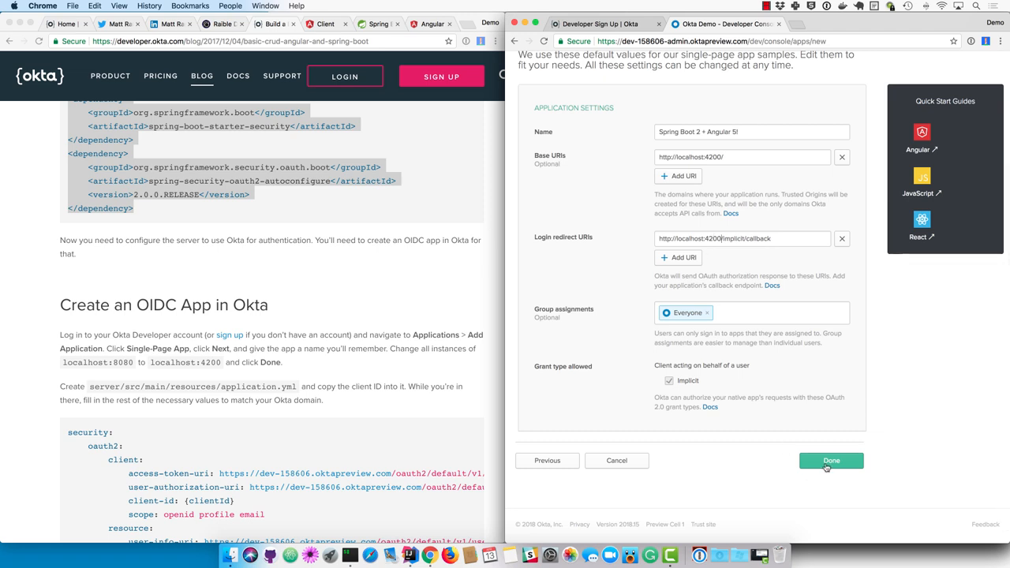
click(831, 460)
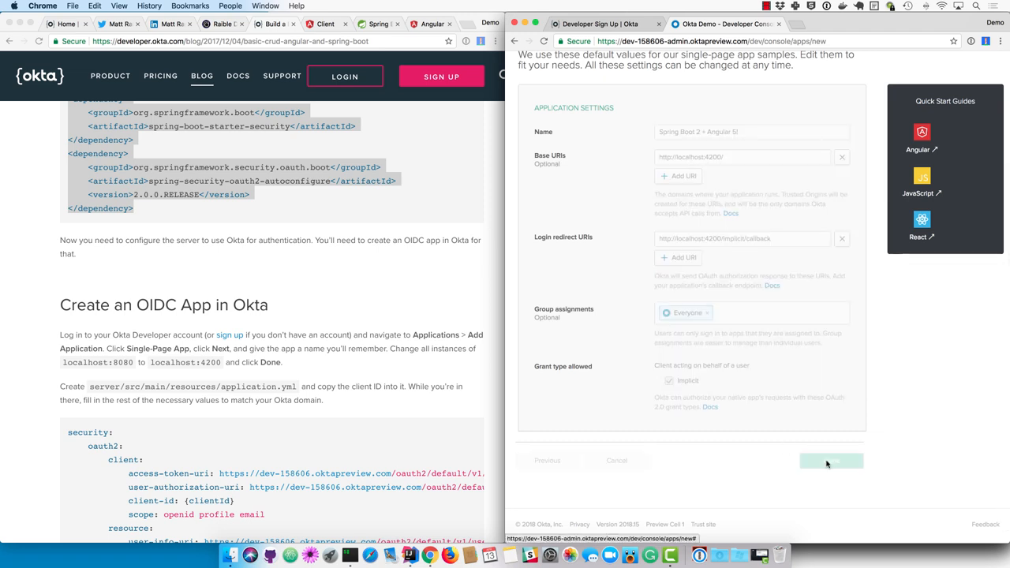
click(831, 461)
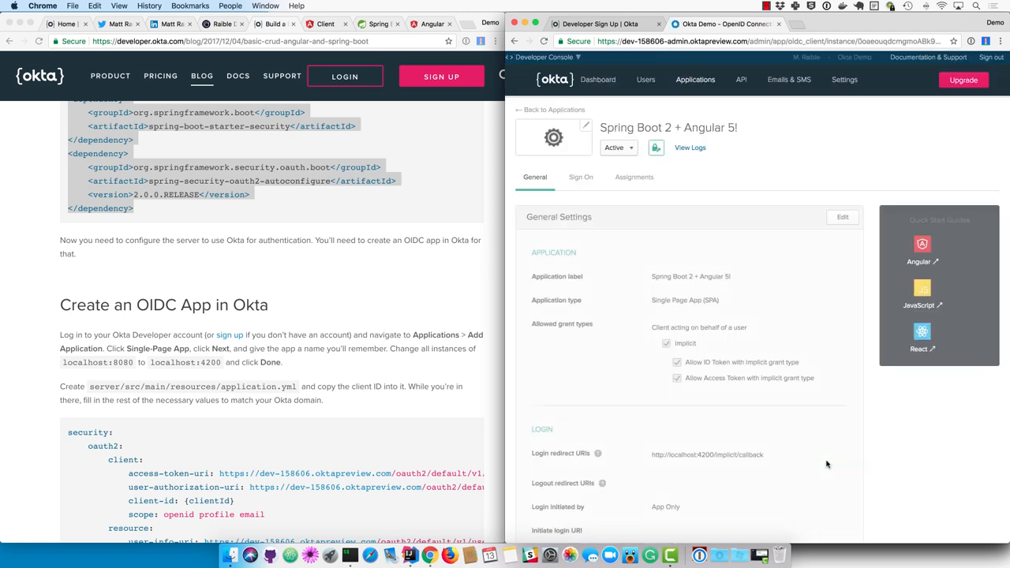
scroll(down, 3)
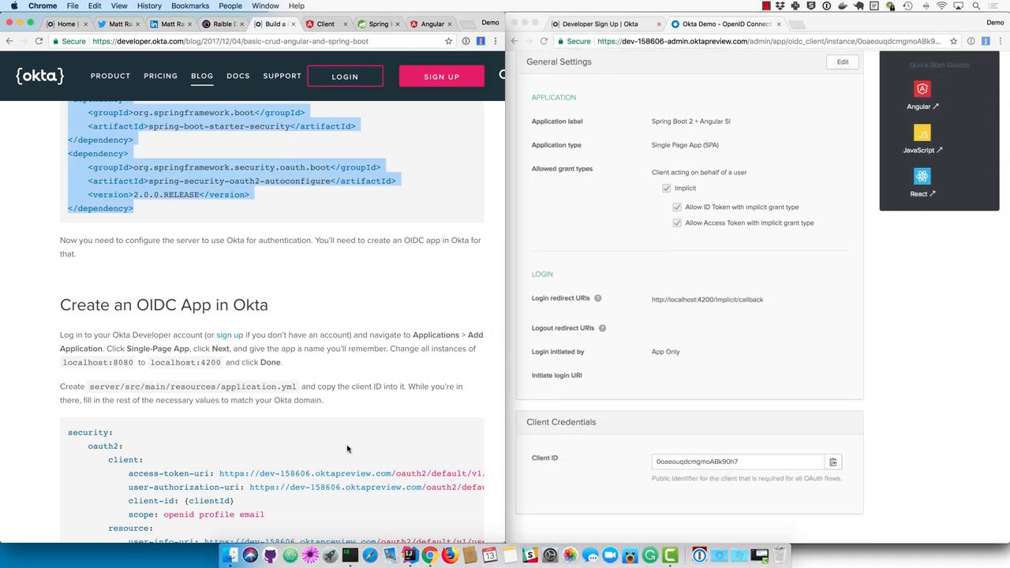
scroll(down, 3)
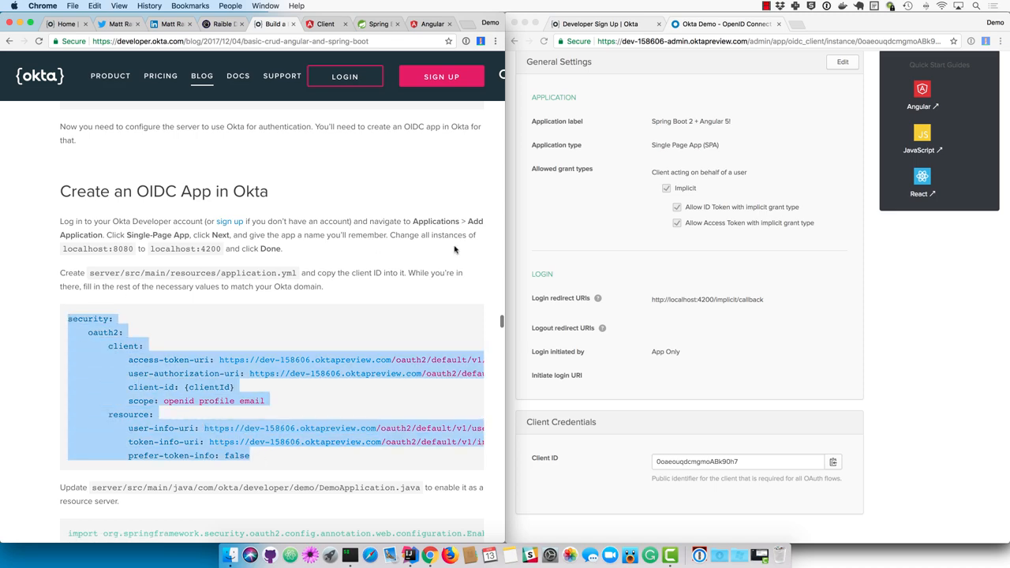
Rename the server's application.properties to application.yml.
click(406, 529)
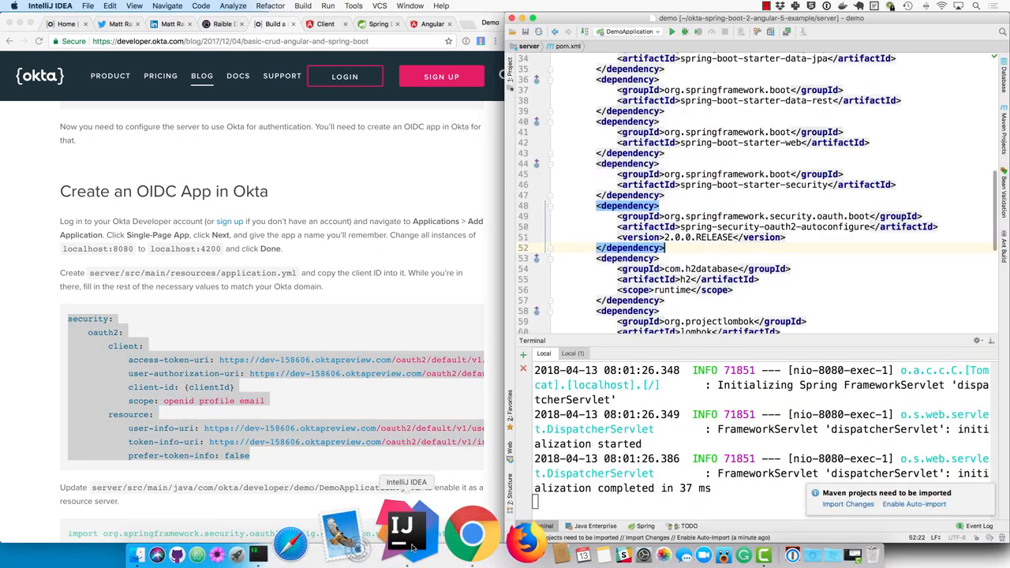
text(car-)
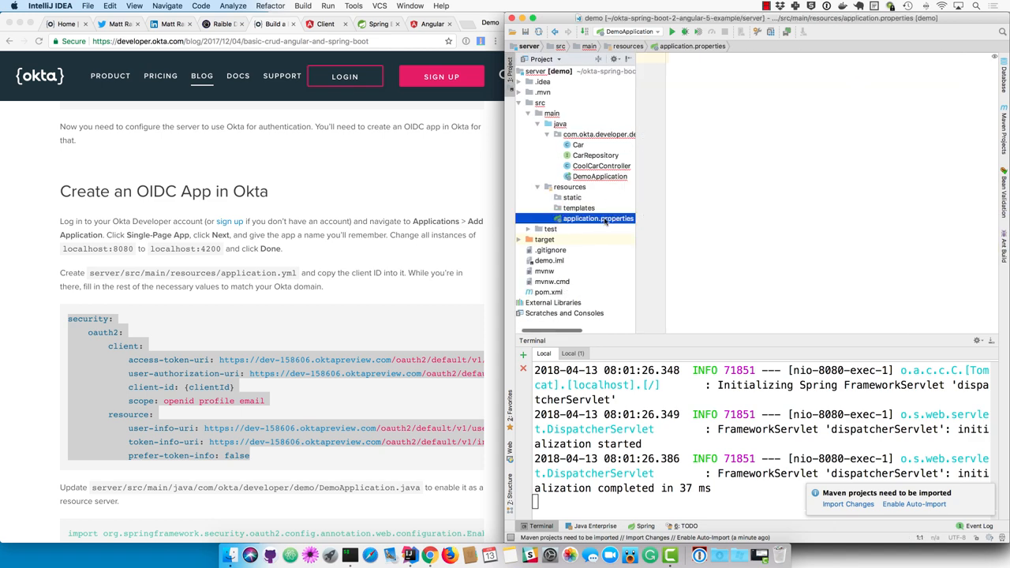
right_click(598, 219)
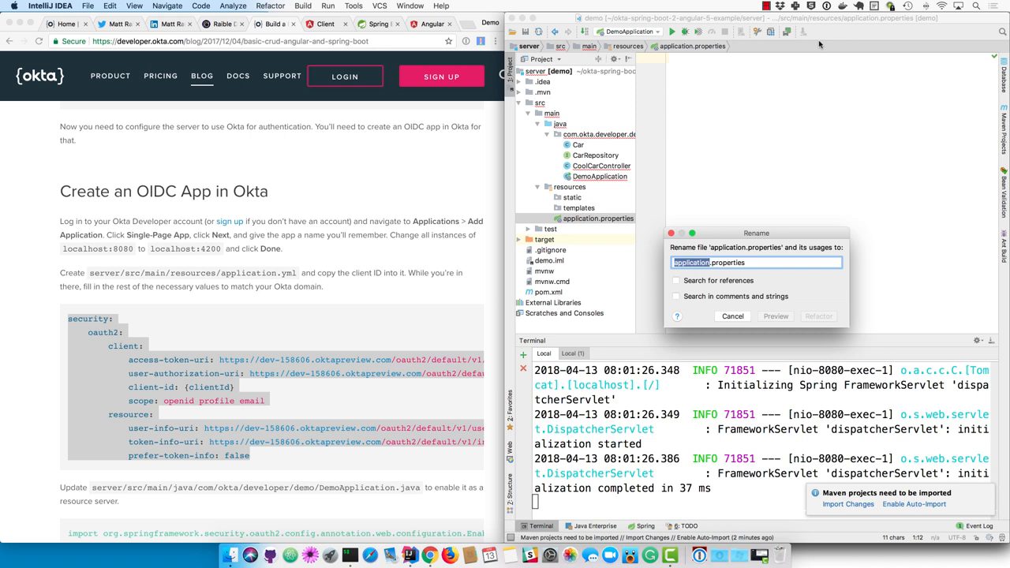
text(application.pr)
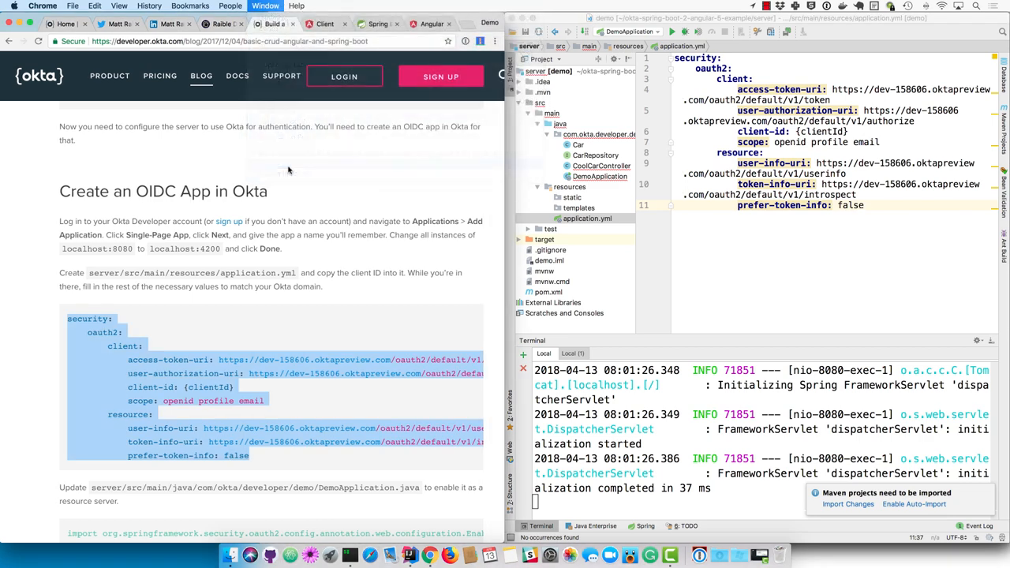
Fill client-id with the Okta client ID 0oaeouqdcmgmoABk90h7.
click(833, 463)
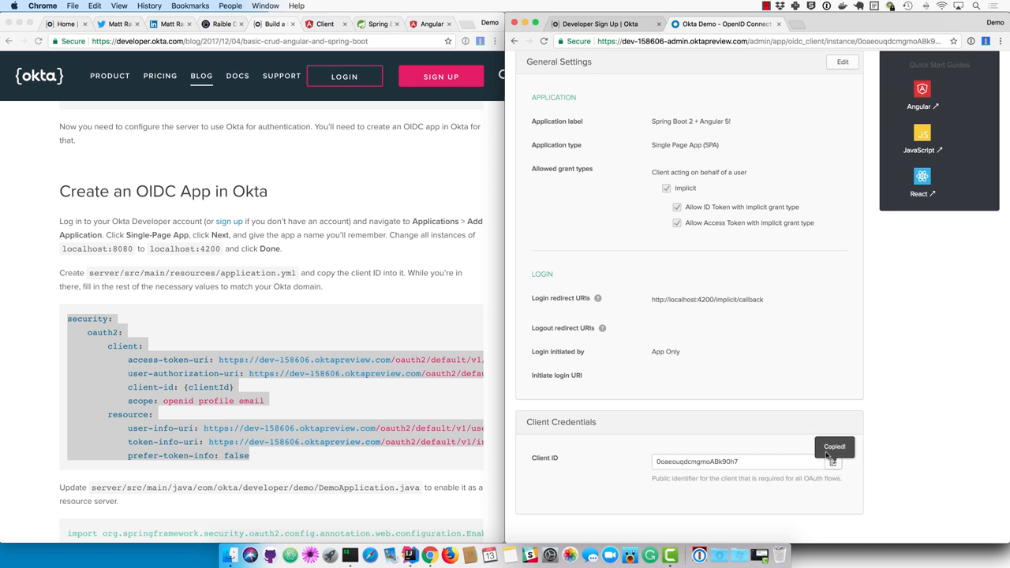
click(265, 6)
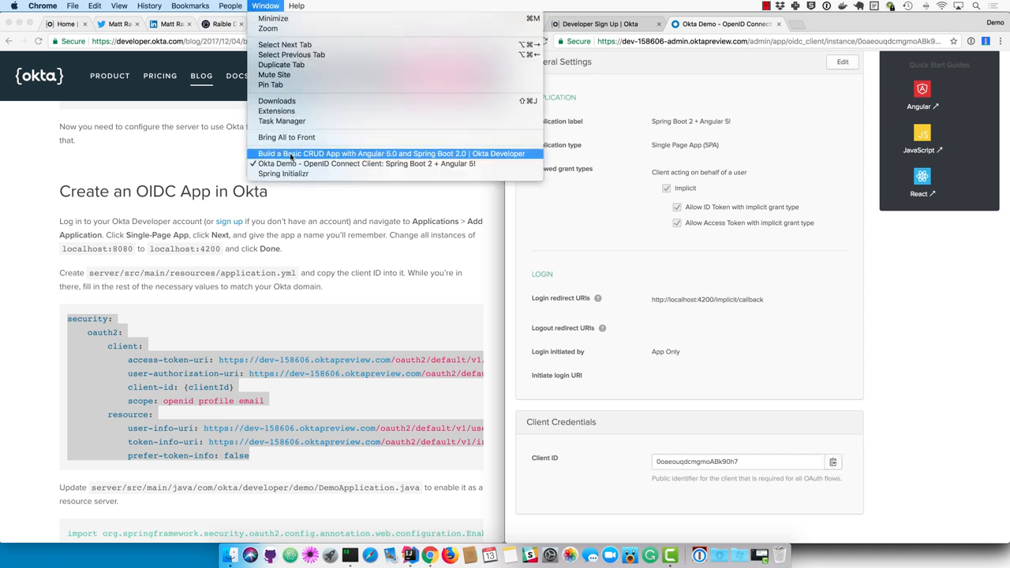
click(390, 153)
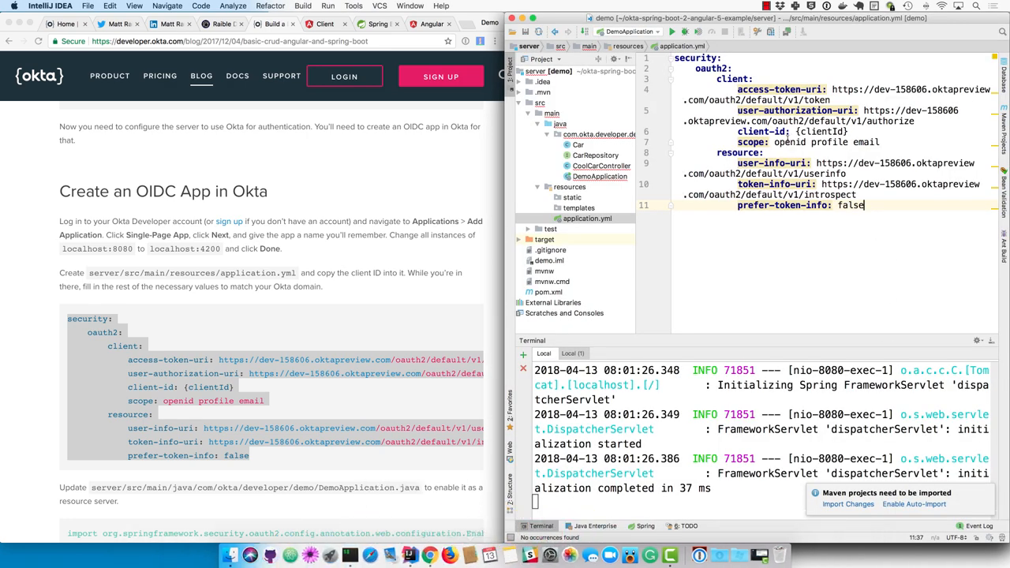
text(0oaeouqdcmgmoABk90h7)
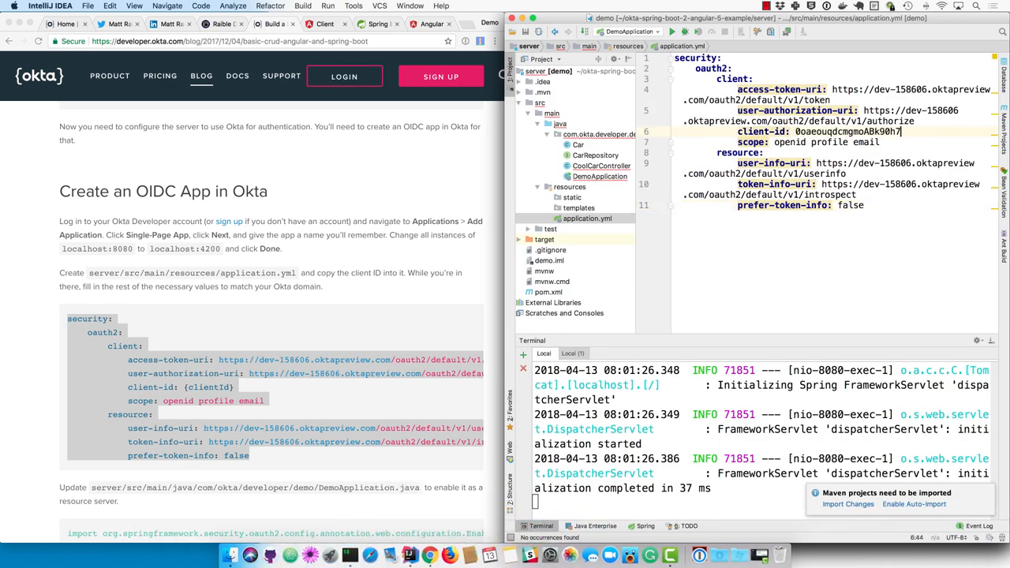
click(848, 503)
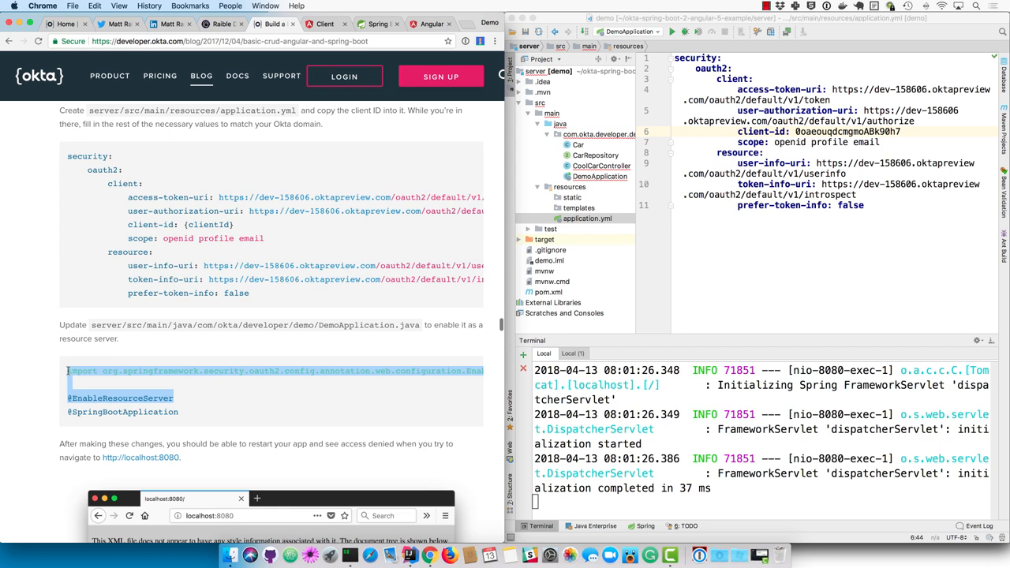
click(600, 176)
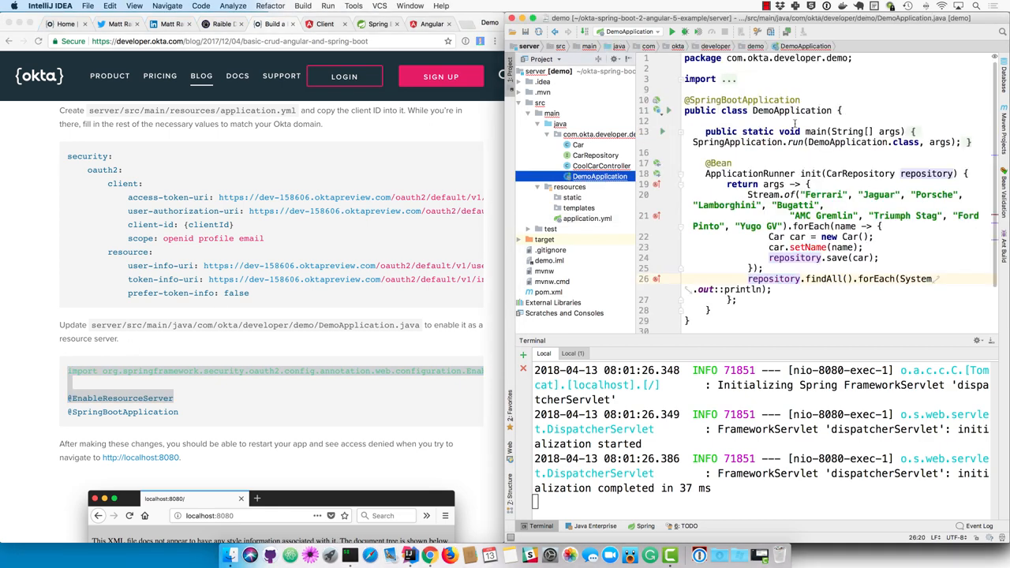
text(@EnableResourceServer)
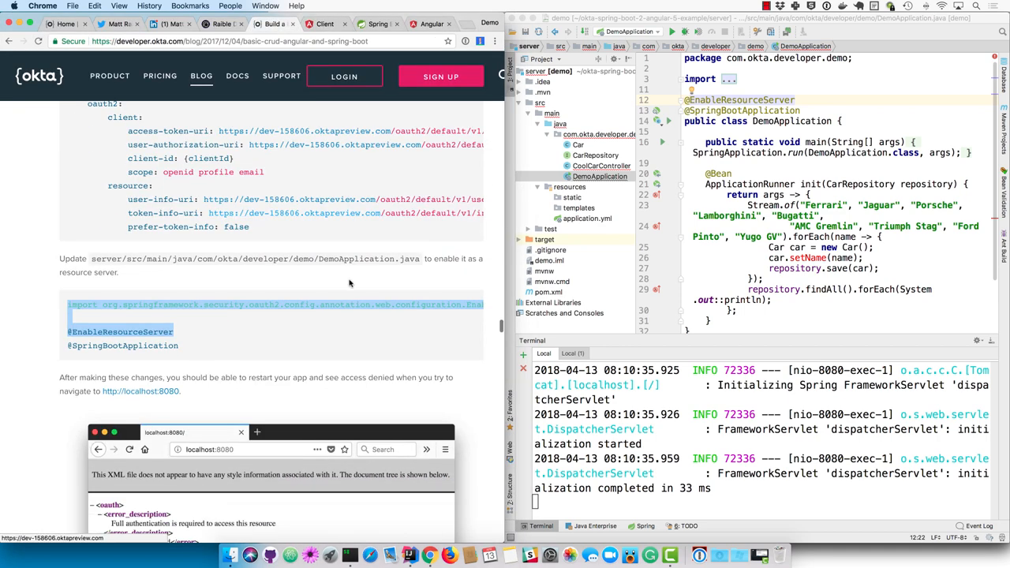
scroll(down, 3)
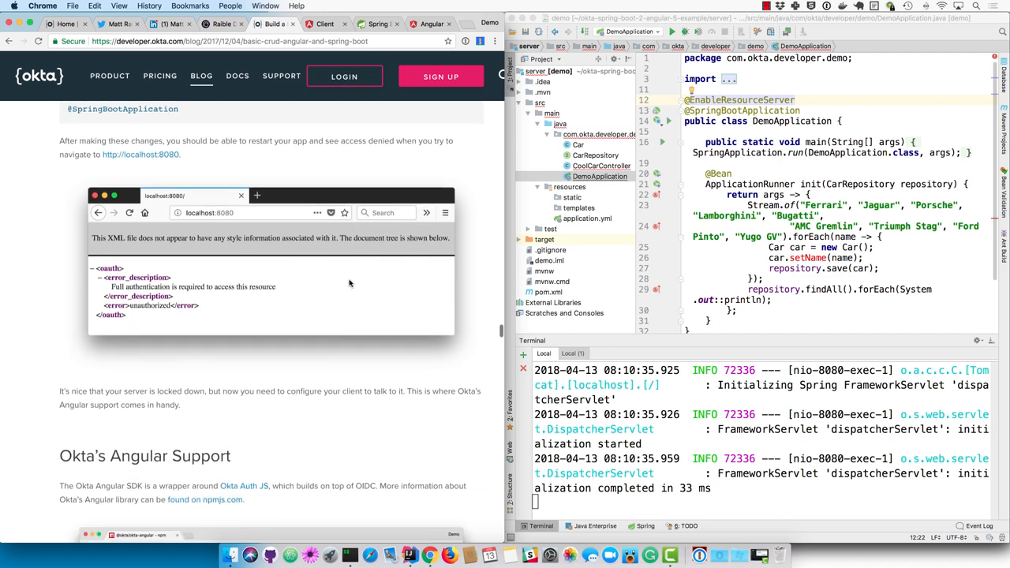
scroll(down, 3)
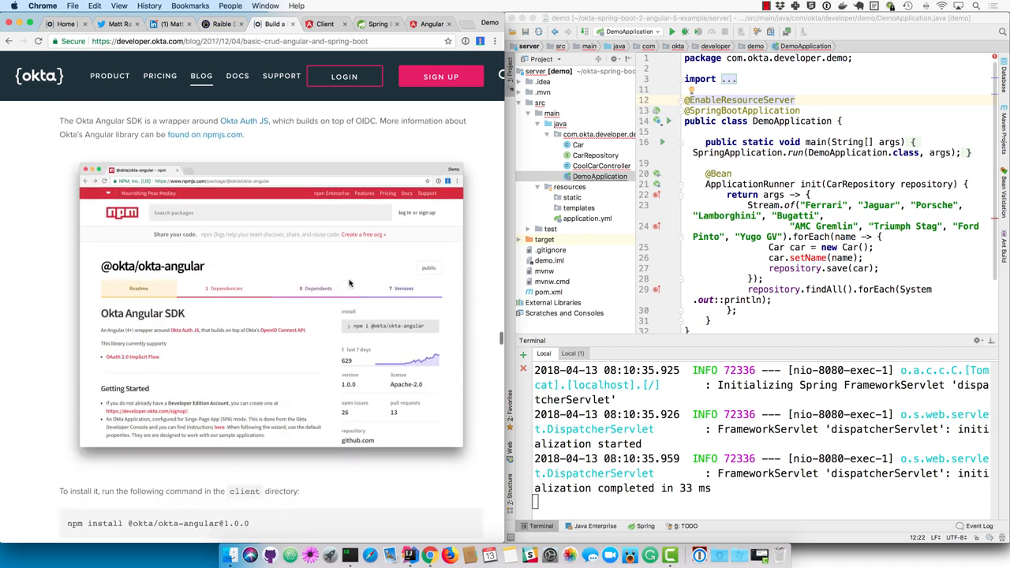
scroll(down, 3)
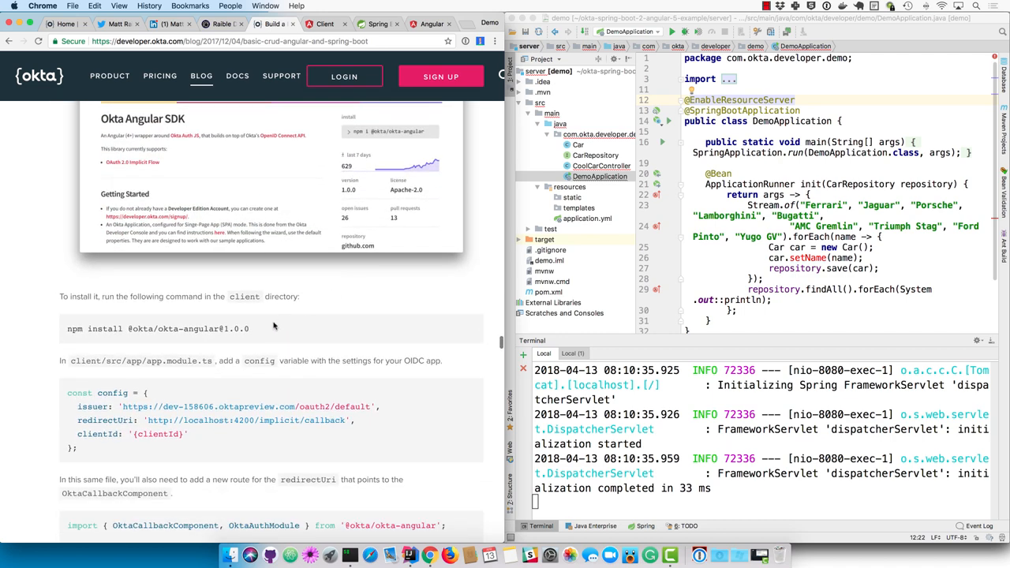
double_click(156, 328)
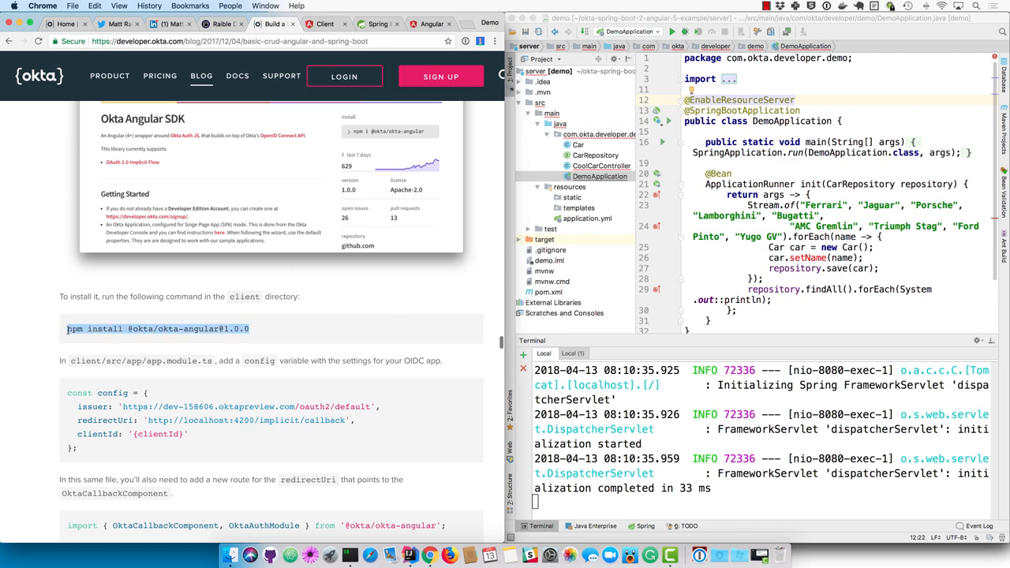
click(410, 5)
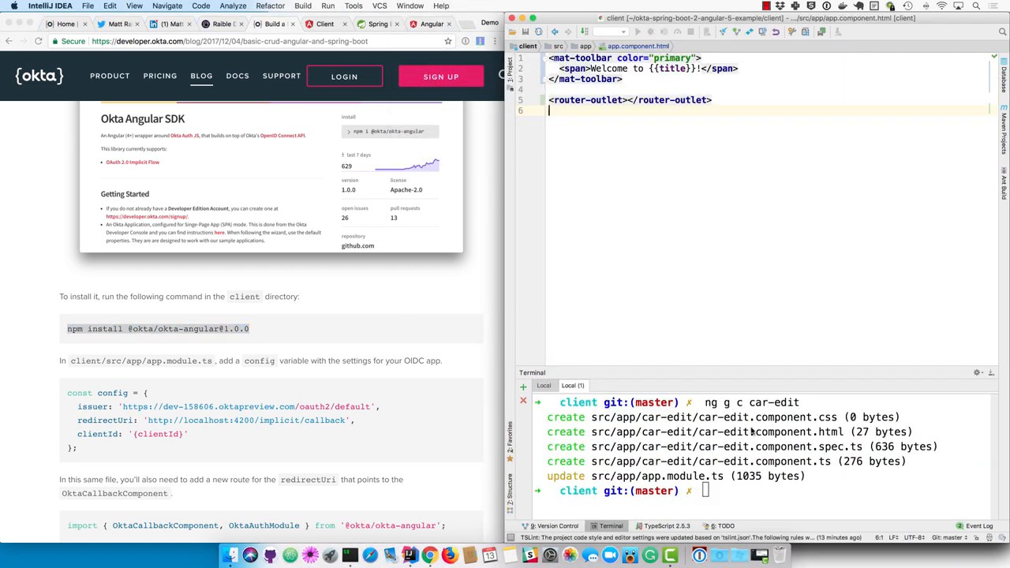
text(npm install @okta/okta-angular@1.0.0)
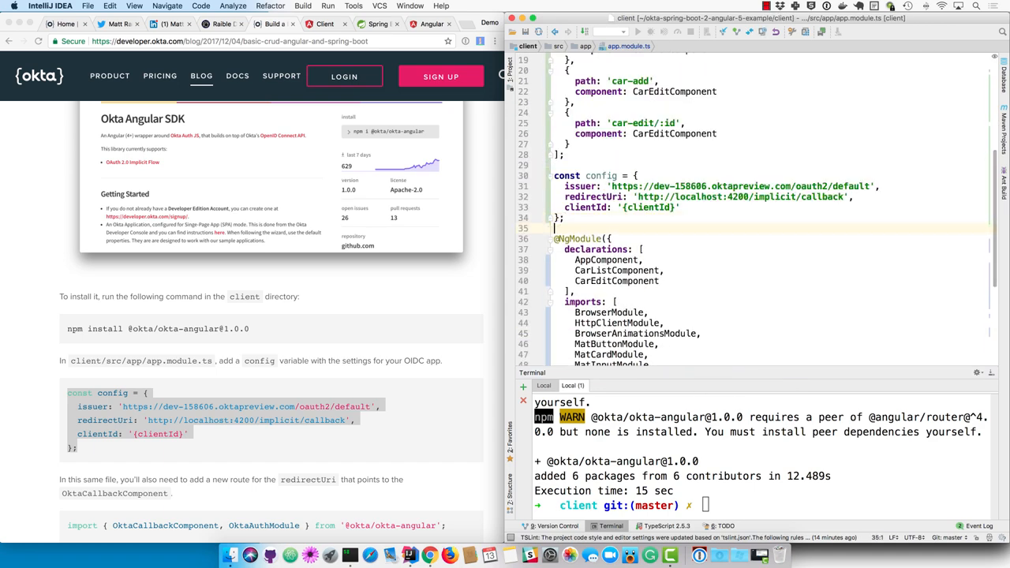
Copy the client ID from the server's application.yml for the client config.
click(409, 5)
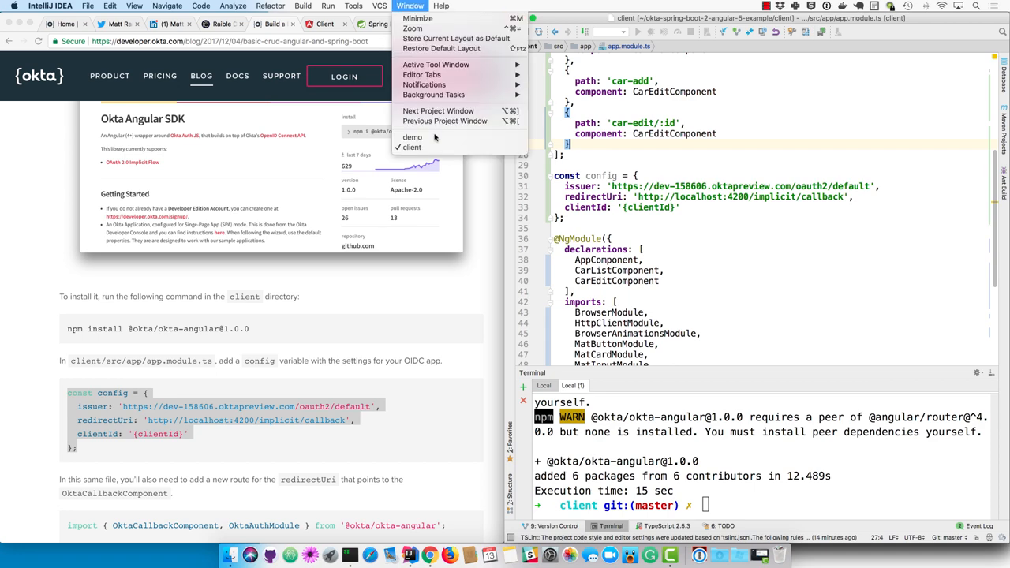
click(413, 137)
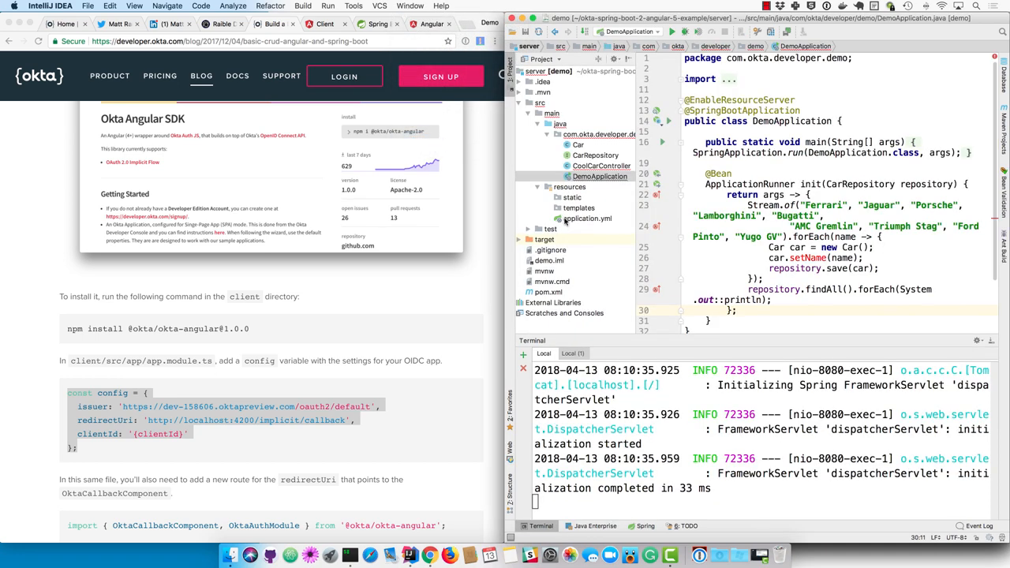
click(587, 219)
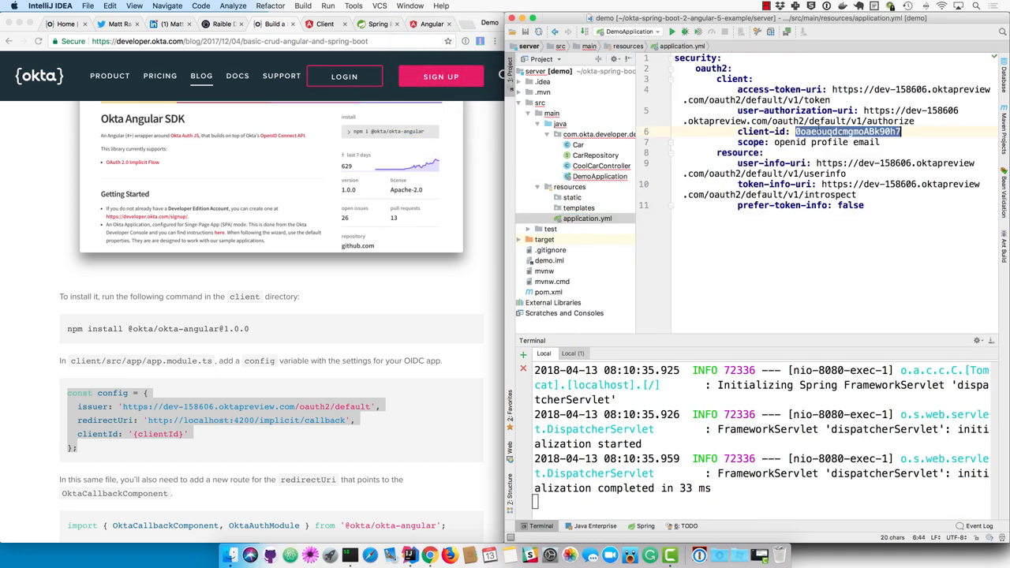
click(409, 5)
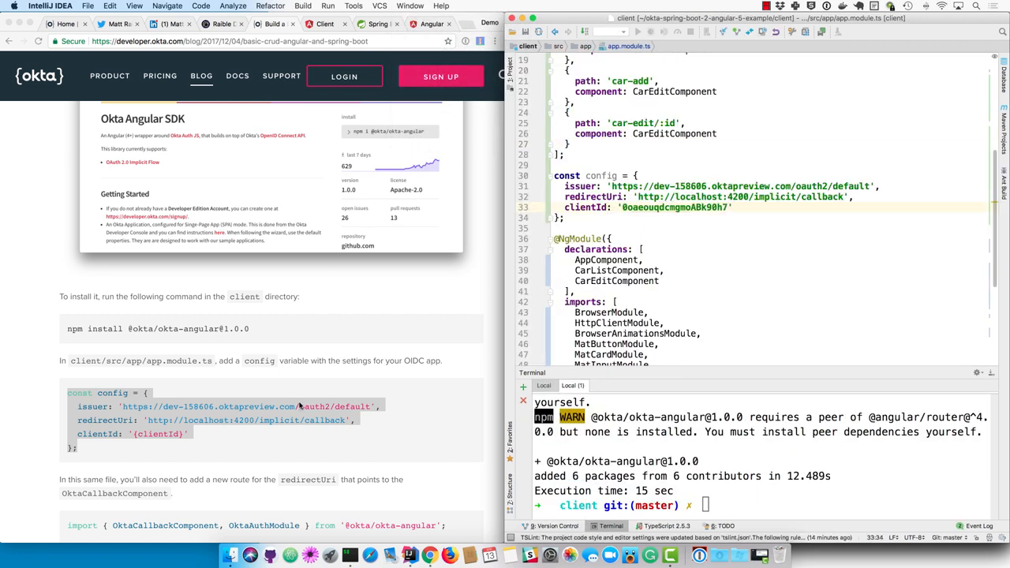
Add the okta-angular import, implicit/callback route and OktaAuthModule.initAuth(config) to app.module.ts.
scroll(down, 3)
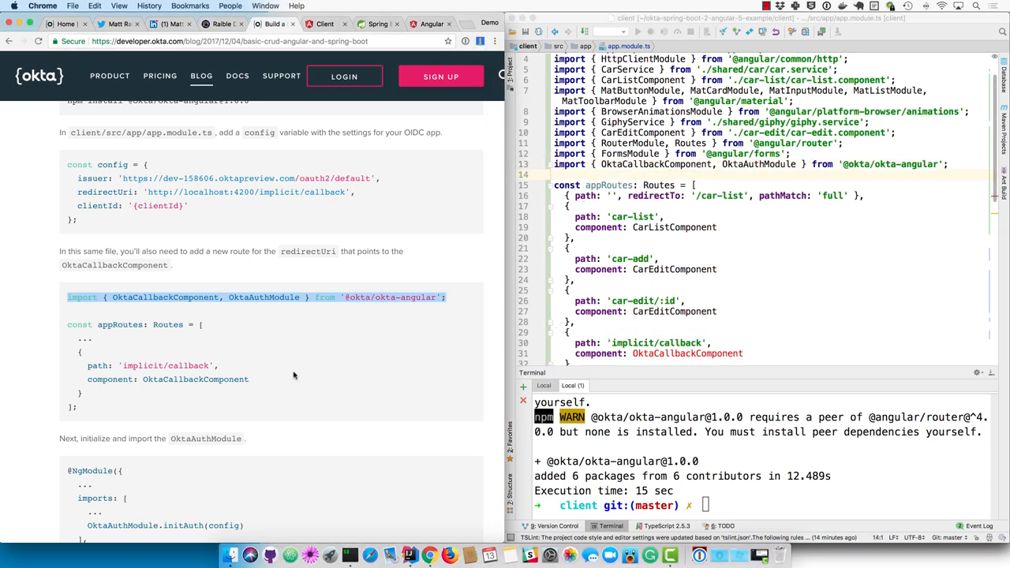
scroll(down, 3)
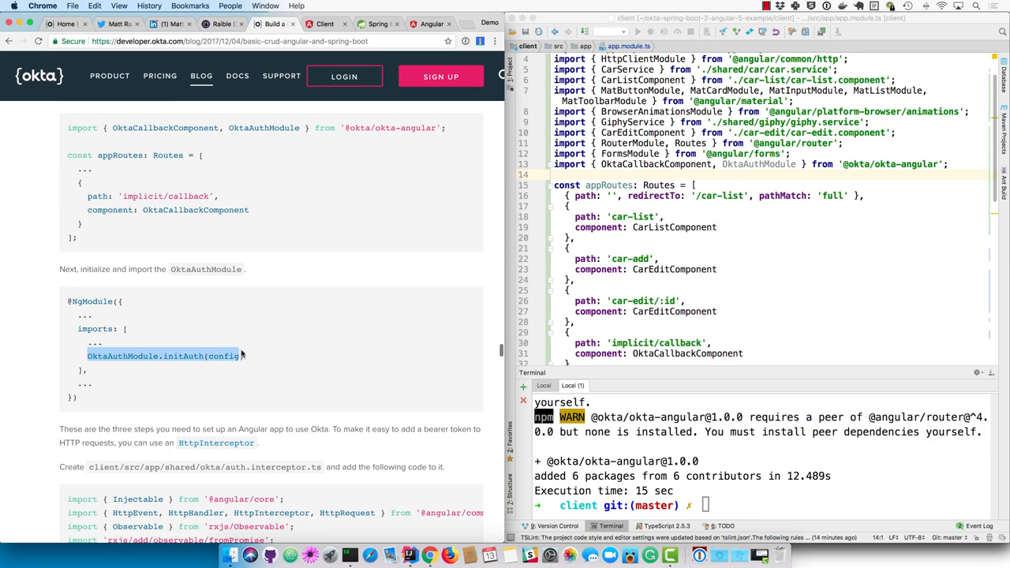
scroll(down, 3)
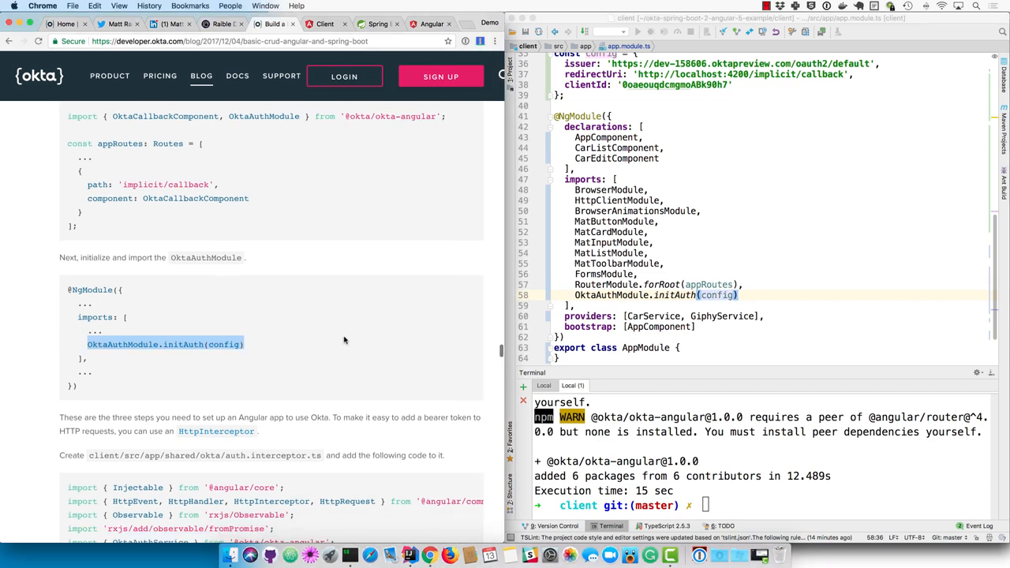
scroll(down, 3)
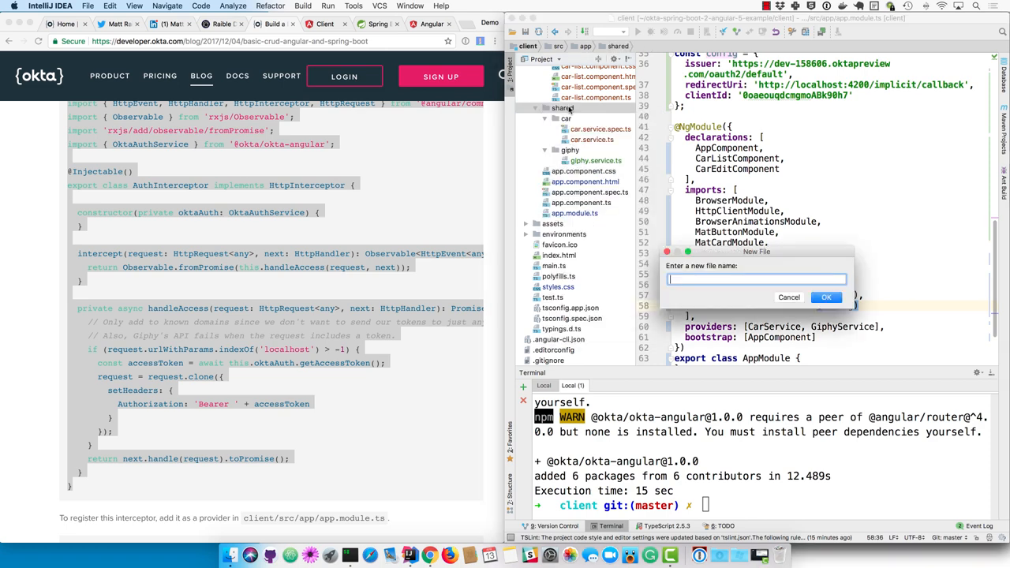
Create shared/okta/auth.interceptor.ts and paste in the AuthInterceptor code.
text(okta/auth)
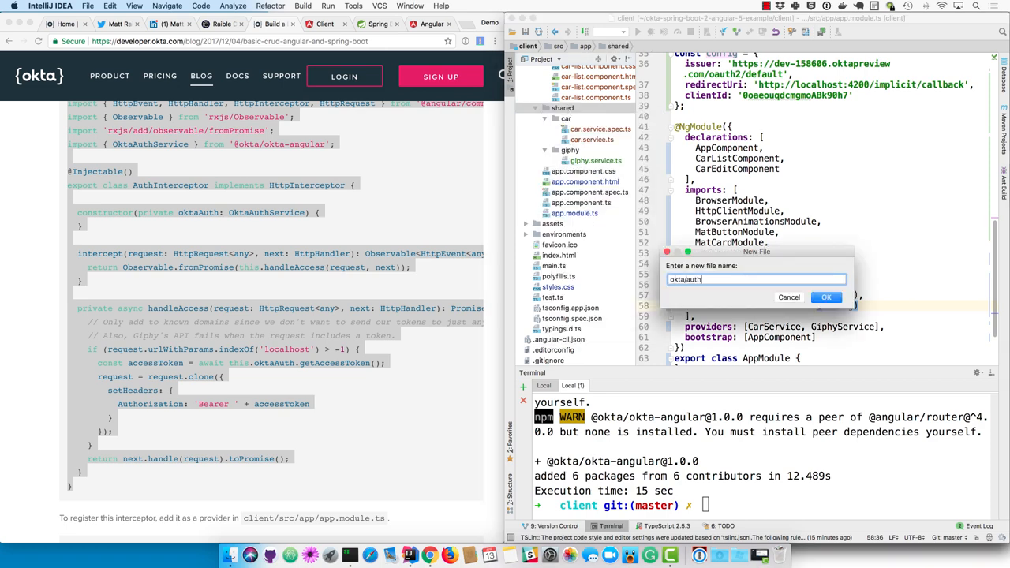
text(.interceptor.)
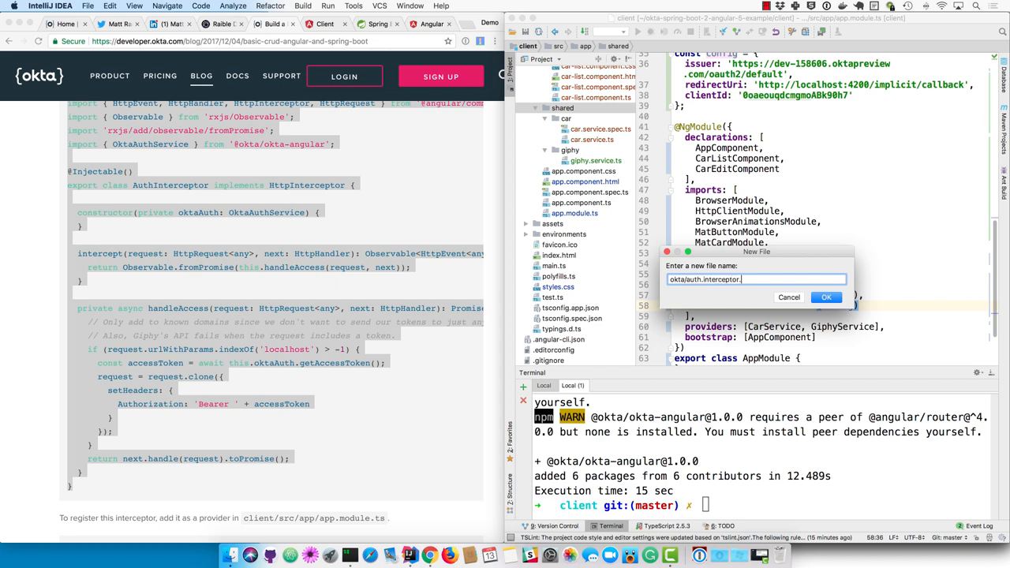
click(826, 298)
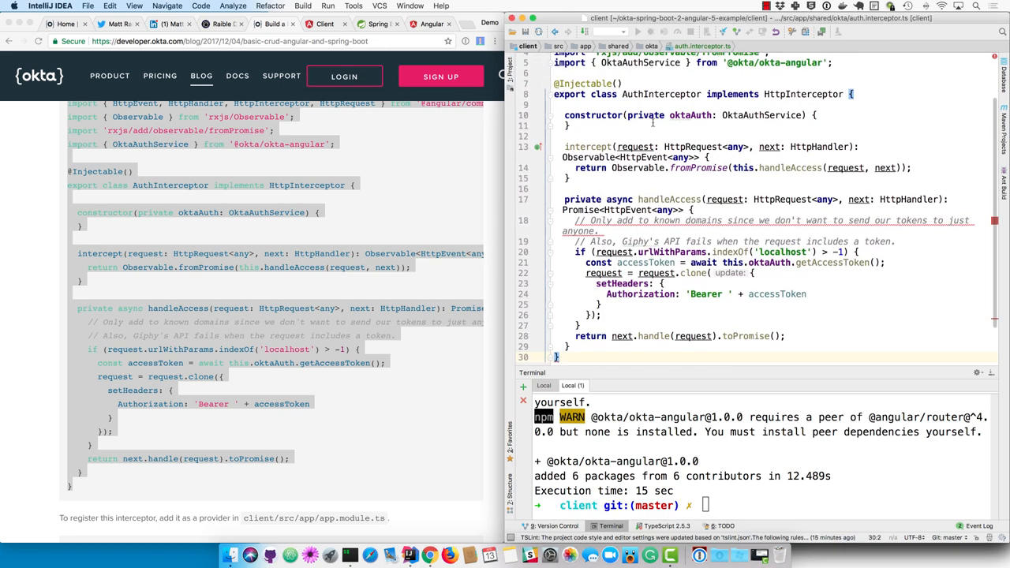
double_click(804, 122)
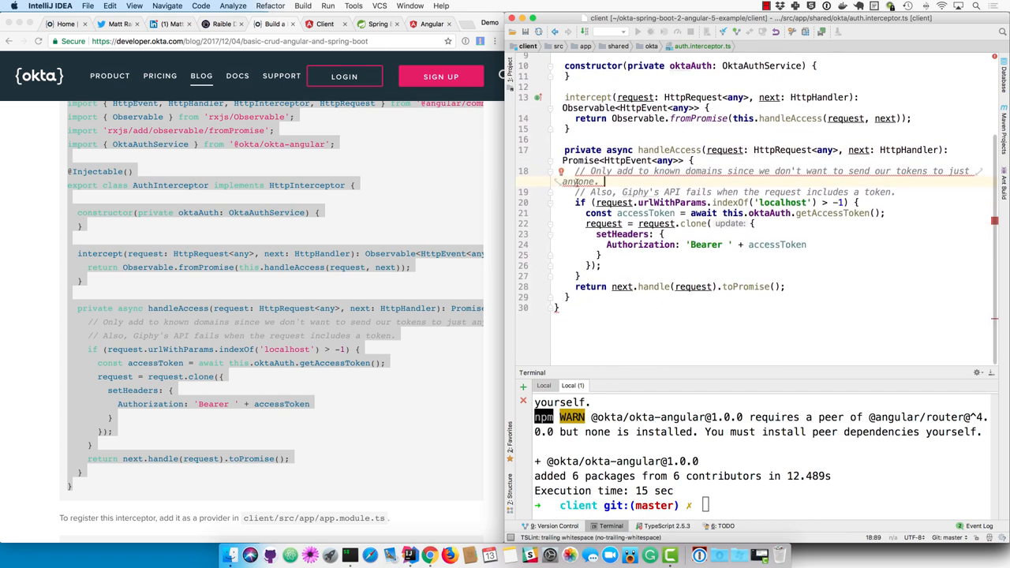
mouse_move(564, 171)
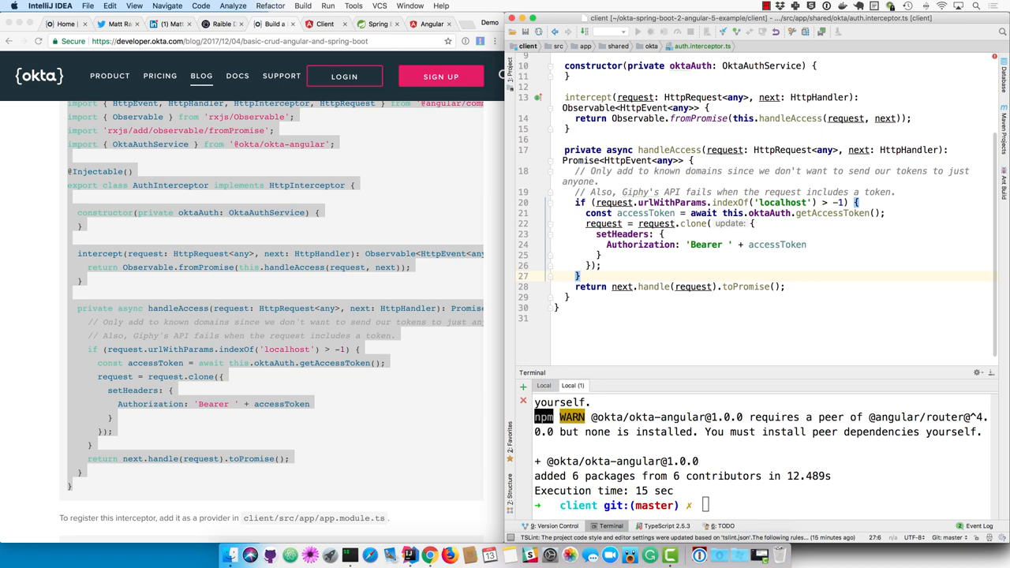
scroll(down, 3)
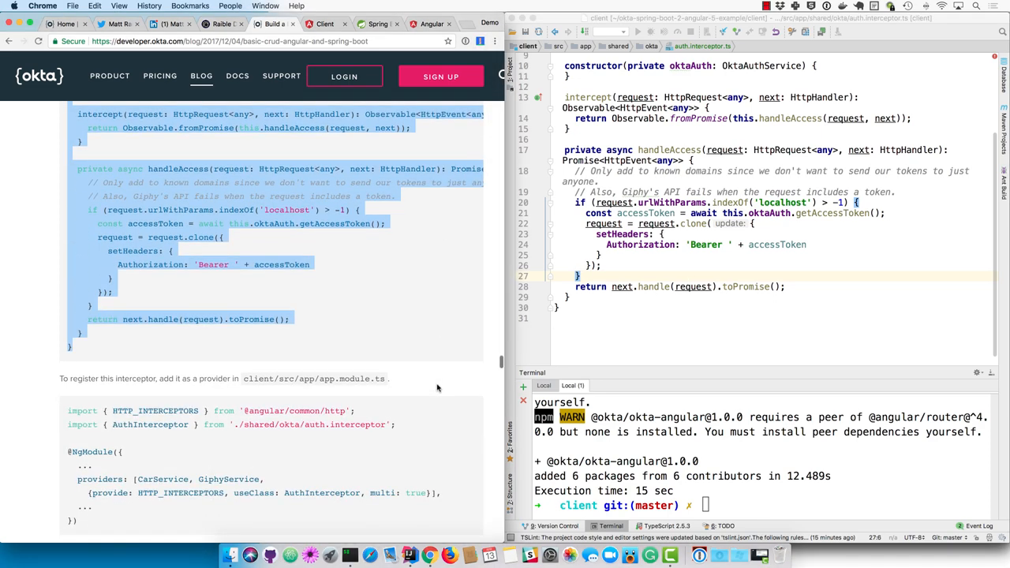
Paste the Logout toolbar button and Login mat-card into app.component.html.
scroll(down, 3)
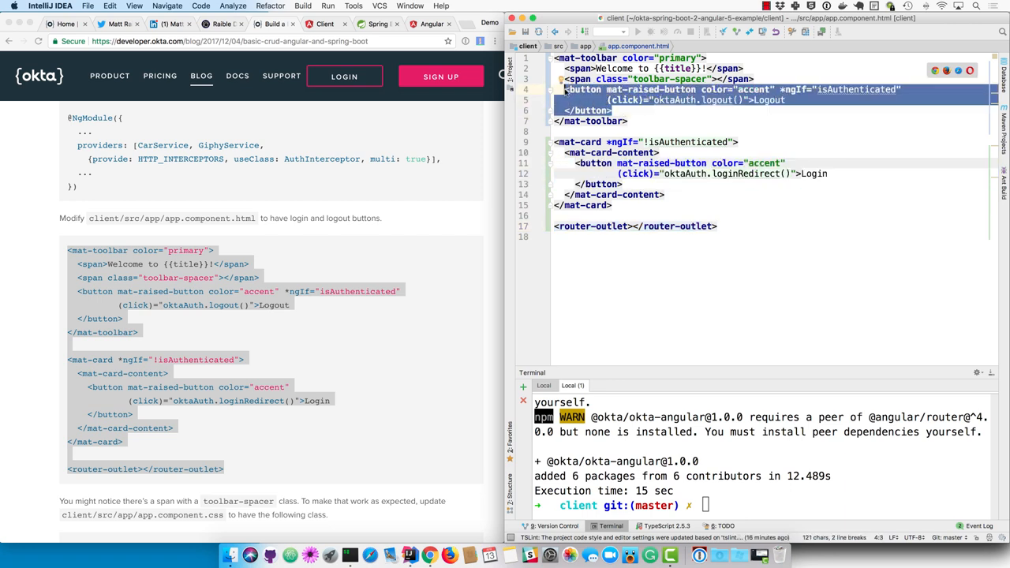
scroll(down, 3)
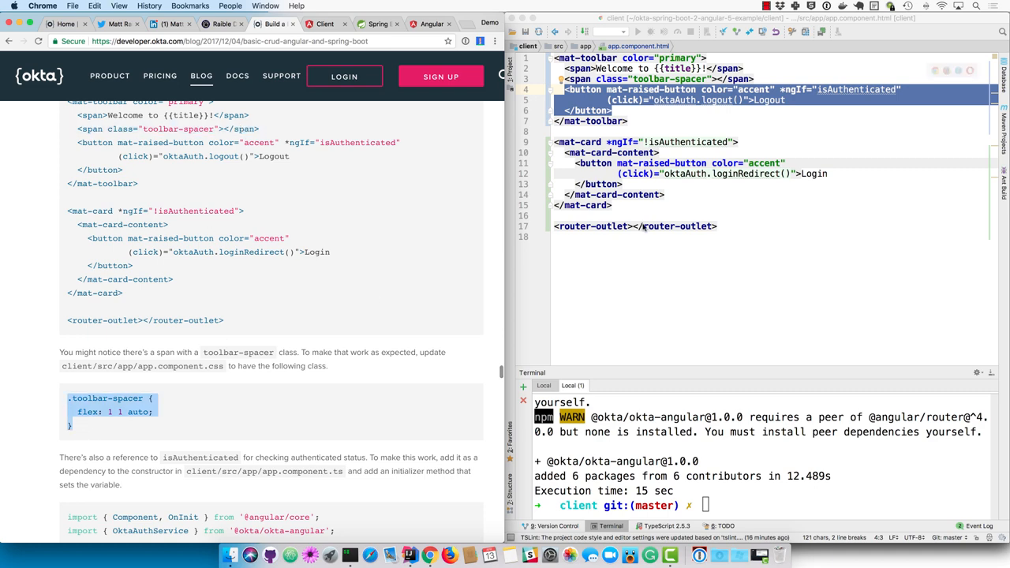
Add the .toolbar-spacer rule with flex: 1 1 auto to app.component.css.
text(applicat)
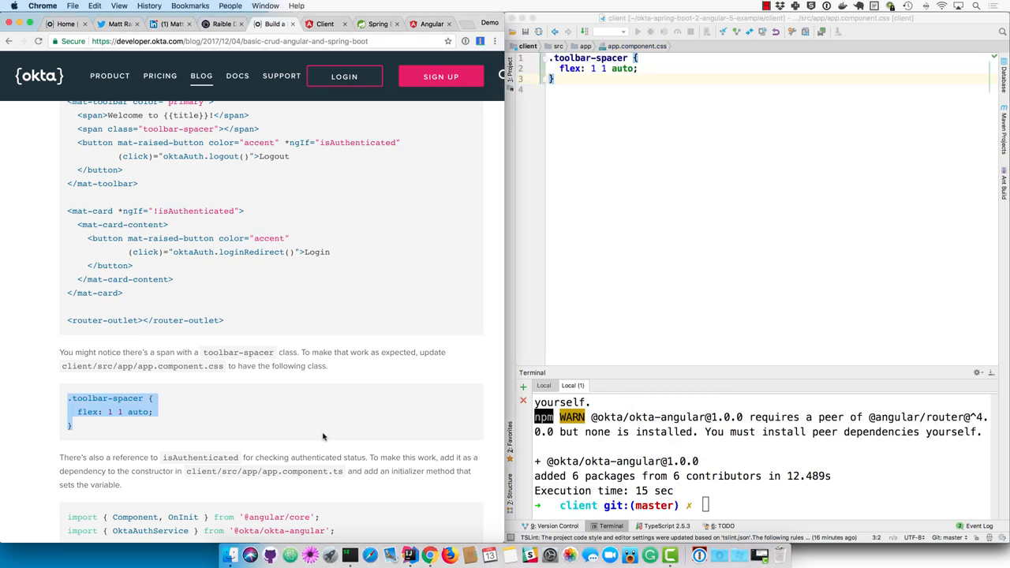
scroll(down, 3)
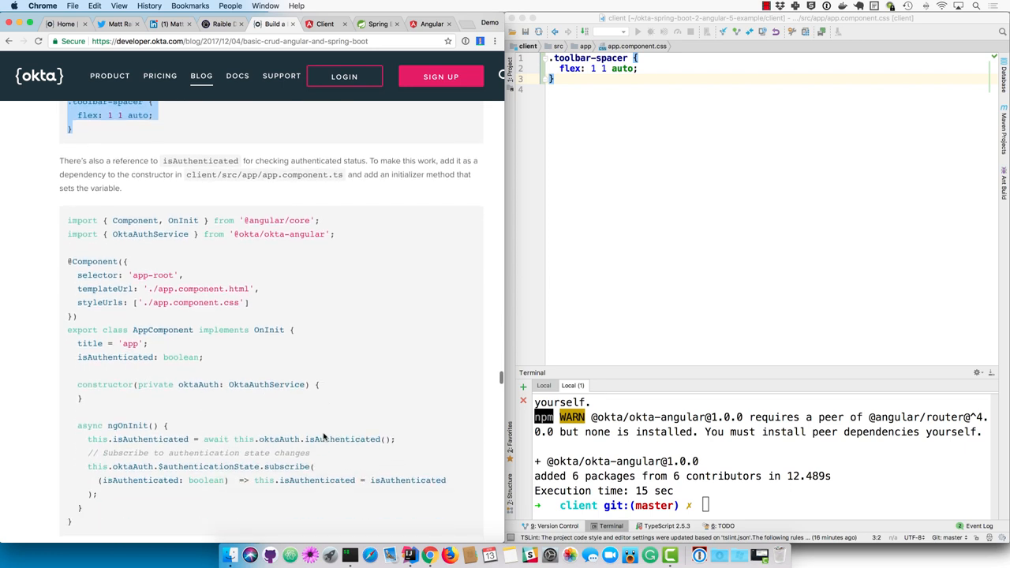
scroll(down, 3)
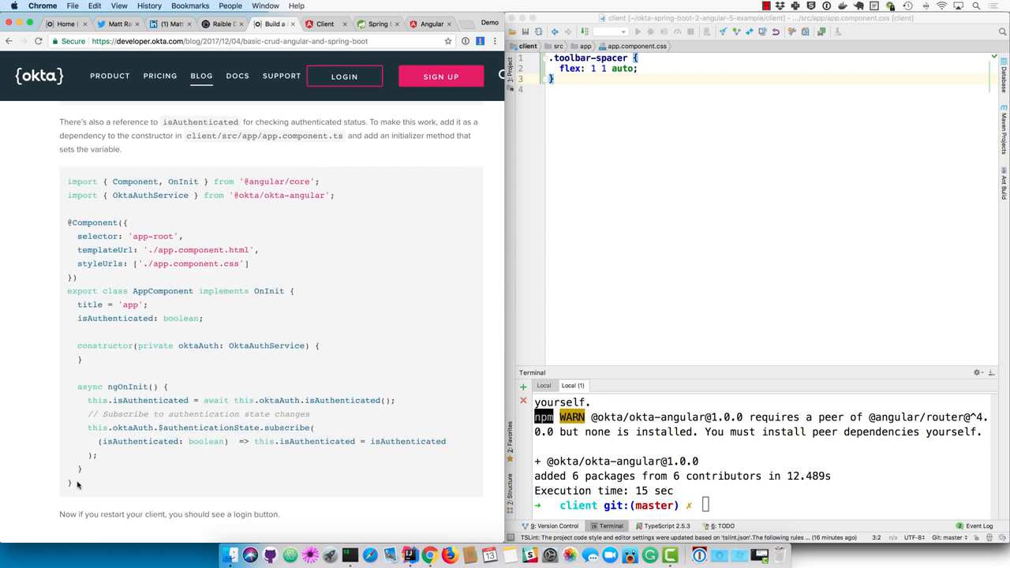
drag(67, 290, 75, 483)
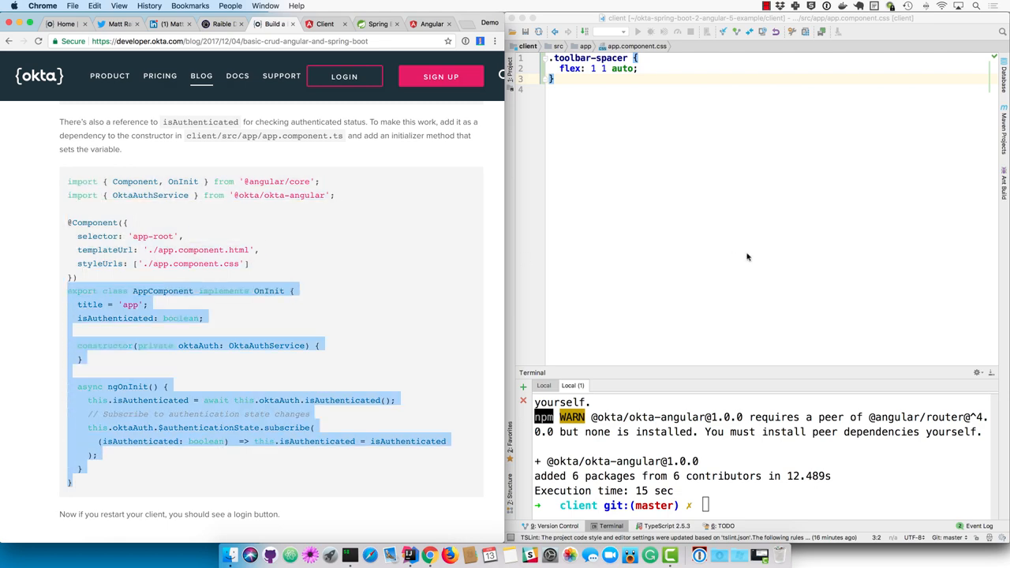
text(app';)
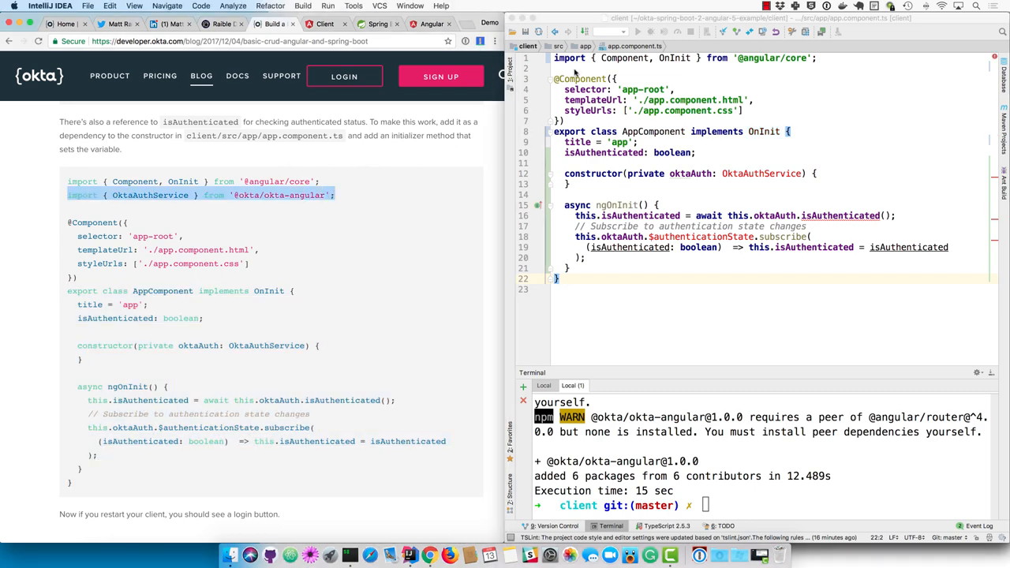
Import OktaAuthService in app.component.ts and restart the client with ng serve.
text(import { OktaAuthService } from '@okta/okta-angular';)
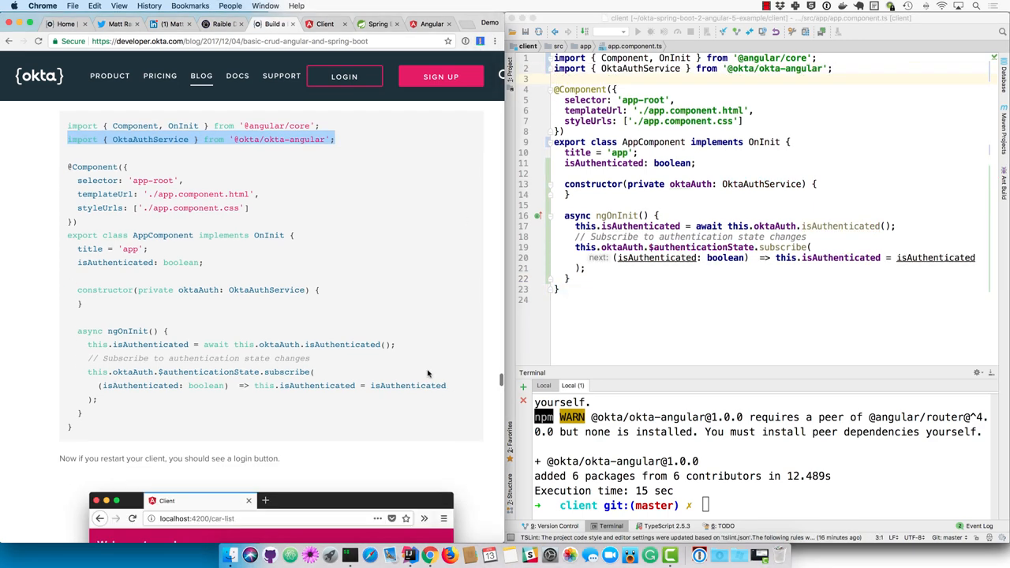
scroll(down, 3)
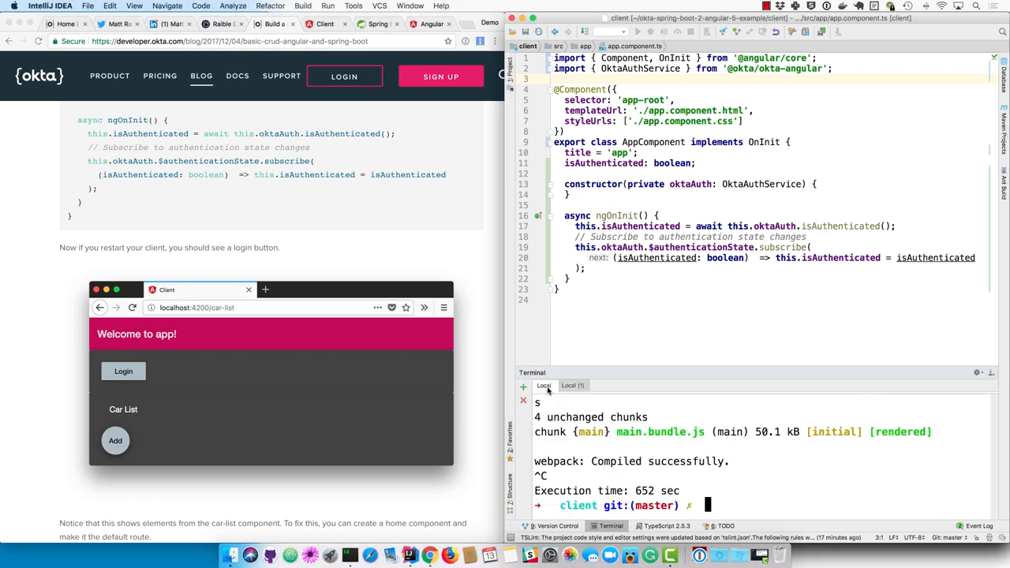
text(ng se)
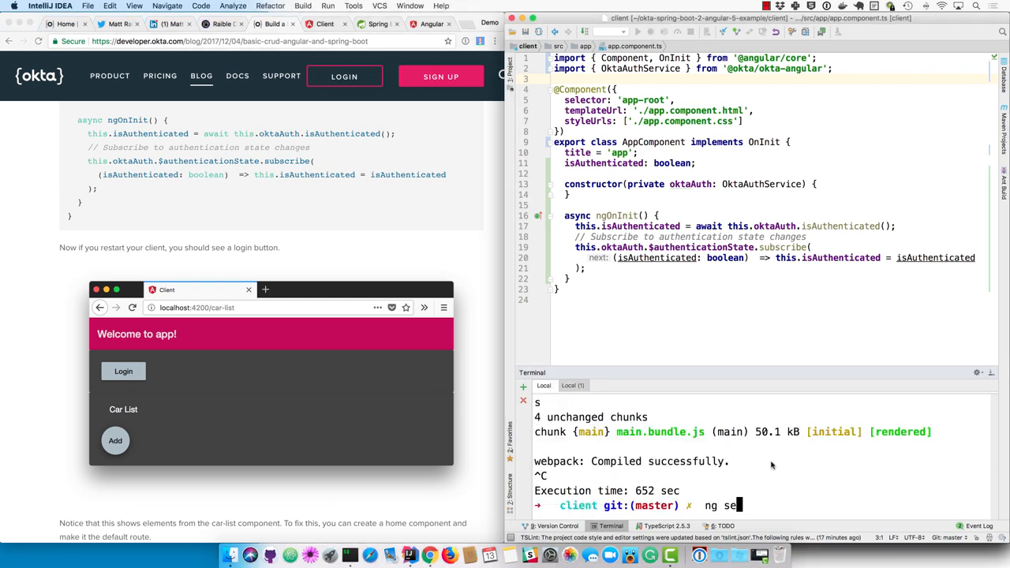
text(rve)
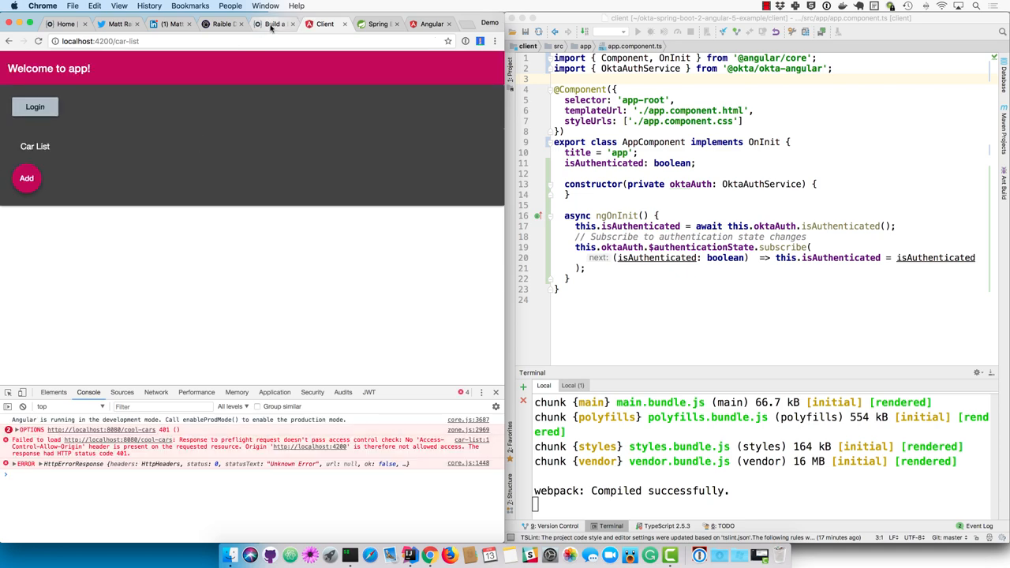
After confirming the compiled app, return to the tutorial article.
click(274, 23)
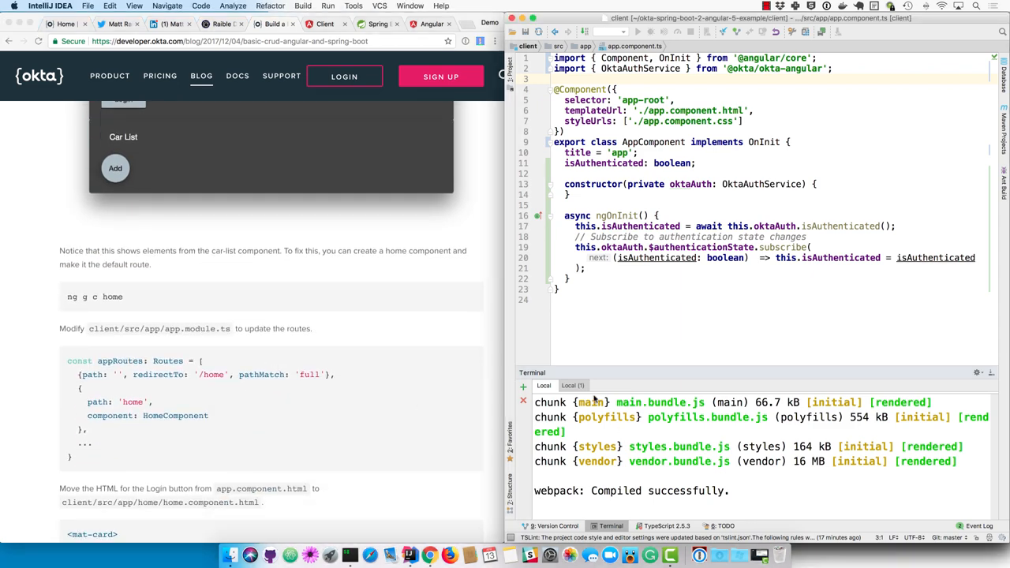
Generate the home component and copy the home route and mat-card login snippets.
click(573, 386)
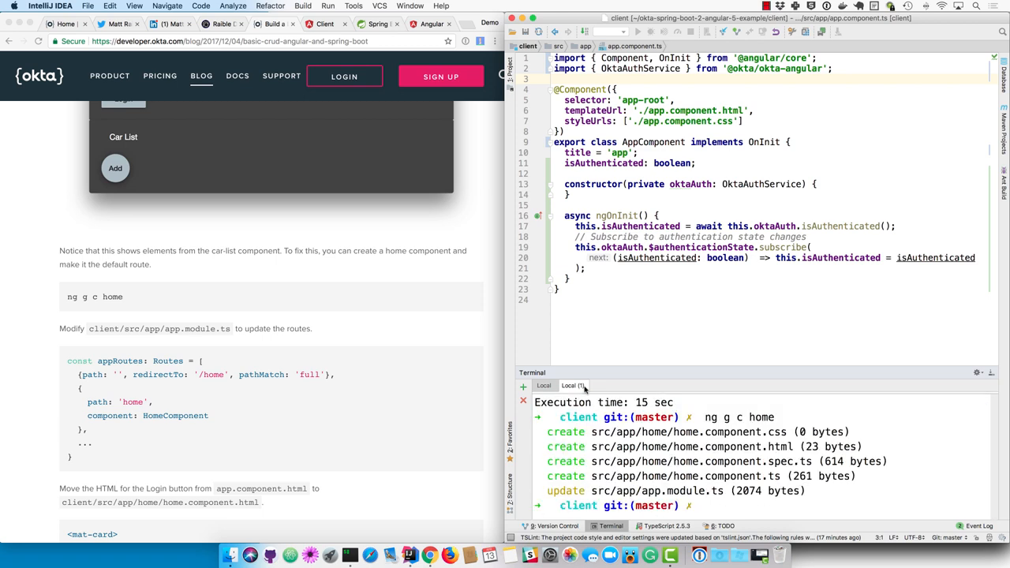
drag(77, 374, 91, 403)
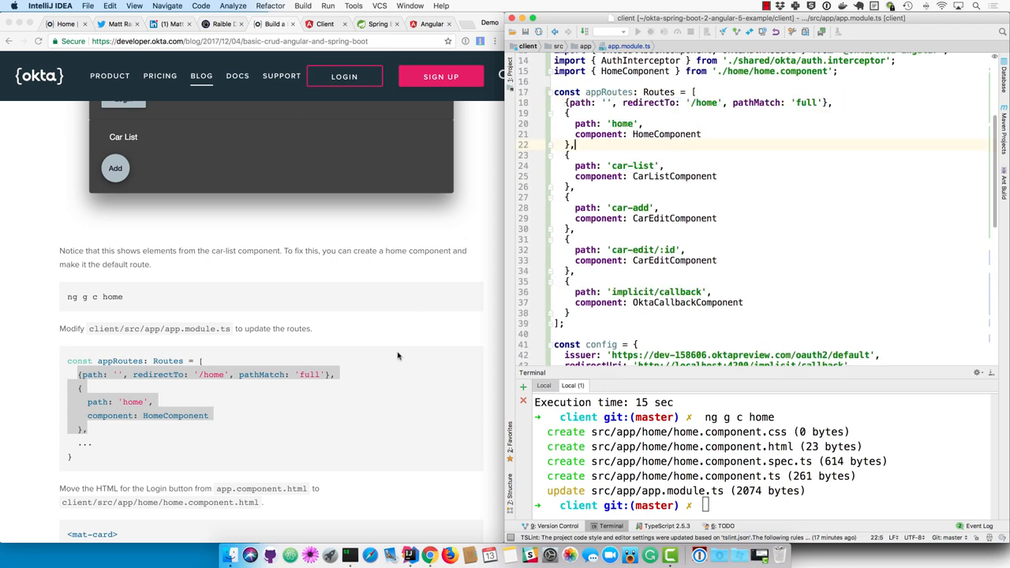
scroll(down, 3)
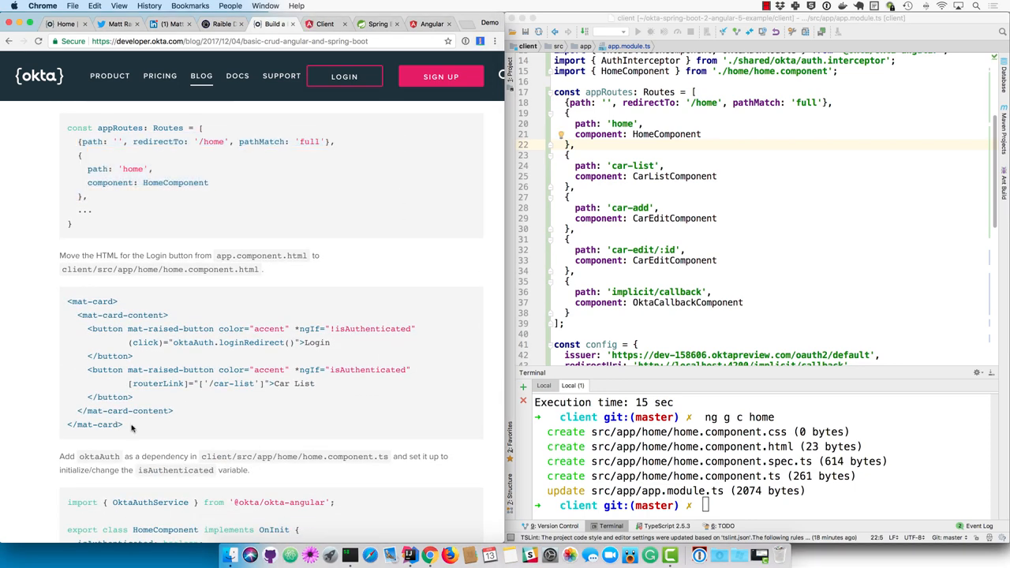
drag(67, 301, 122, 424)
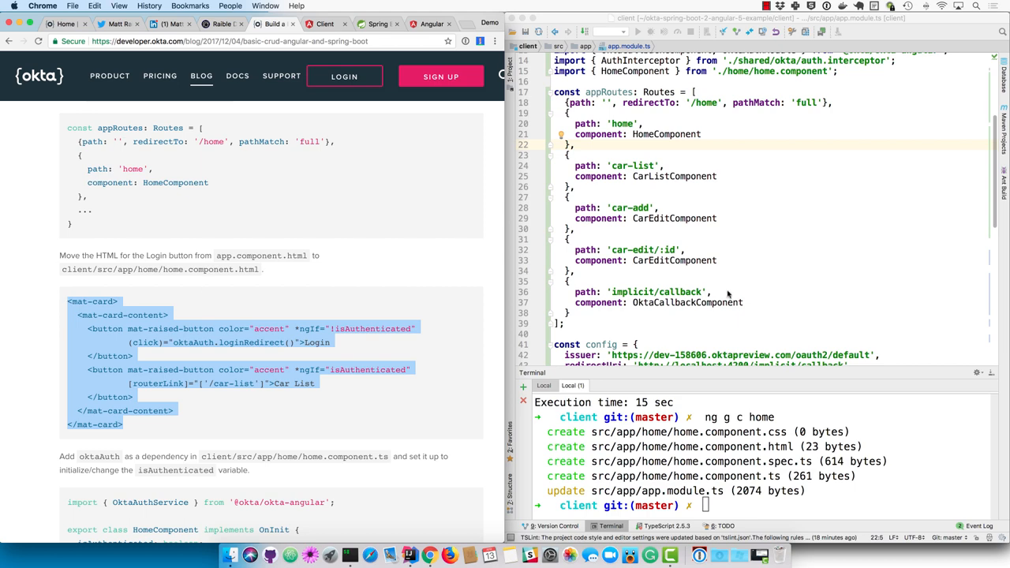
text(home)
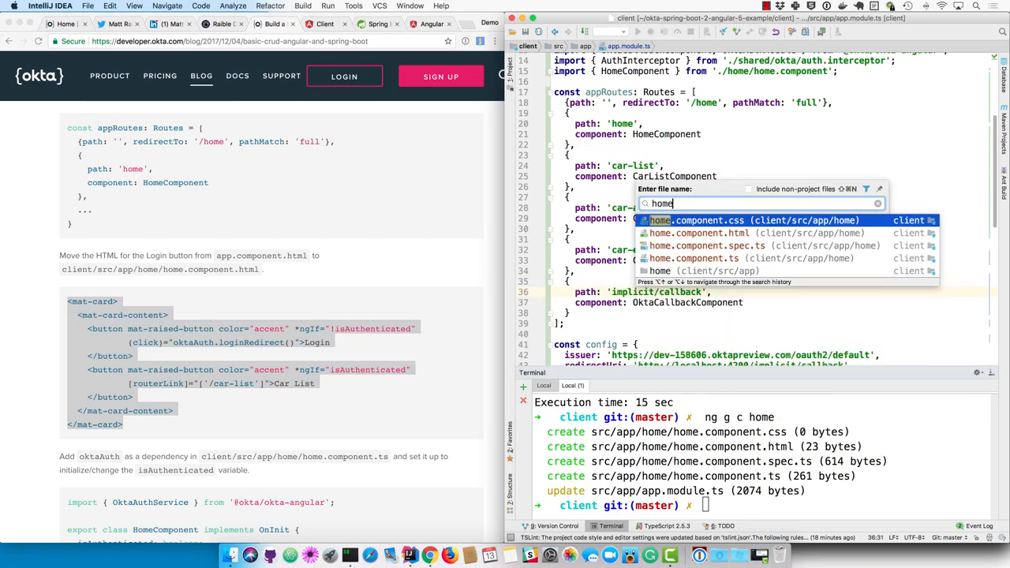
click(692, 233)
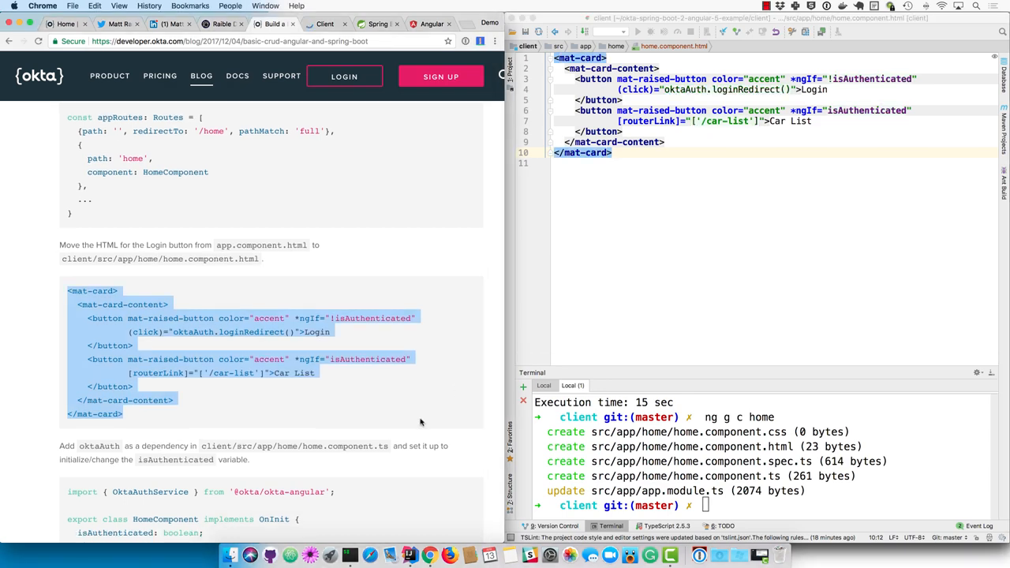
scroll(down, 3)
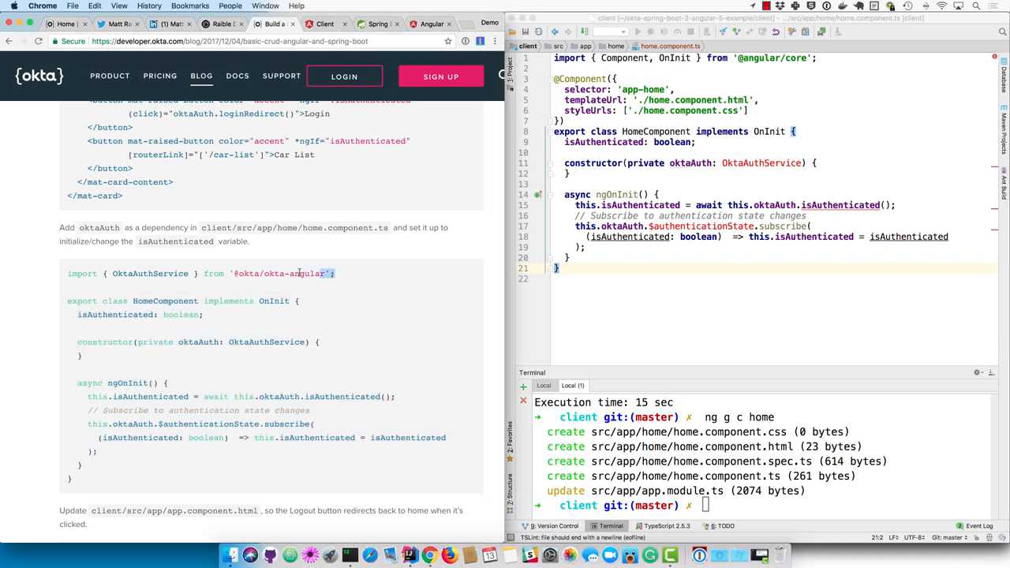
triple_click(201, 273)
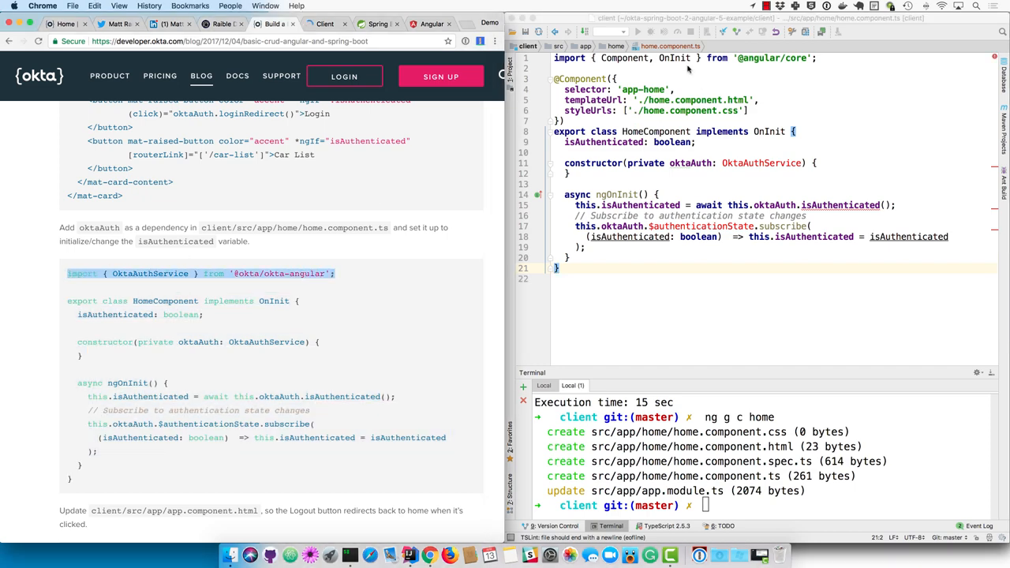
text(import { OktaAuthService } from '@okta/okta-angular';)
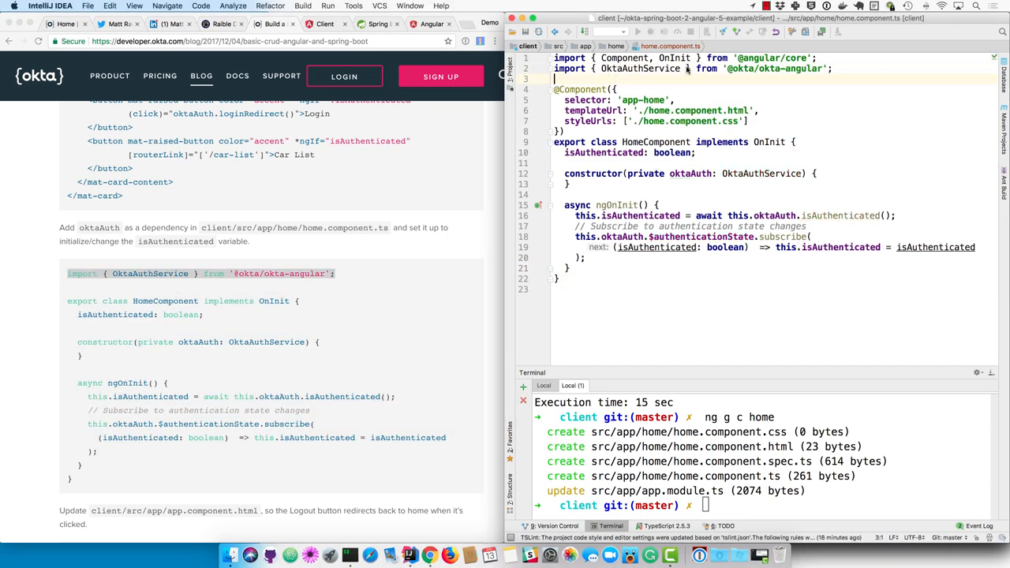
scroll(down, 3)
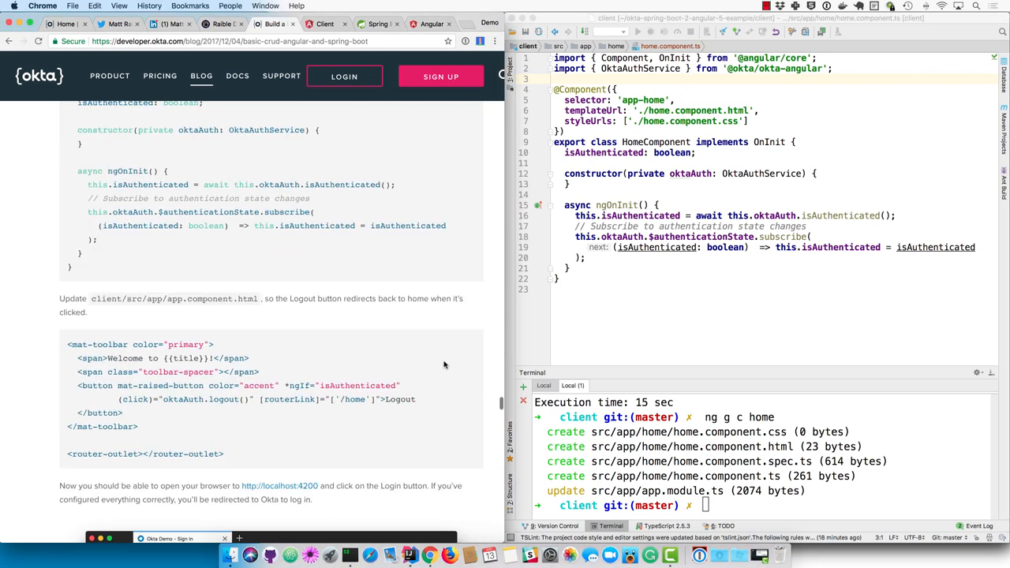
Replace app.component.html with the toolbar Logout snippet and check the running client.
drag(68, 344, 223, 453)
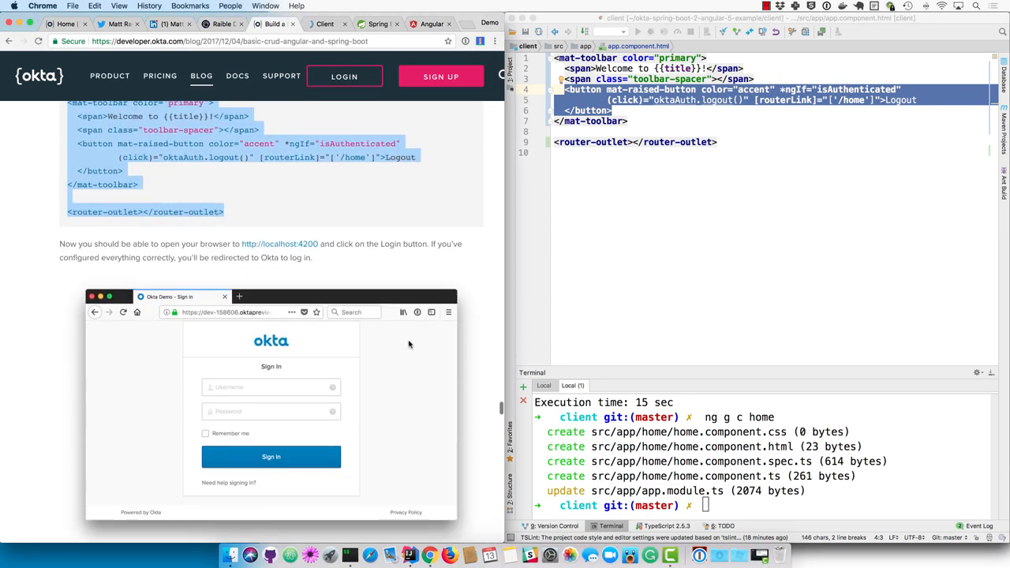
click(324, 24)
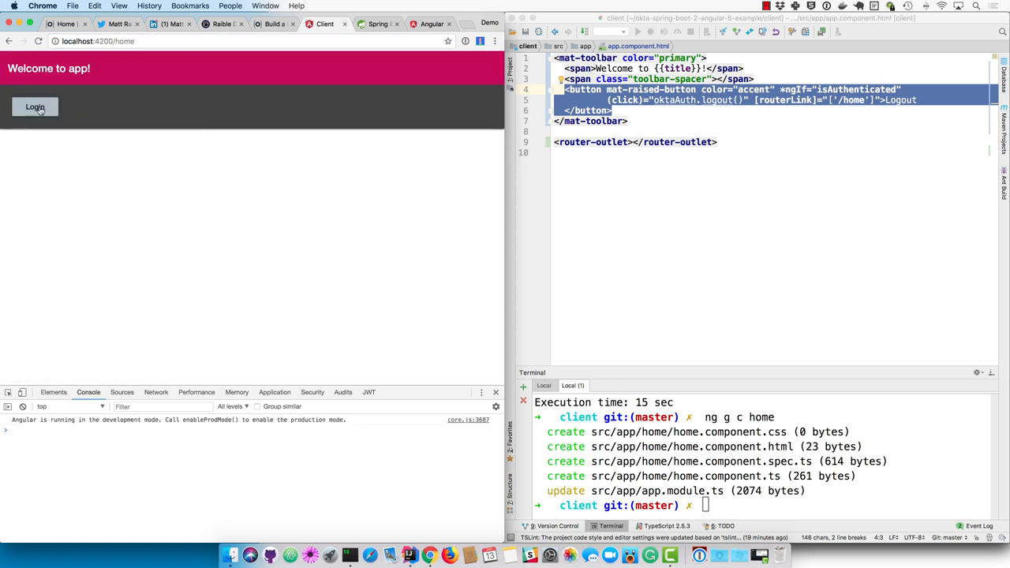
Sign in to the Angular client and scroll the tutorial to the CORS filter bean.
click(35, 107)
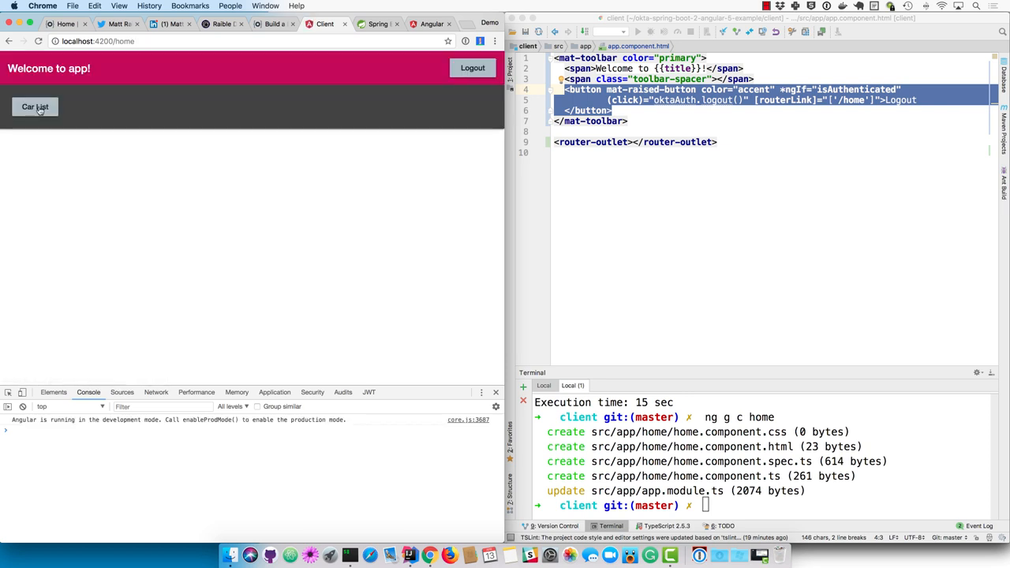
mouse_move(168, 72)
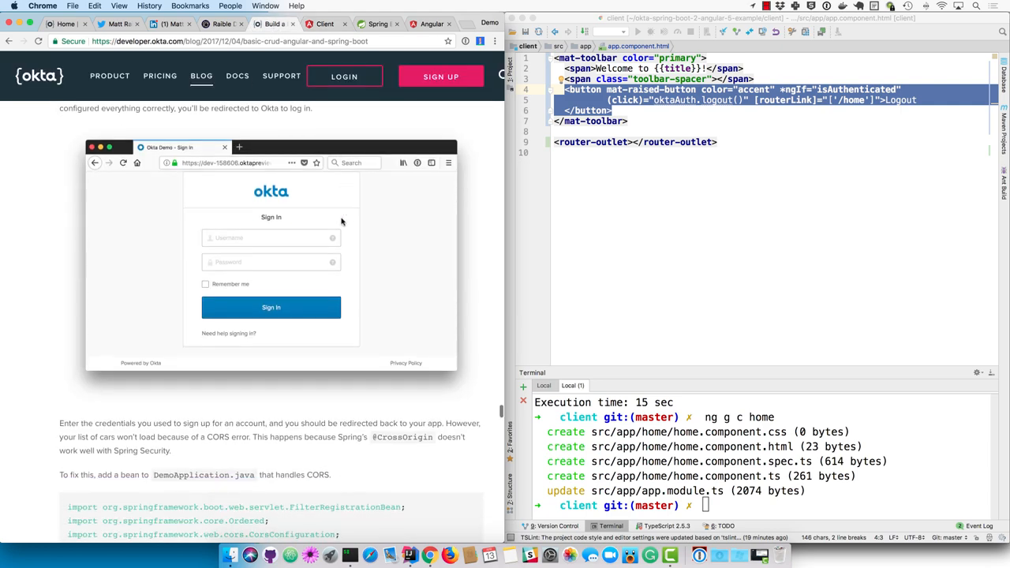
scroll(down, 3)
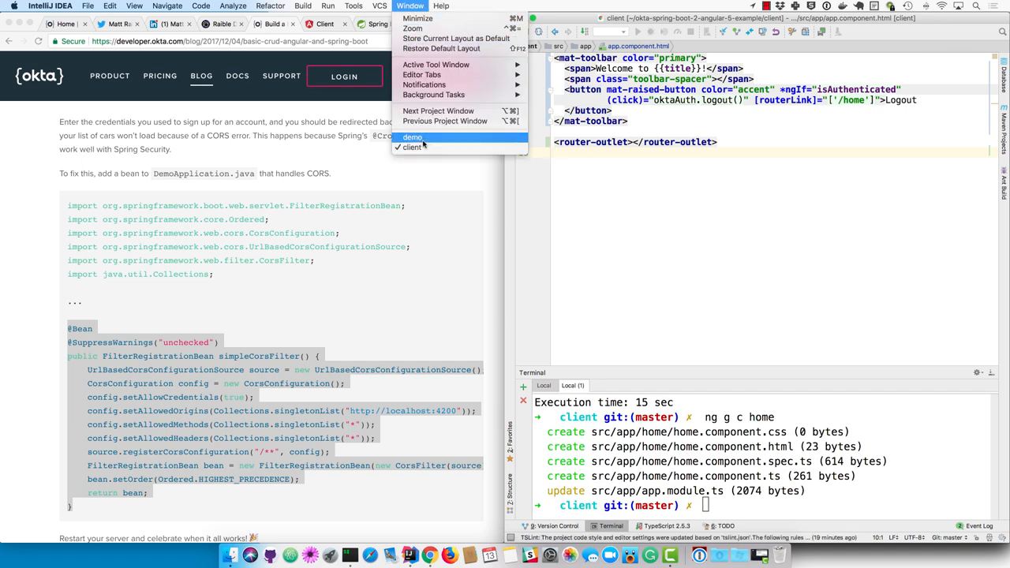
Add the localhost:4200 simpleCorsFilter bean to DemoApplication and rerun ./mvnw spring-boot:run.
click(413, 136)
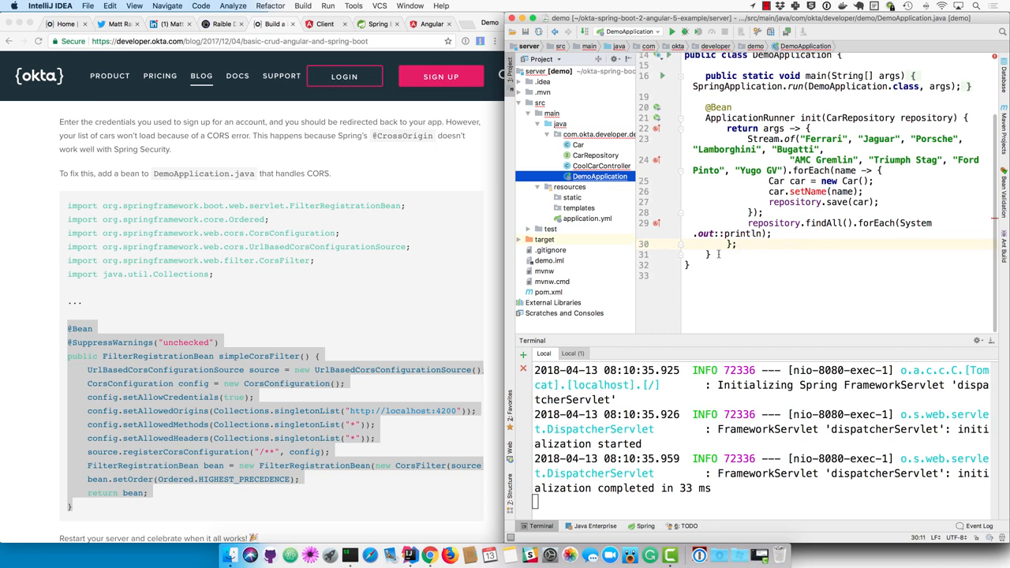
scroll(down, 3)
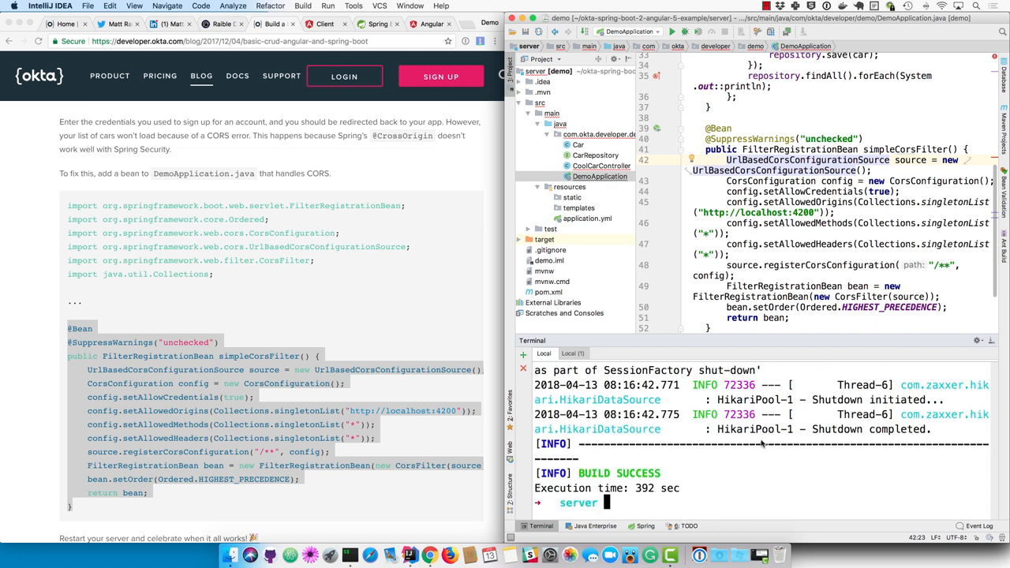
key(enter)
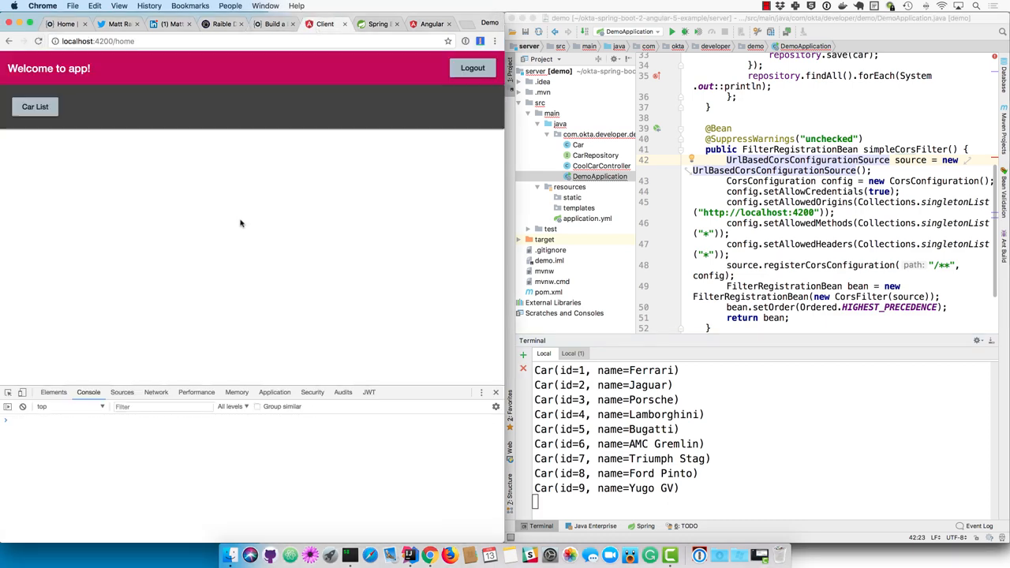
Open Car List, add a car named Lambo, then return to the tutorial.
click(34, 106)
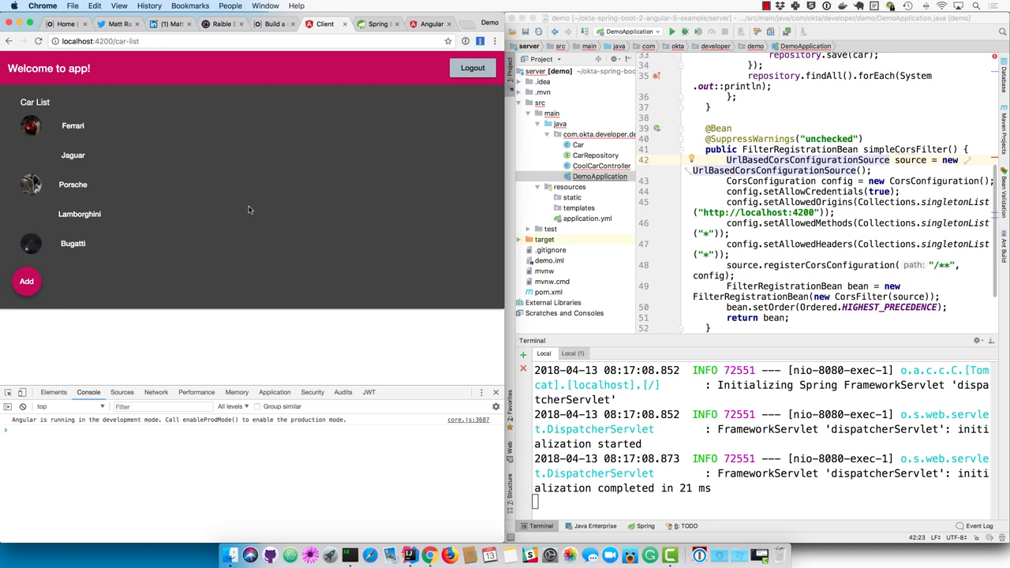
click(26, 281)
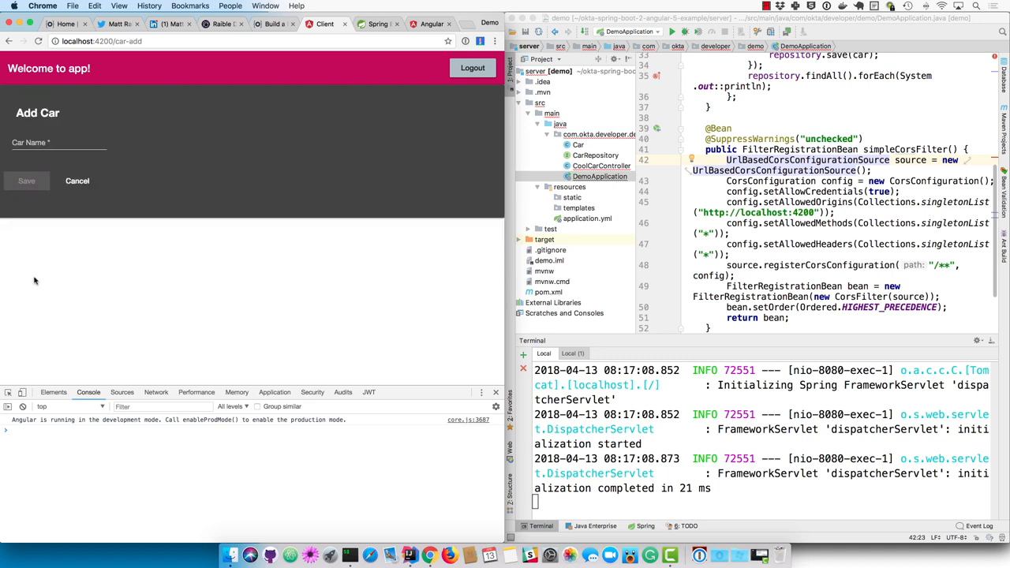
click(56, 143)
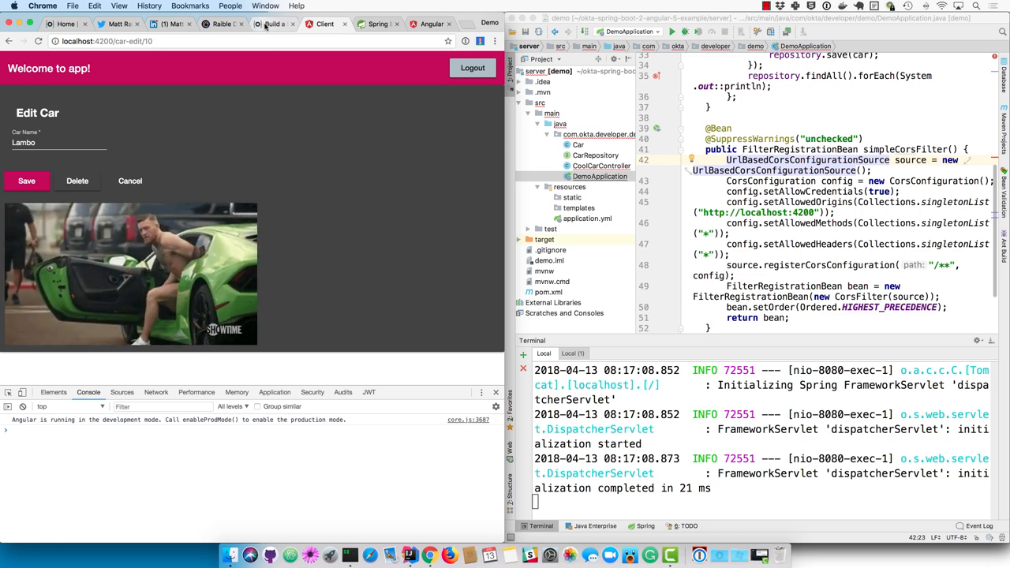
click(272, 23)
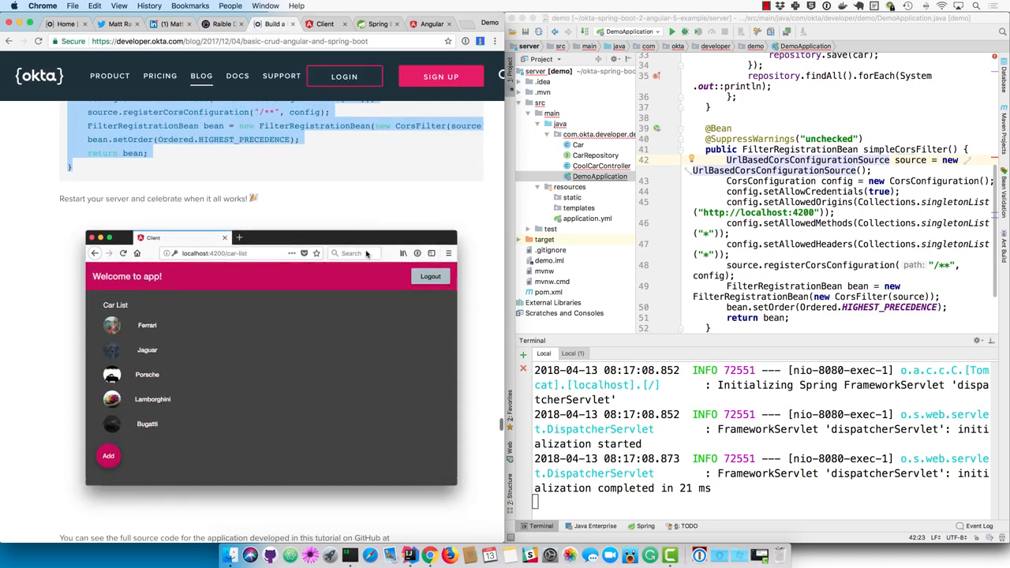
Open the example's GitHub repository, dismiss the Join GitHub banner, and read the README.
scroll(down, 3)
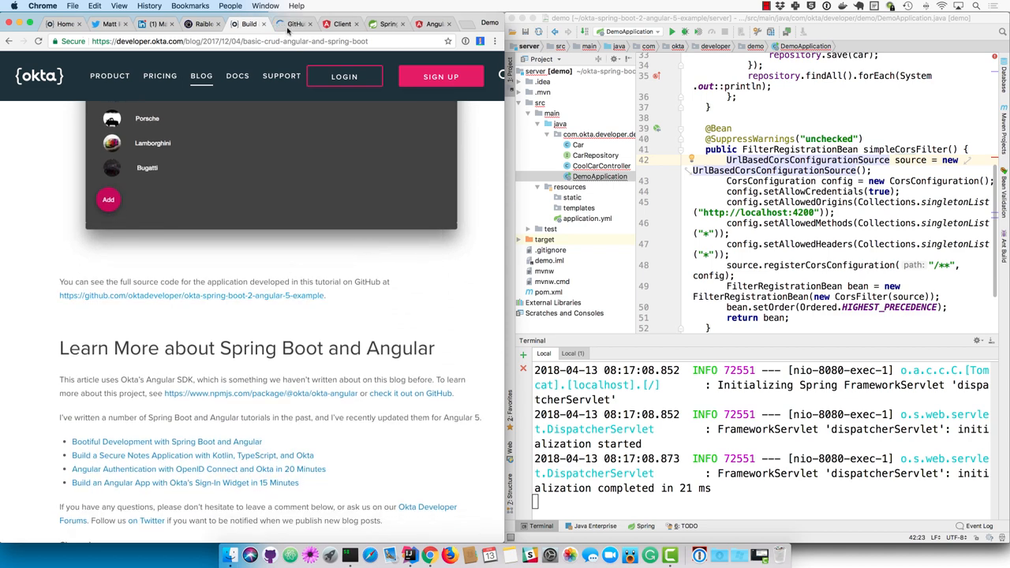
click(295, 24)
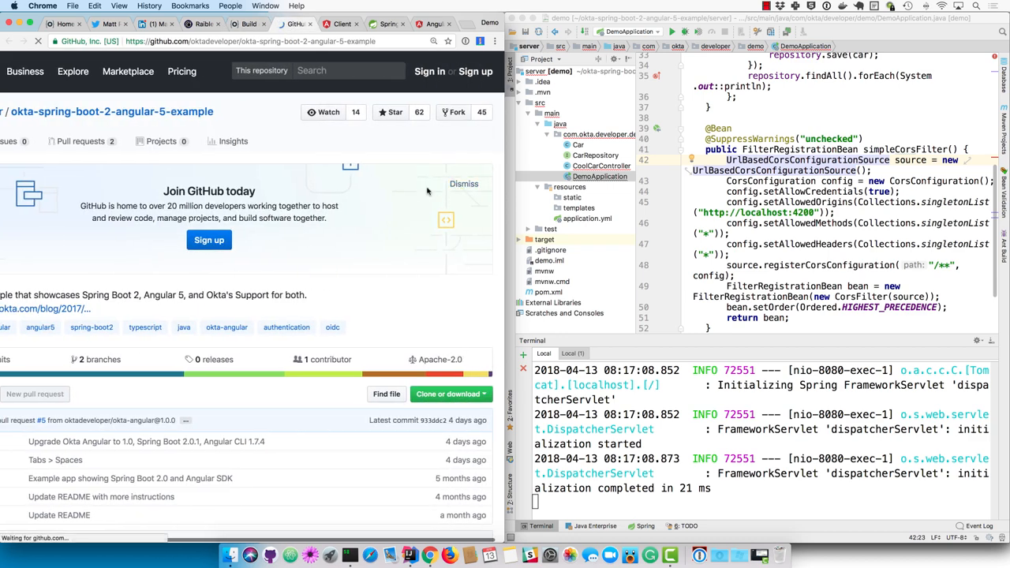
click(464, 184)
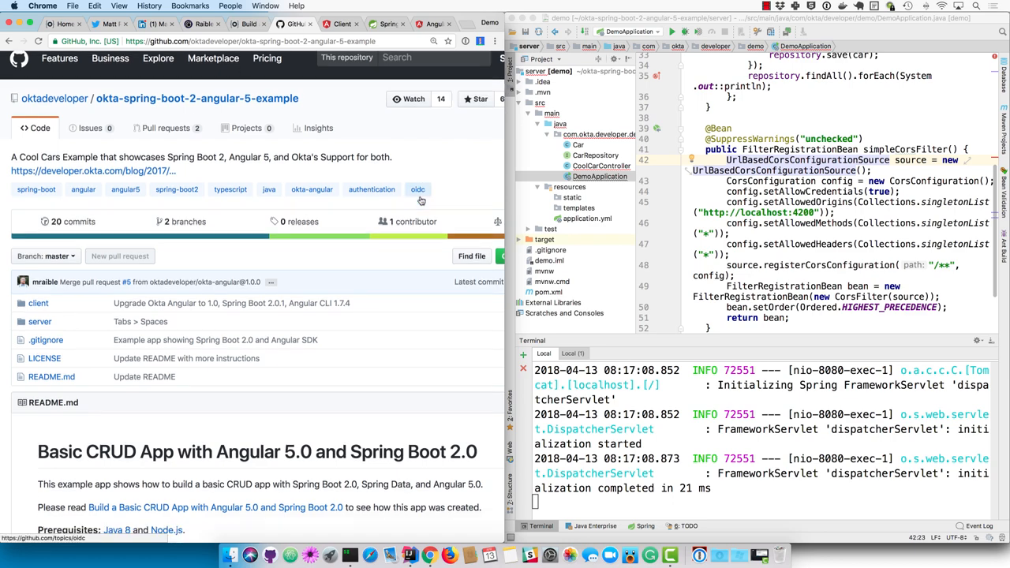
scroll(down, 3)
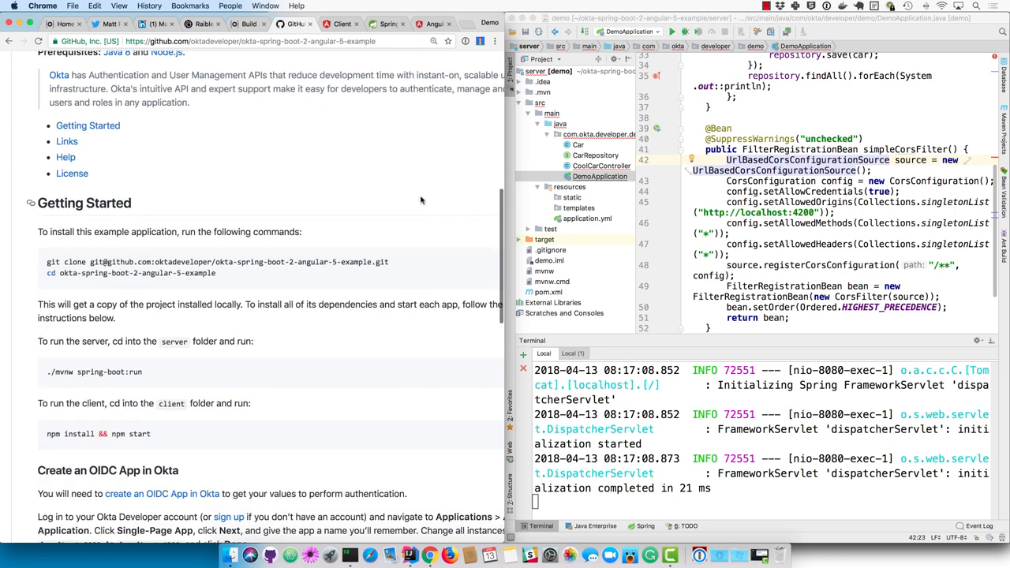
scroll(down, 3)
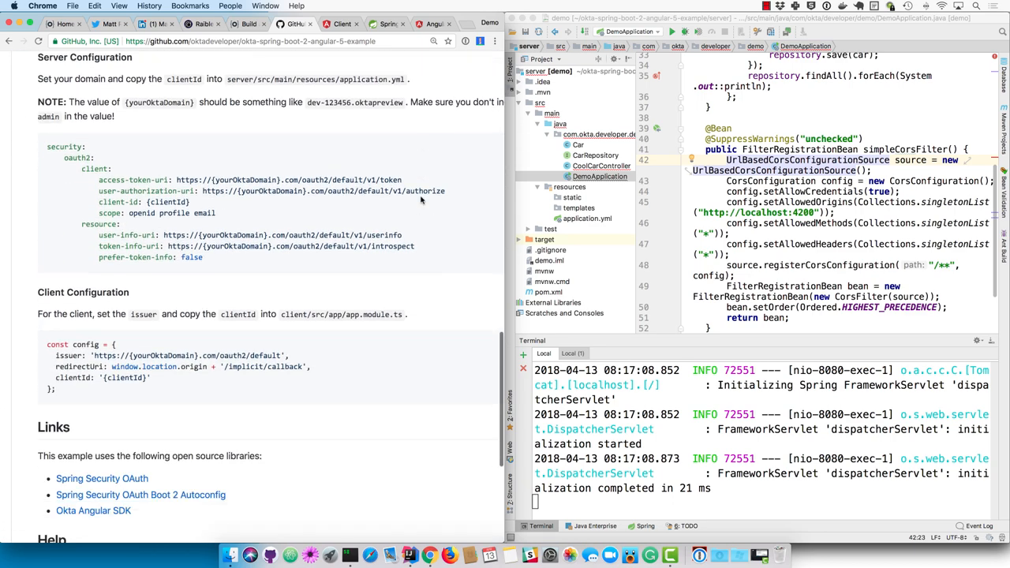
scroll(down, 3)
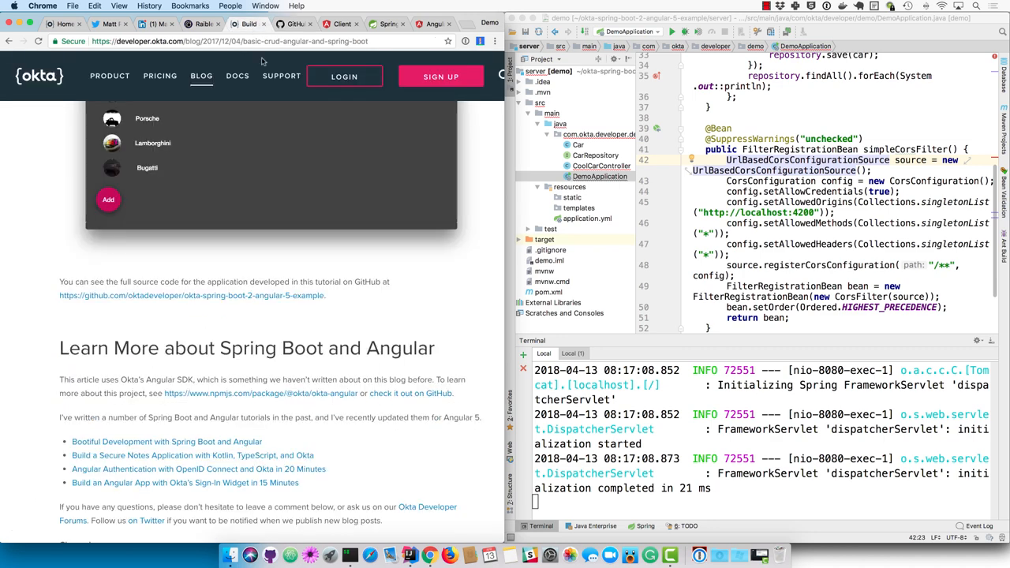
scroll(down, 3)
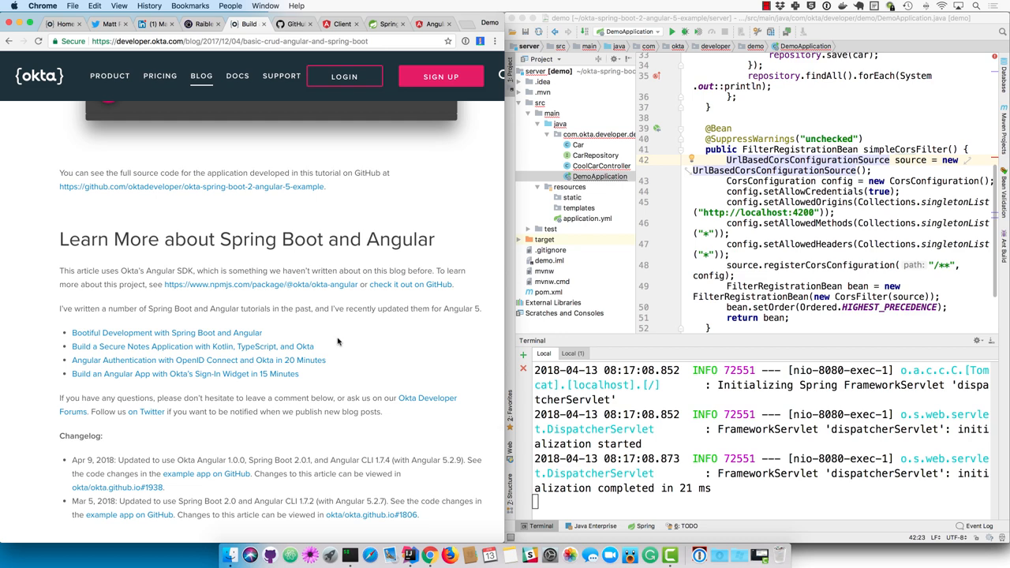
scroll(down, 3)
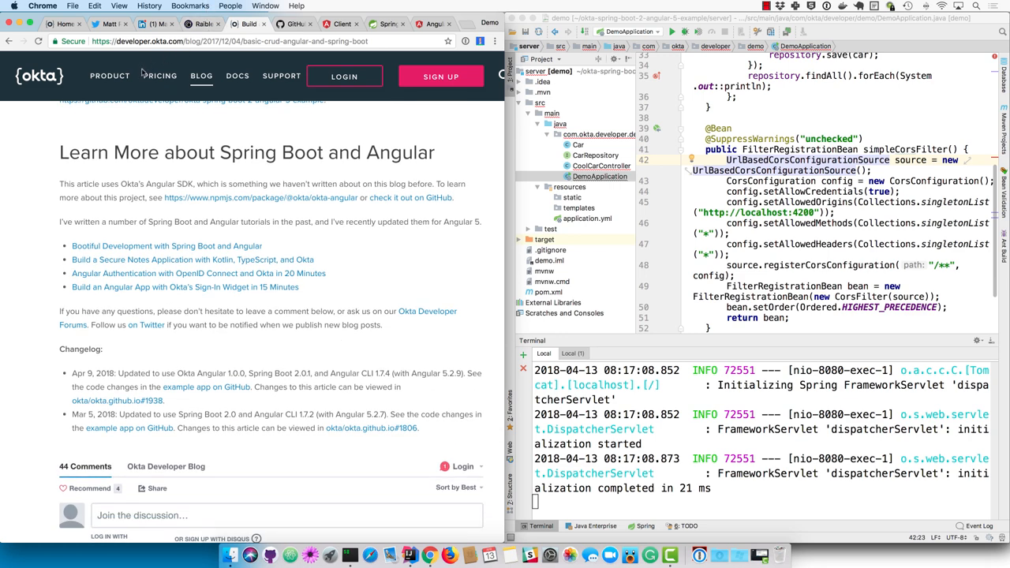
Open Okta's PRICING page and scroll to the Free, Developer and Enterprise plans.
click(160, 75)
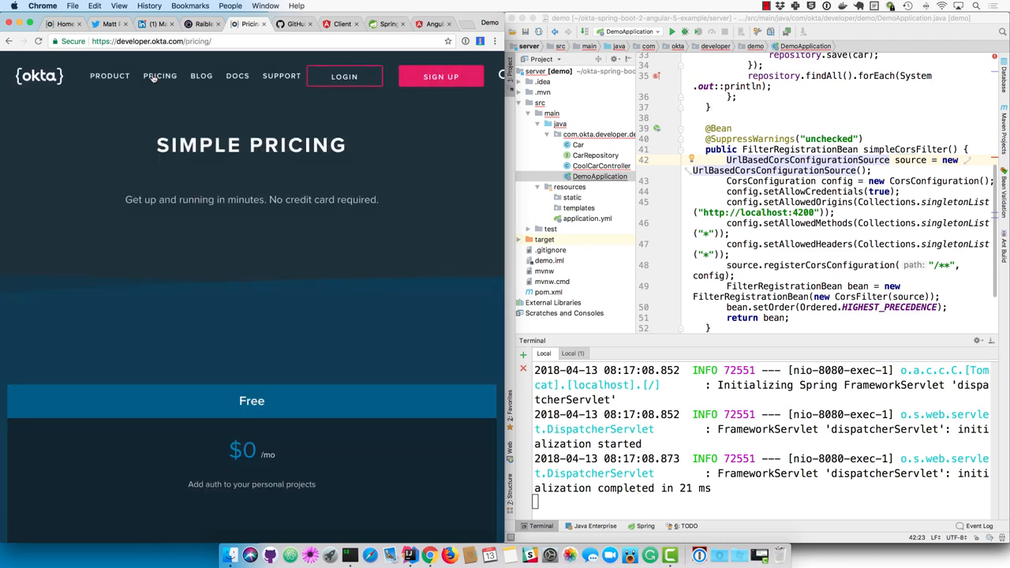
mouse_move(439, 140)
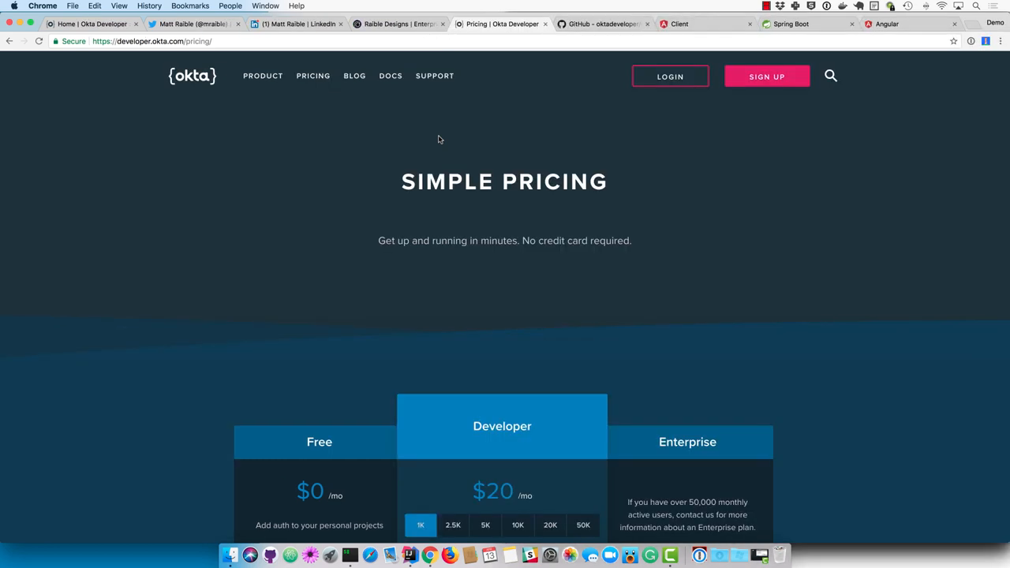
scroll(down, 3)
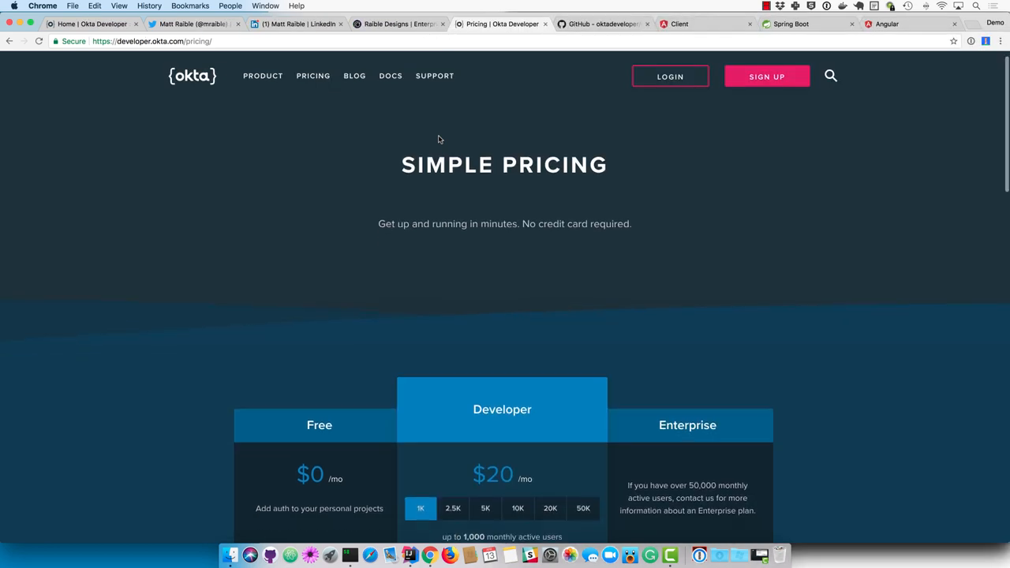
scroll(down, 3)
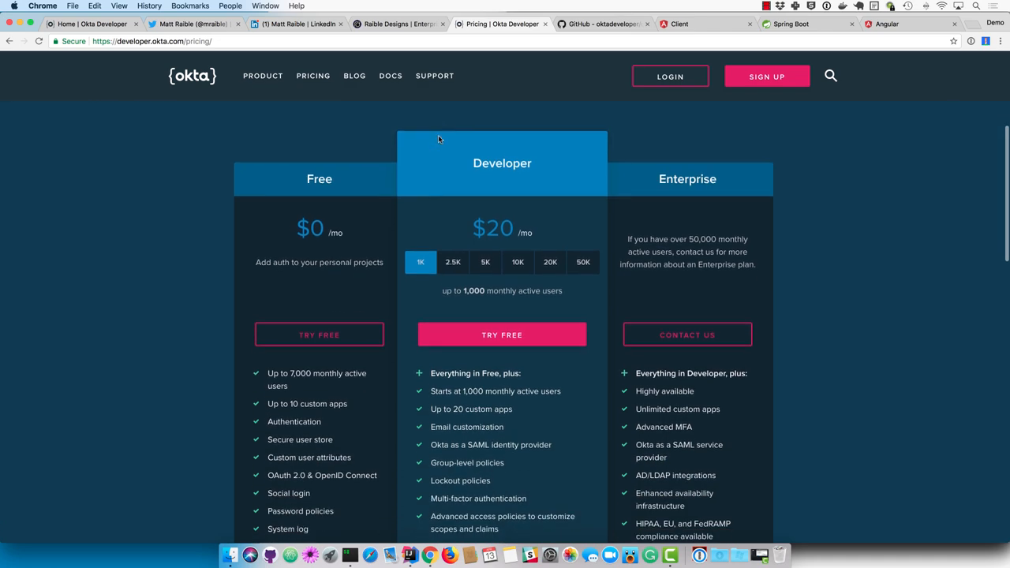